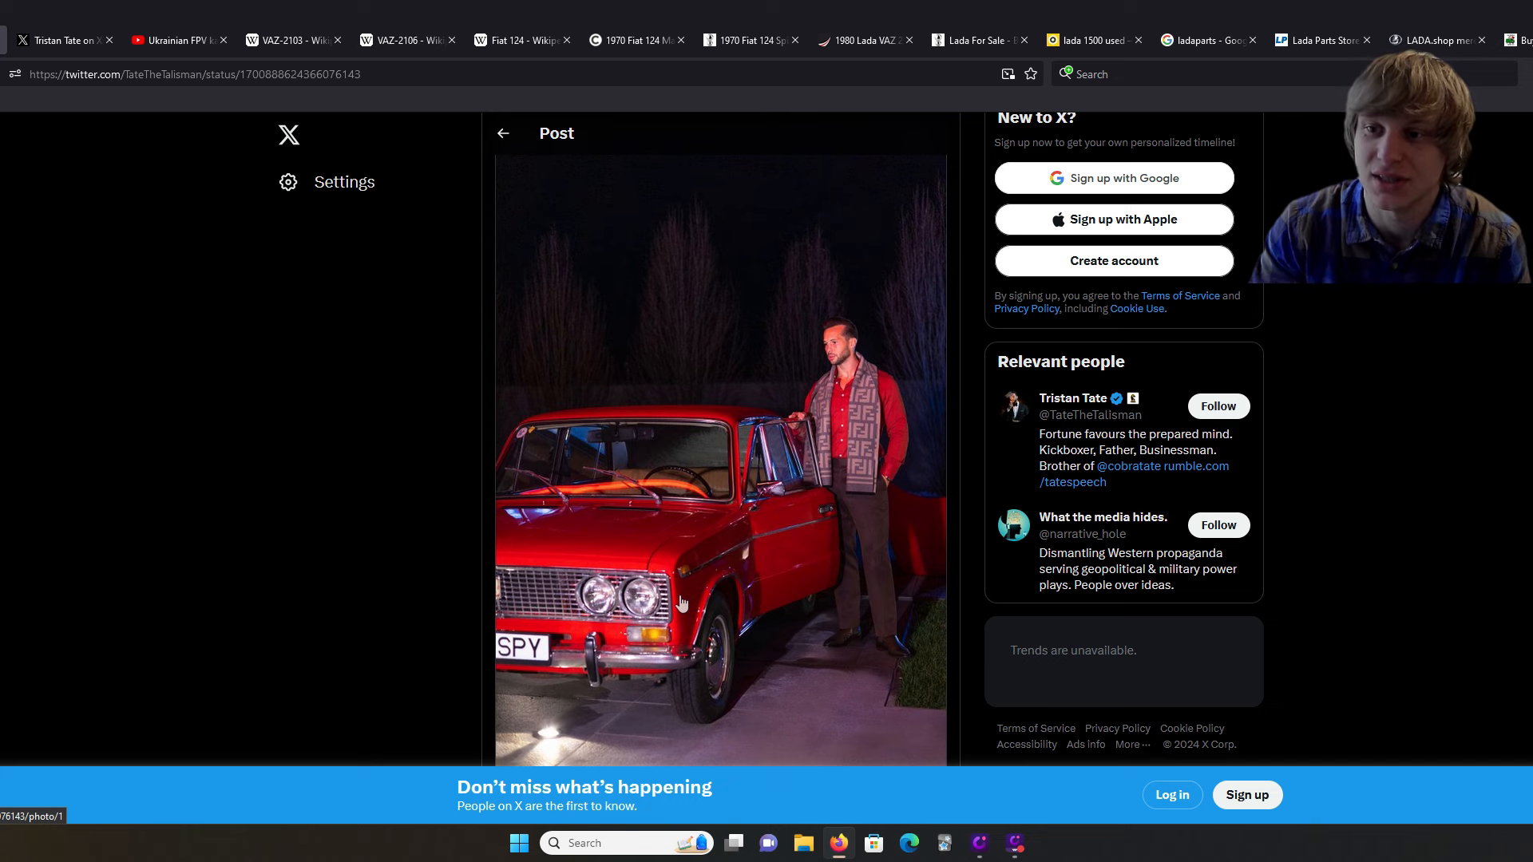
mouse_move(801, 540)
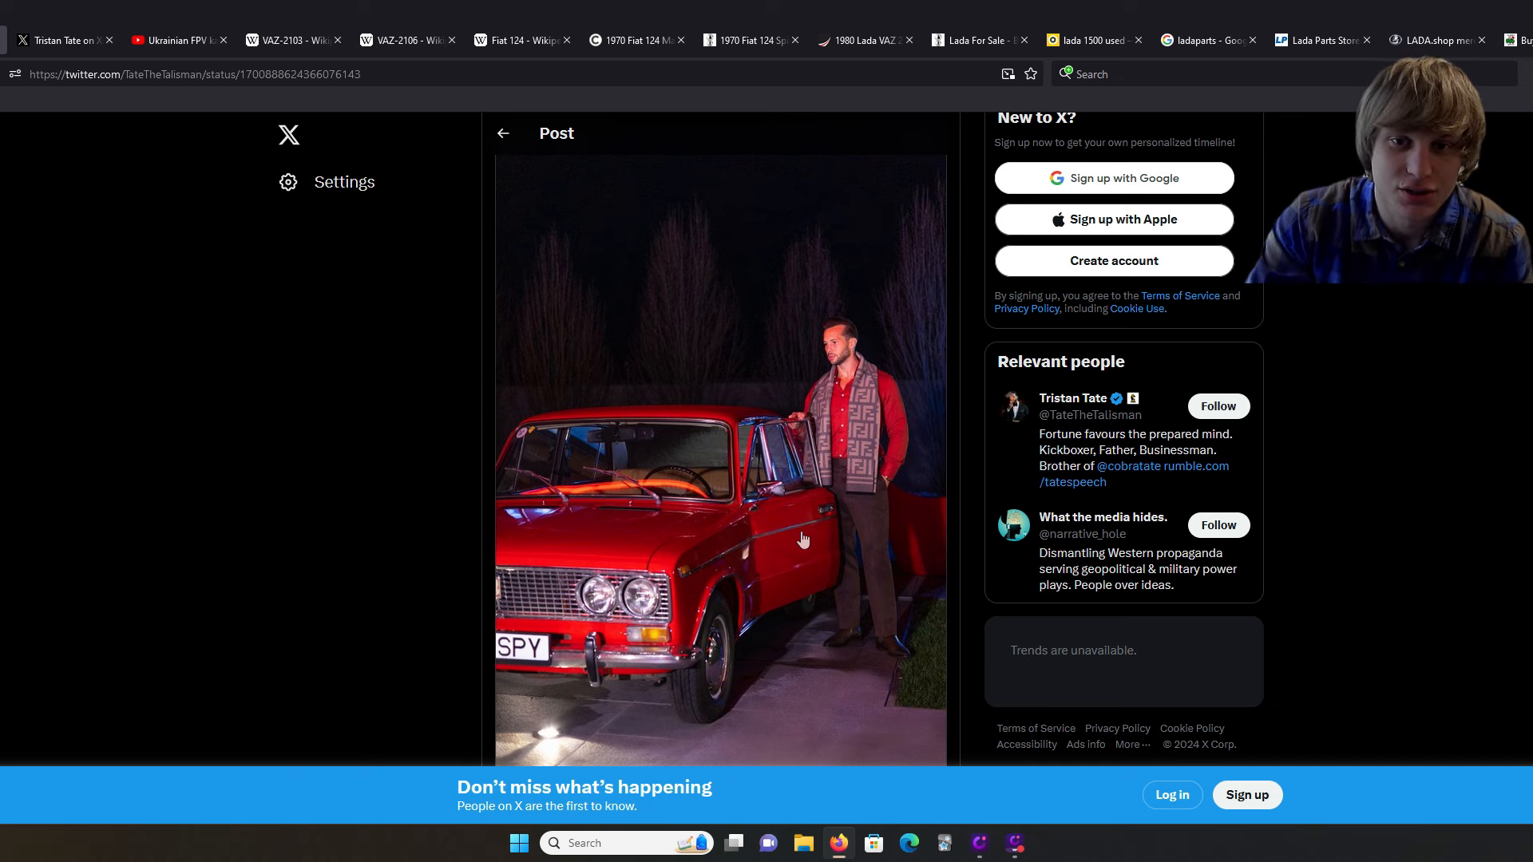
Step: Browse Tristan Tate's red Lada posts on X, then pause the Ukrainian FPV drone video
click(62, 40)
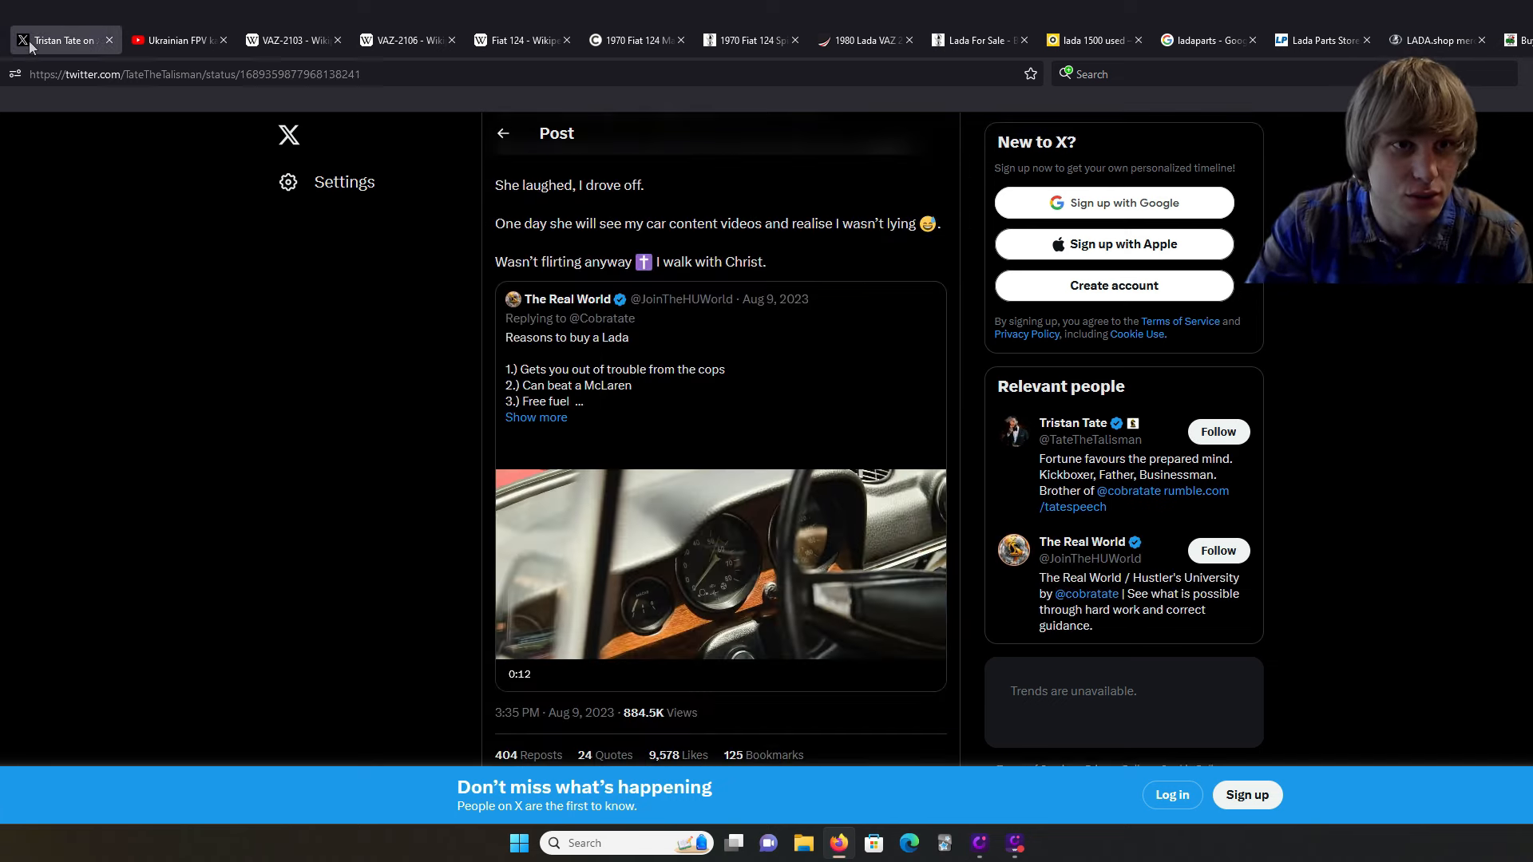
scroll(down, 3)
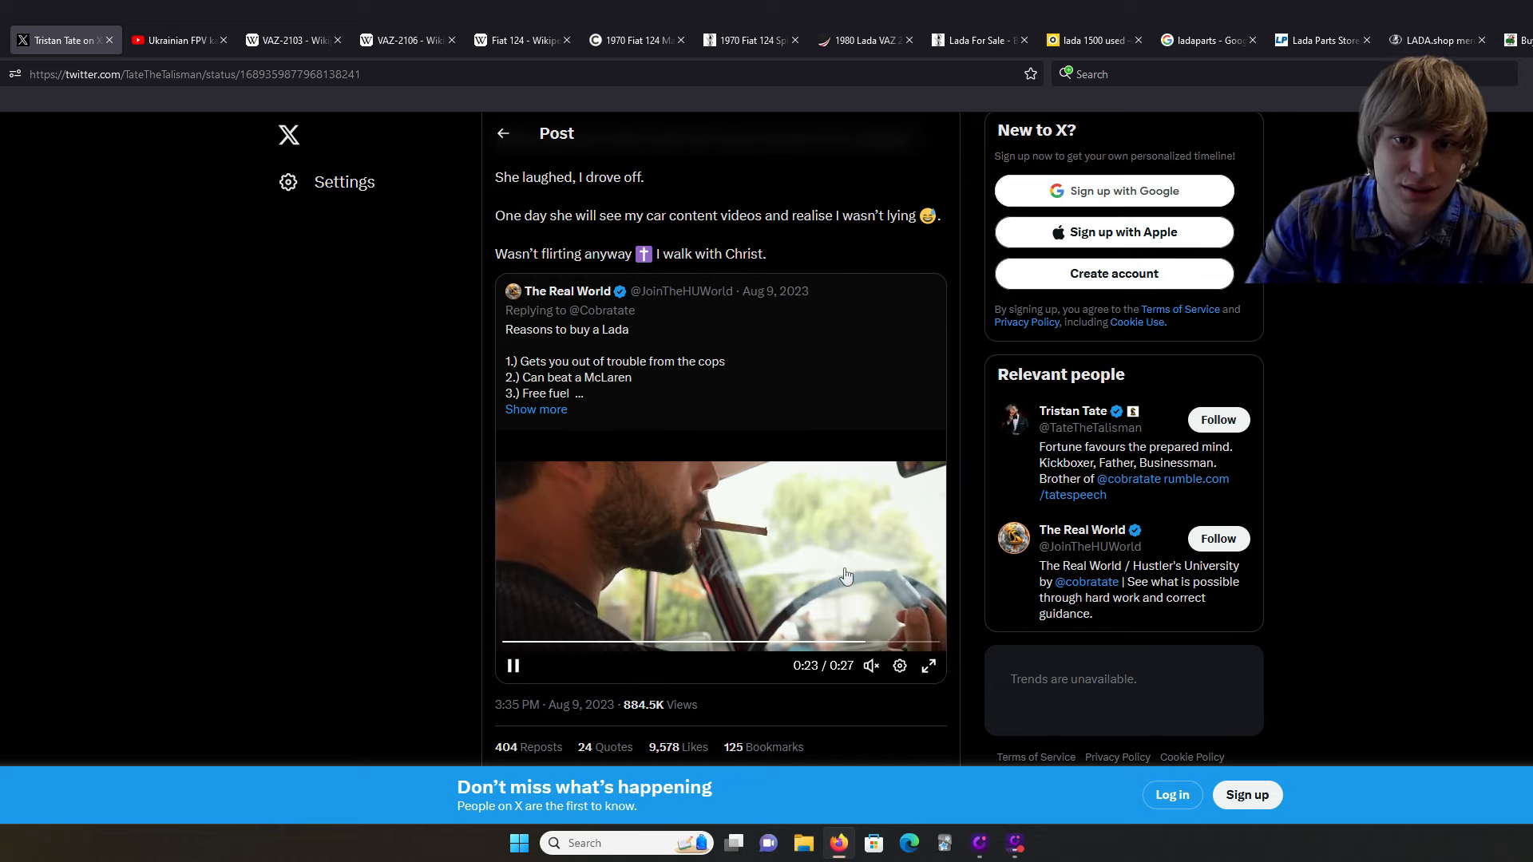
click(176, 40)
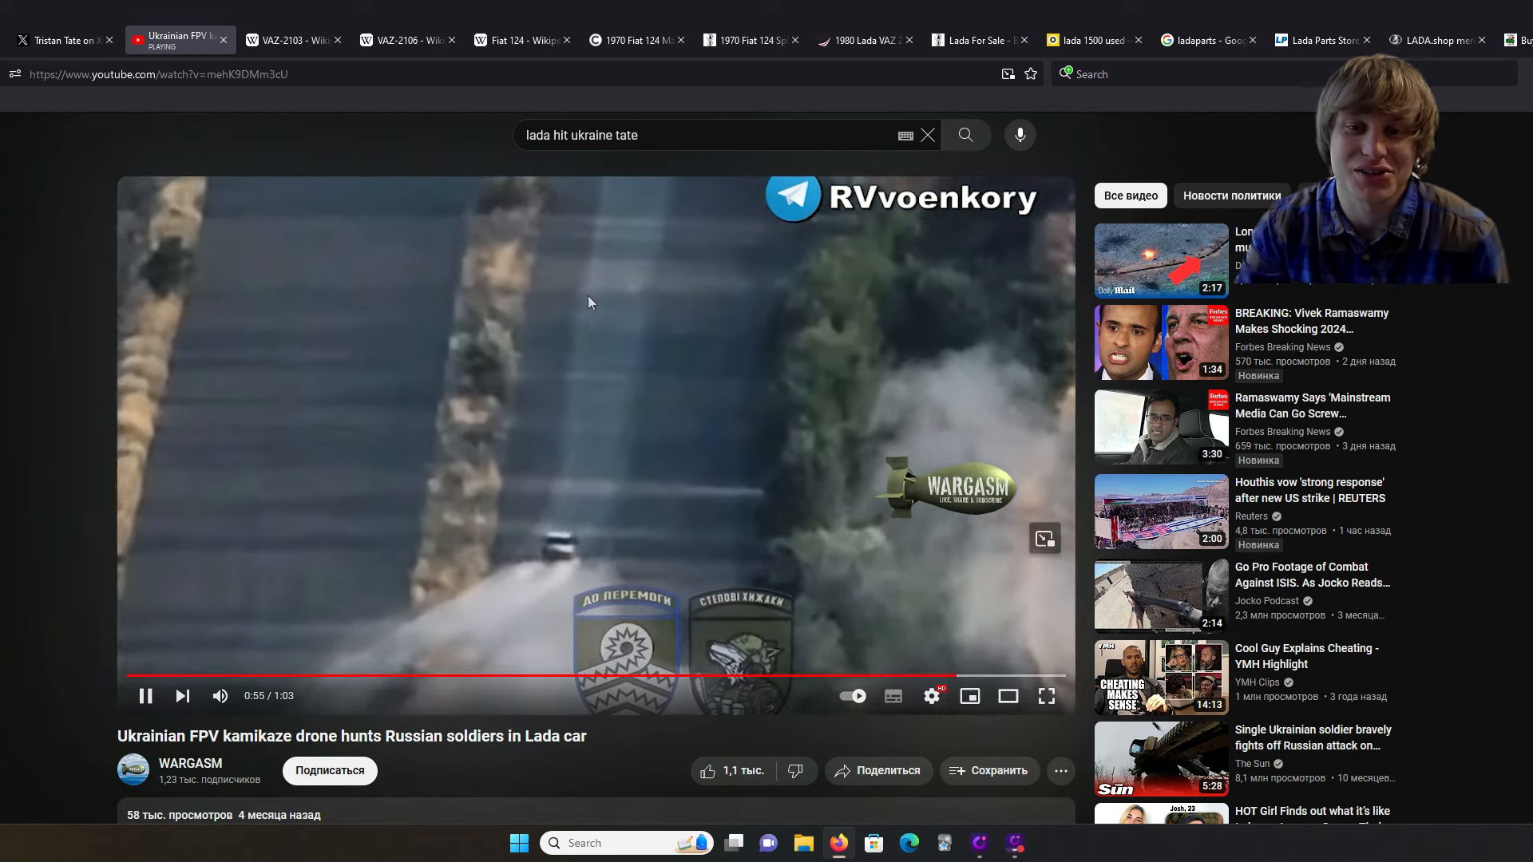
click(144, 695)
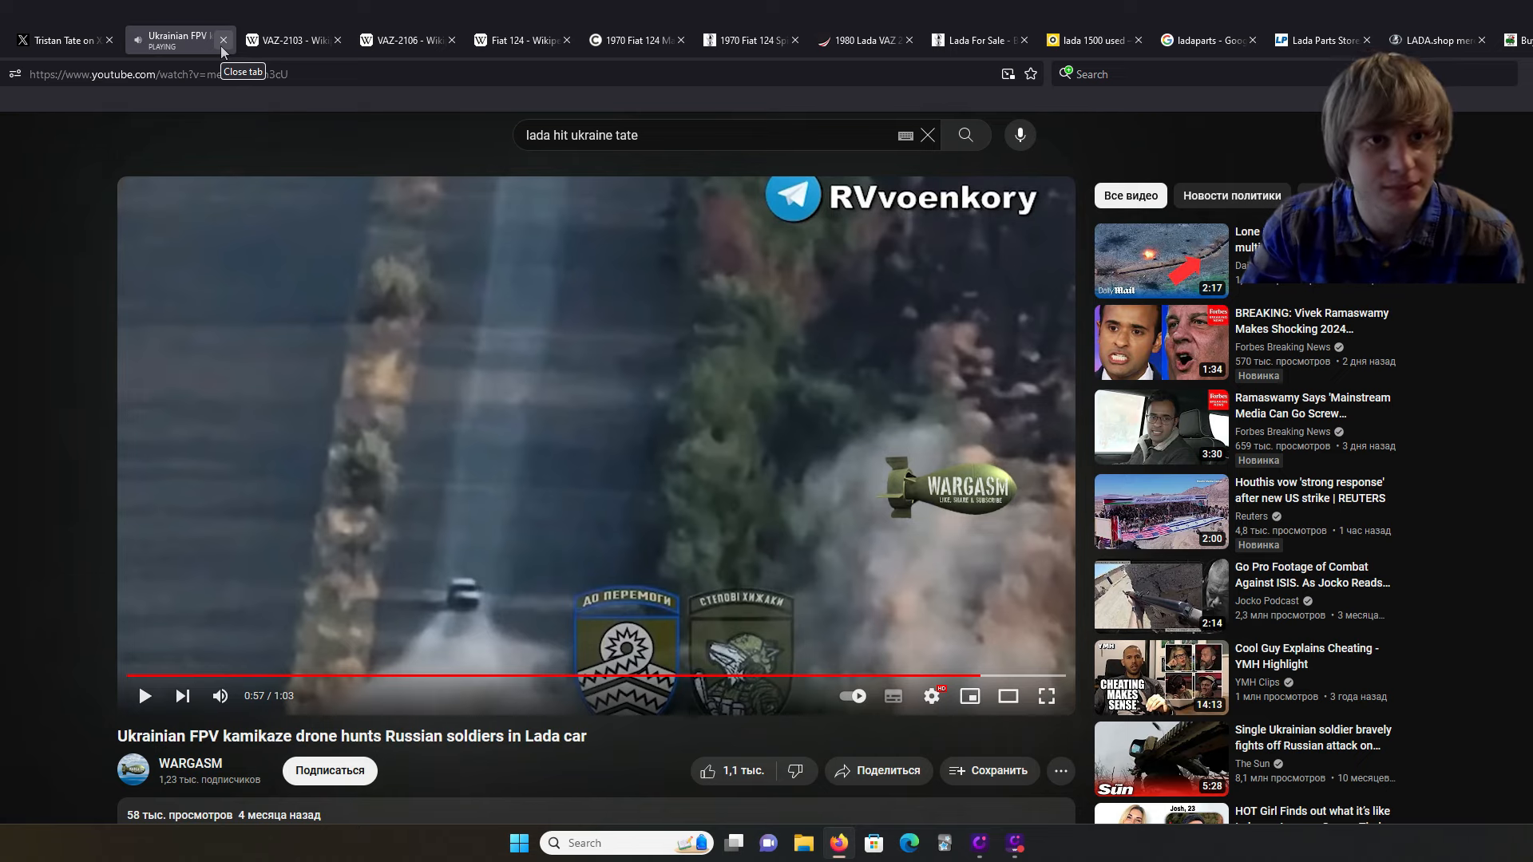
Step: Close the drone video, read the VAZ-2103 article, revisit the red Lada post, open Fiat 124
click(223, 39)
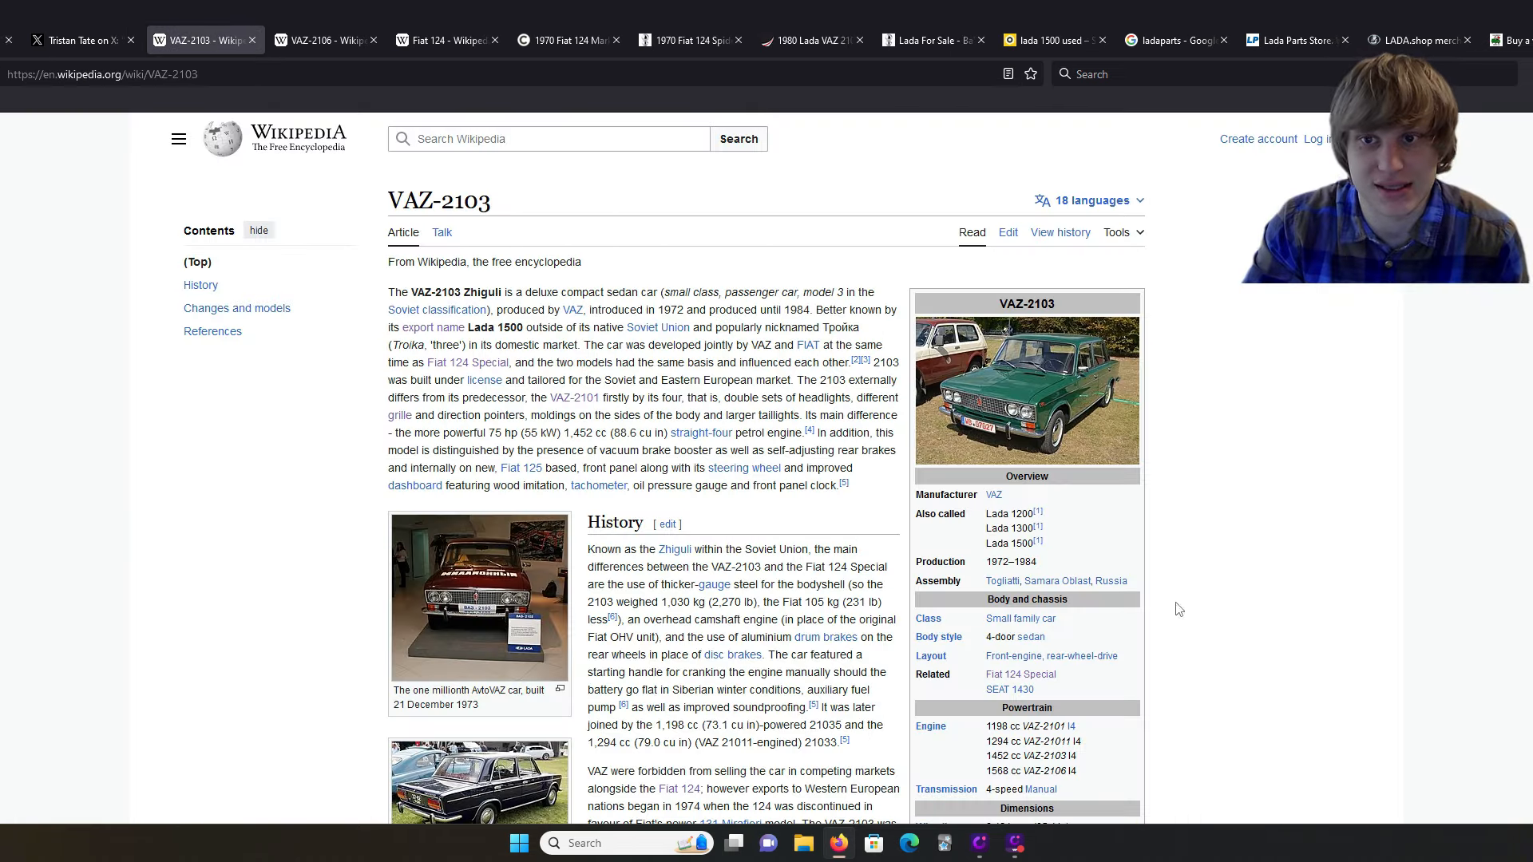
mouse_move(1350, 458)
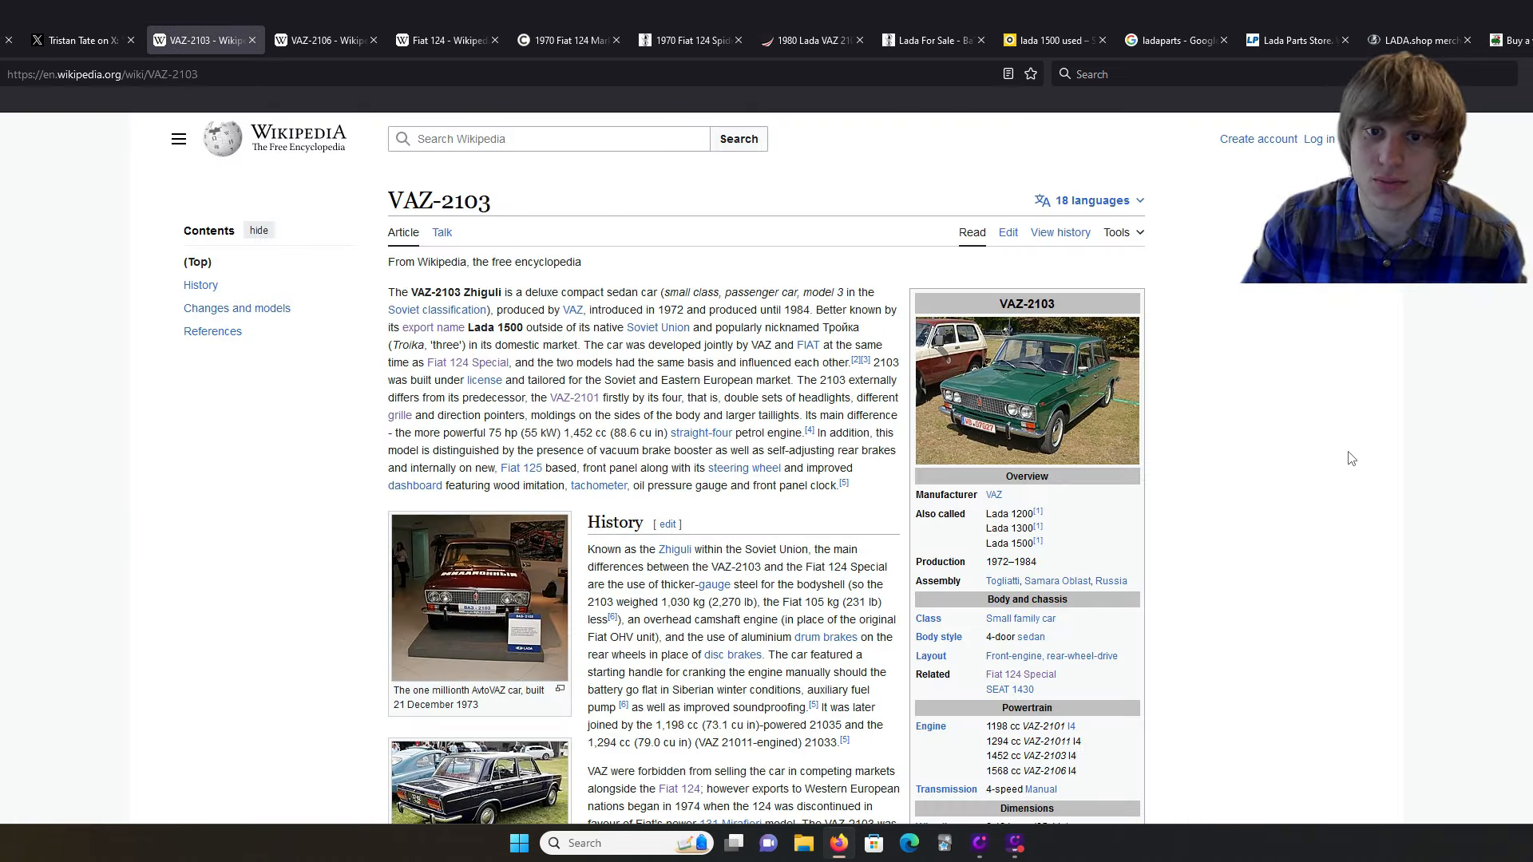
scroll(down, 3)
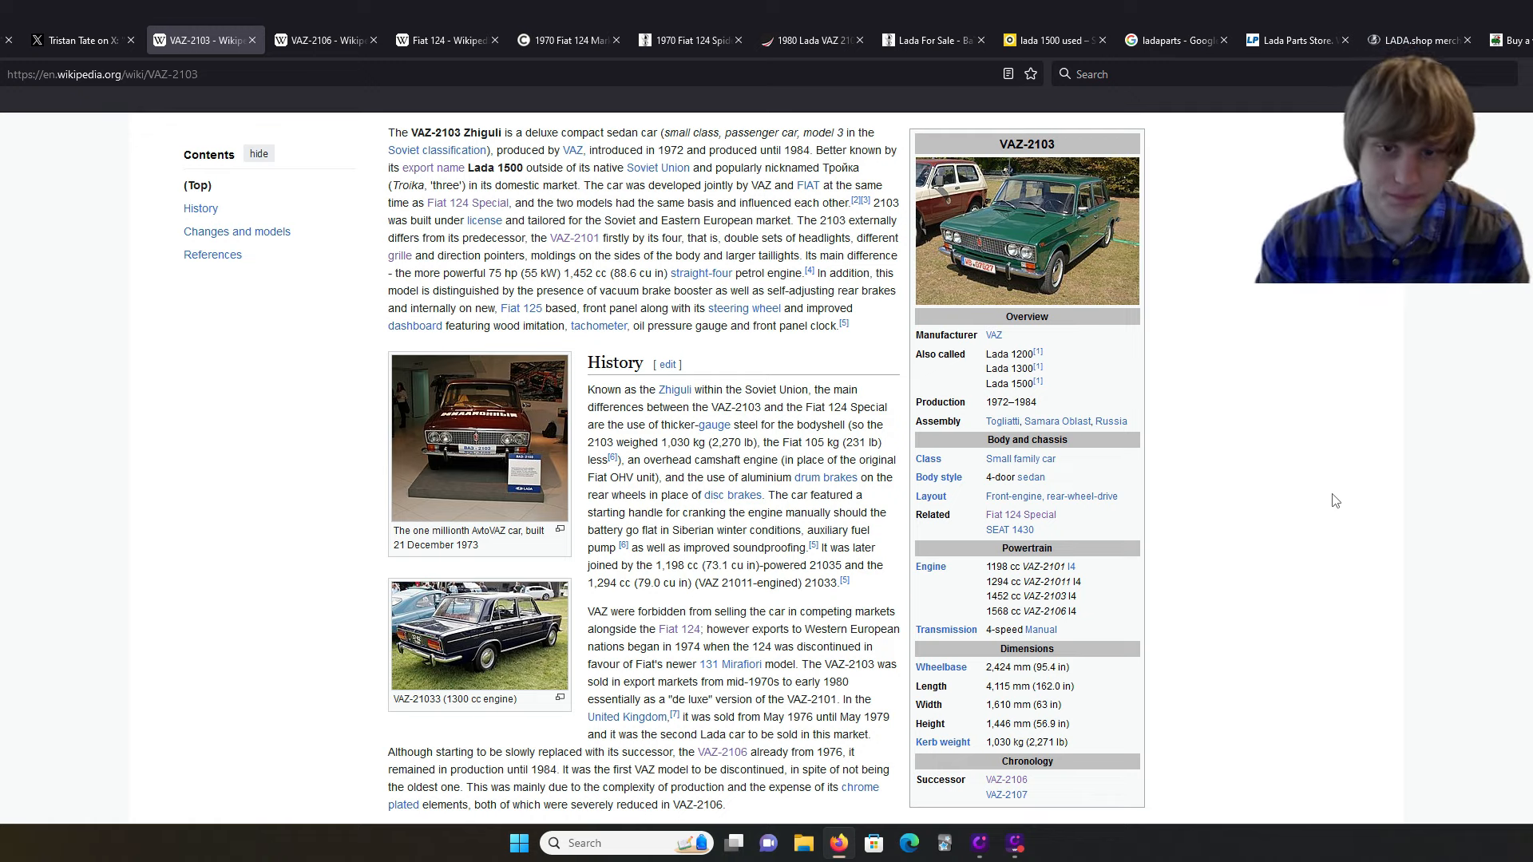
scroll(down, 3)
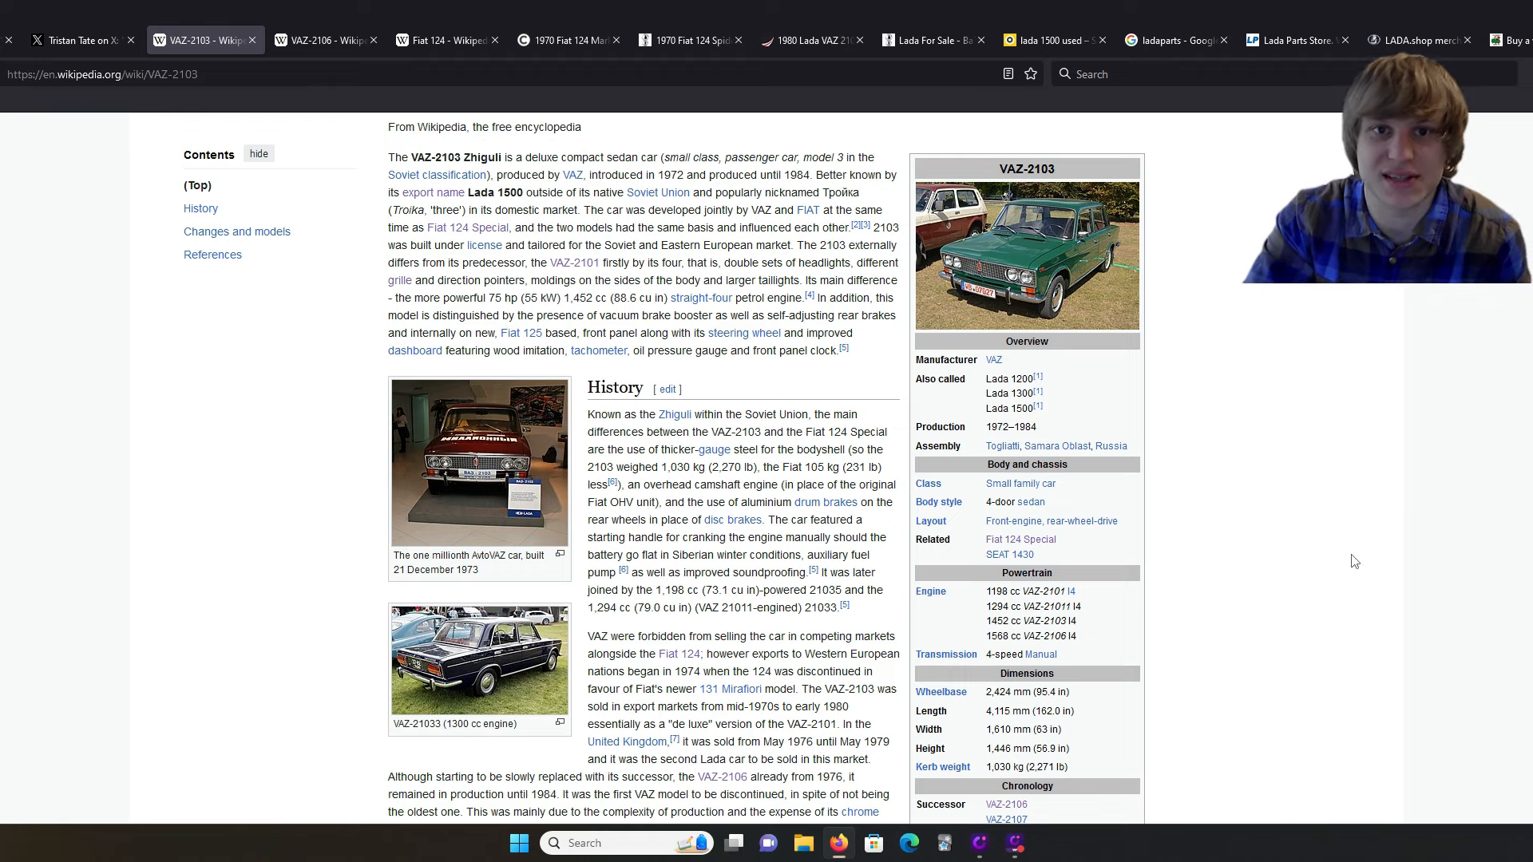
mouse_move(1377, 478)
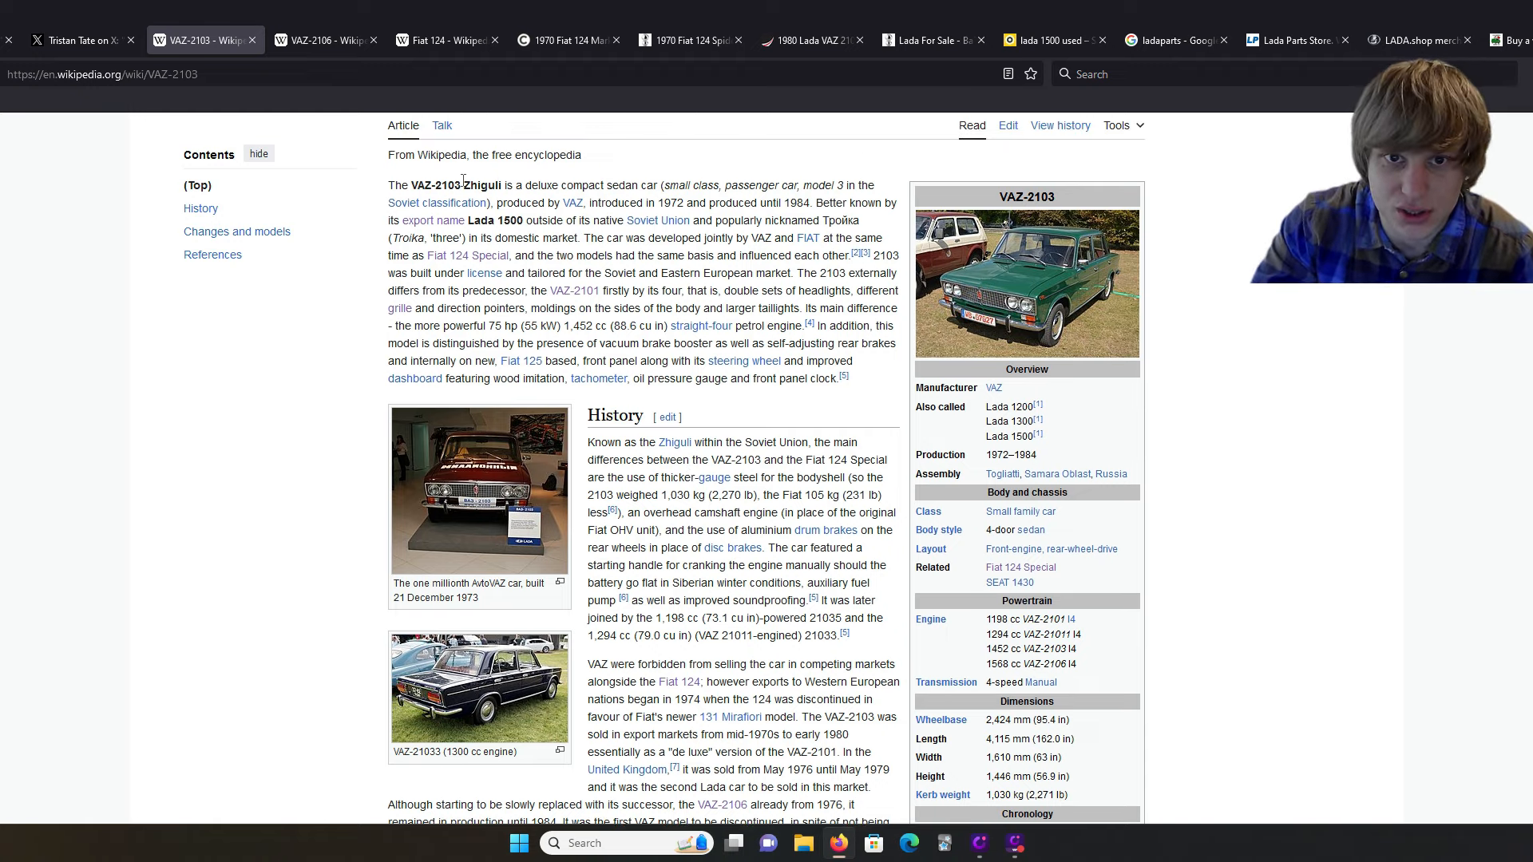
scroll(down, 3)
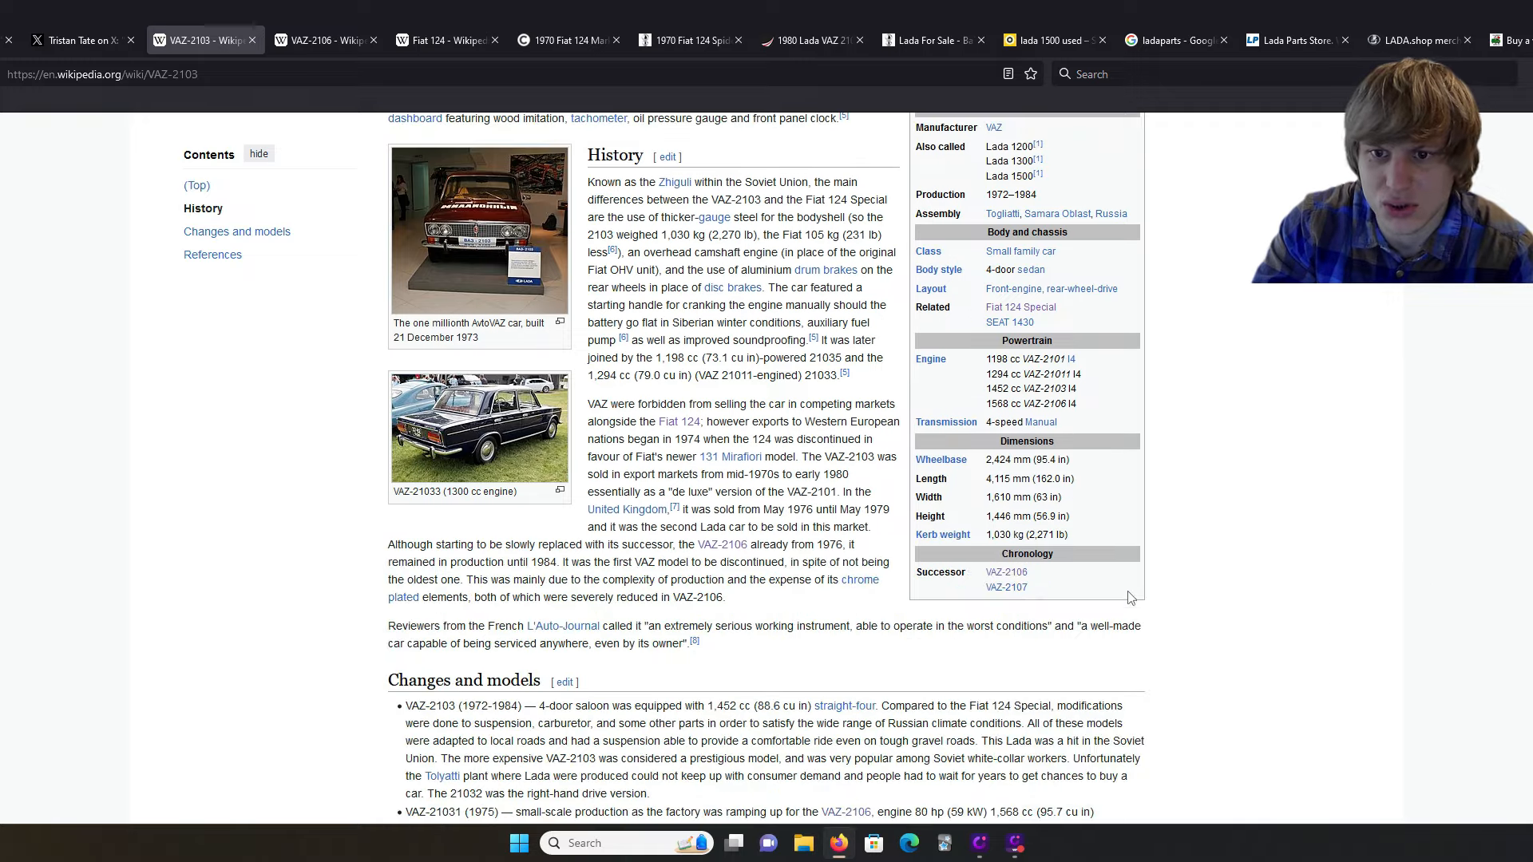
mouse_move(1006, 571)
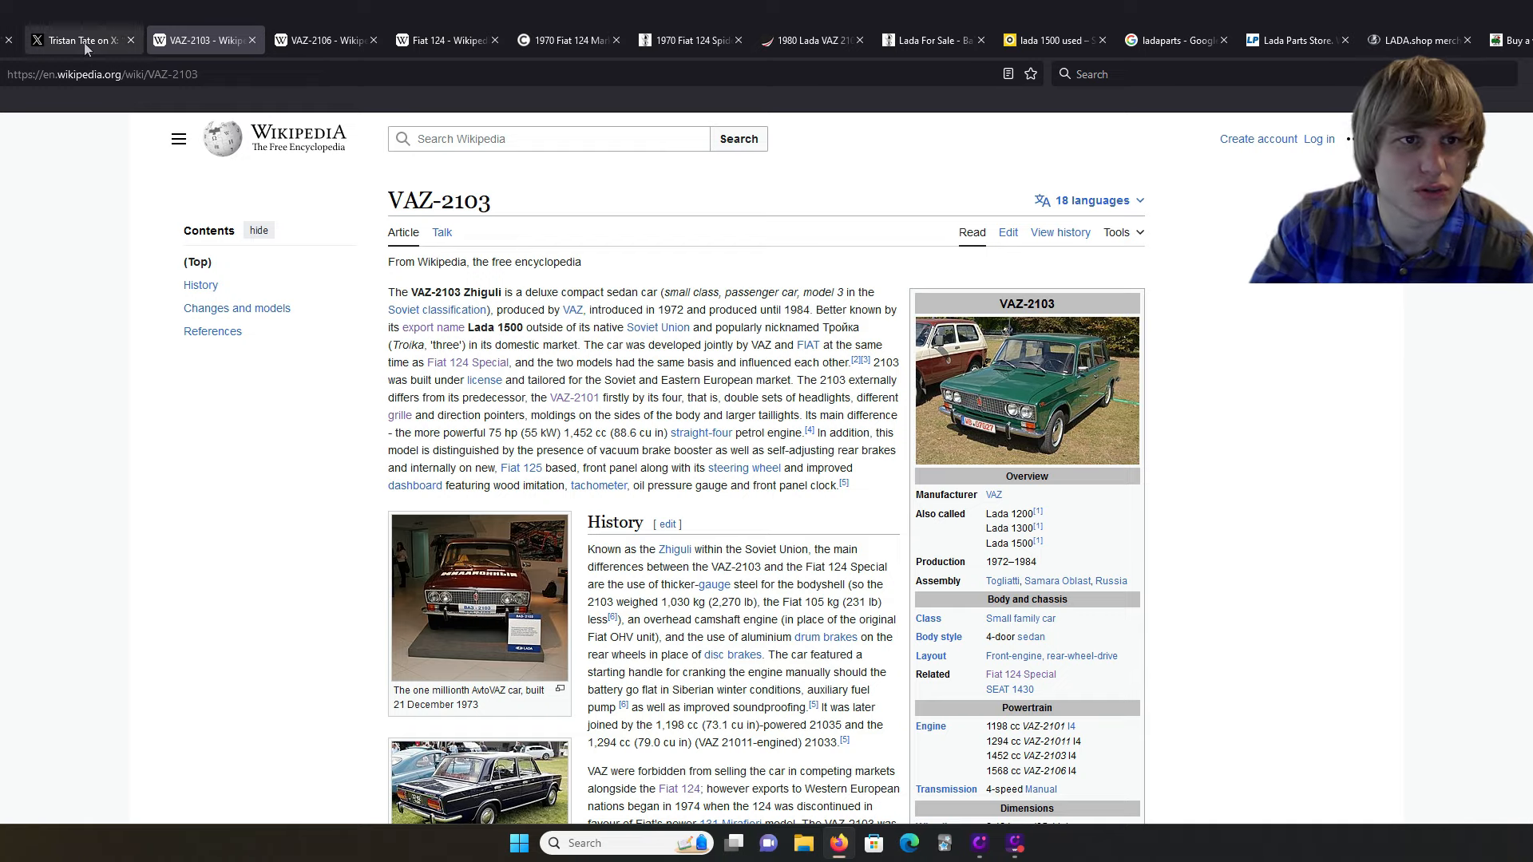
click(78, 40)
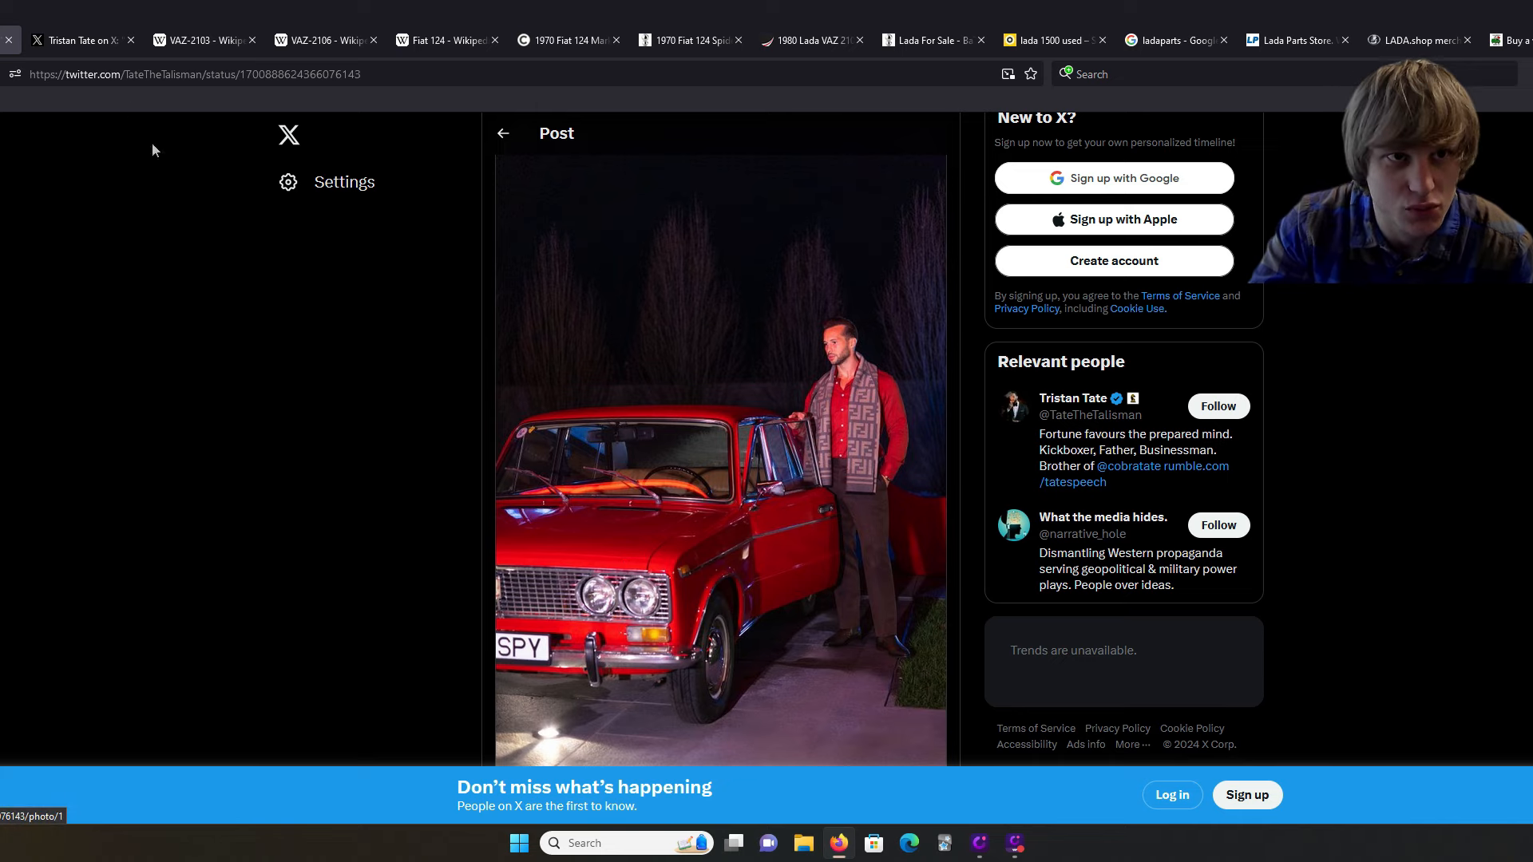
click(200, 40)
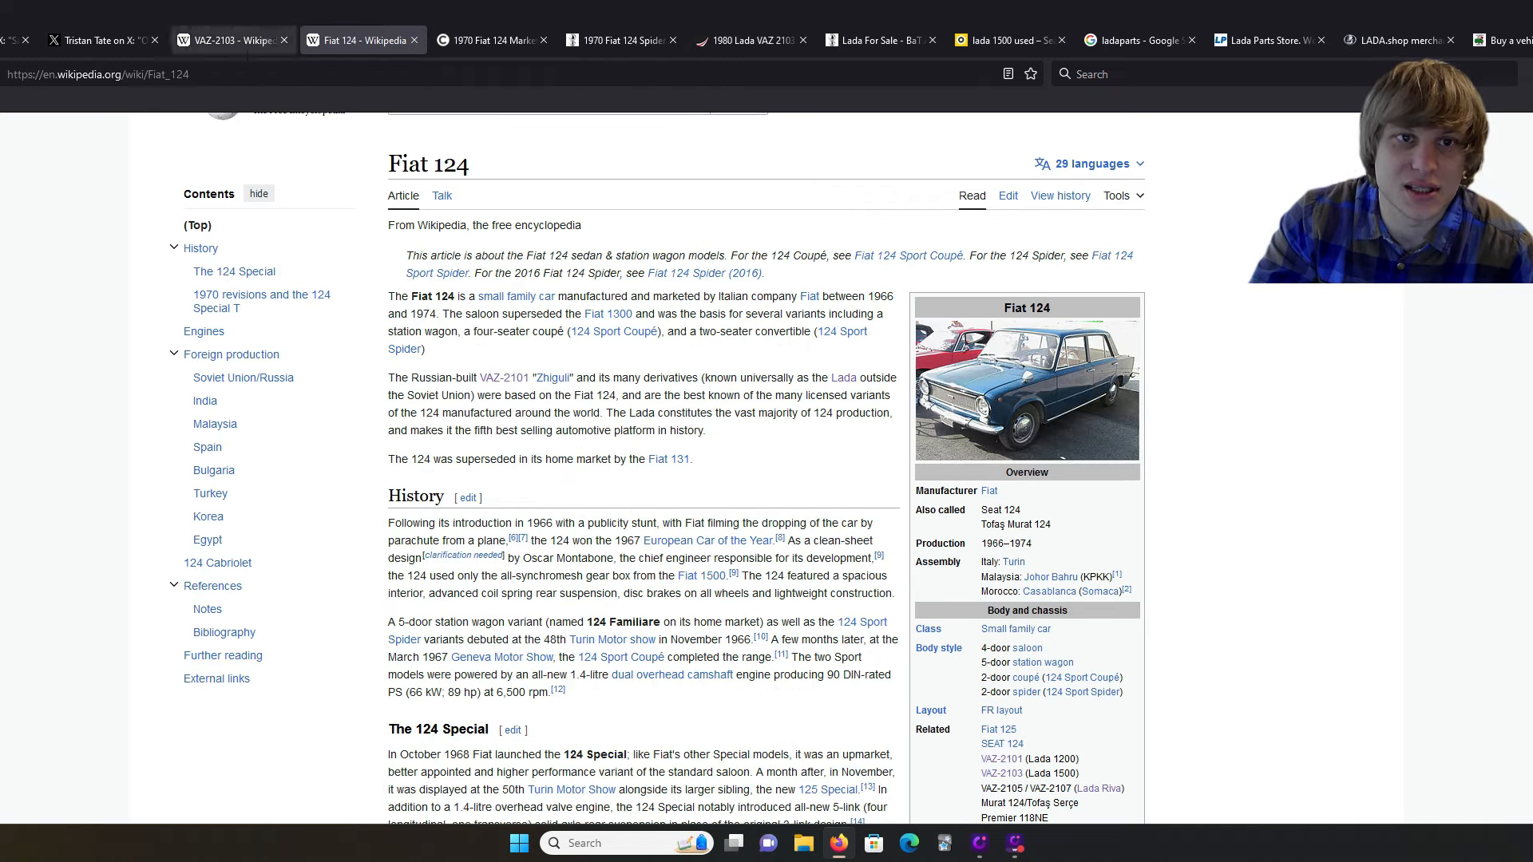
scroll(down, 3)
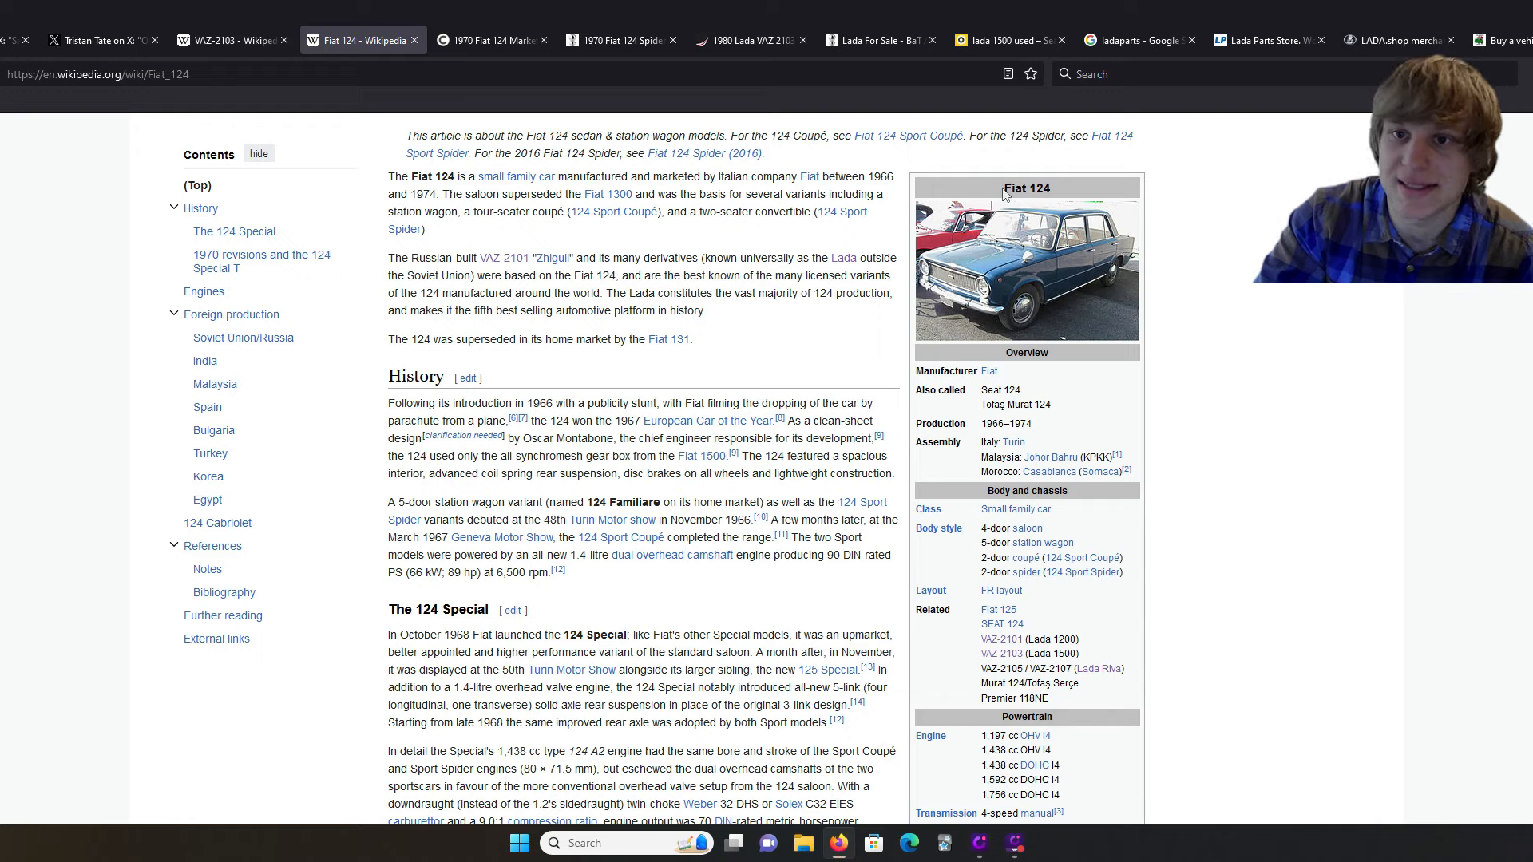
mouse_move(1366, 539)
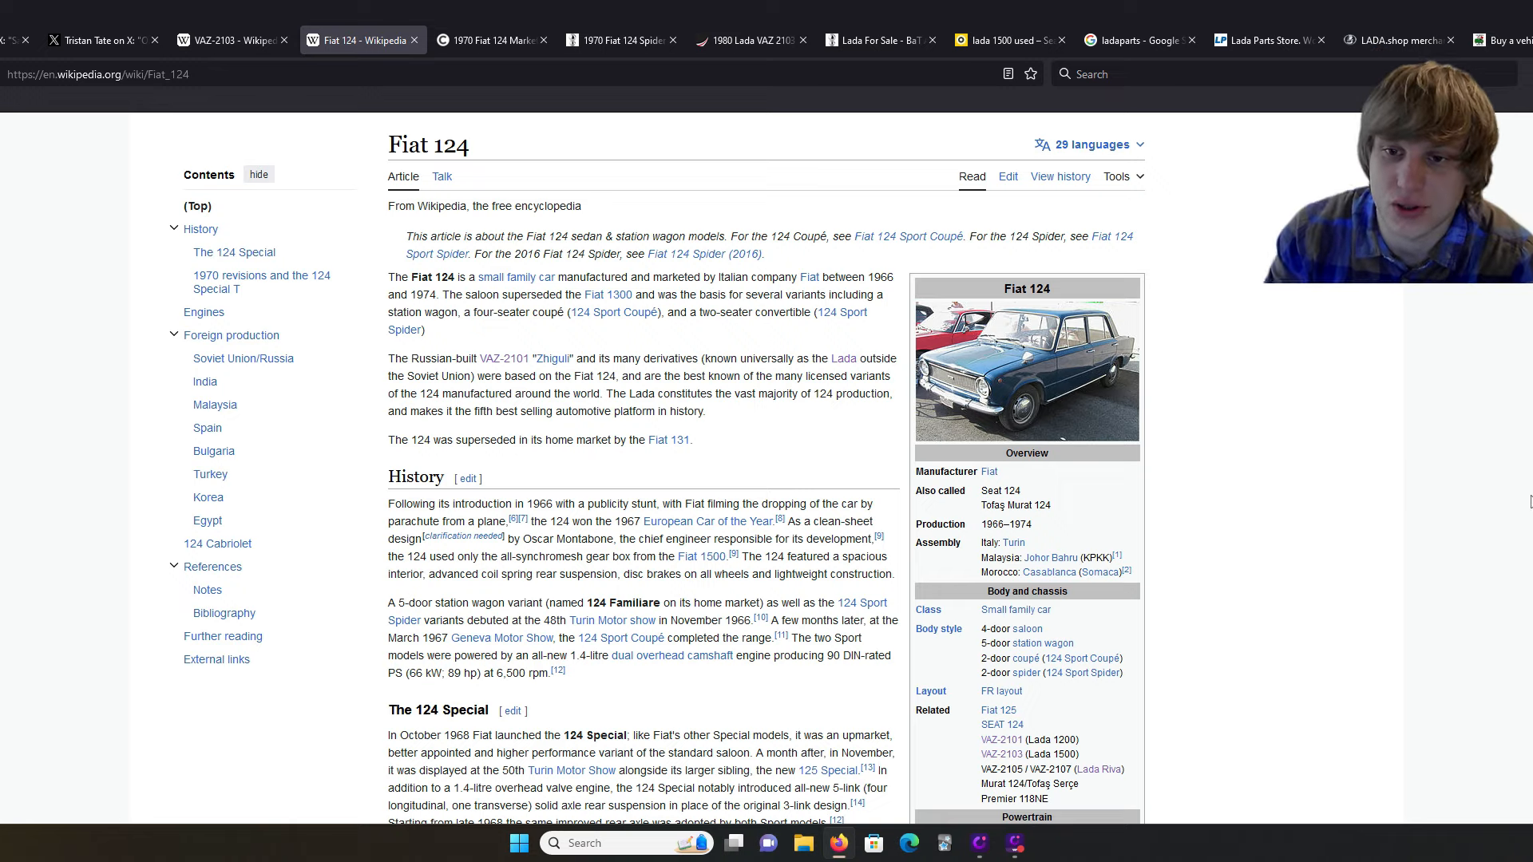
scroll(down, 3)
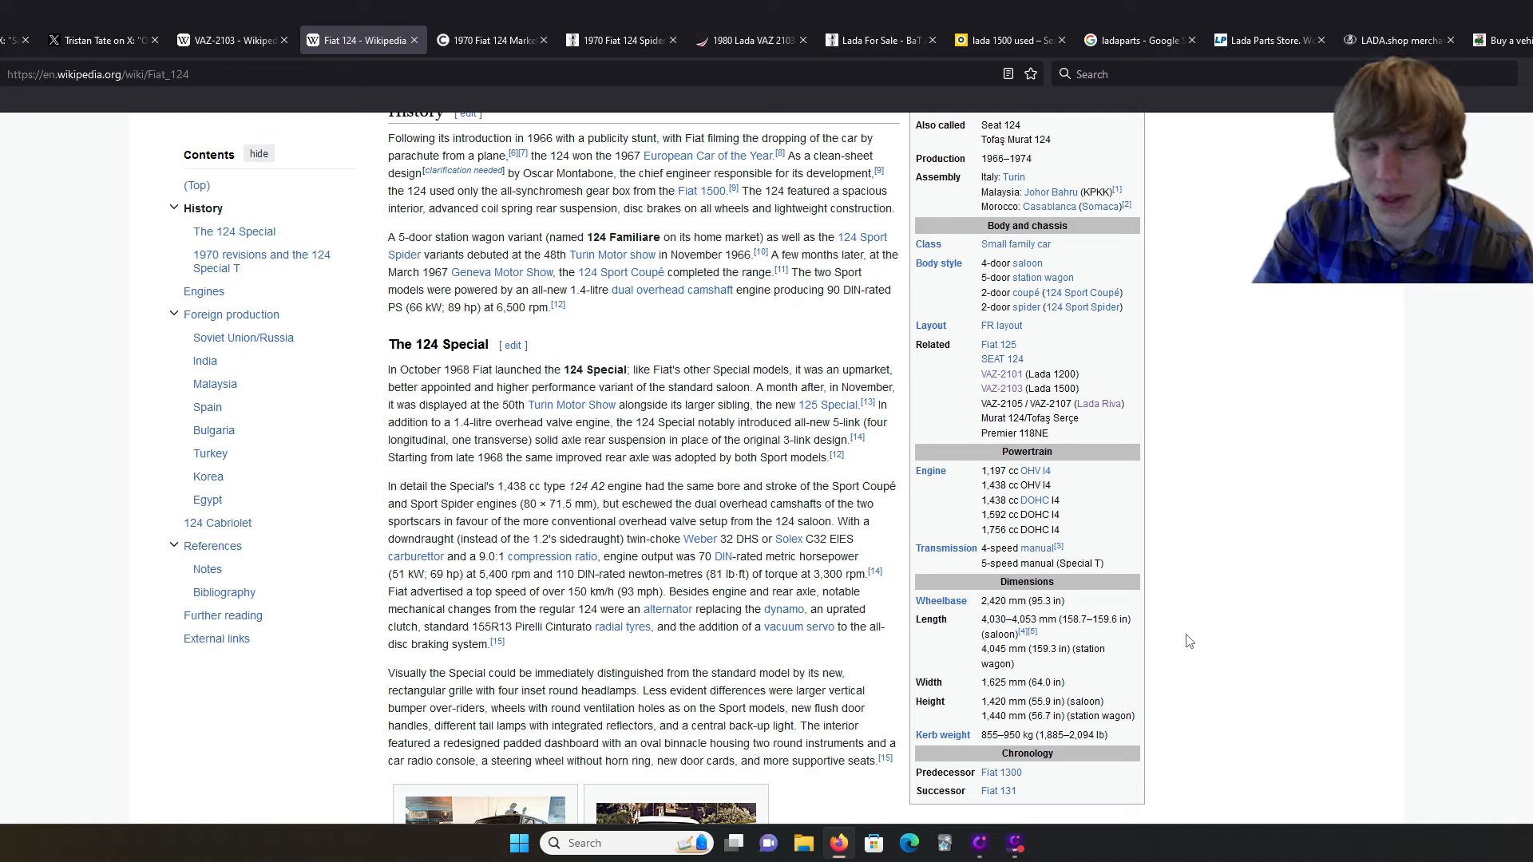
mouse_move(1228, 600)
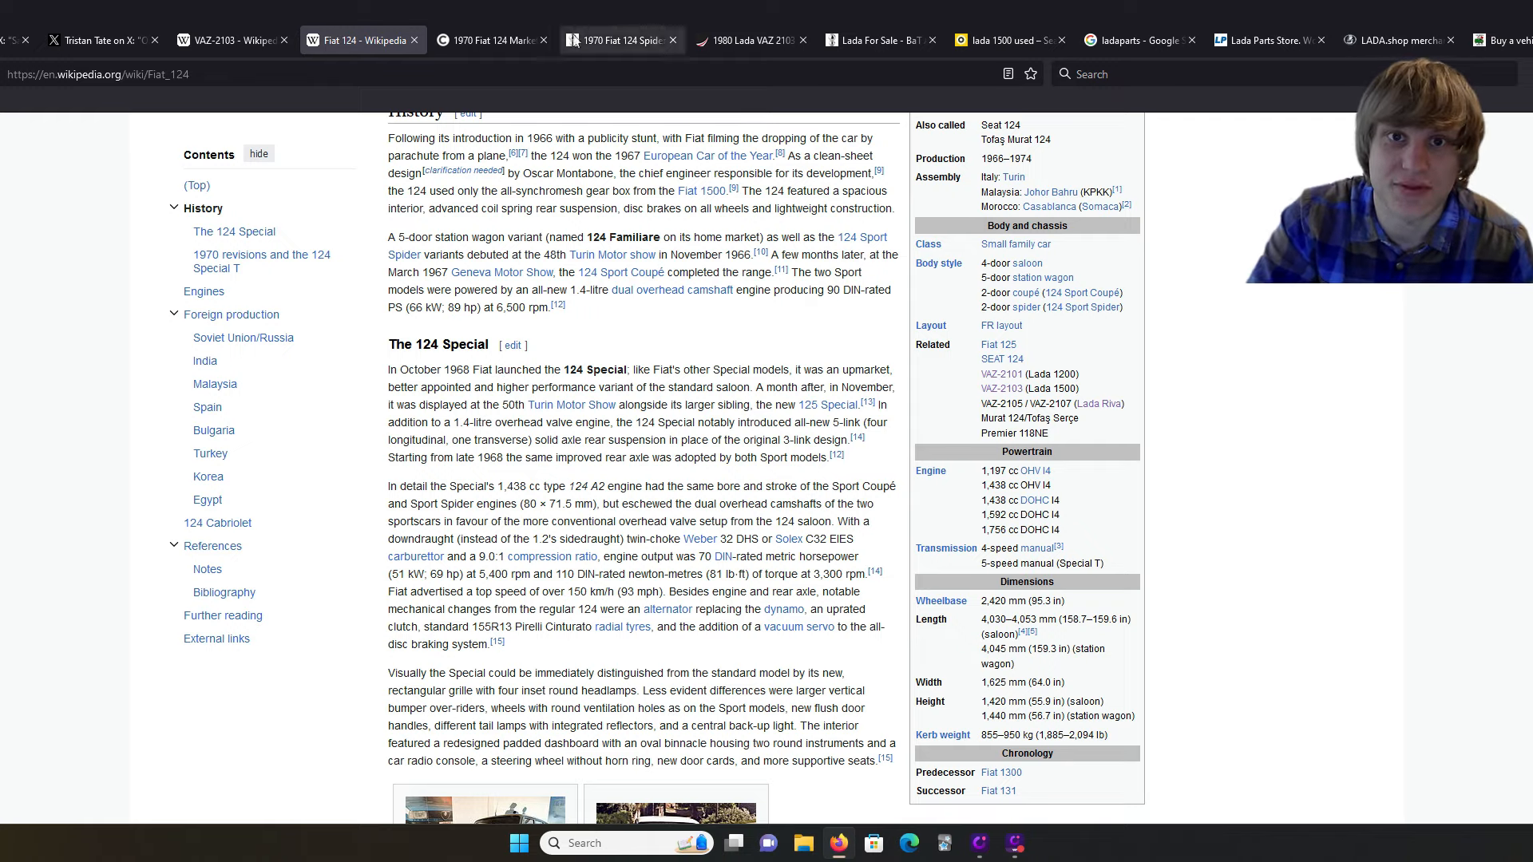
Step: Compare the sold 1970 Fiat 124 Spider listing with Classic.com sales charts and search results
click(622, 39)
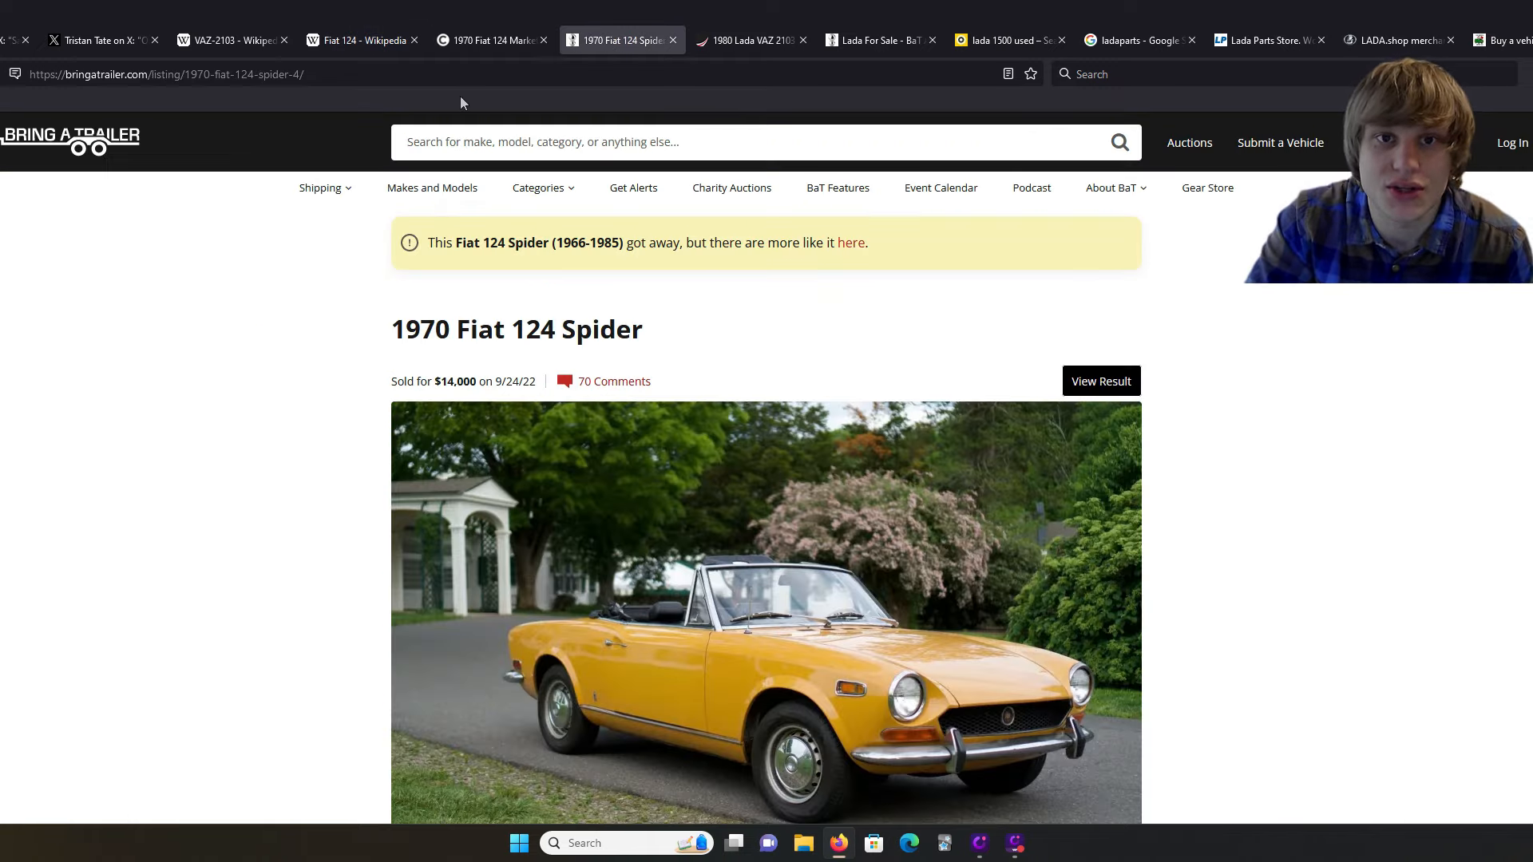
click(489, 40)
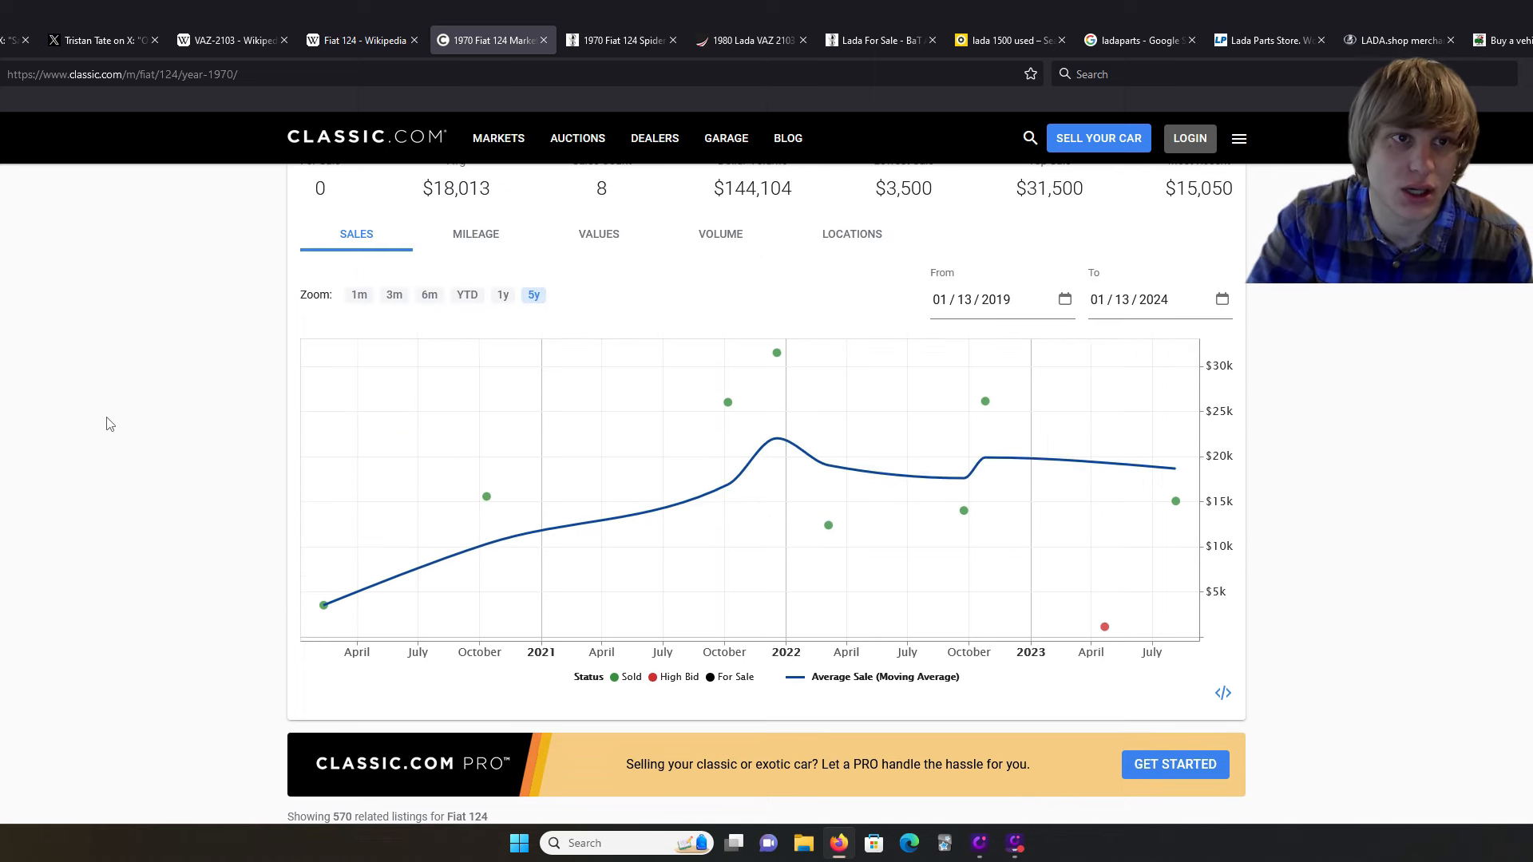
click(103, 40)
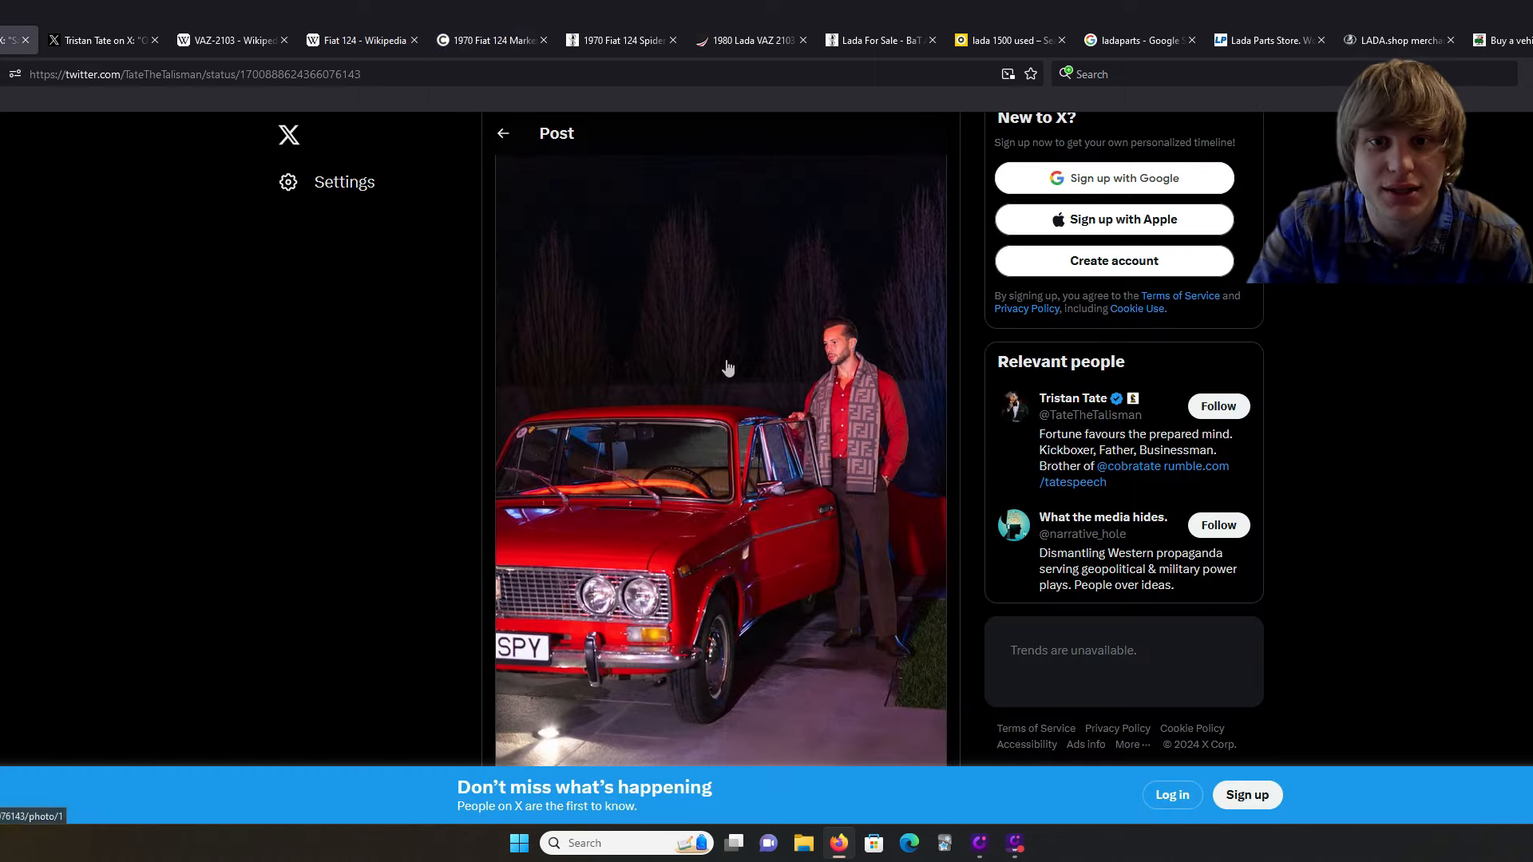
click(621, 40)
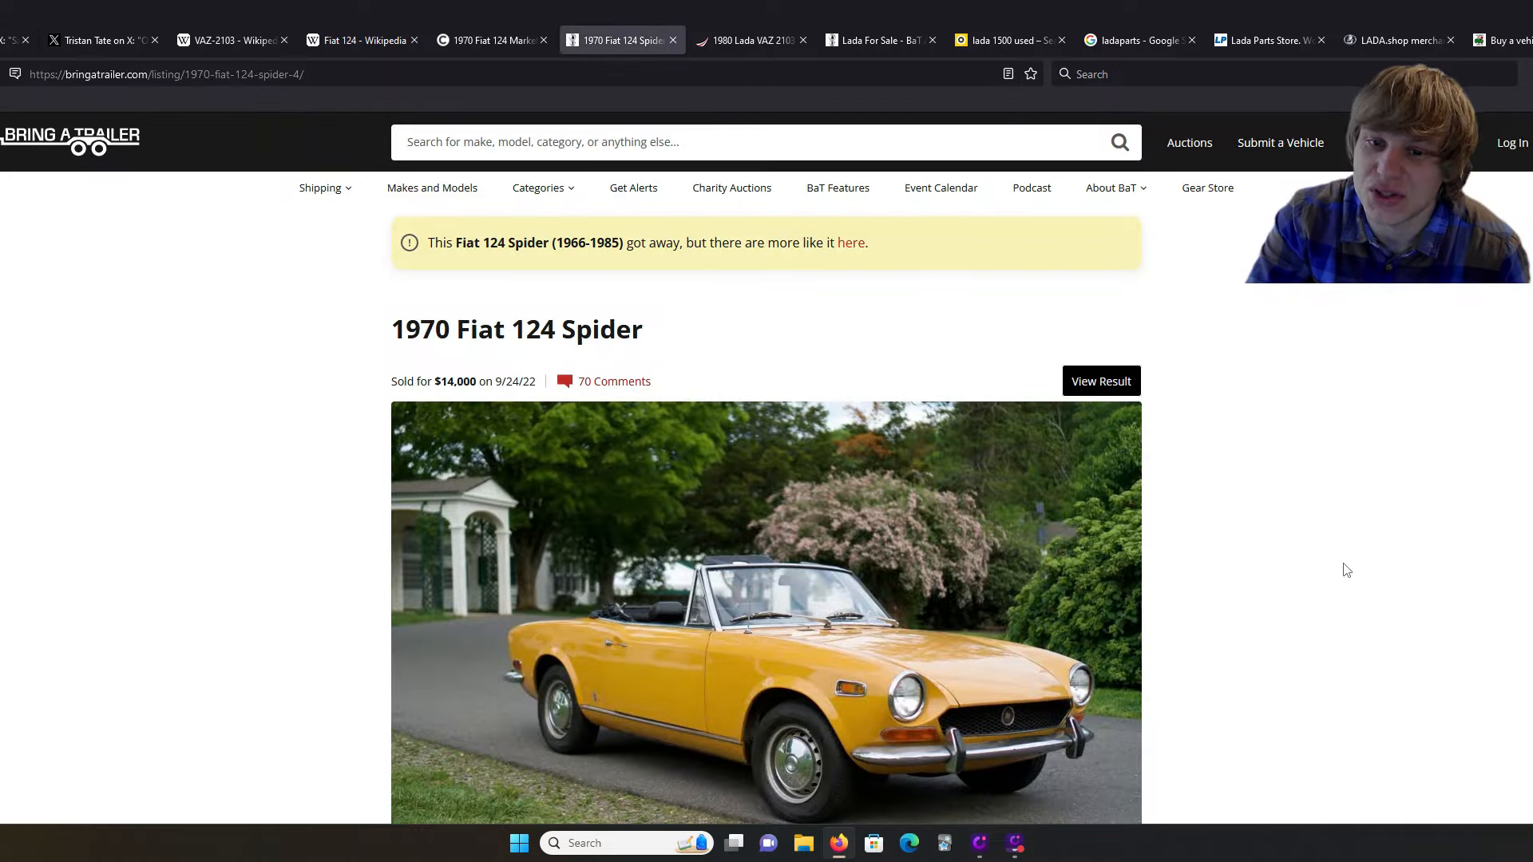
click(489, 40)
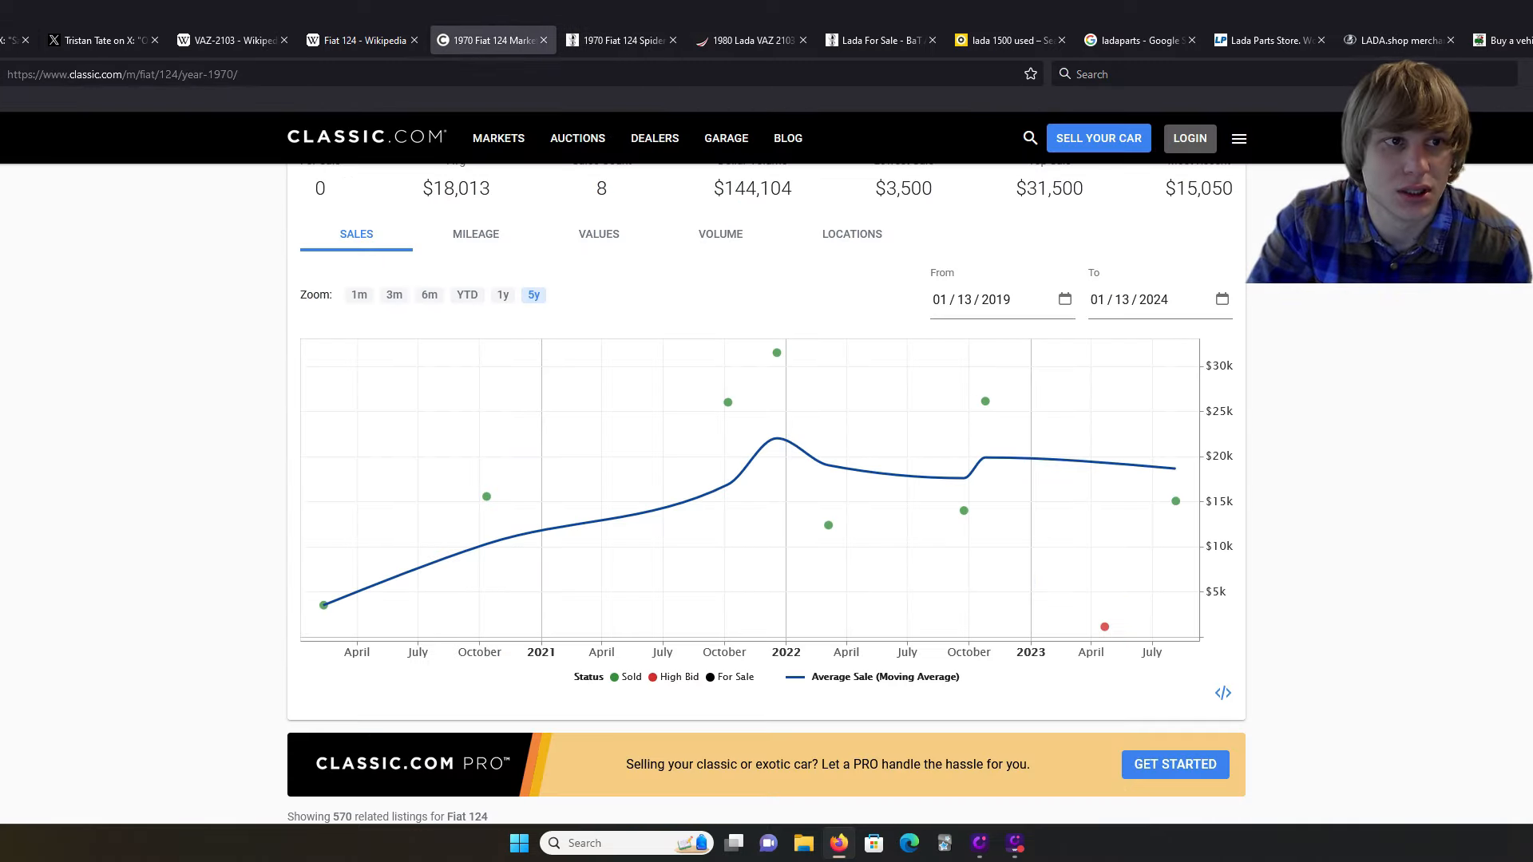
click(486, 40)
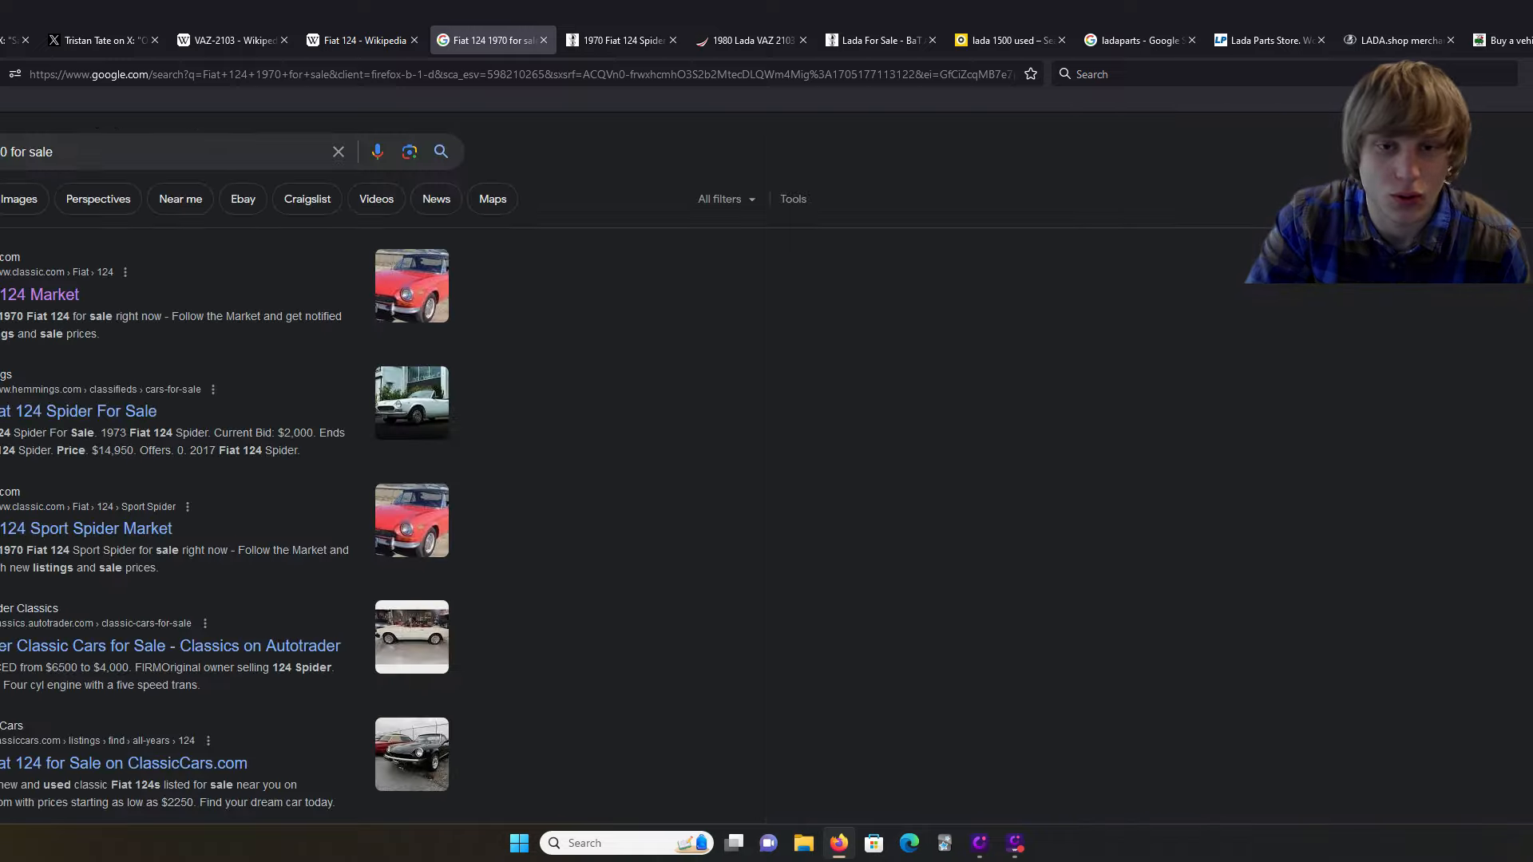
click(40, 294)
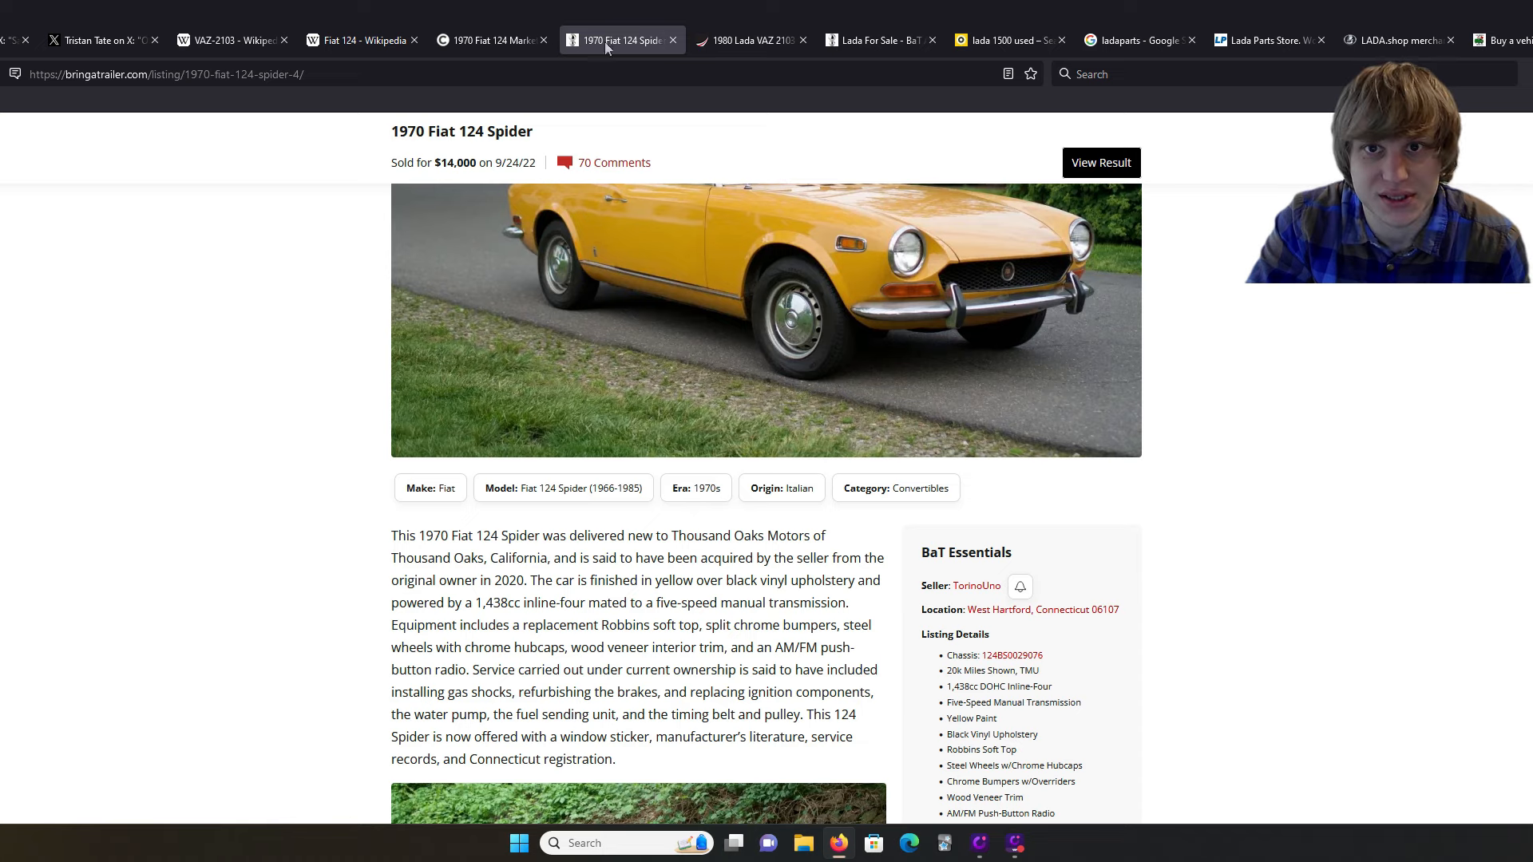
Step: Scroll Classic.com's table of past 1970 Fiat 124 sale prices and dates
click(492, 40)
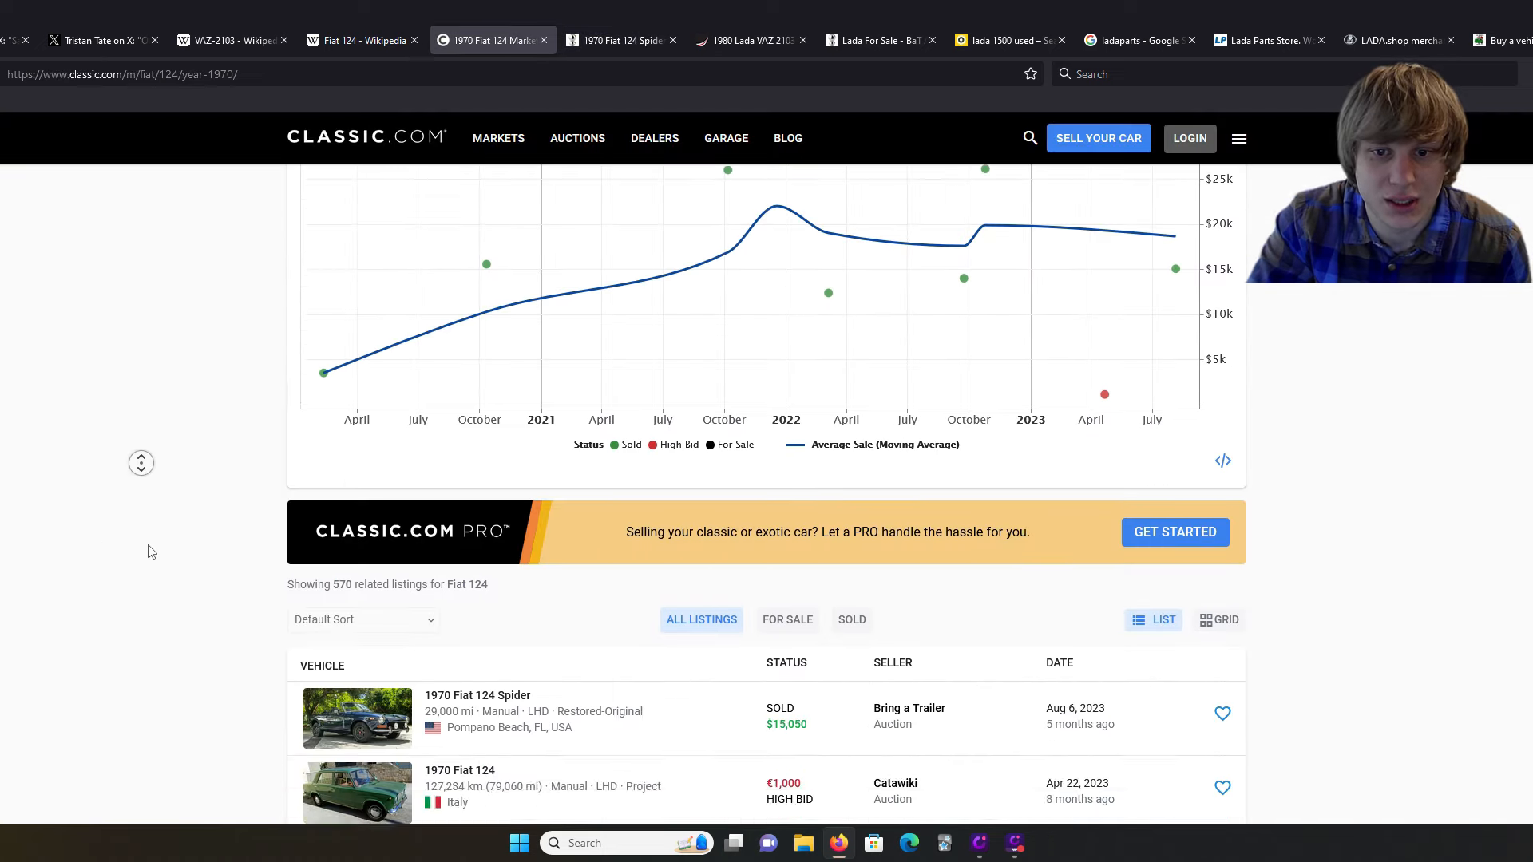
scroll(down, 3)
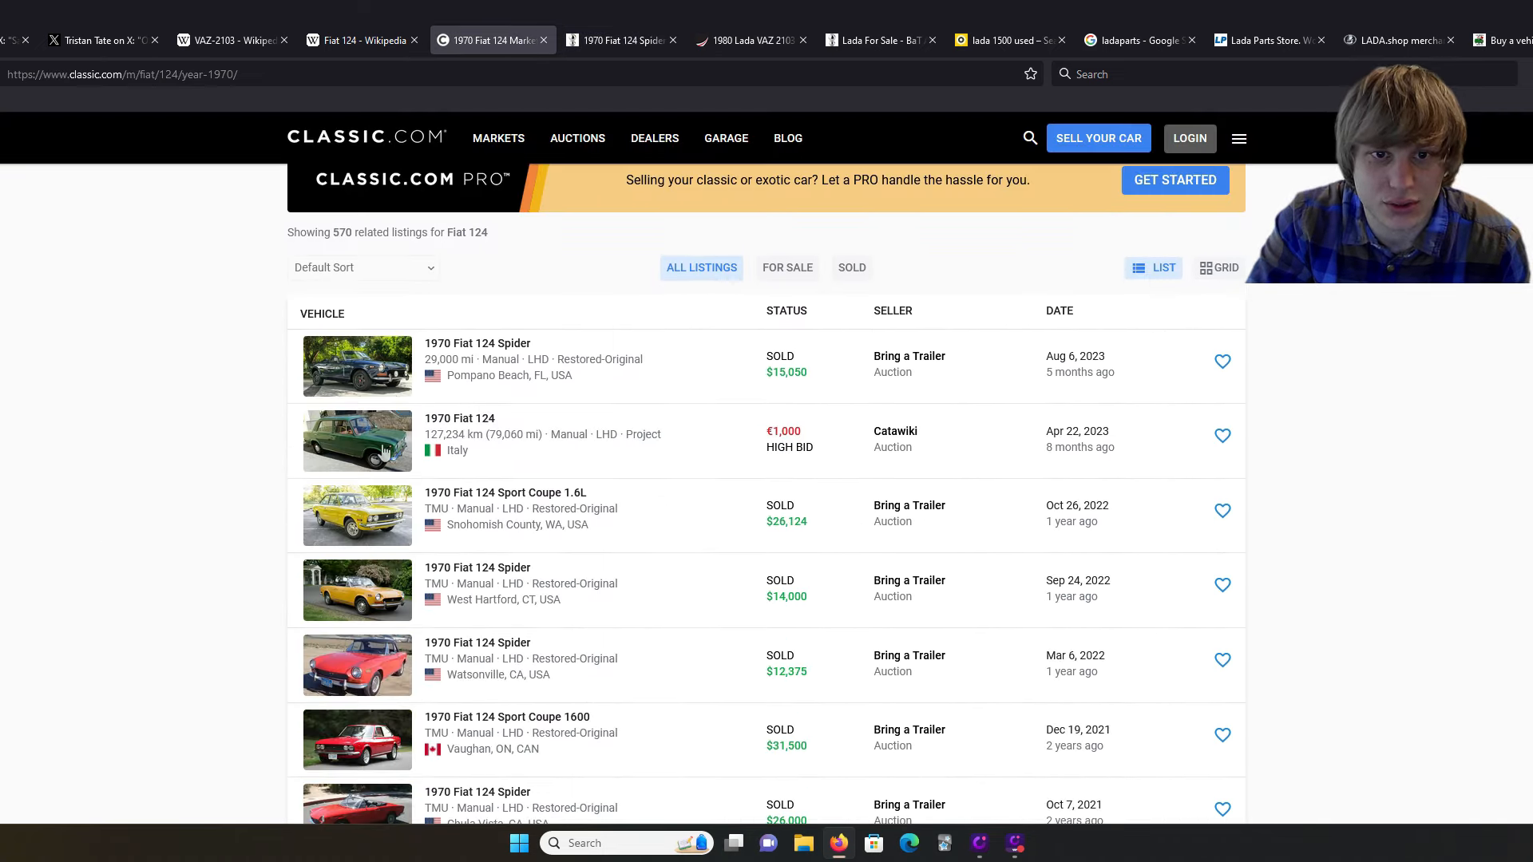
scroll(down, 3)
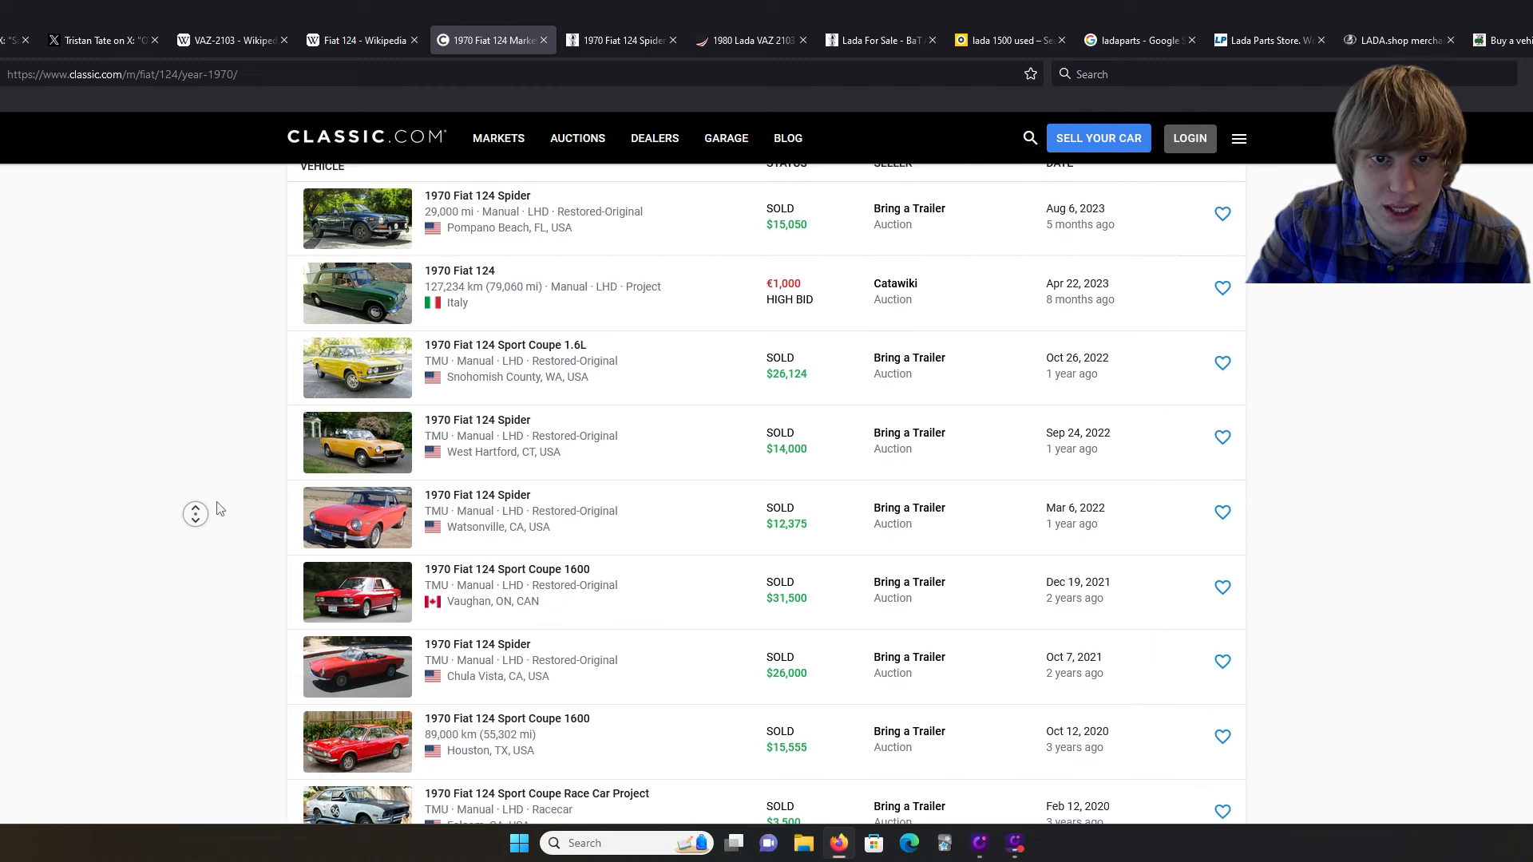
scroll(down, 3)
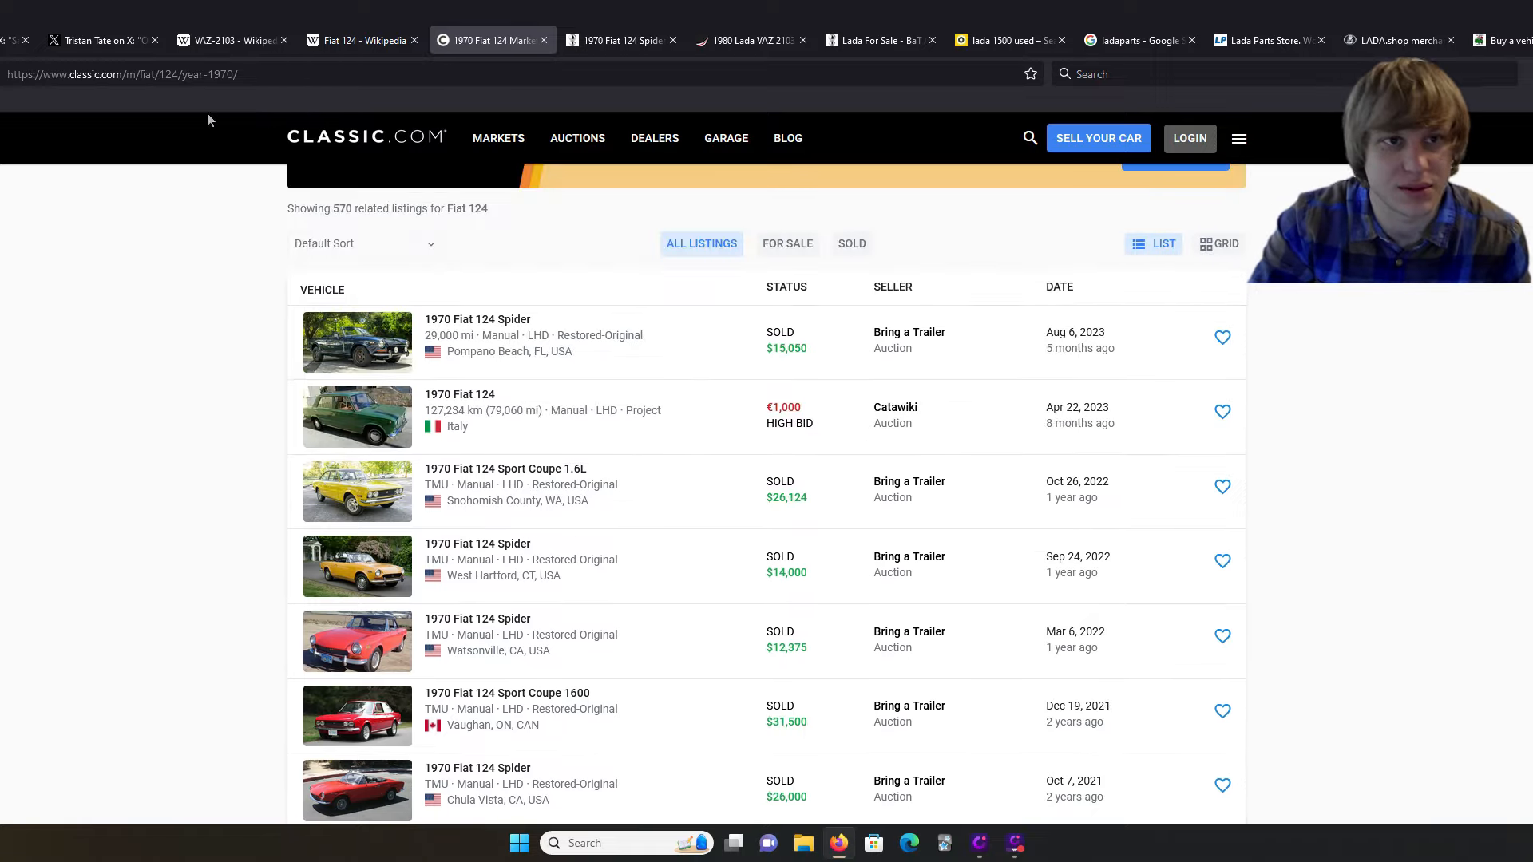
click(103, 40)
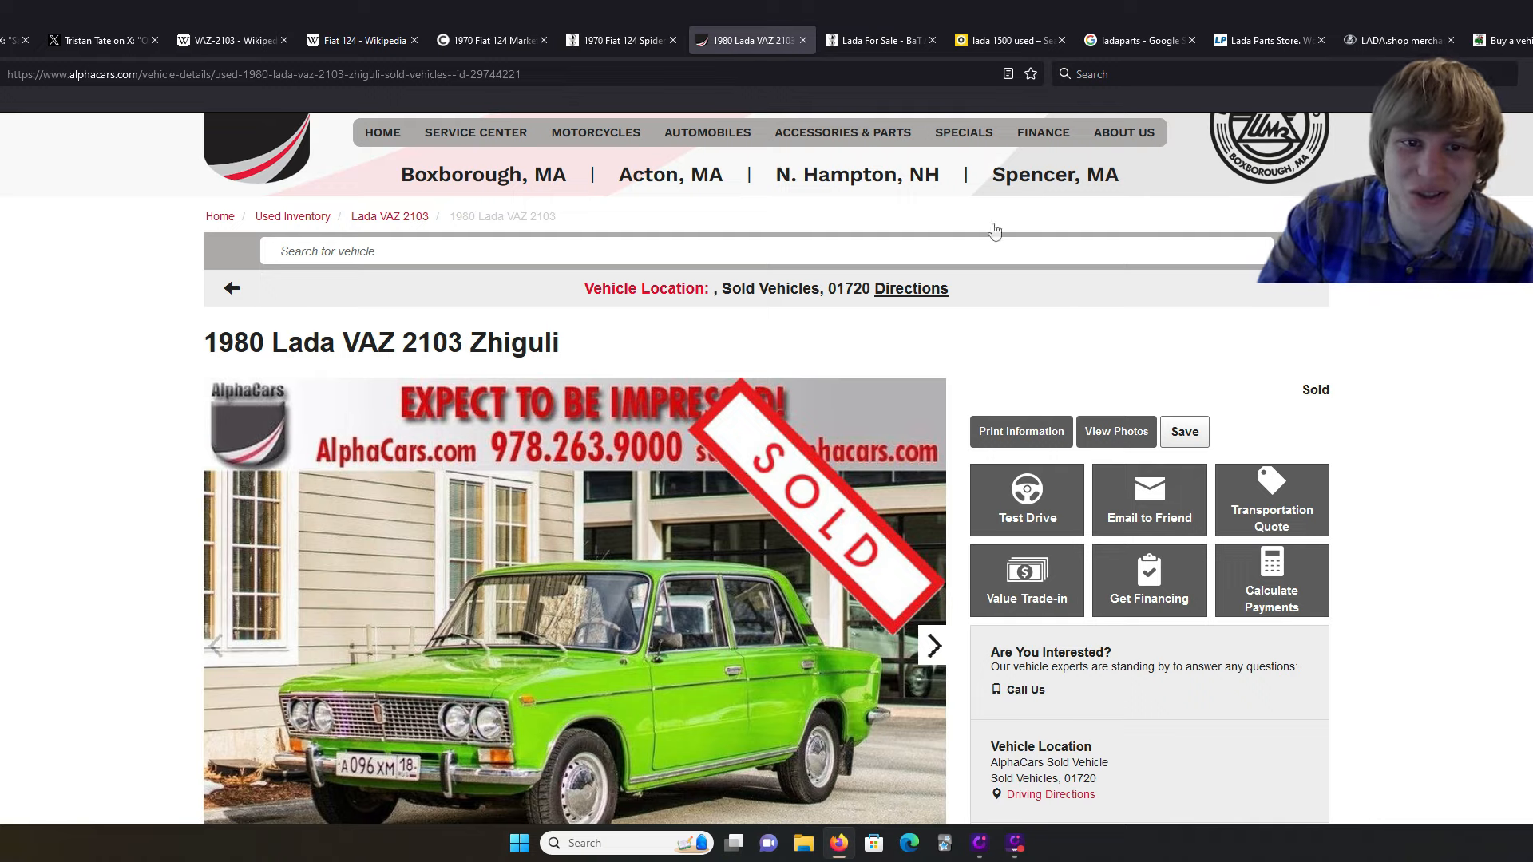
scroll(down, 3)
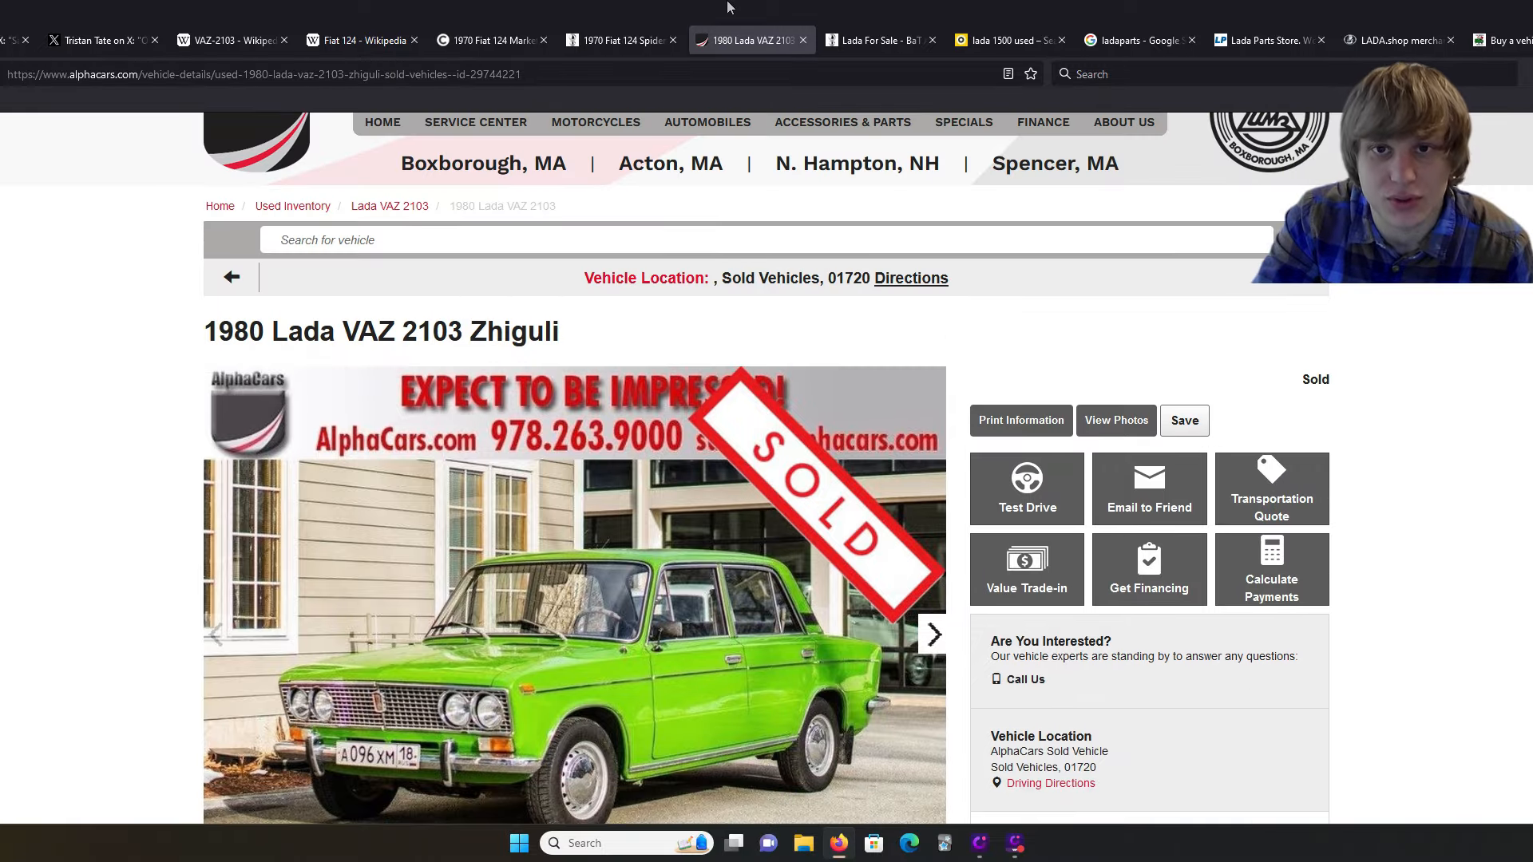
Step: Review the five Lada auction results on BaT, then return to the VAZ-2103 article
click(878, 40)
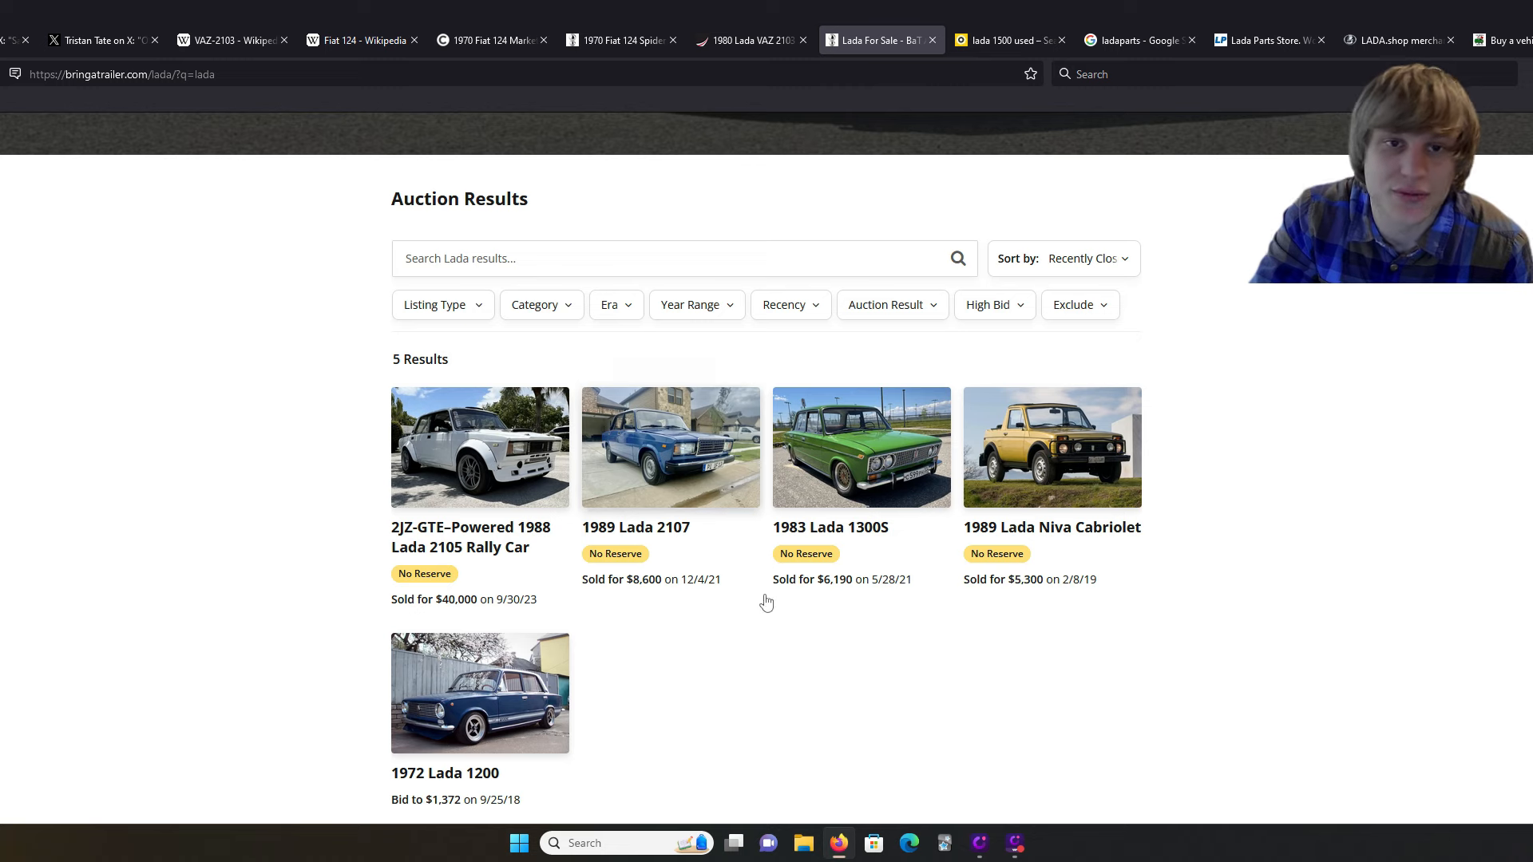
mouse_move(866, 676)
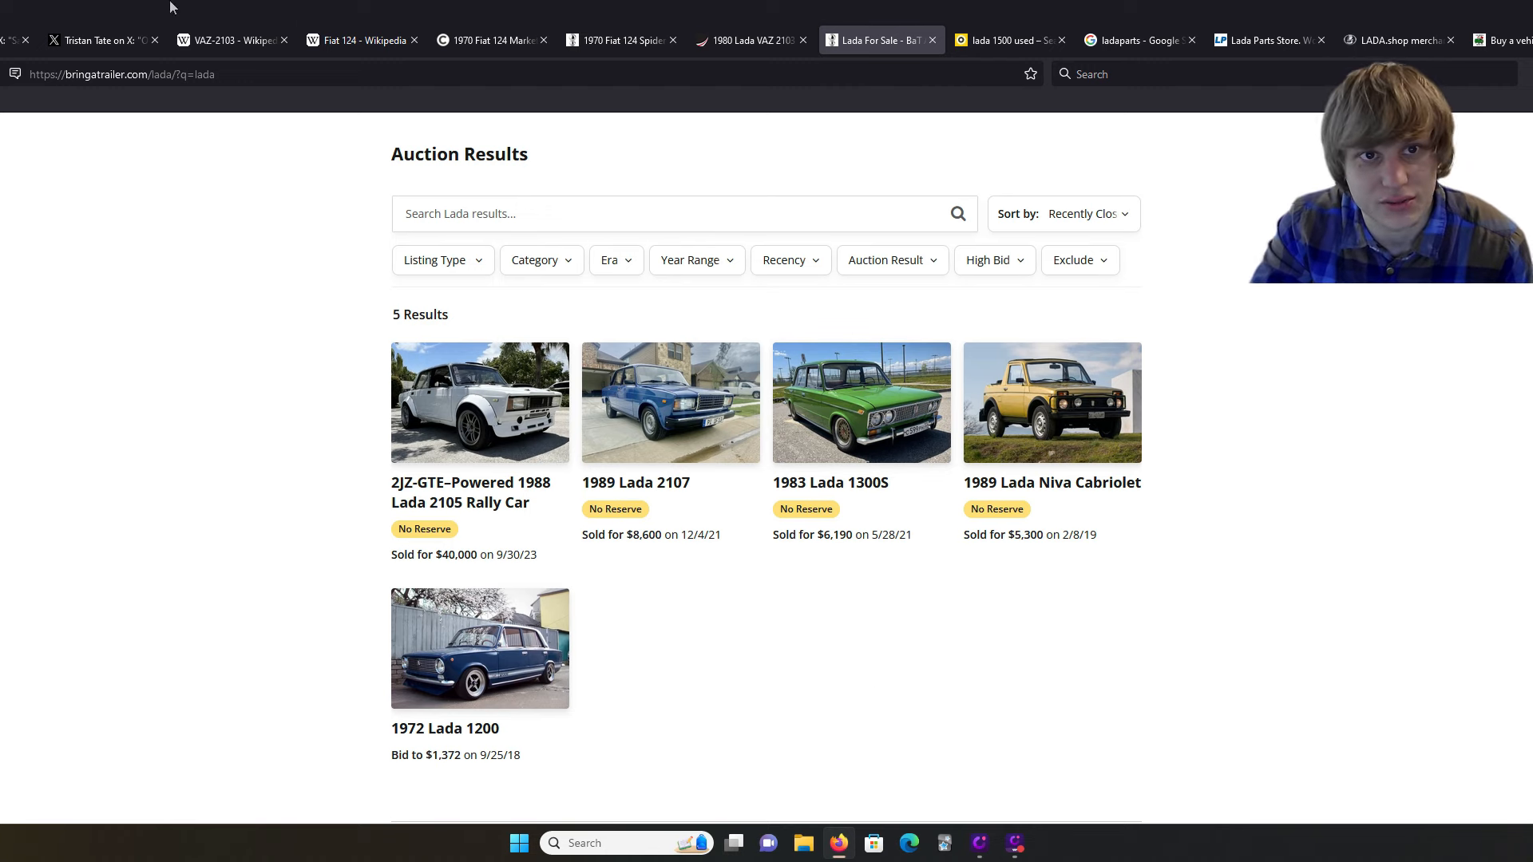
click(231, 40)
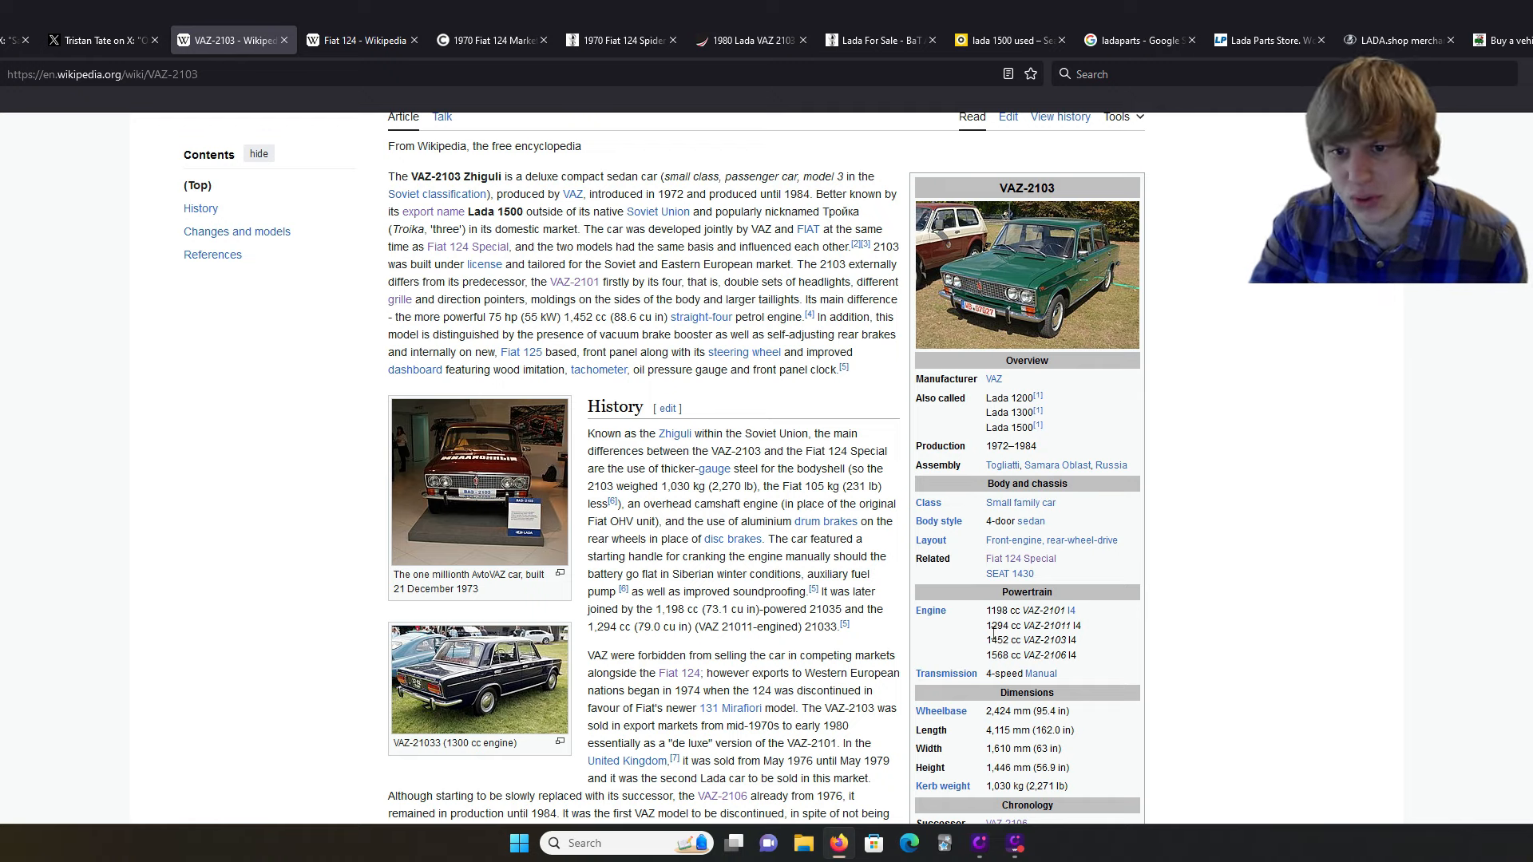
mouse_move(1098, 687)
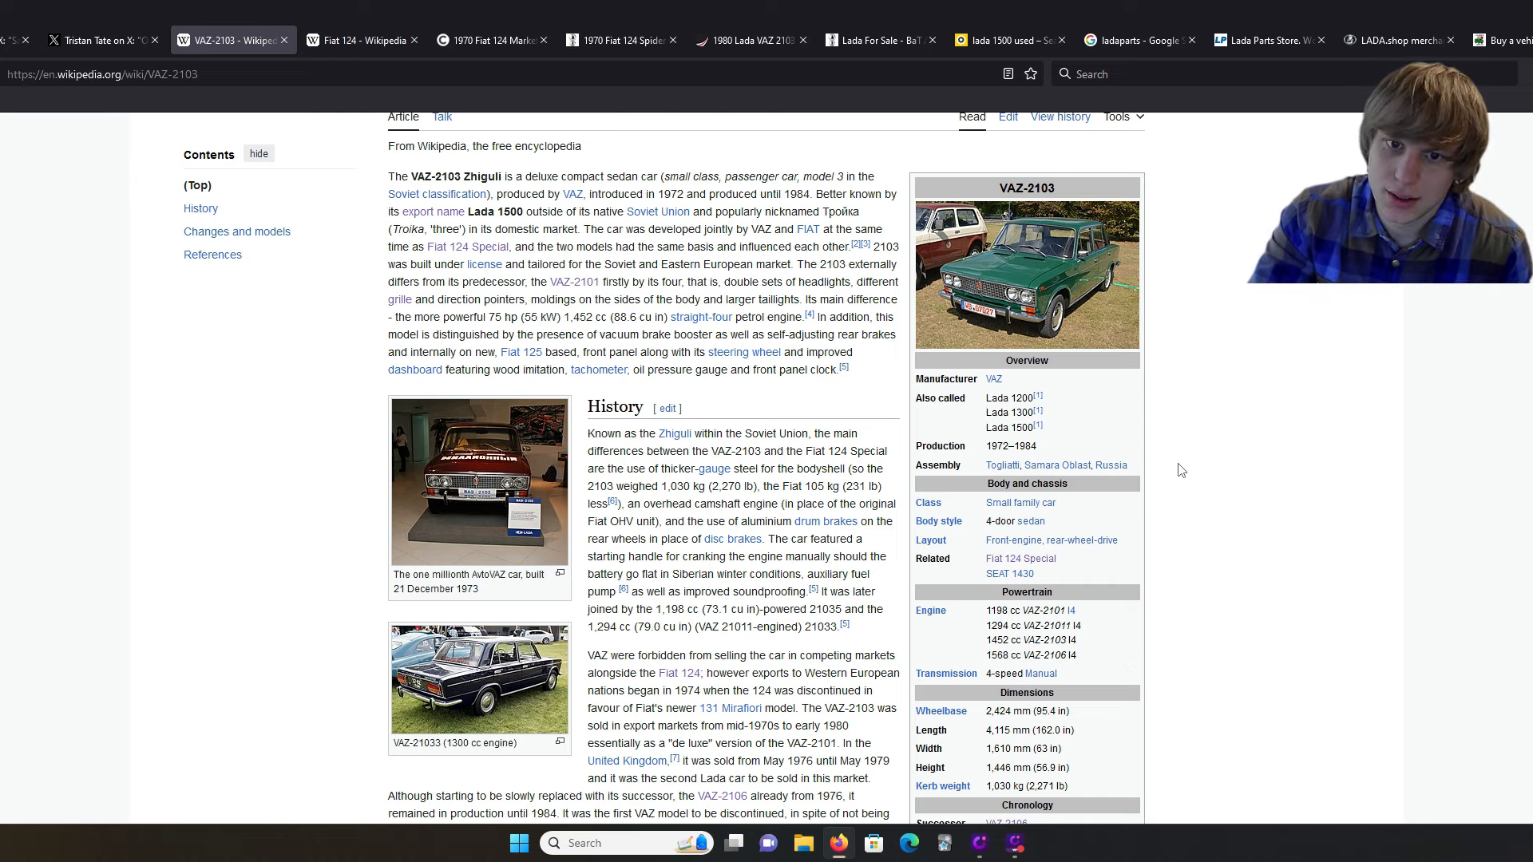
mouse_move(1307, 476)
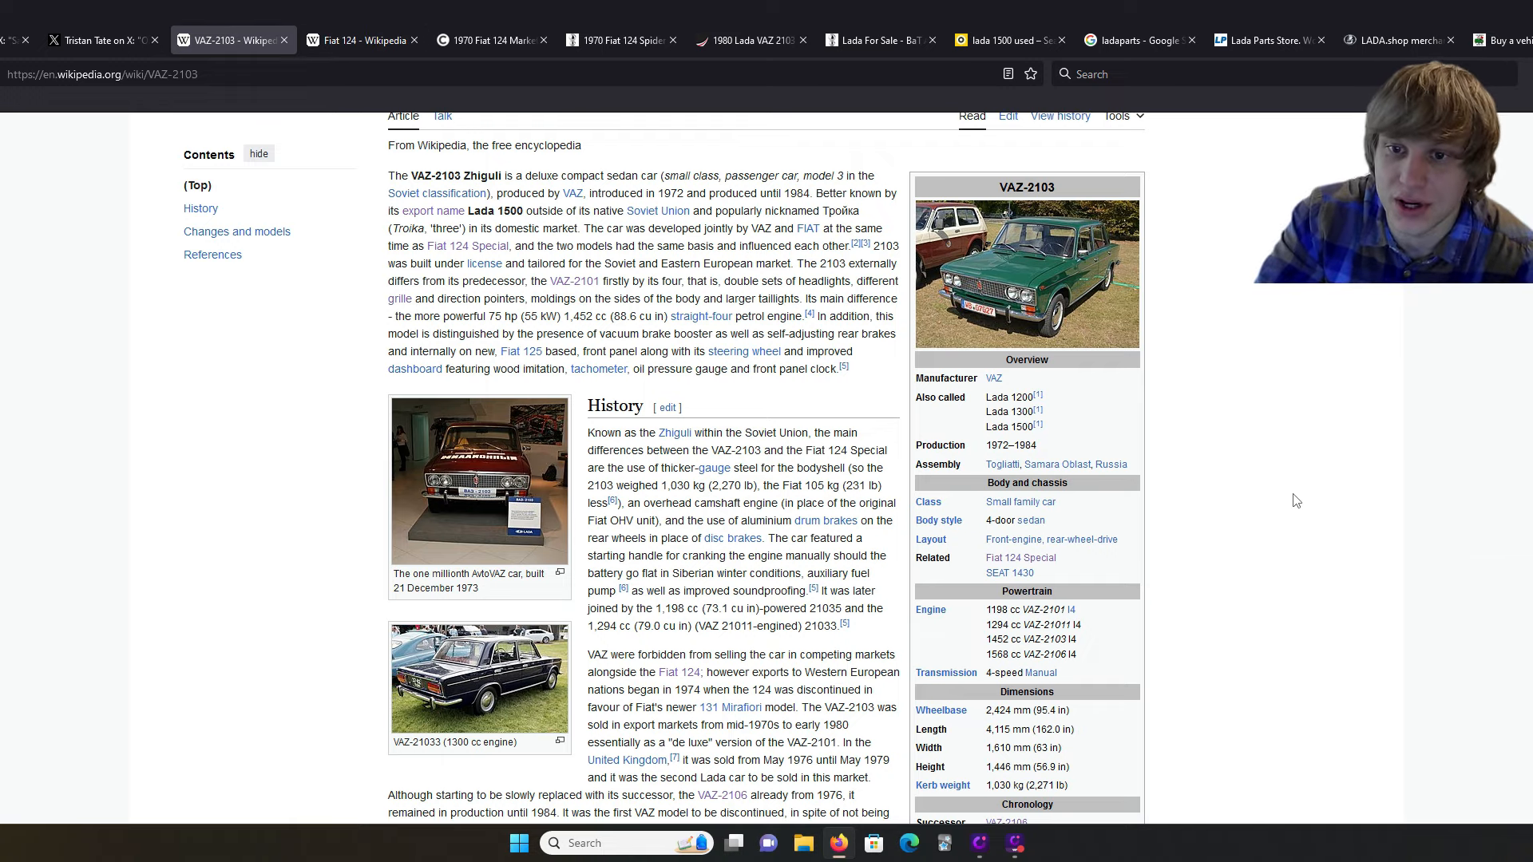
Step: Read the VAZ-2103 history and models sections, switching back and forth with the Fiat 124 article
scroll(down, 3)
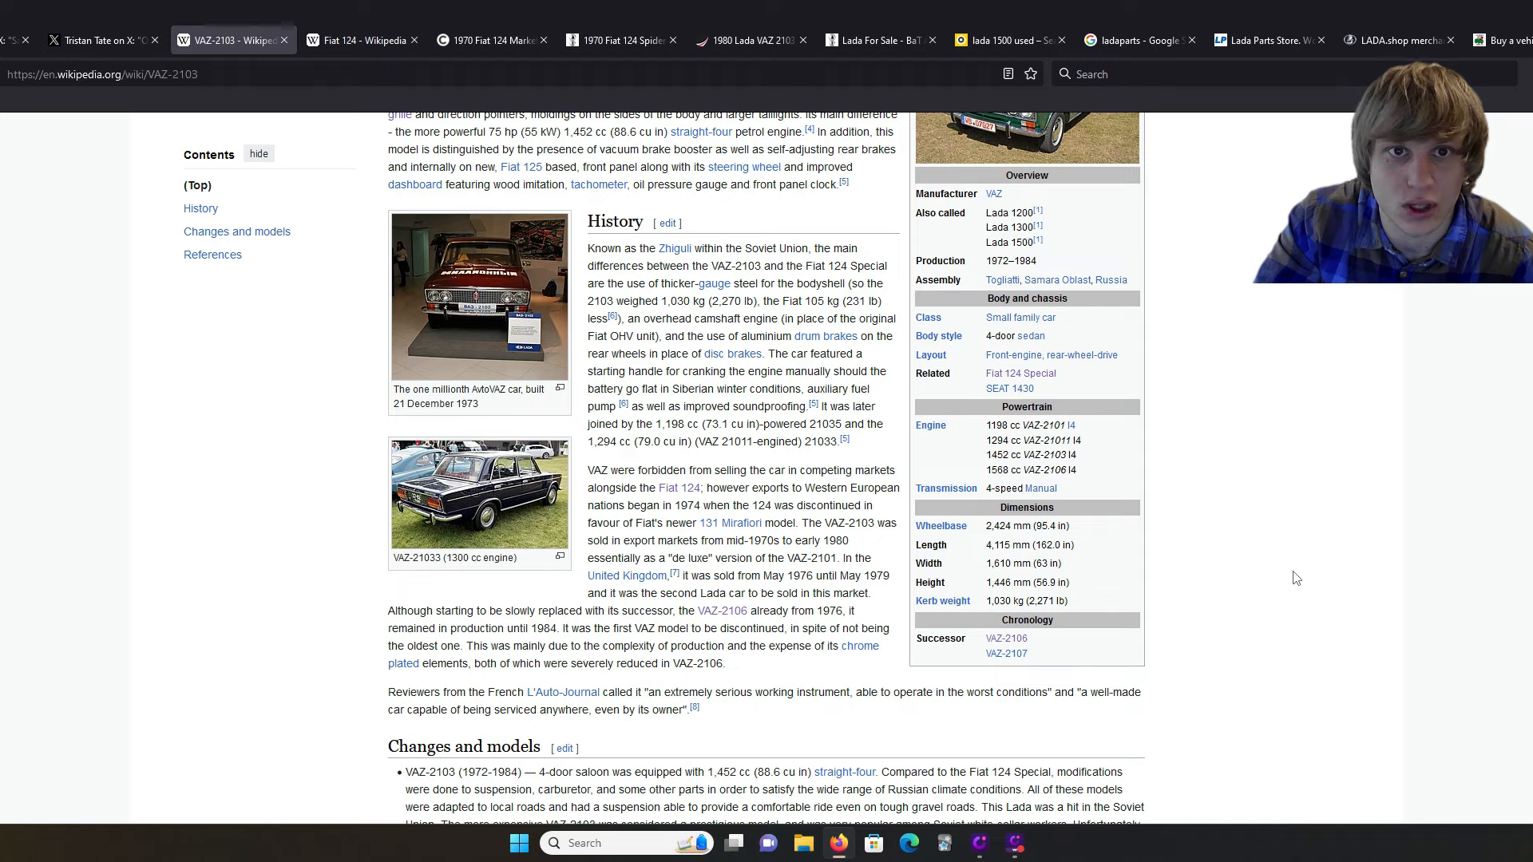
click(361, 40)
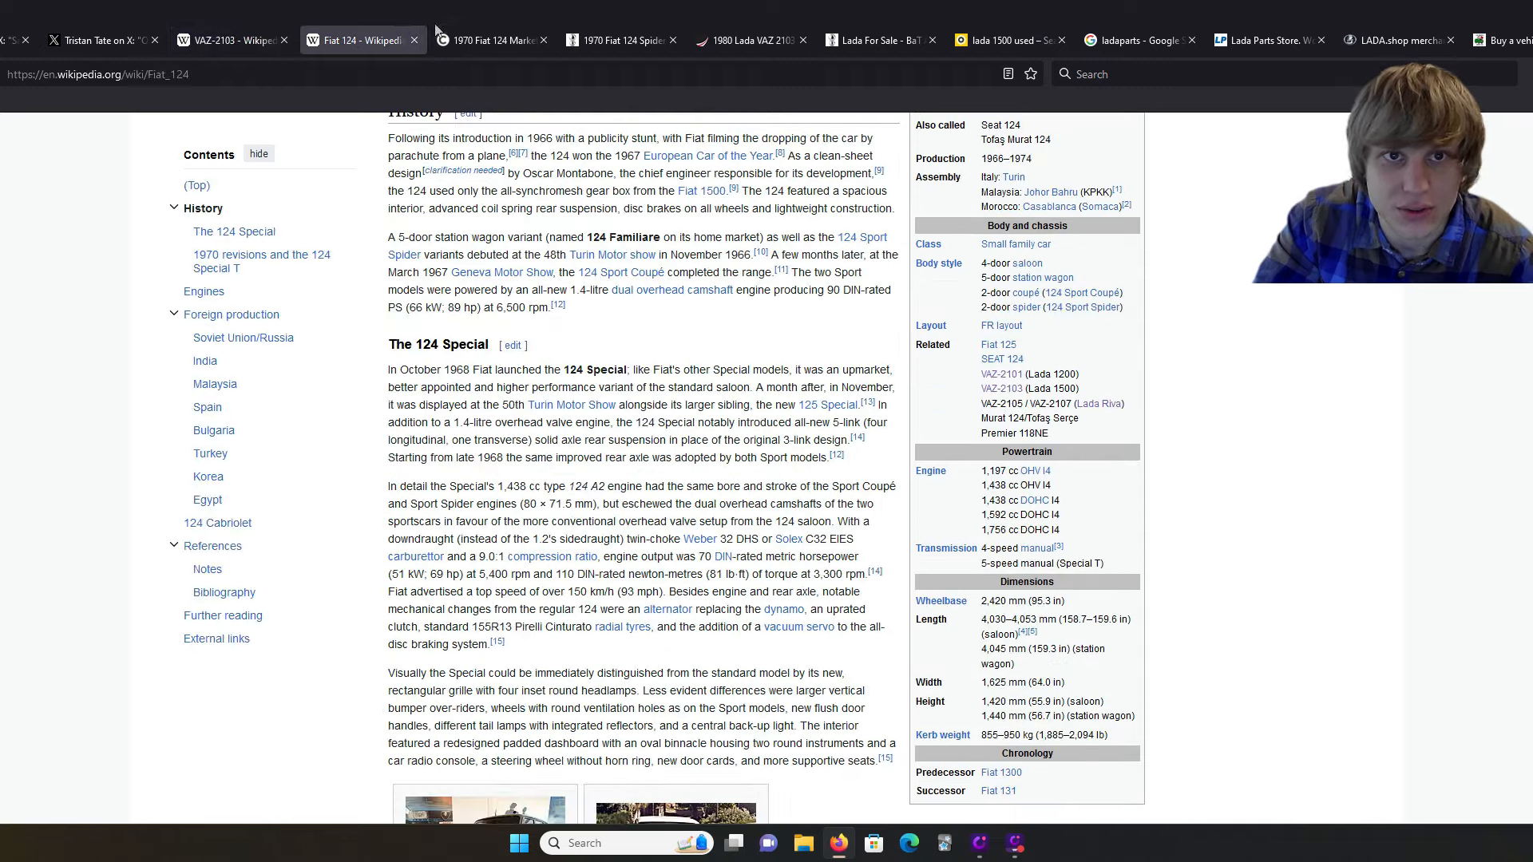
click(231, 40)
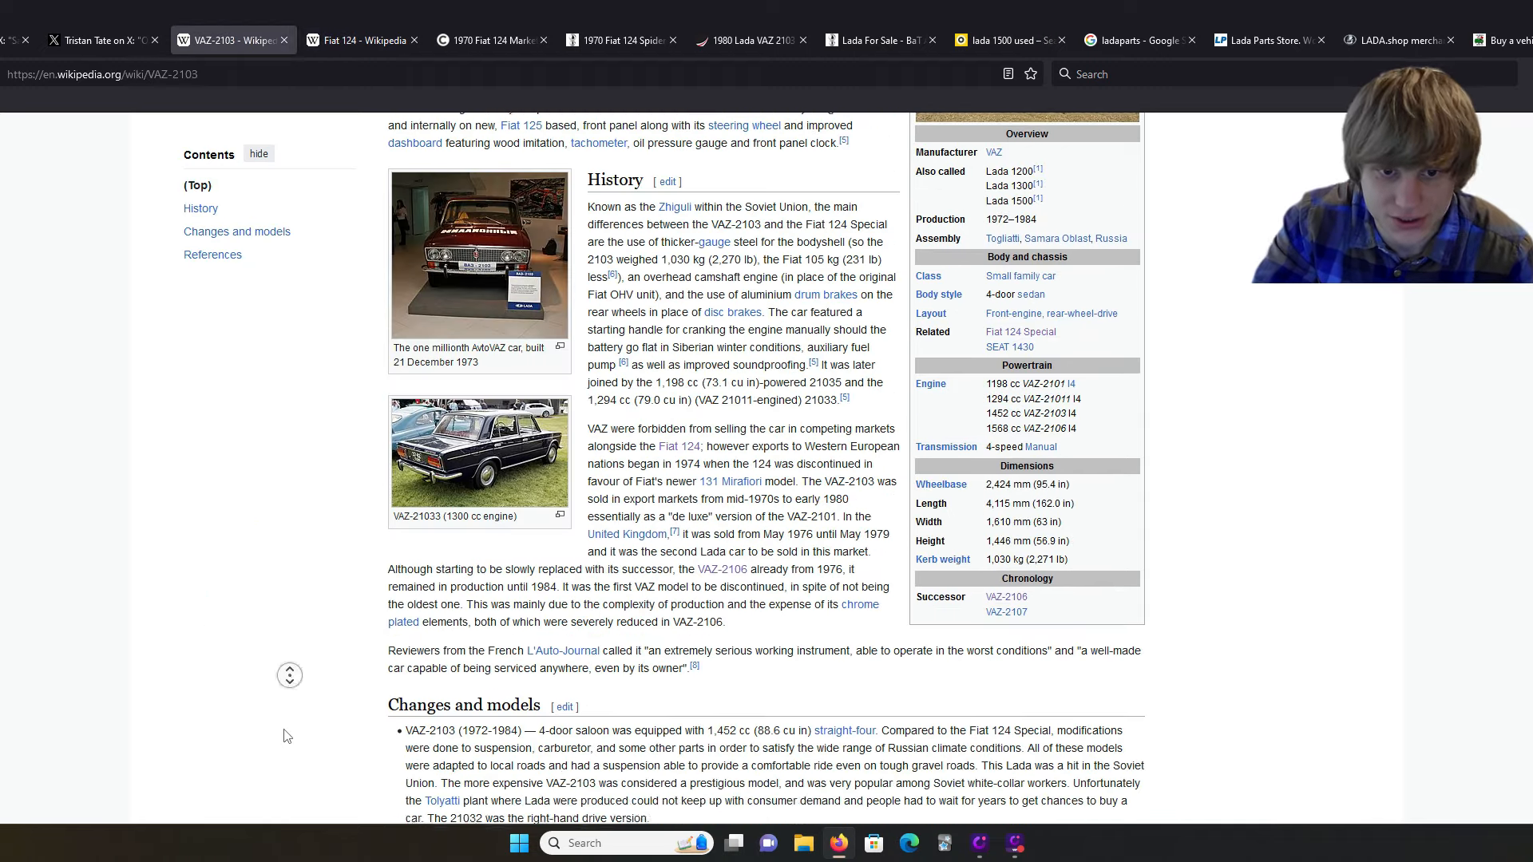
scroll(down, 3)
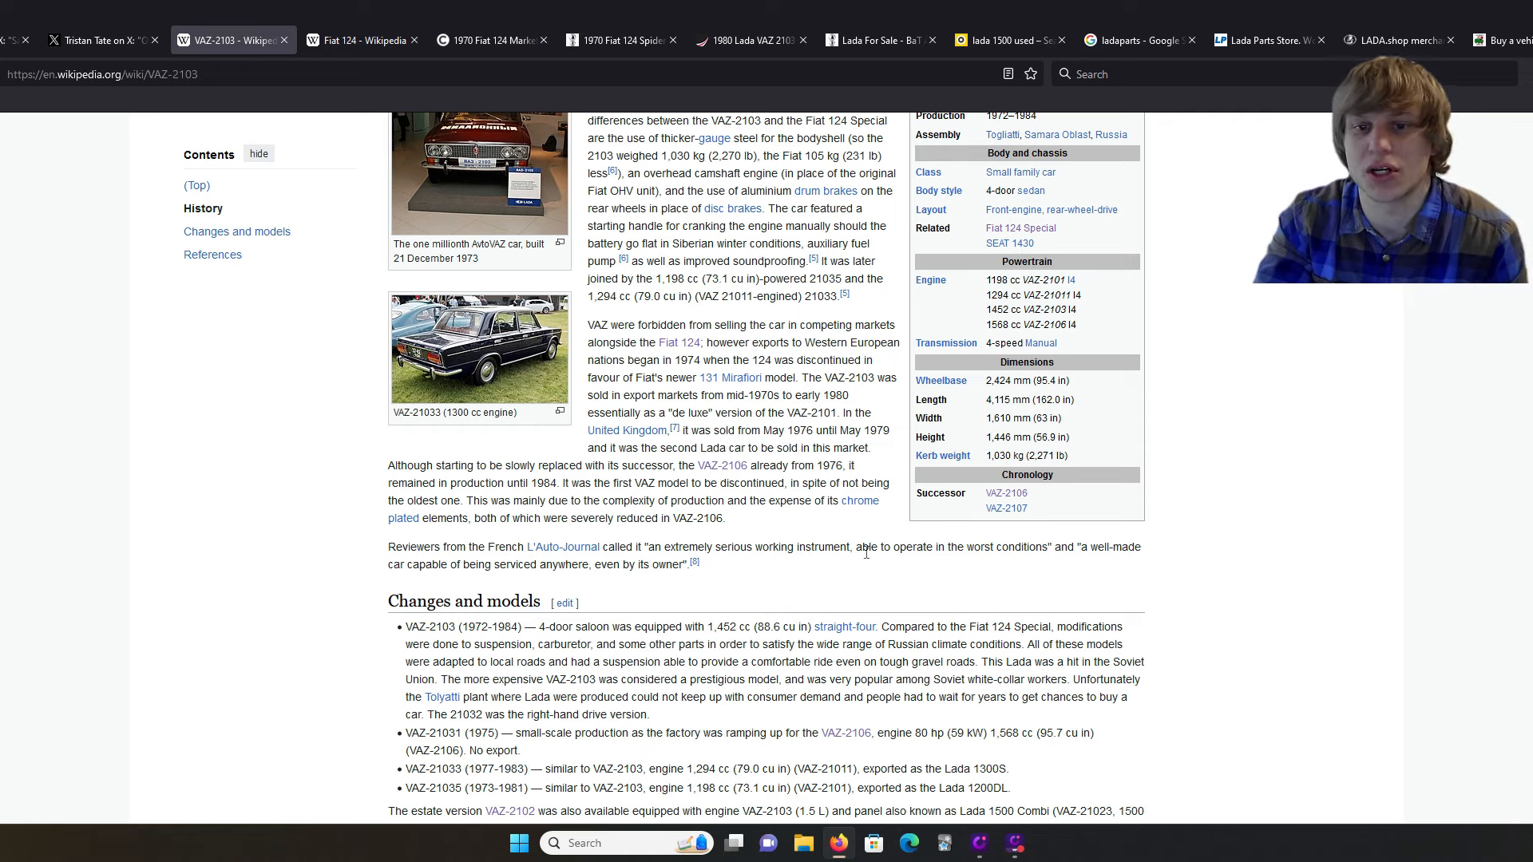
mouse_move(1001, 584)
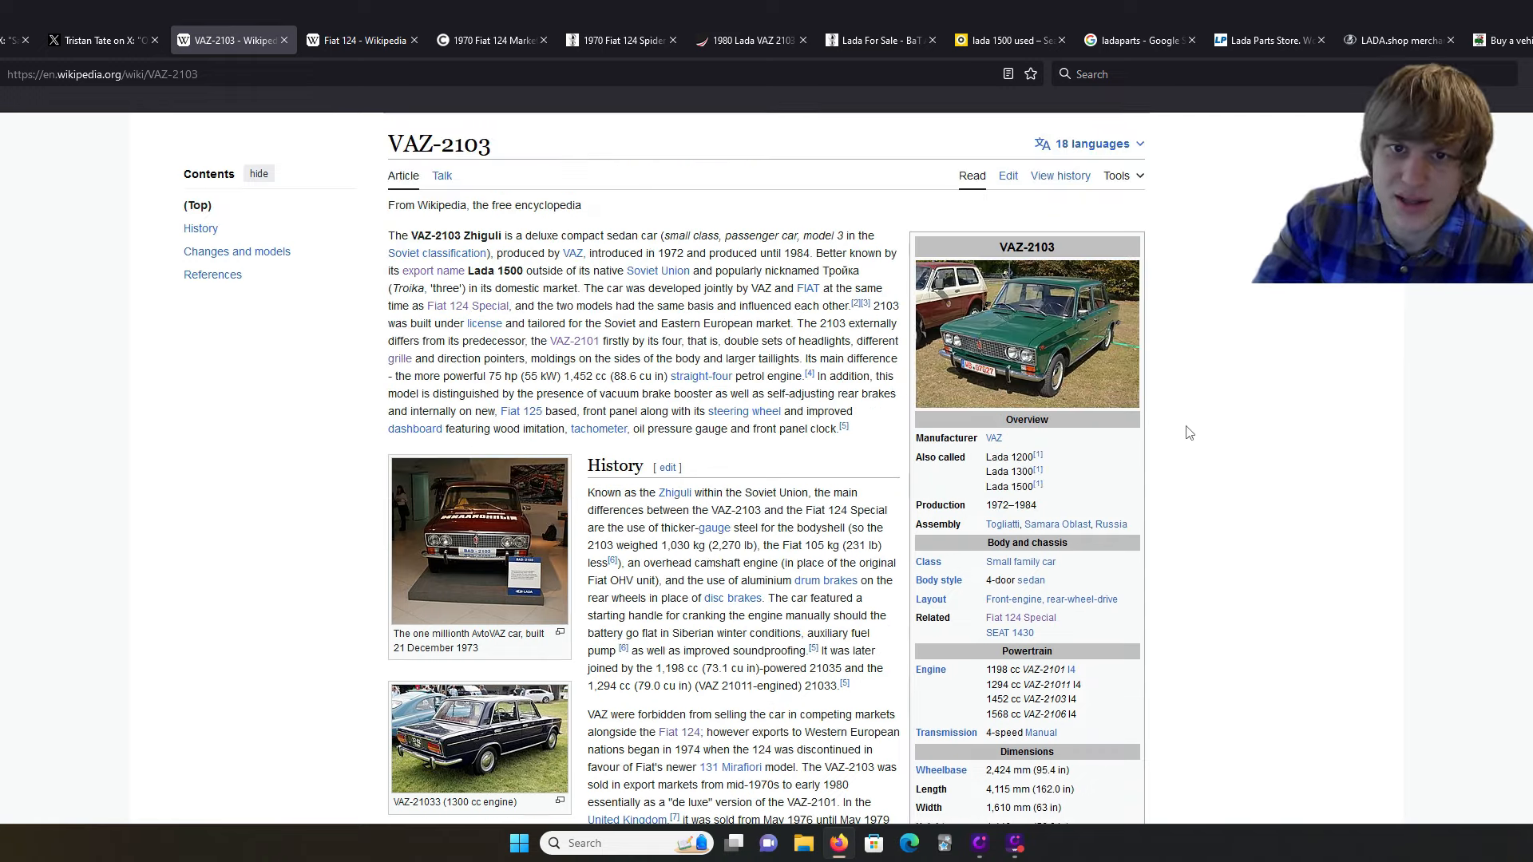
click(361, 40)
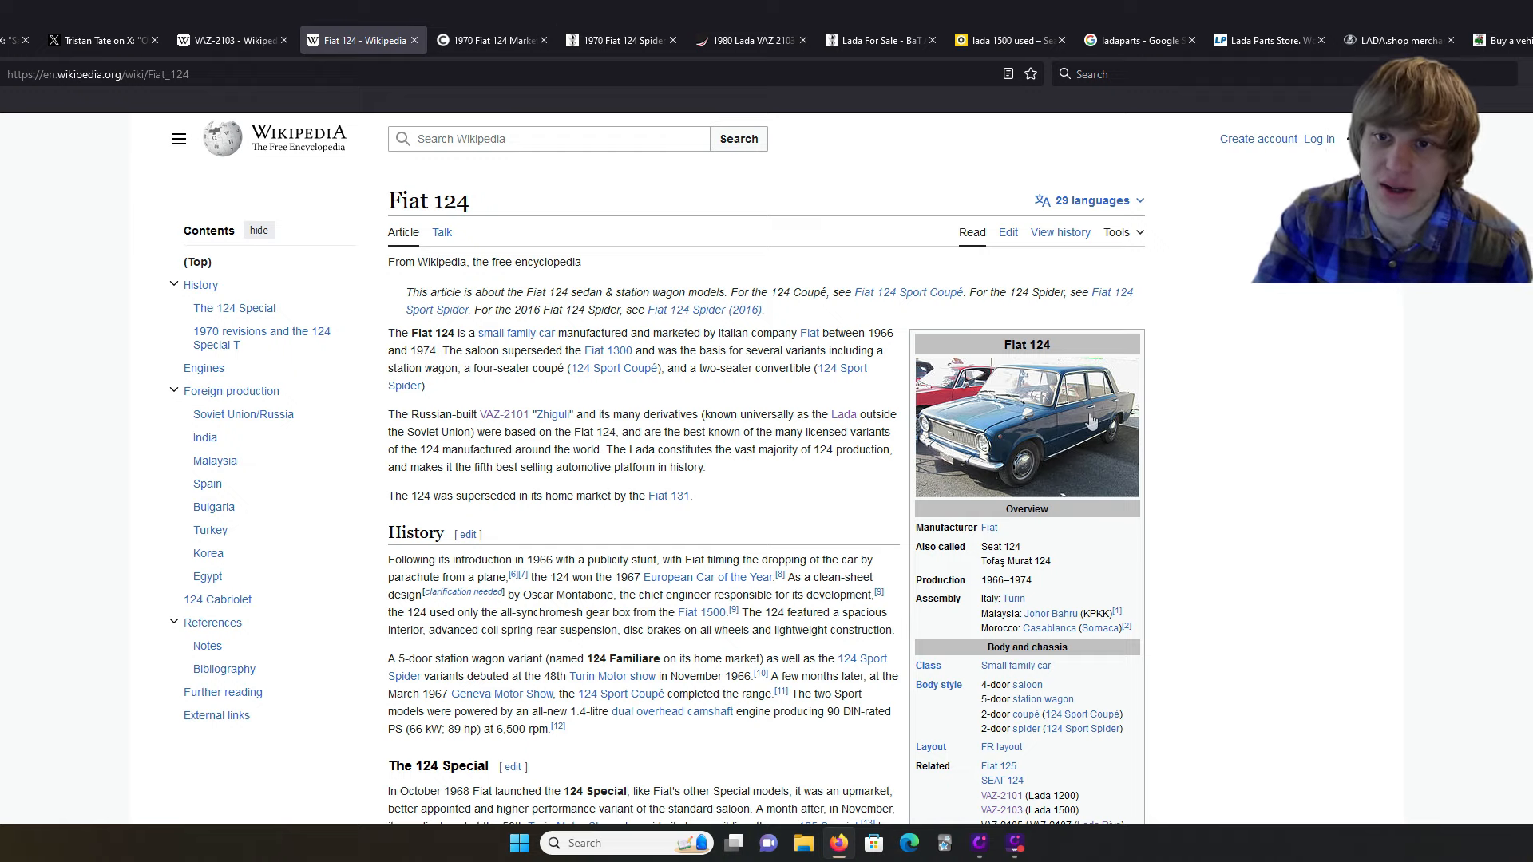
Step: Revisit Classic.com's 1970 Fiat 124 sales, then return to the sold 1980 Lada VAZ 2103 listing
click(488, 39)
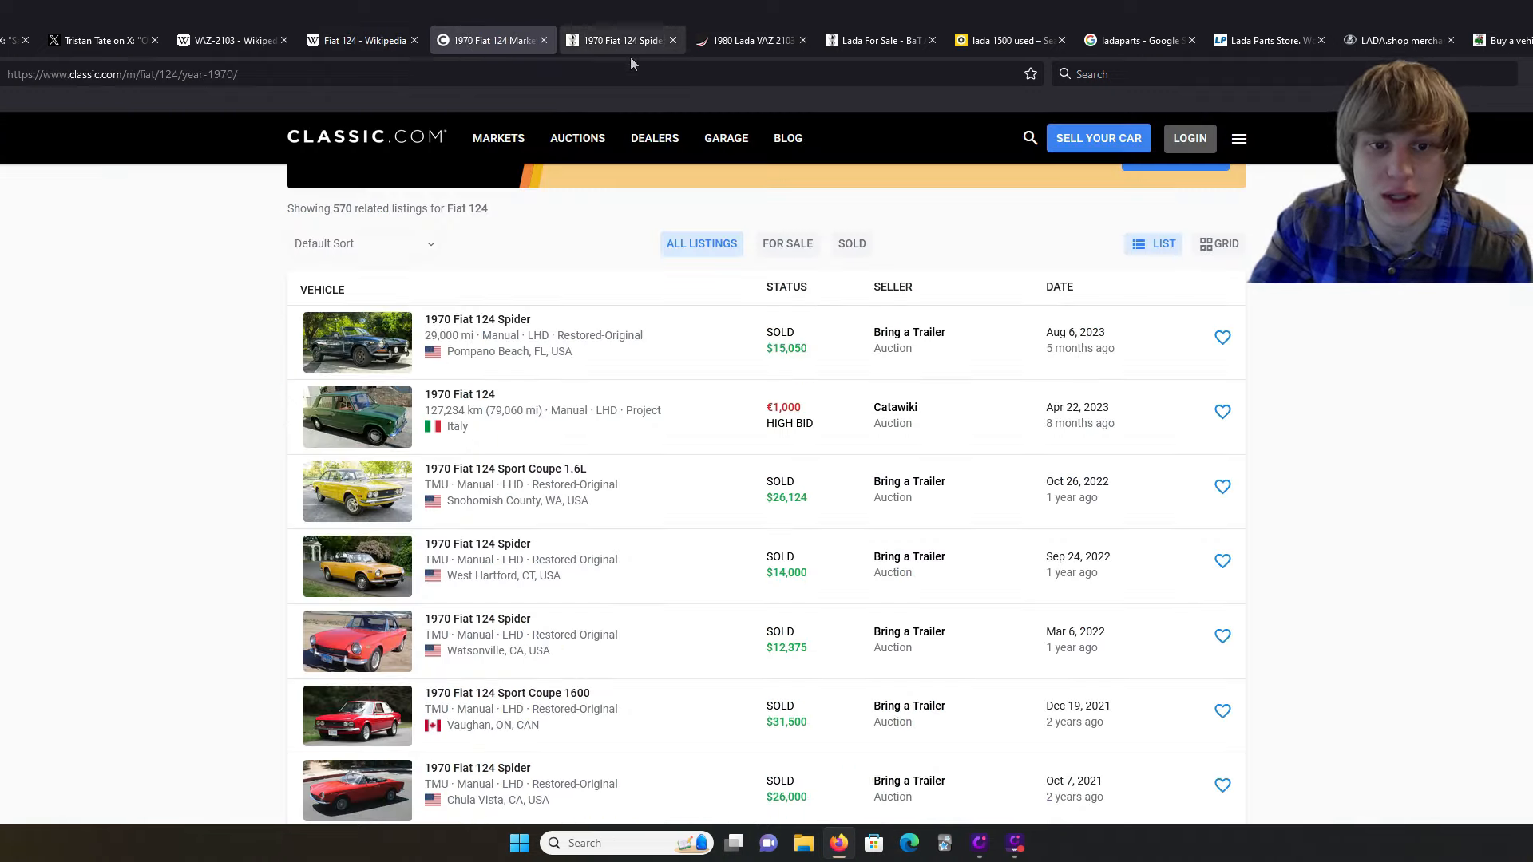
mouse_move(621, 40)
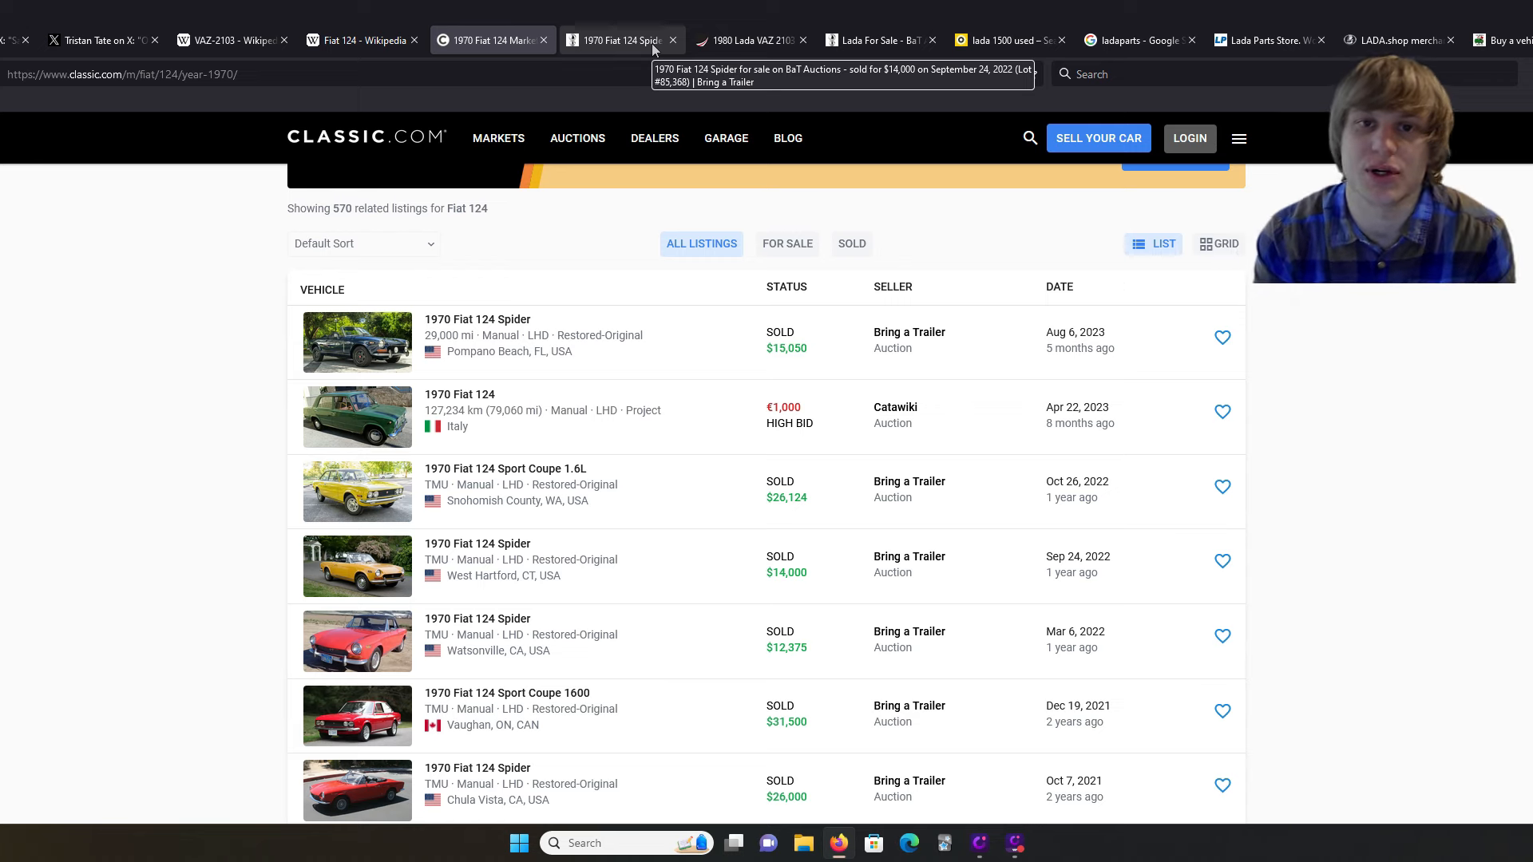
mouse_move(671, 97)
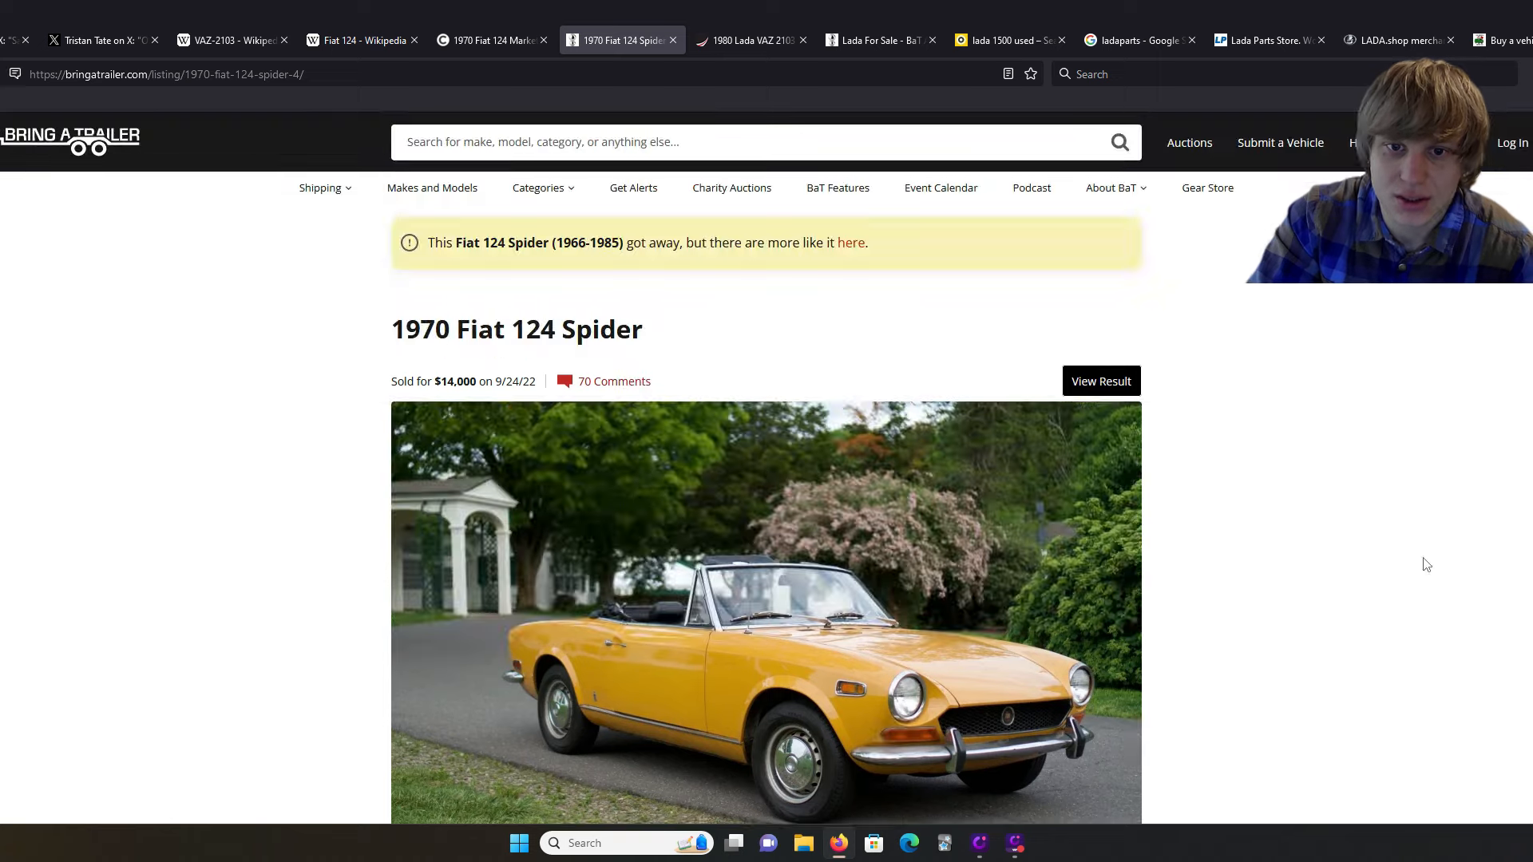
click(748, 40)
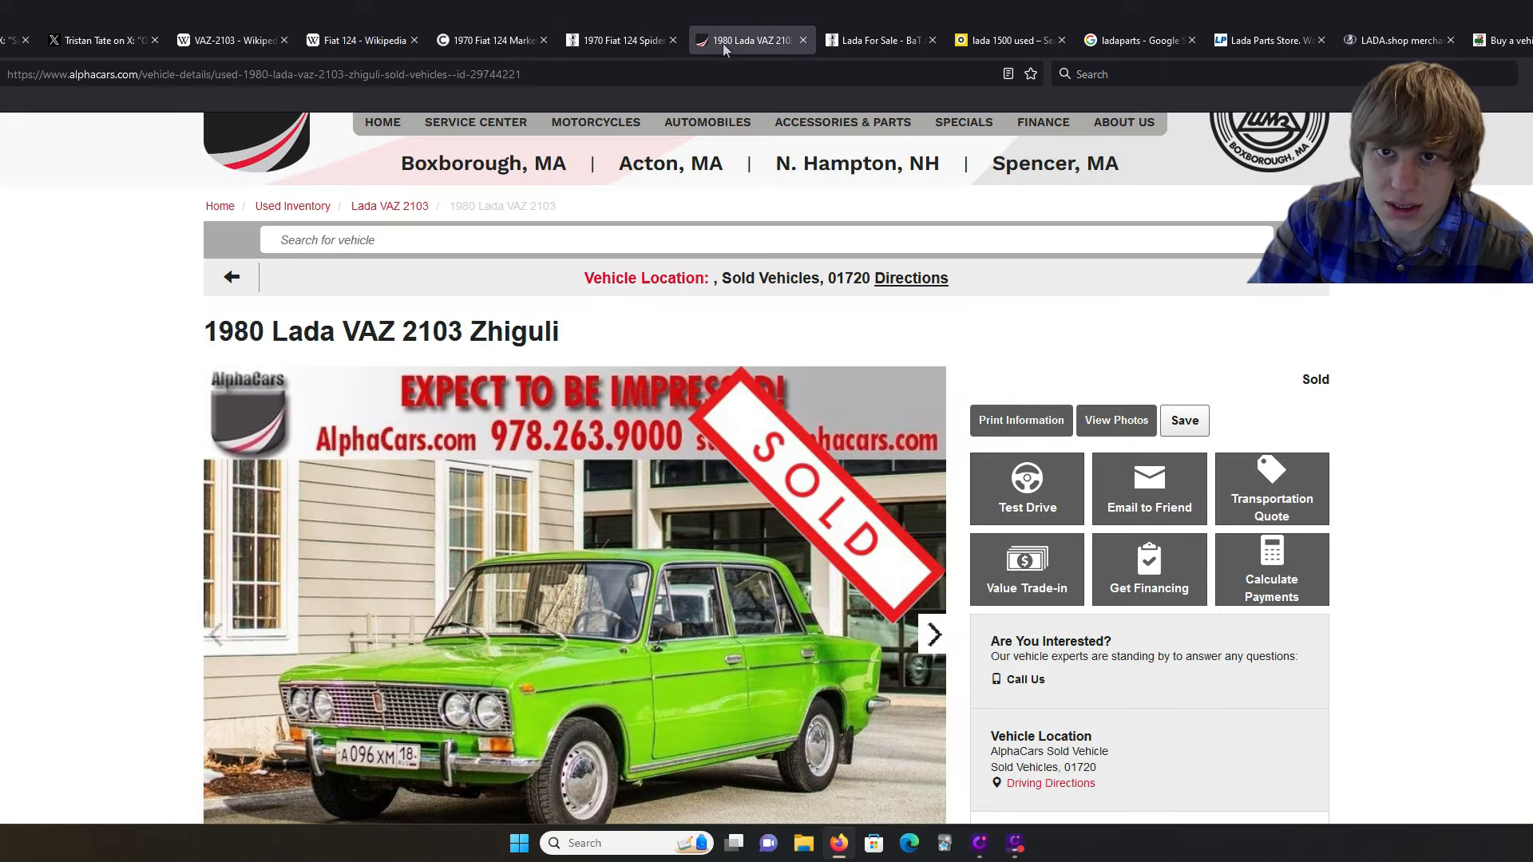
Step: Scroll the 33 used Lada 1500 listings from the Netherlands, Belgium and Germany
click(1006, 40)
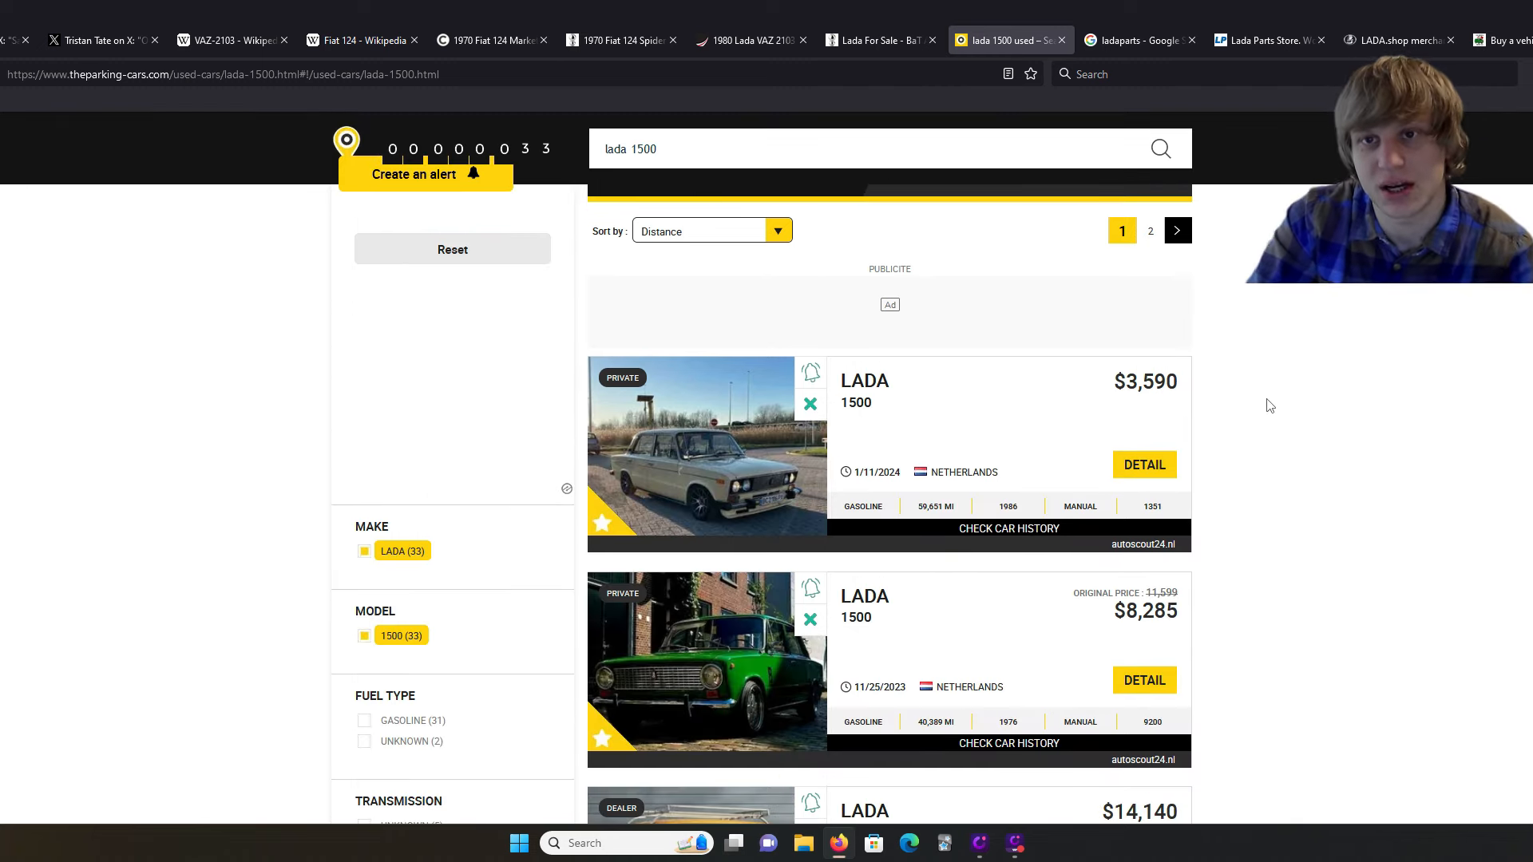
scroll(down, 3)
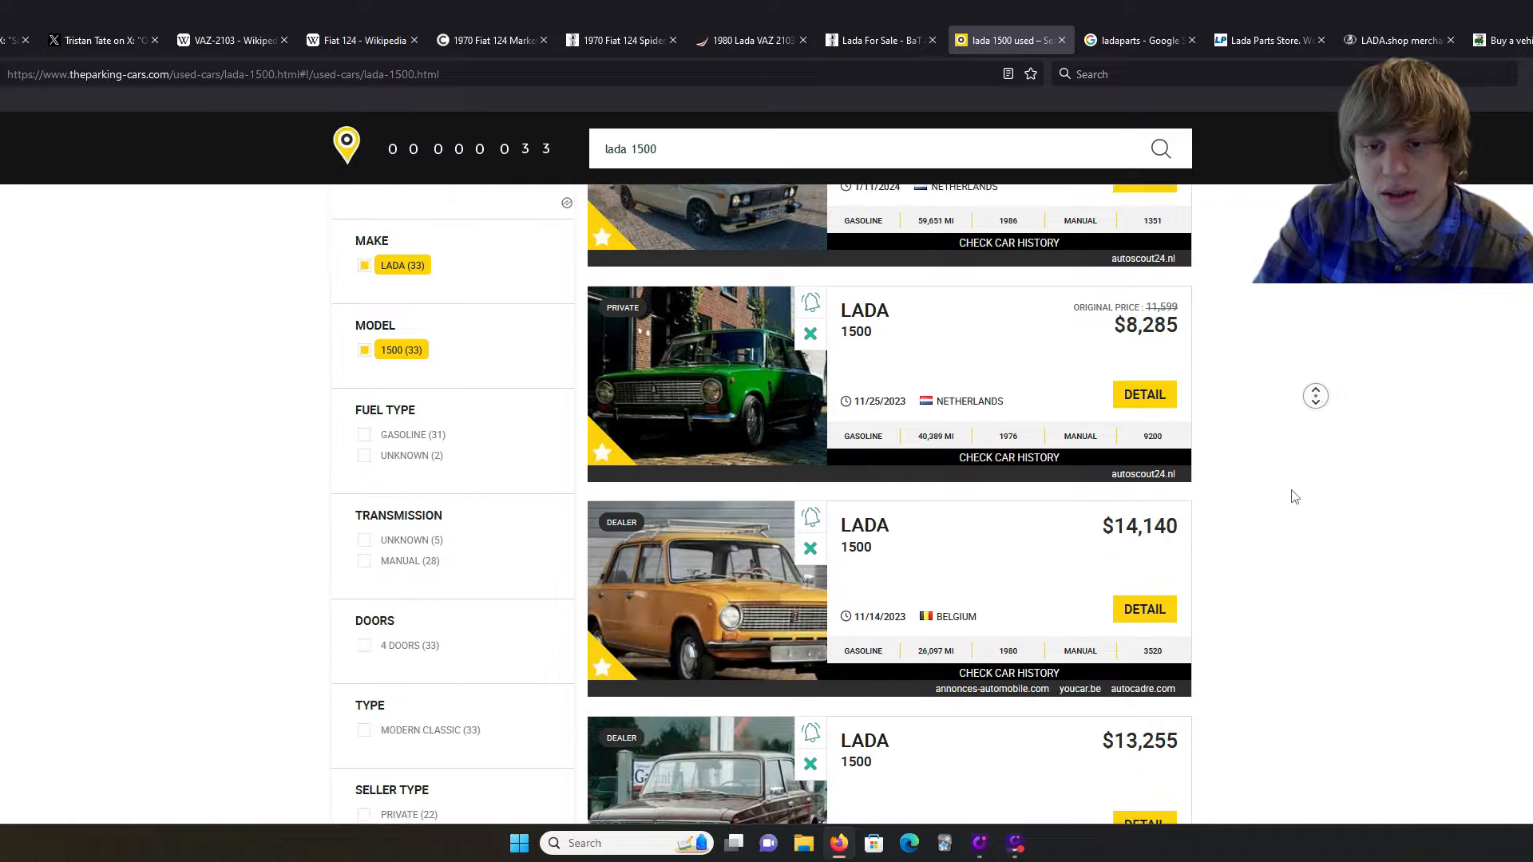
scroll(down, 3)
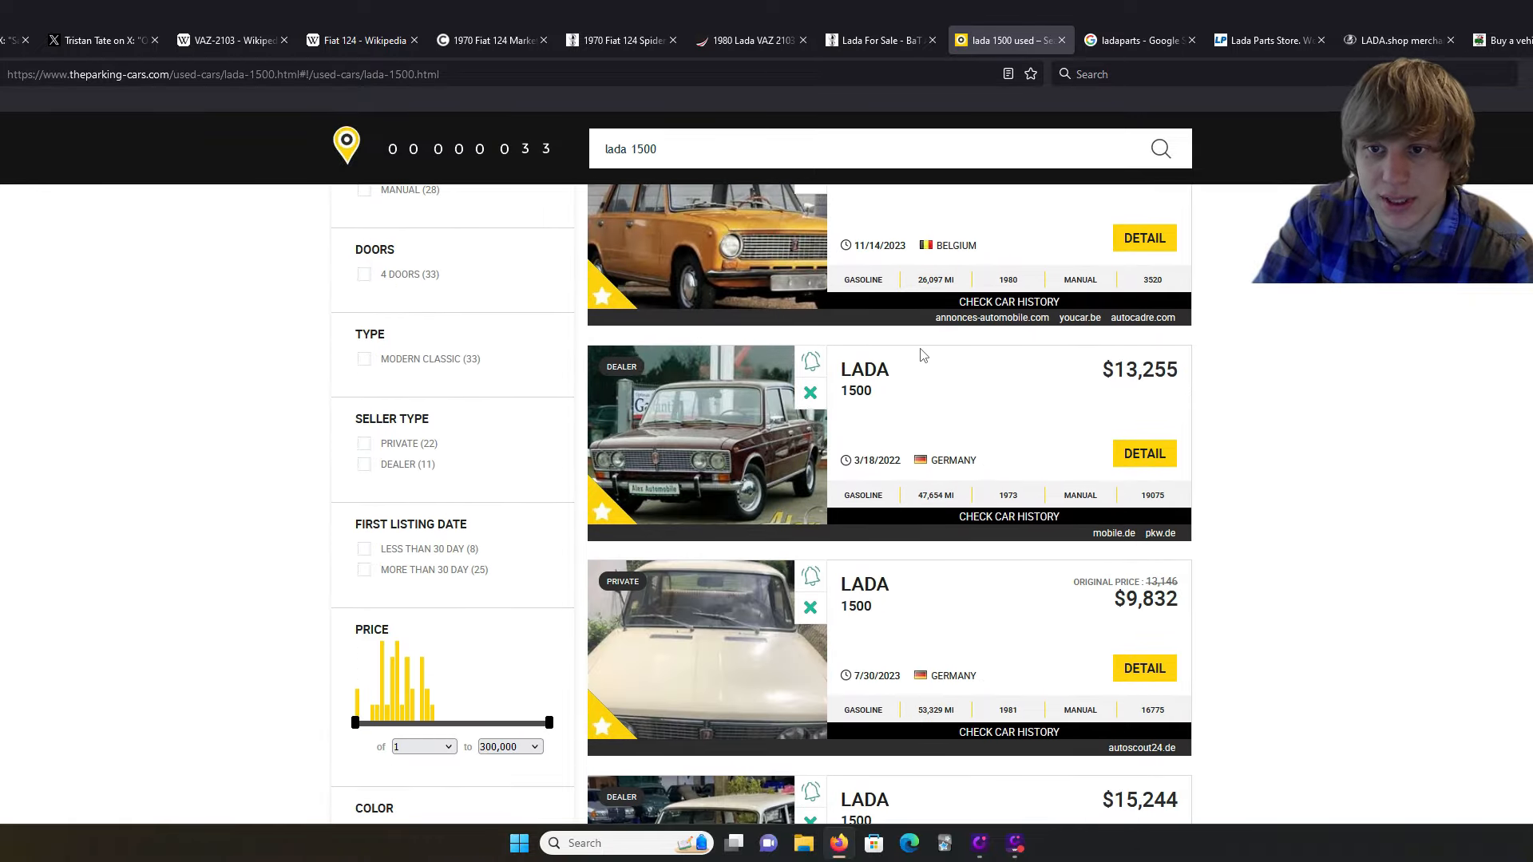
scroll(down, 3)
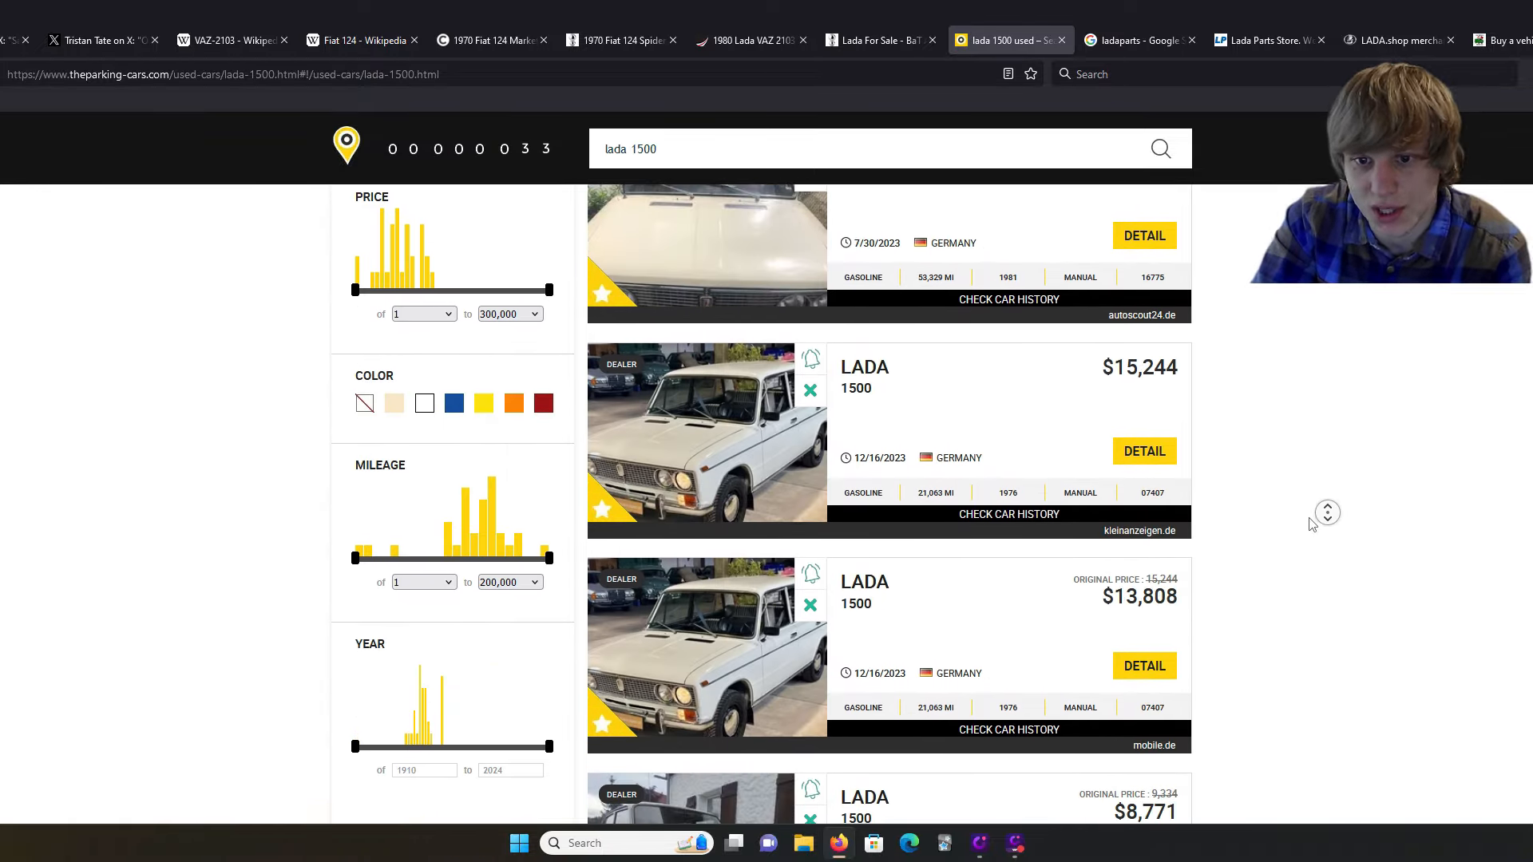
mouse_move(1301, 634)
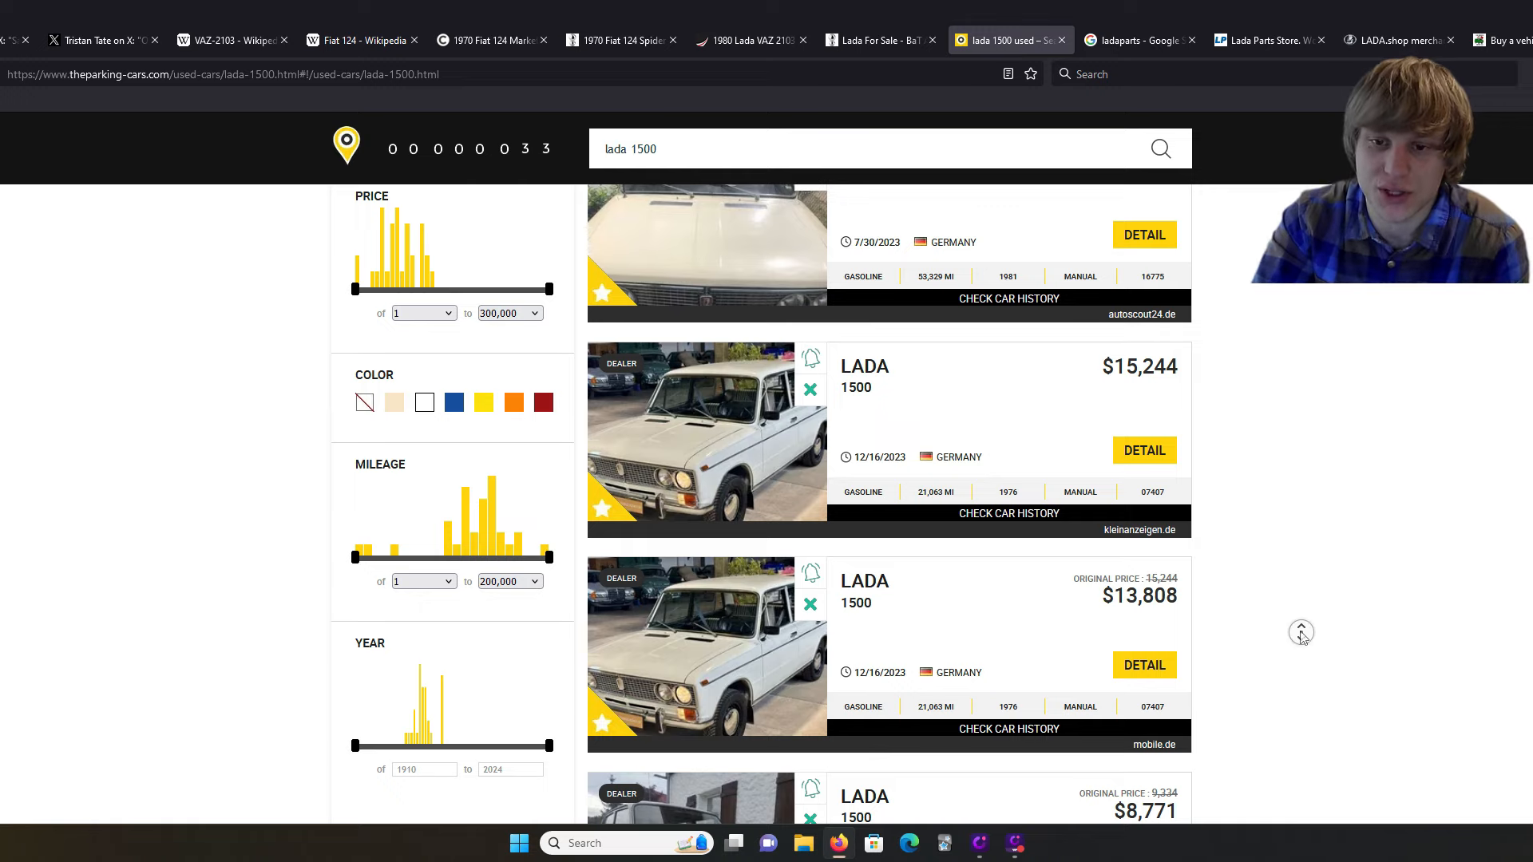
scroll(down, 3)
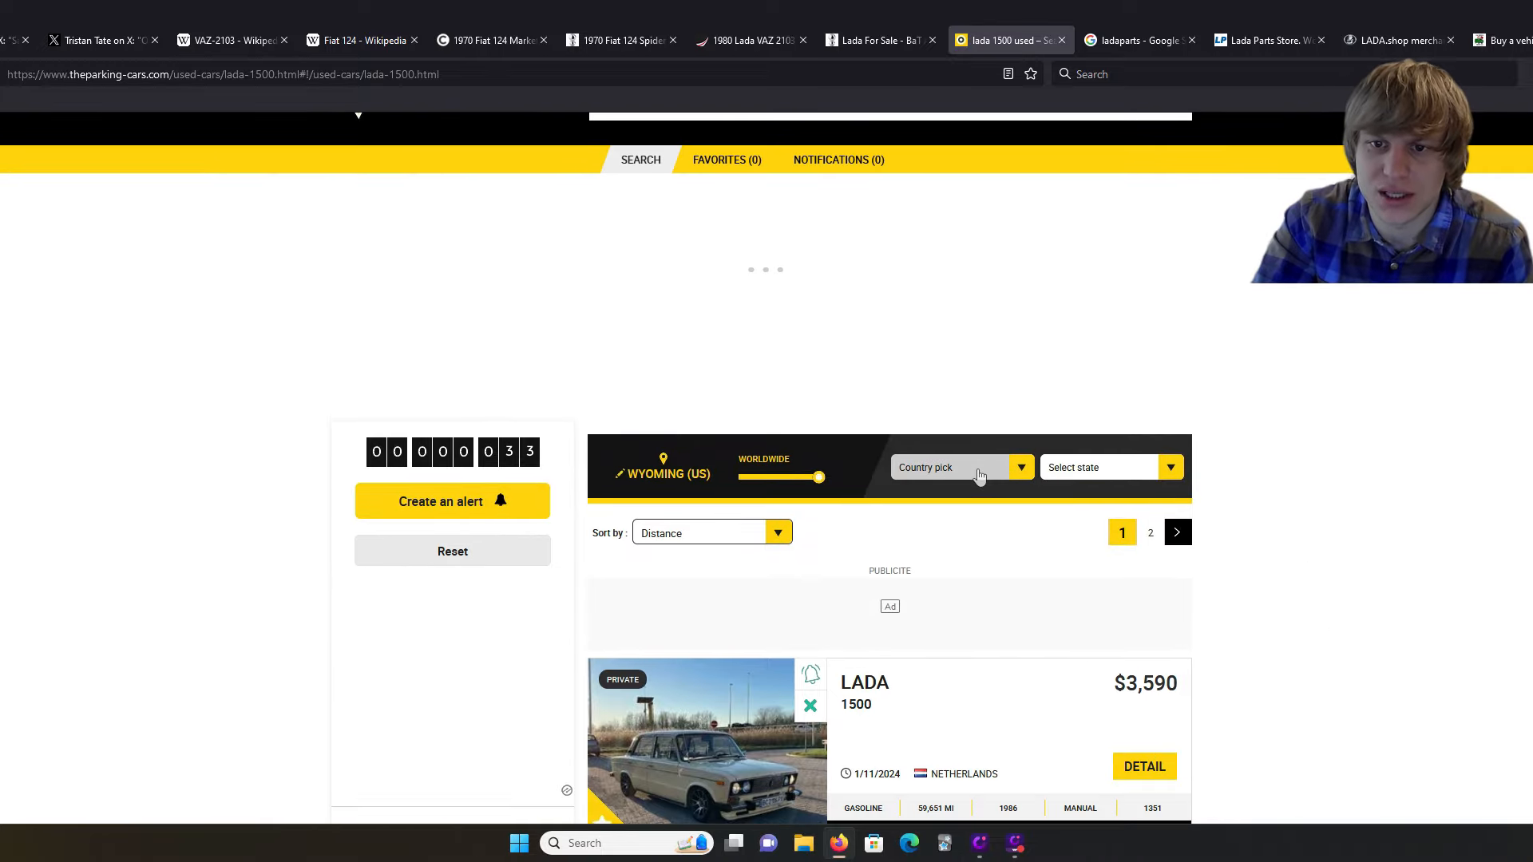
Step: Filter the Lada 1500 listings to Ukraine, leaving one $1,300 car, then view Lada parts results
click(962, 467)
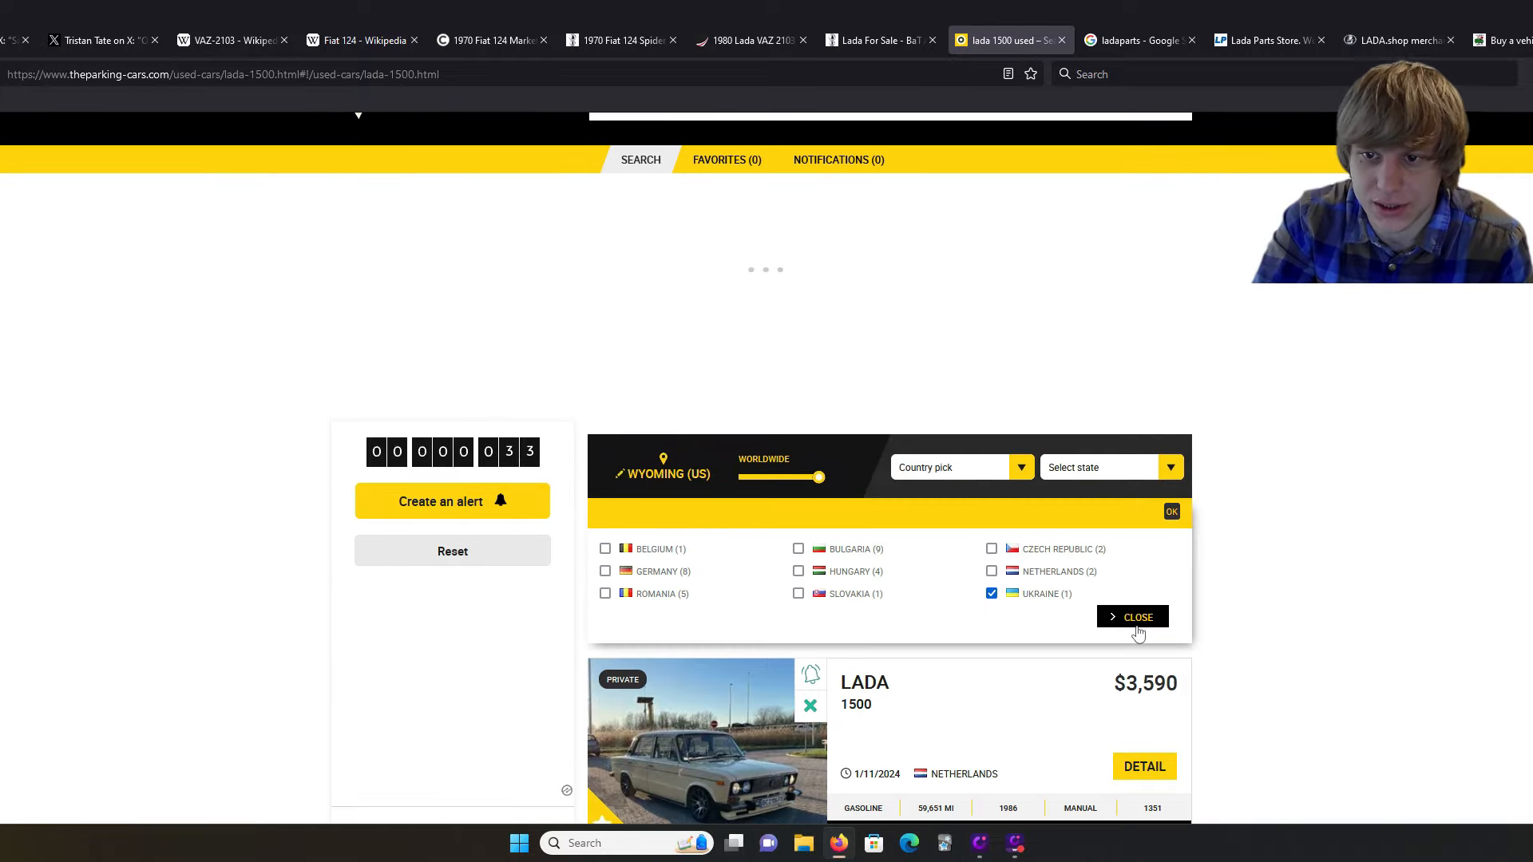
click(1131, 617)
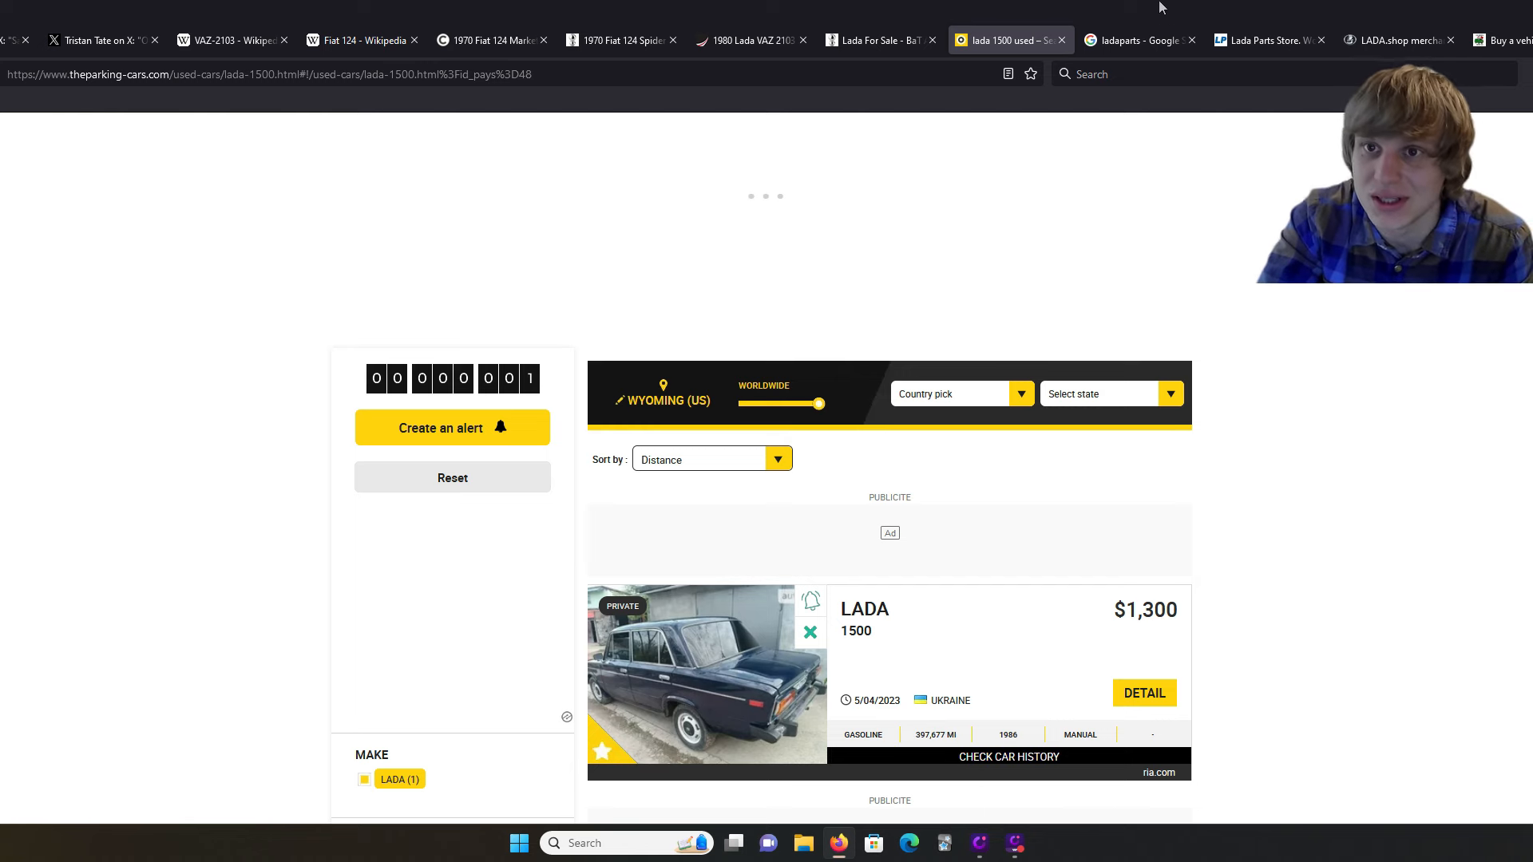
click(1133, 40)
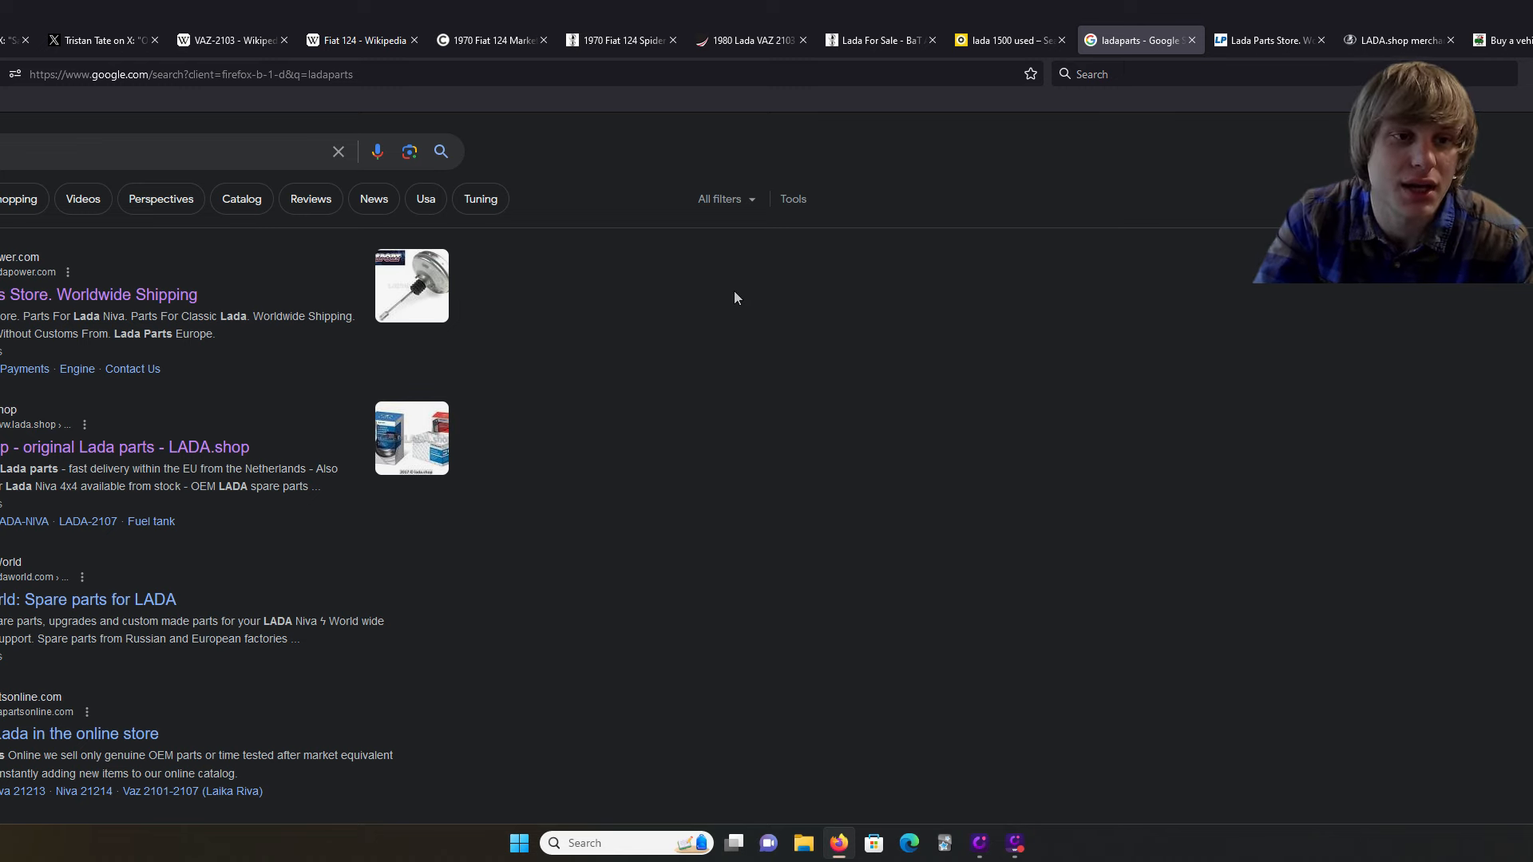
mouse_move(672, 306)
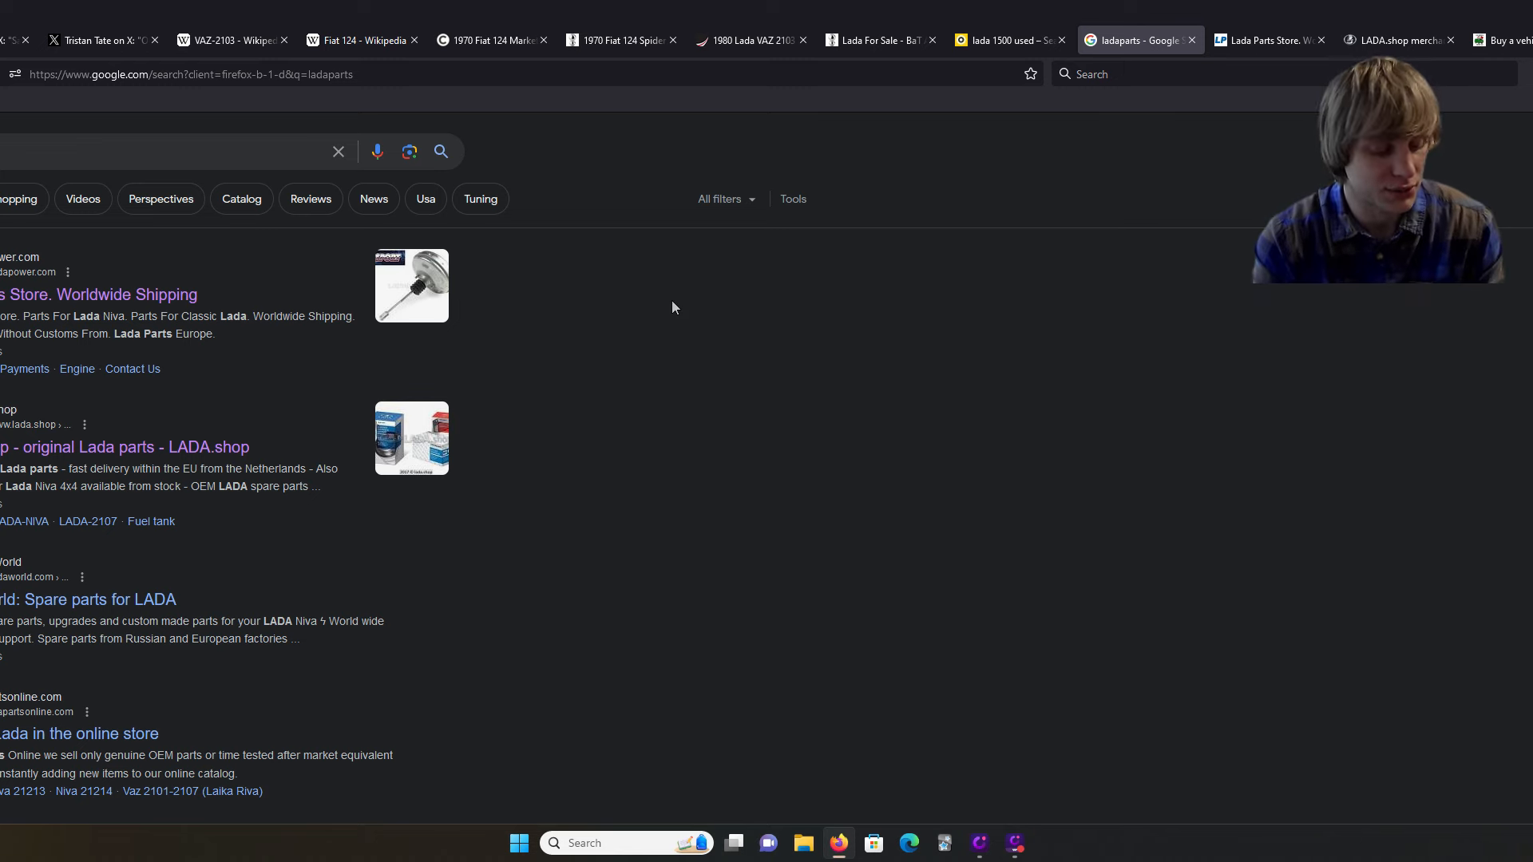
Step: Glance at the red Lada post, then bring up the Lada Power parts store homepage
click(103, 40)
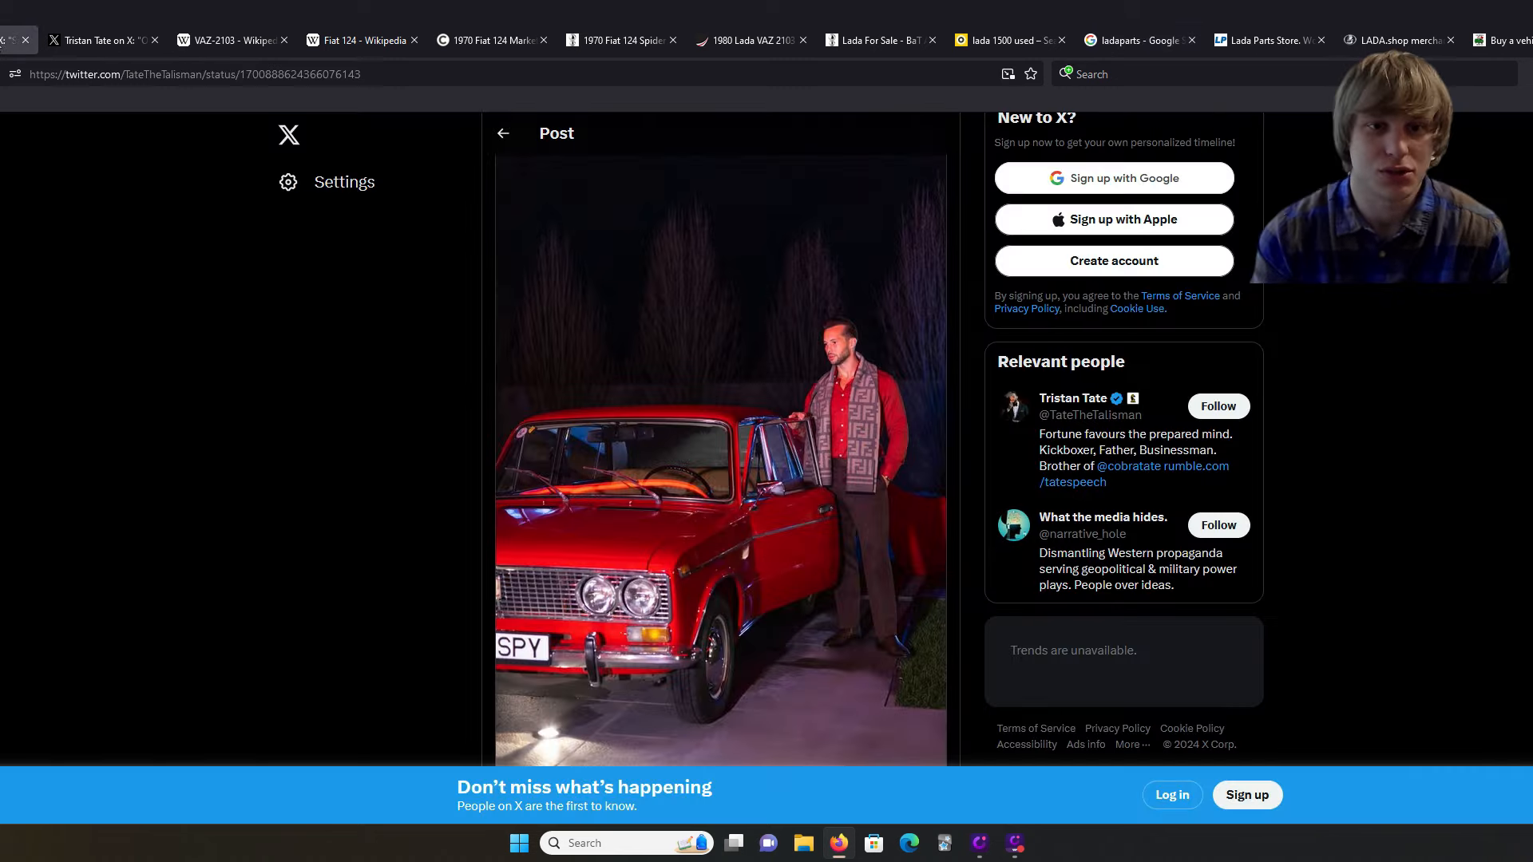
click(1134, 40)
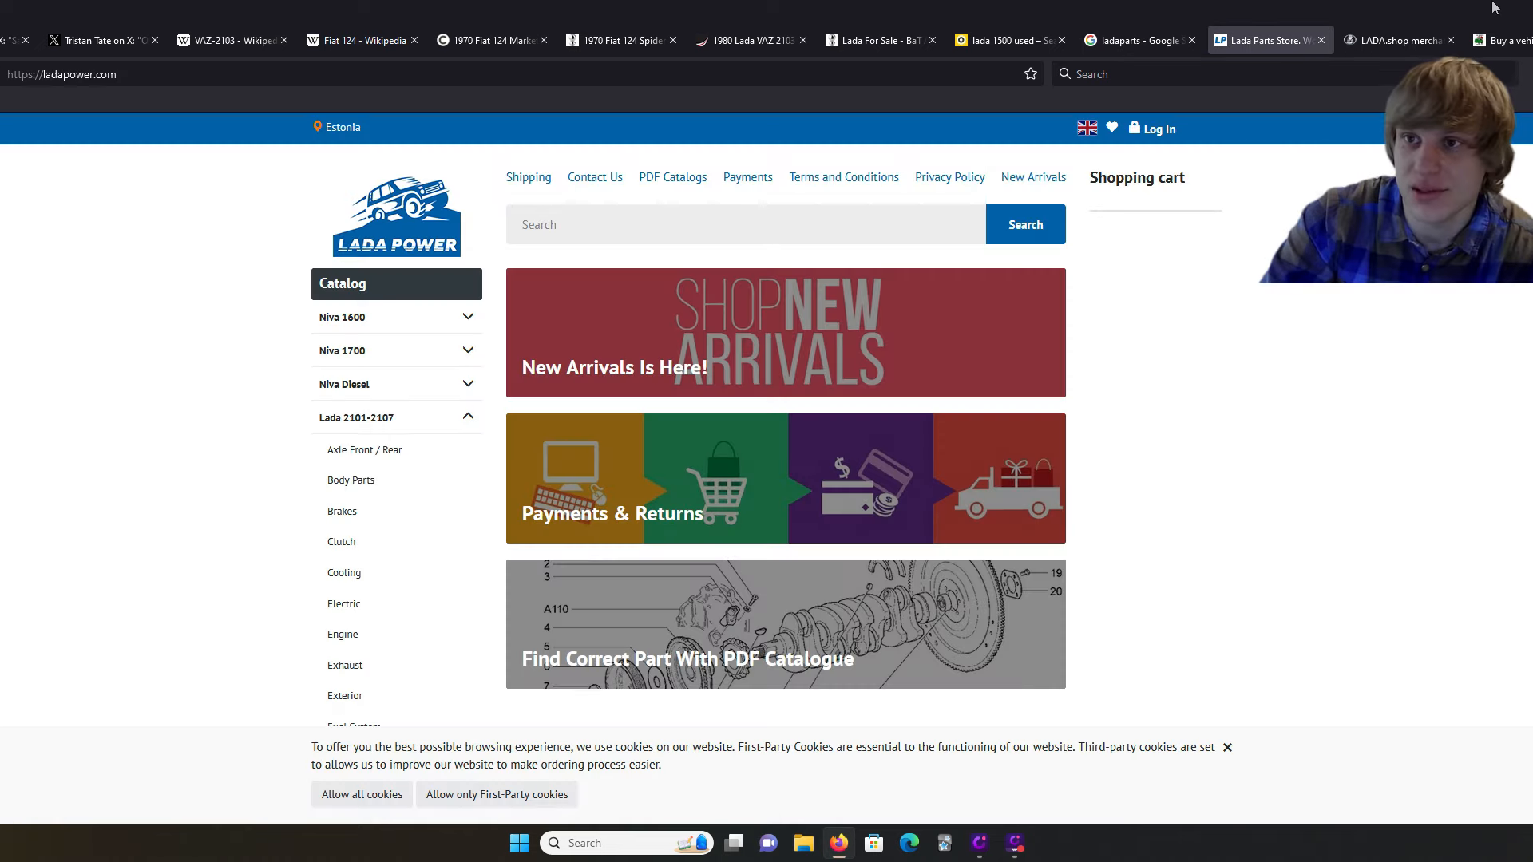
Step: Check LADA.shop, then return to Lada Power's home page and scroll its Lada 2101-2107 categories
scroll(down, 3)
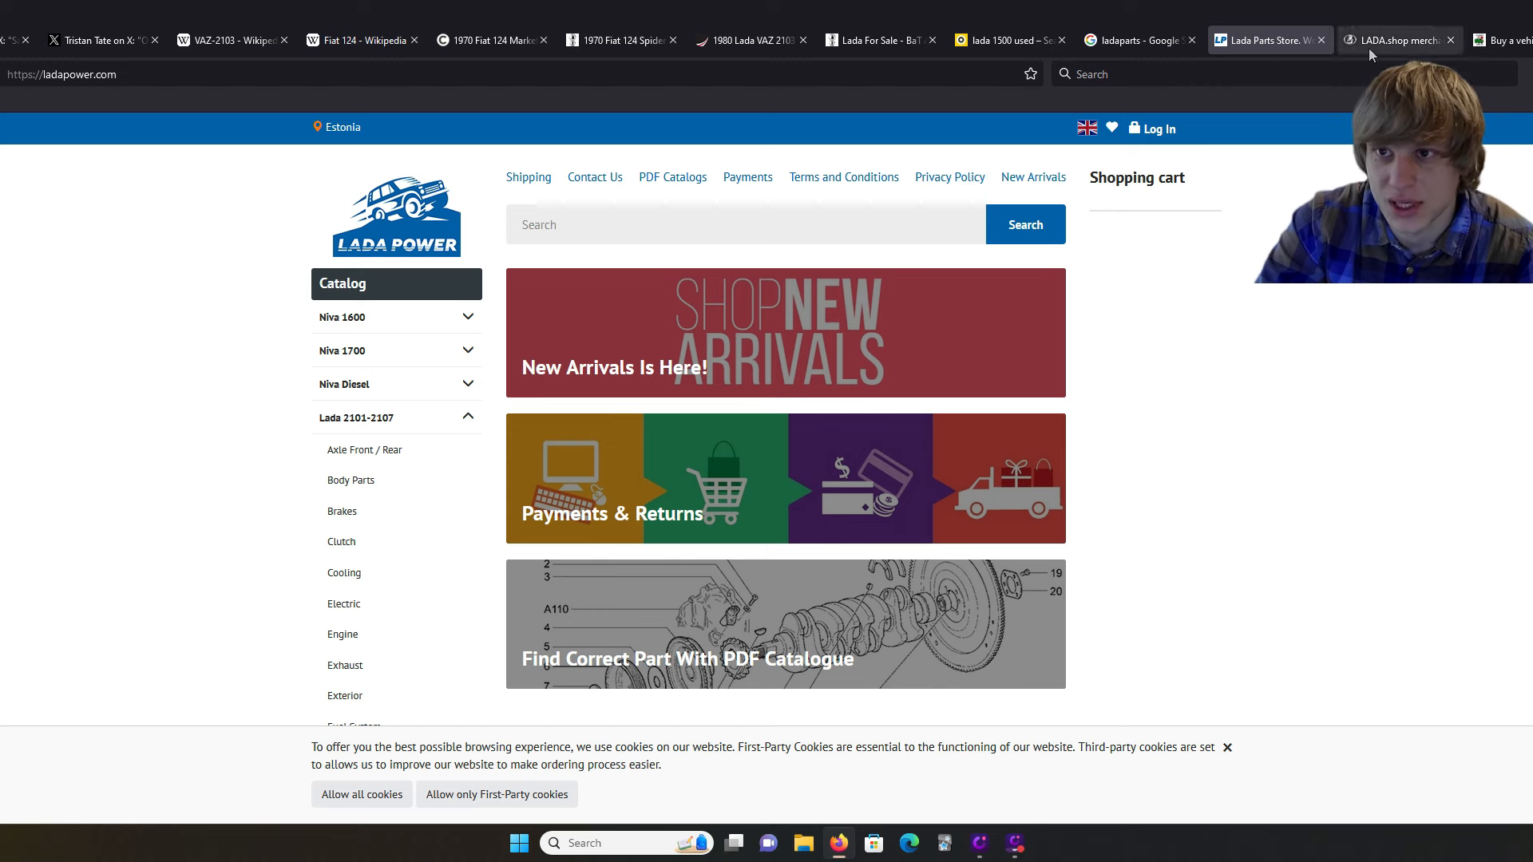
click(1399, 40)
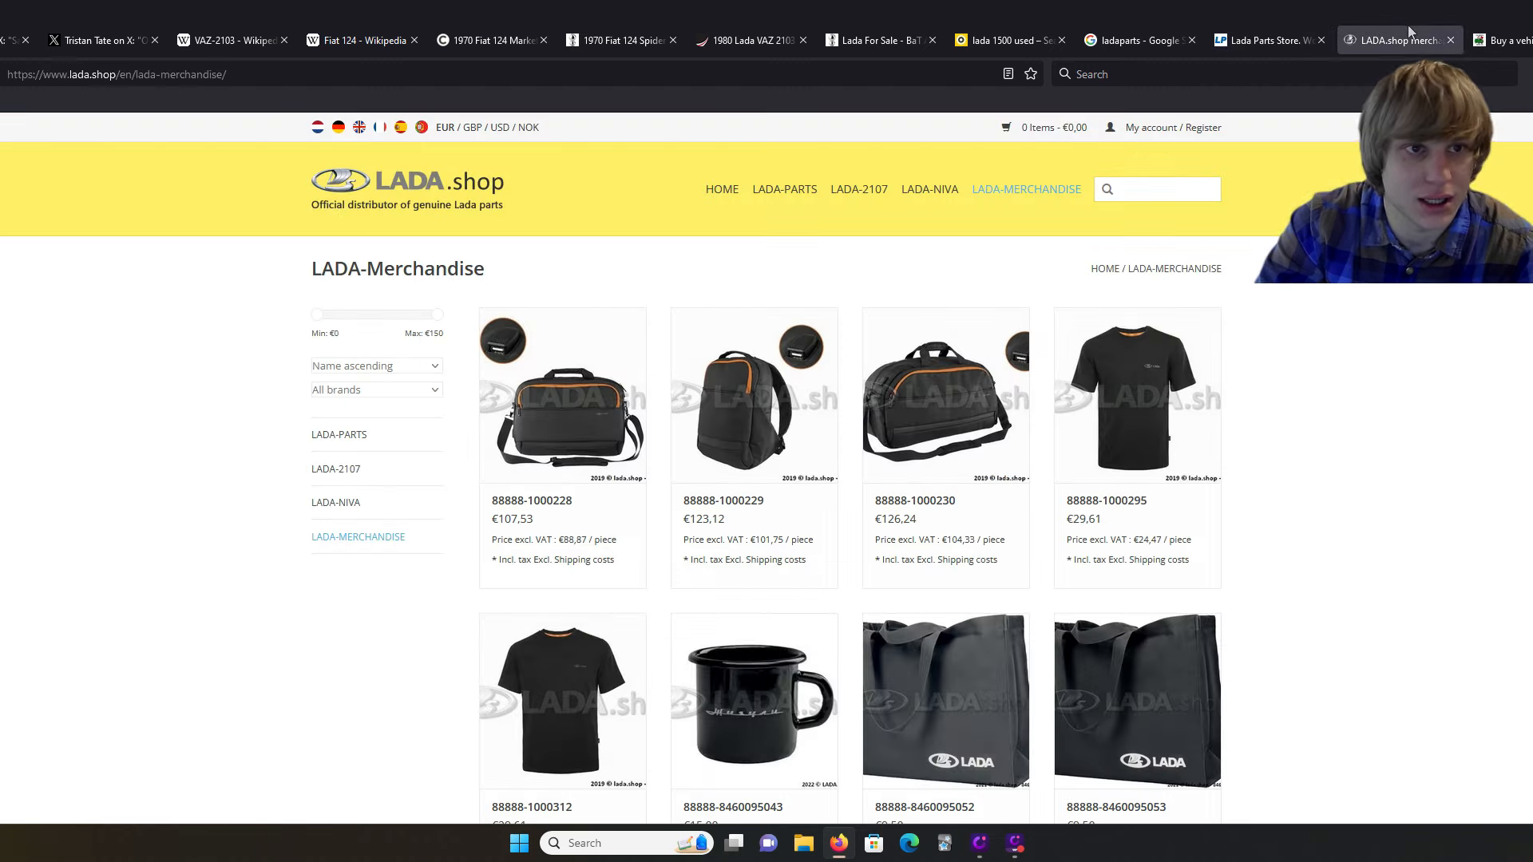
mouse_move(879, 227)
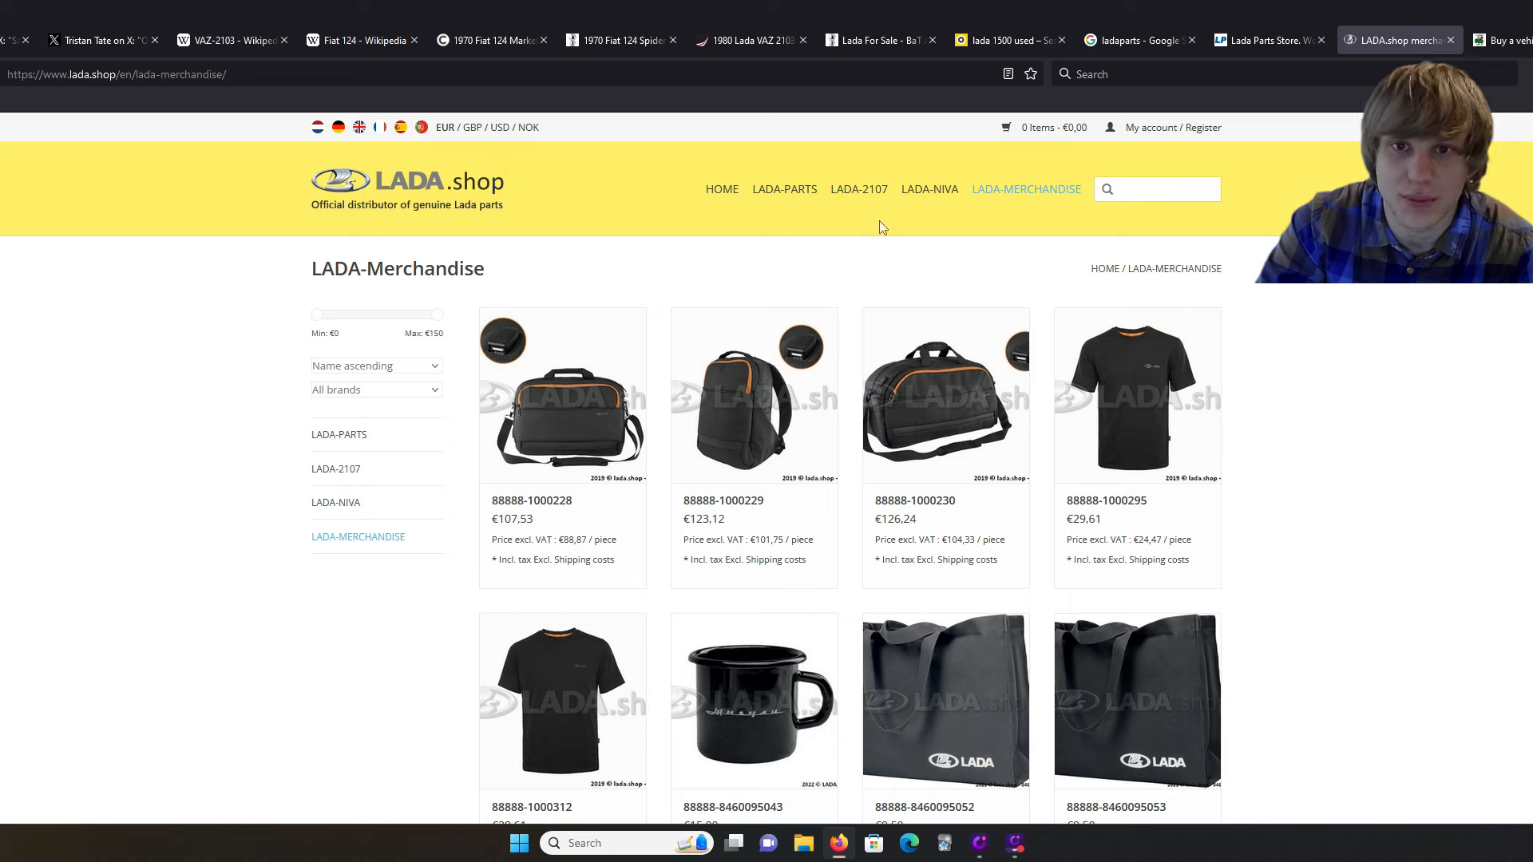
click(722, 189)
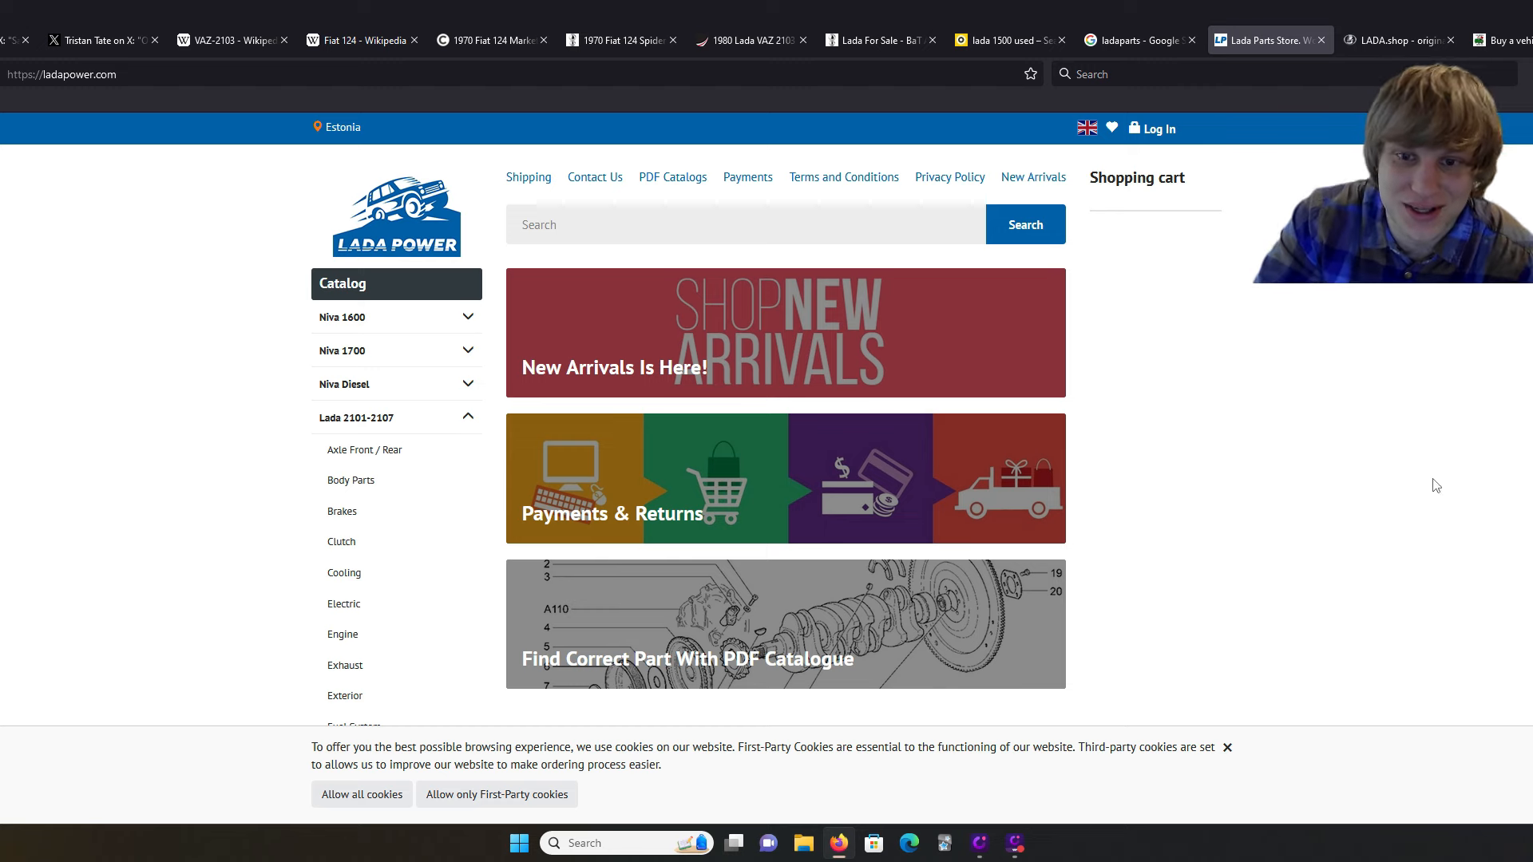
scroll(down, 3)
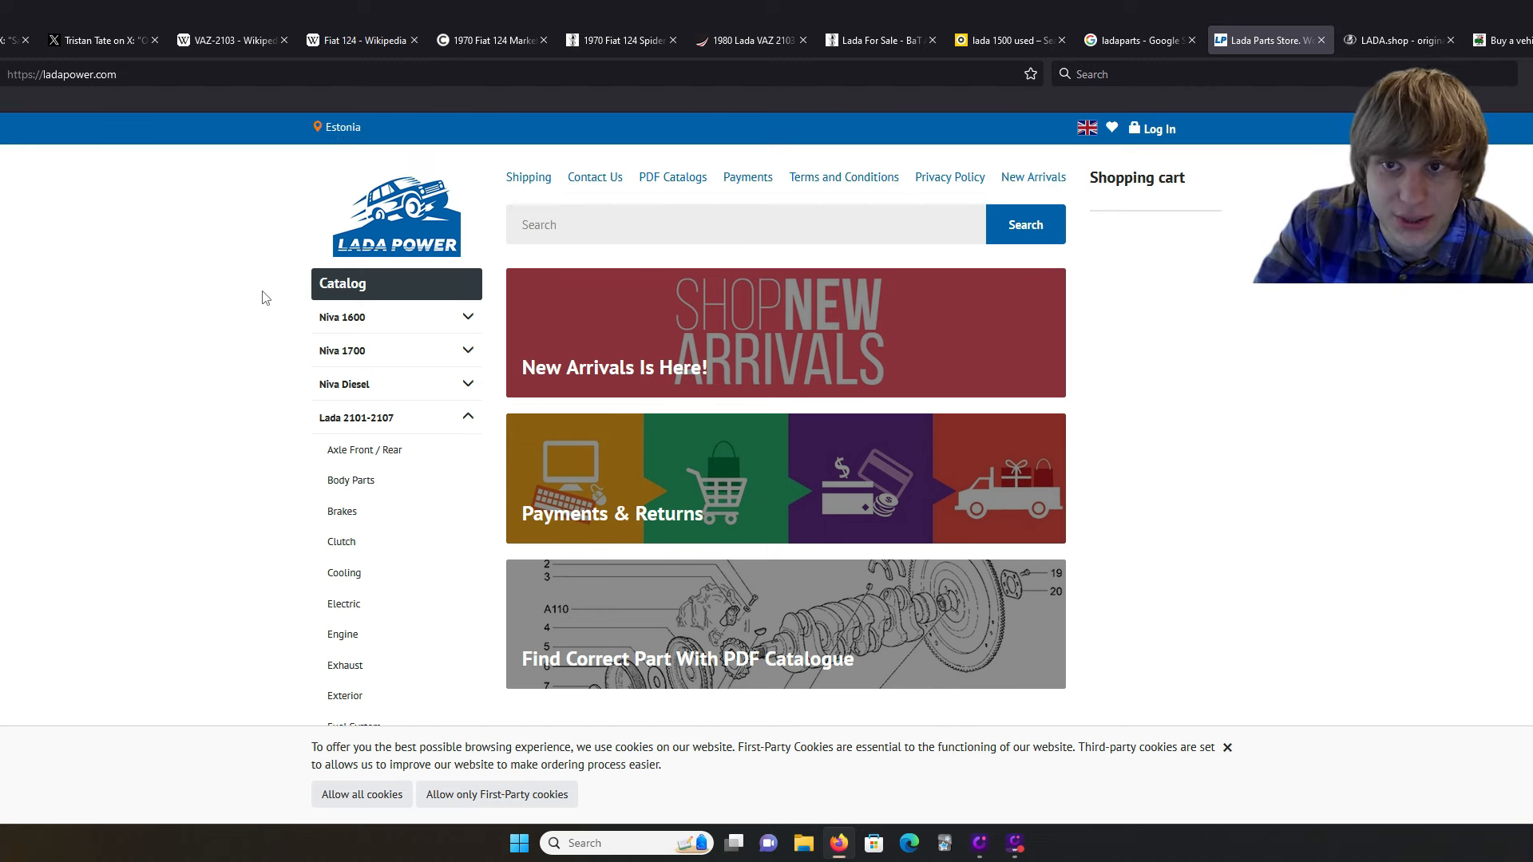
scroll(down, 3)
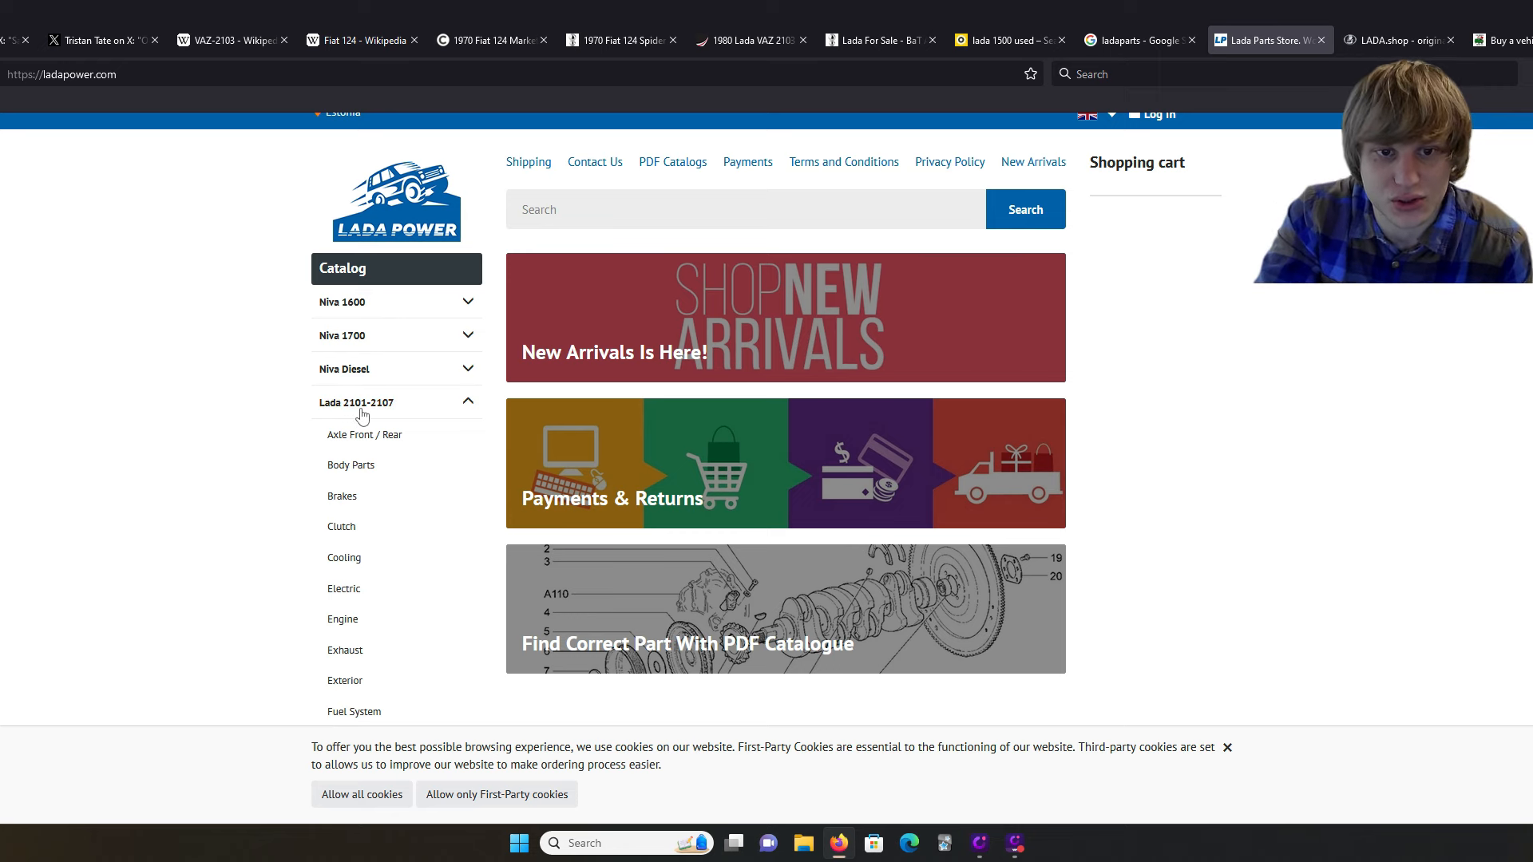
scroll(down, 3)
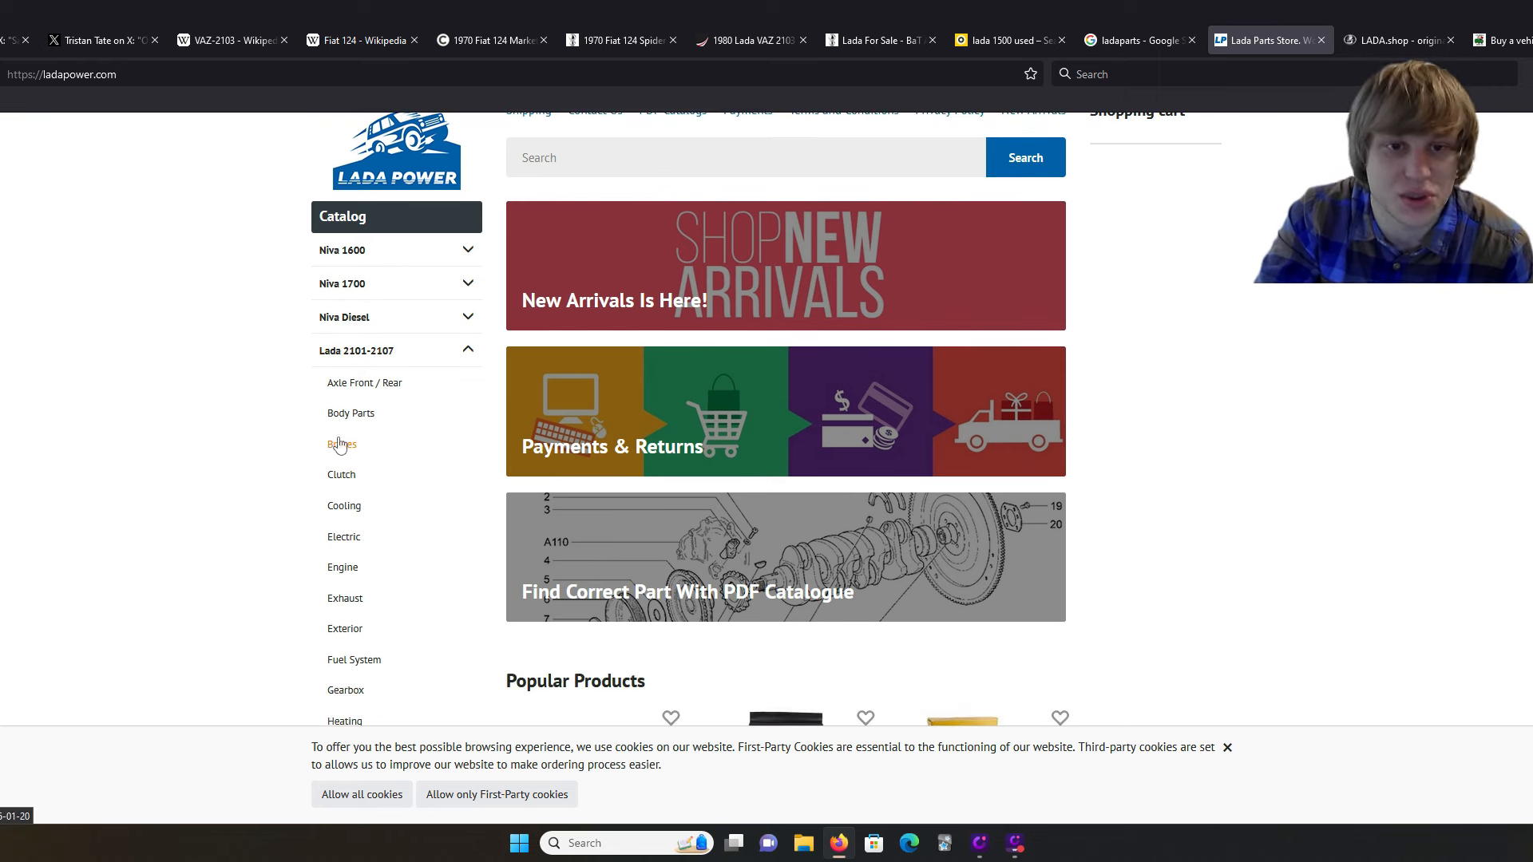
Step: Open the Lada 2101-2107 Brakes category, then search the store for 'brake pads'
click(341, 444)
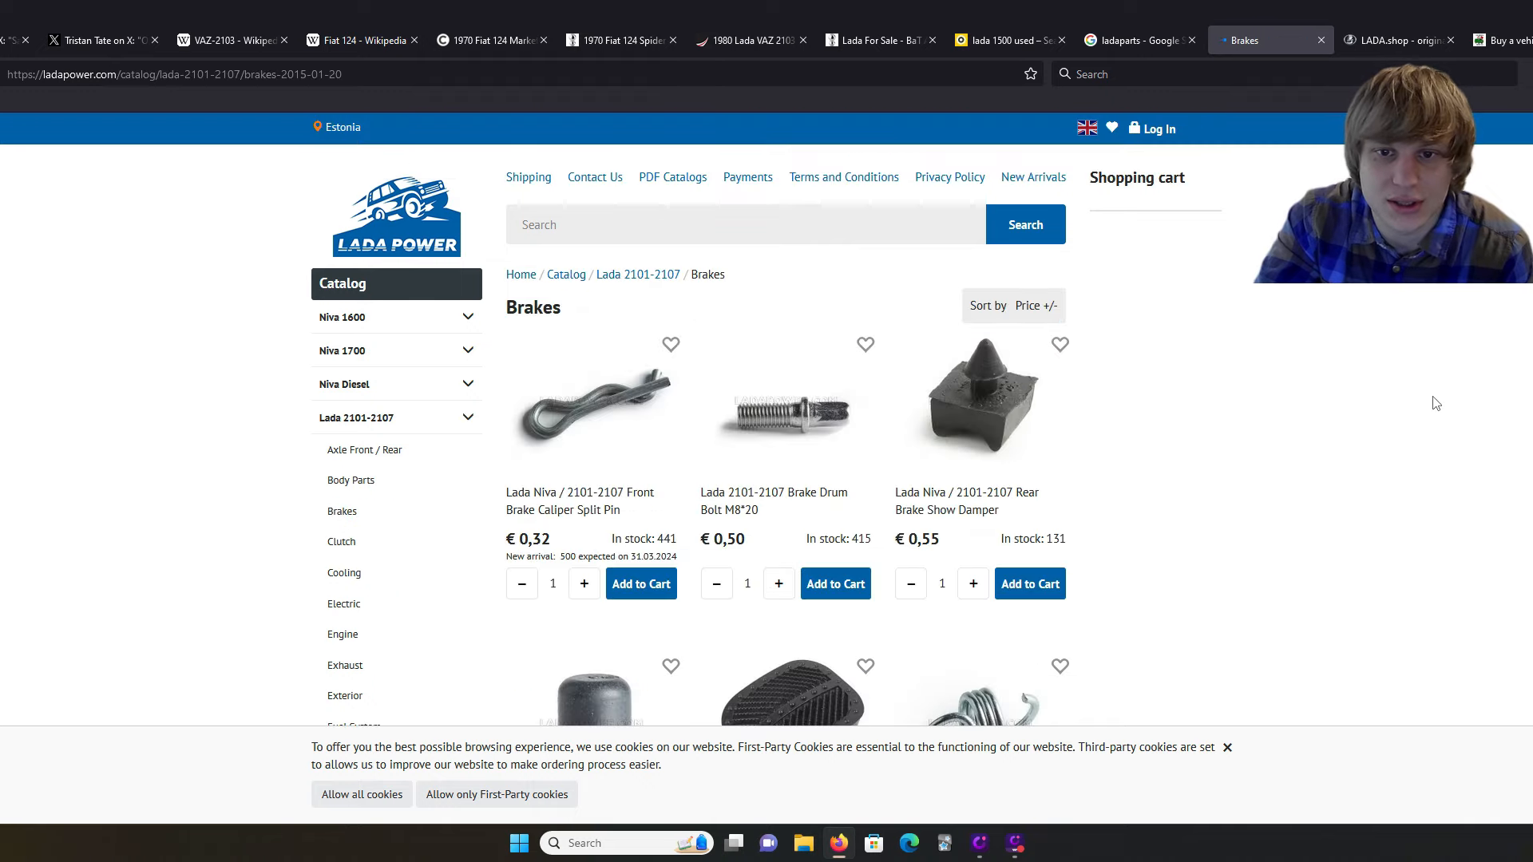
scroll(down, 3)
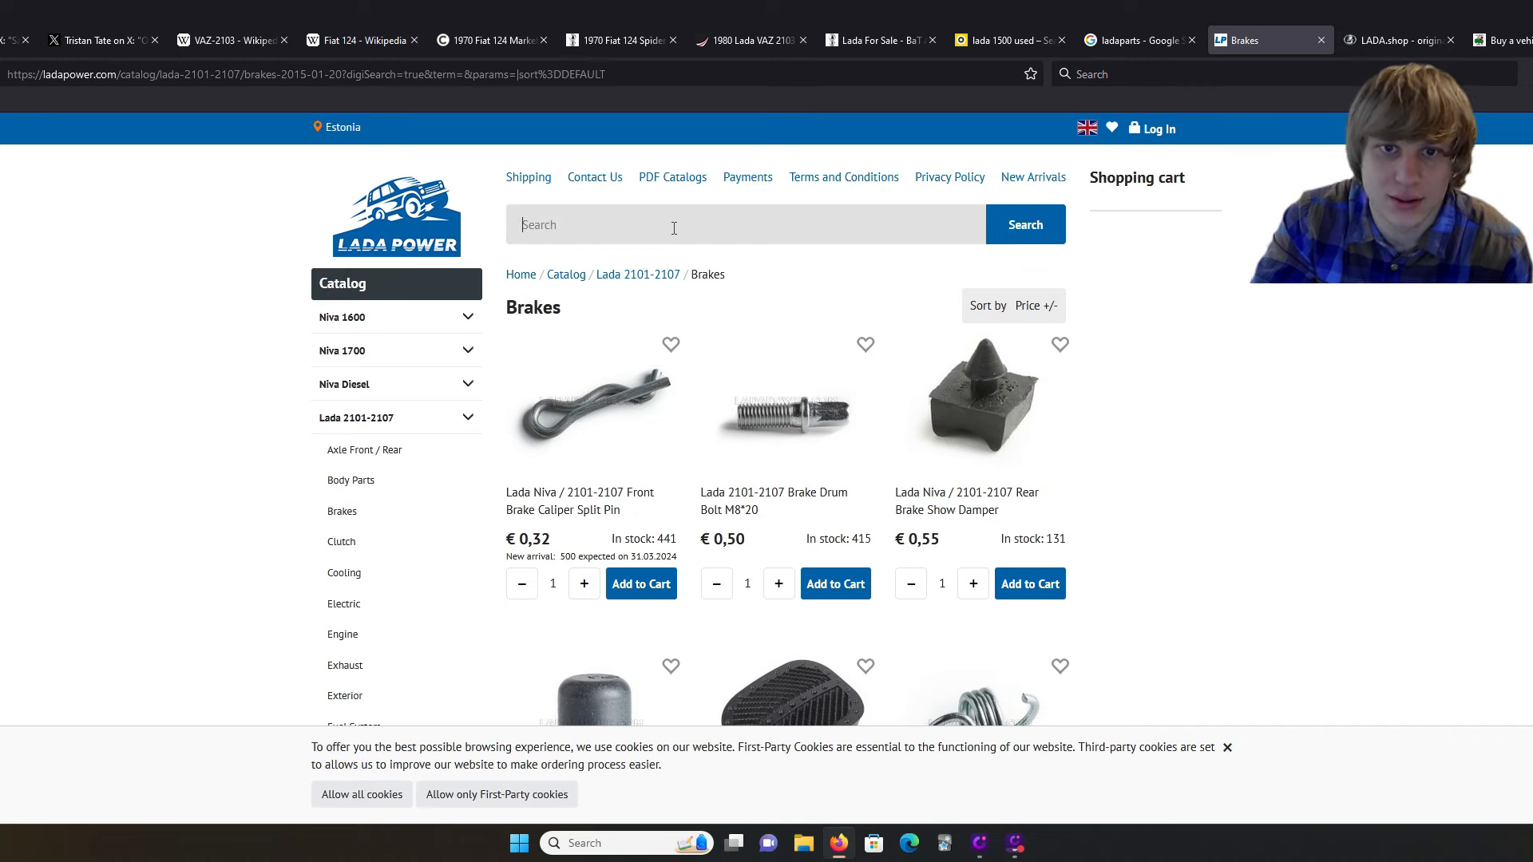
text(brake pads)
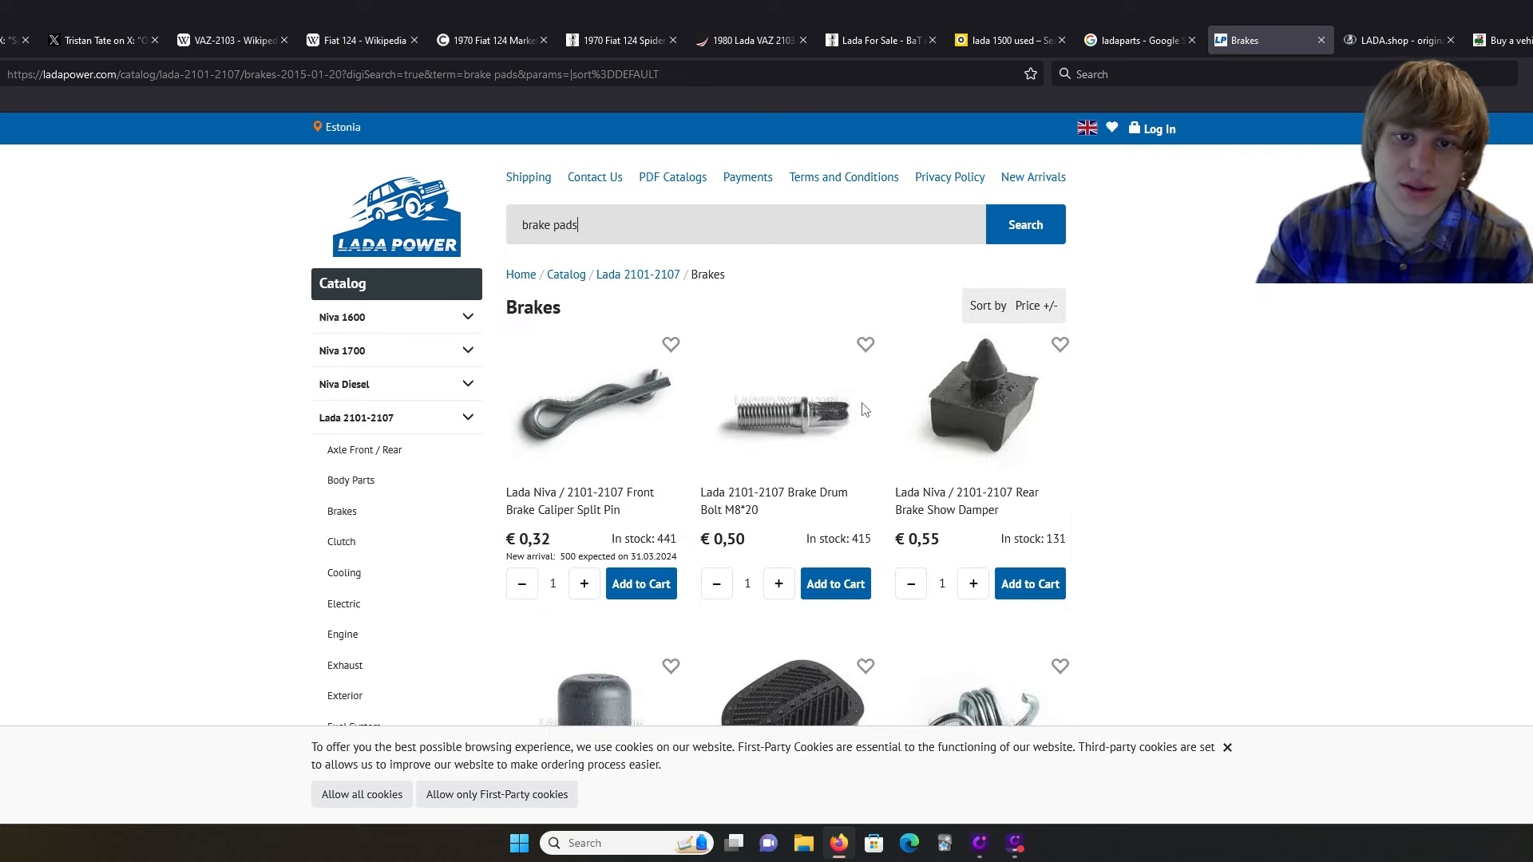
click(1024, 224)
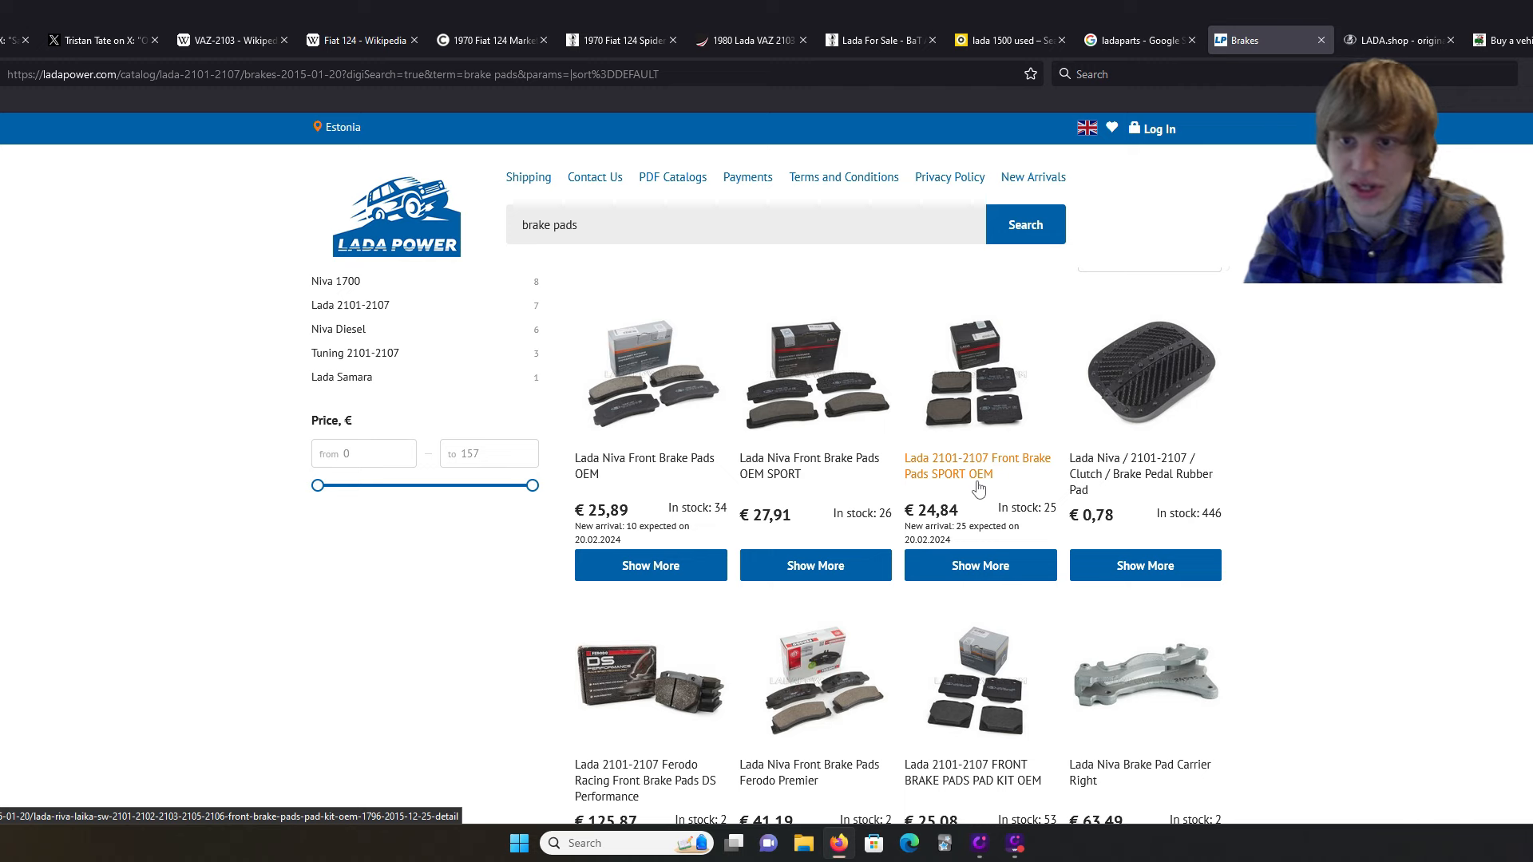
Step: Open the Front Brake Pads SPORT OEM page and check its €20.36 price and 25 in stock
click(976, 465)
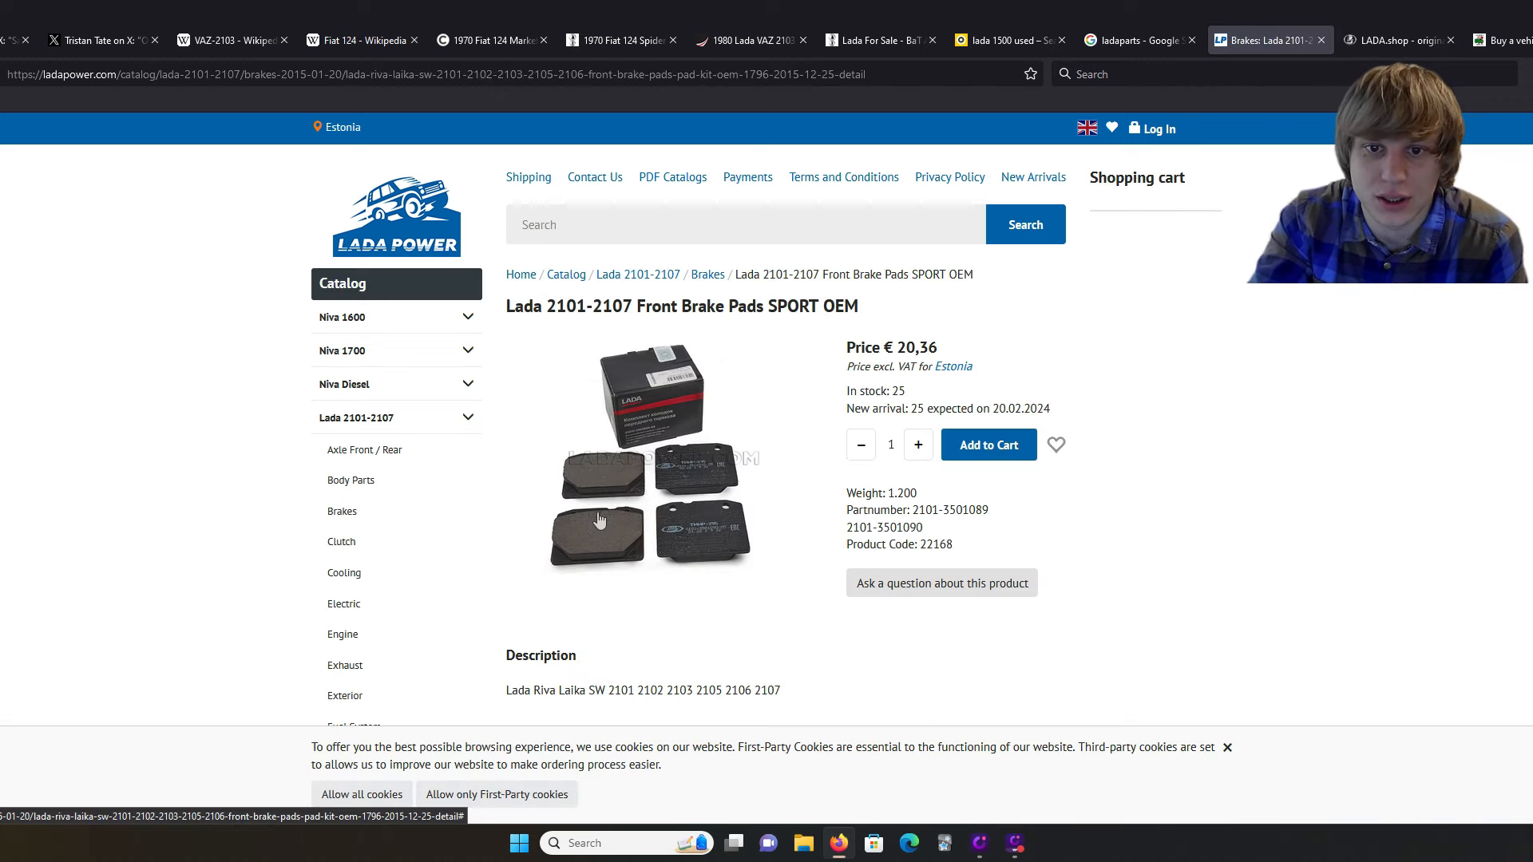
scroll(down, 3)
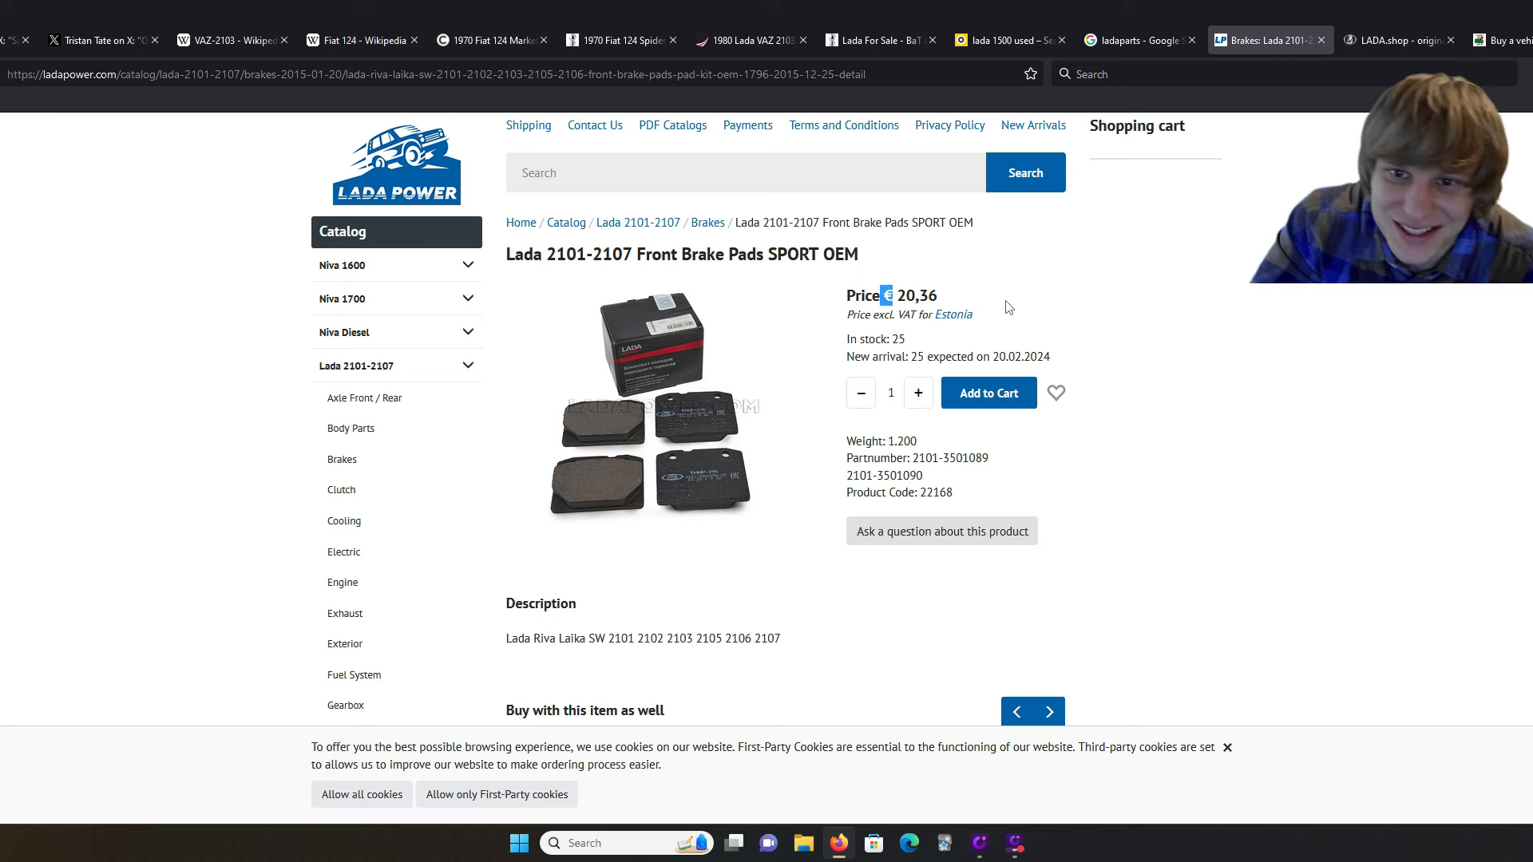
mouse_move(1087, 379)
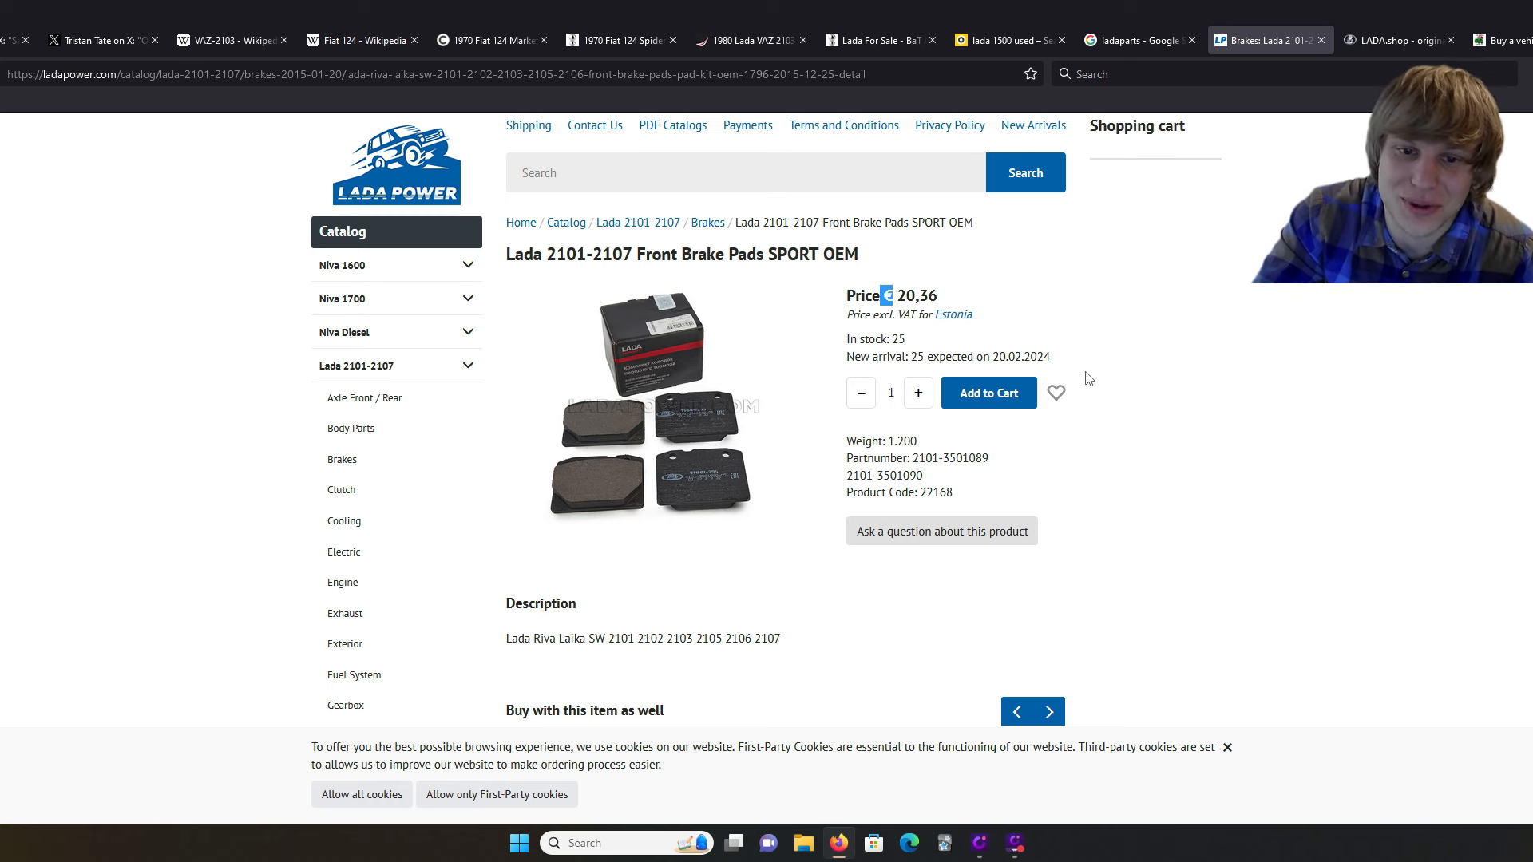
mouse_move(1146, 352)
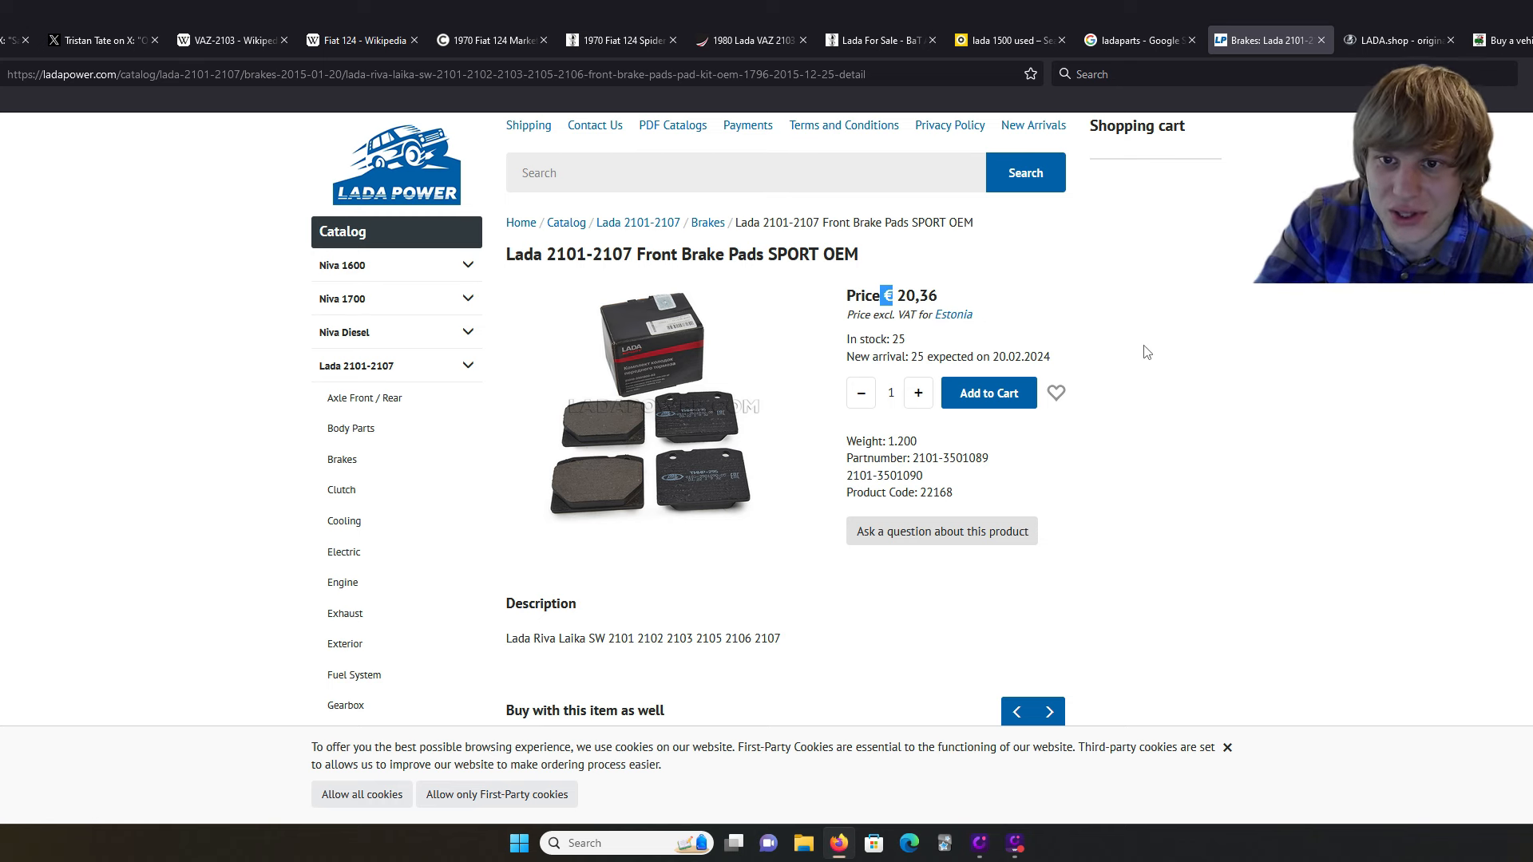
scroll(down, 3)
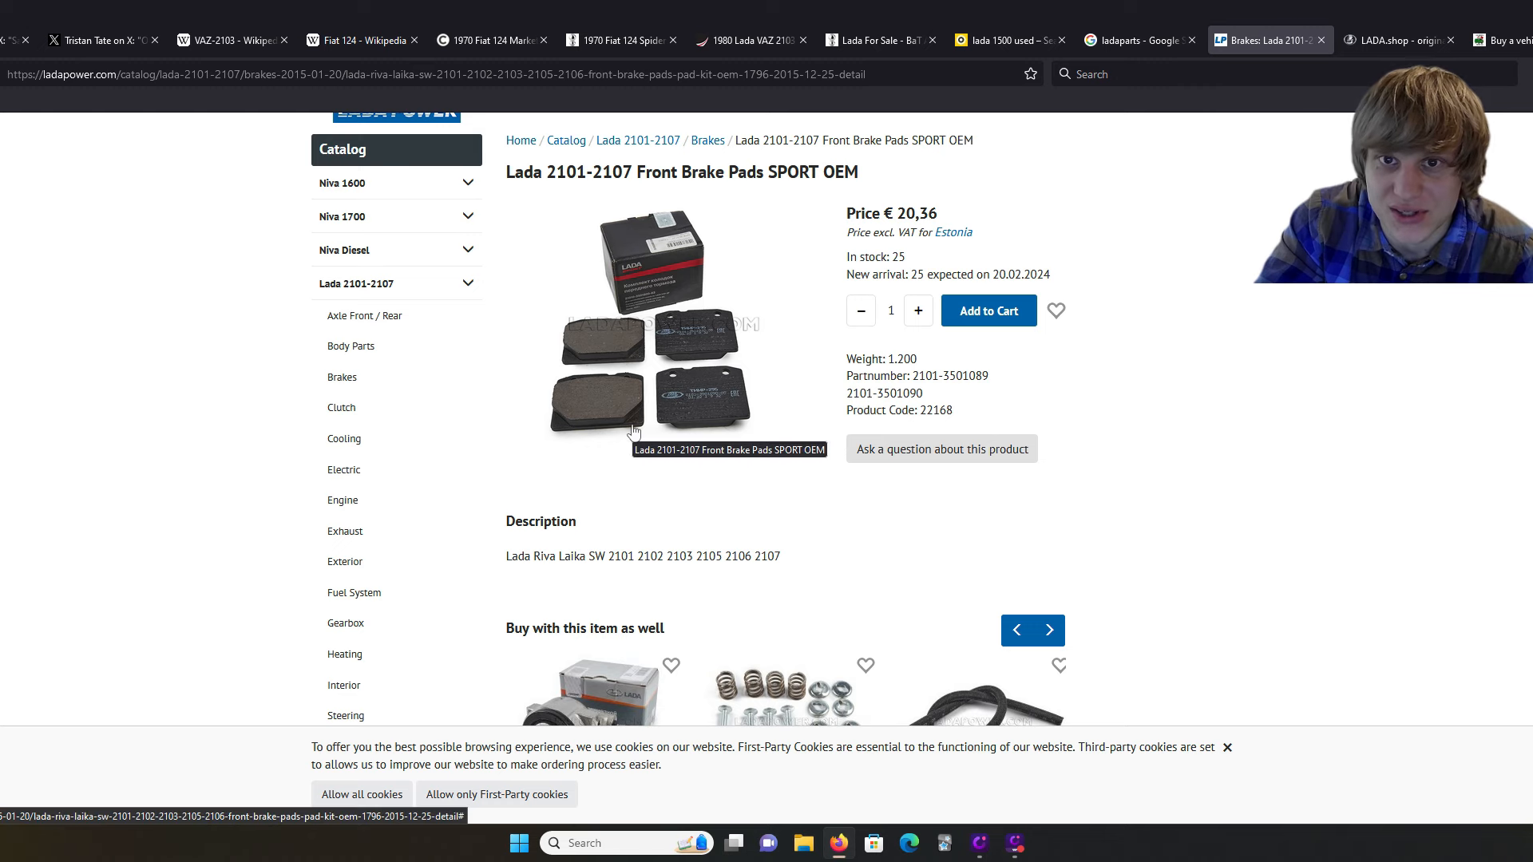
scroll(down, 3)
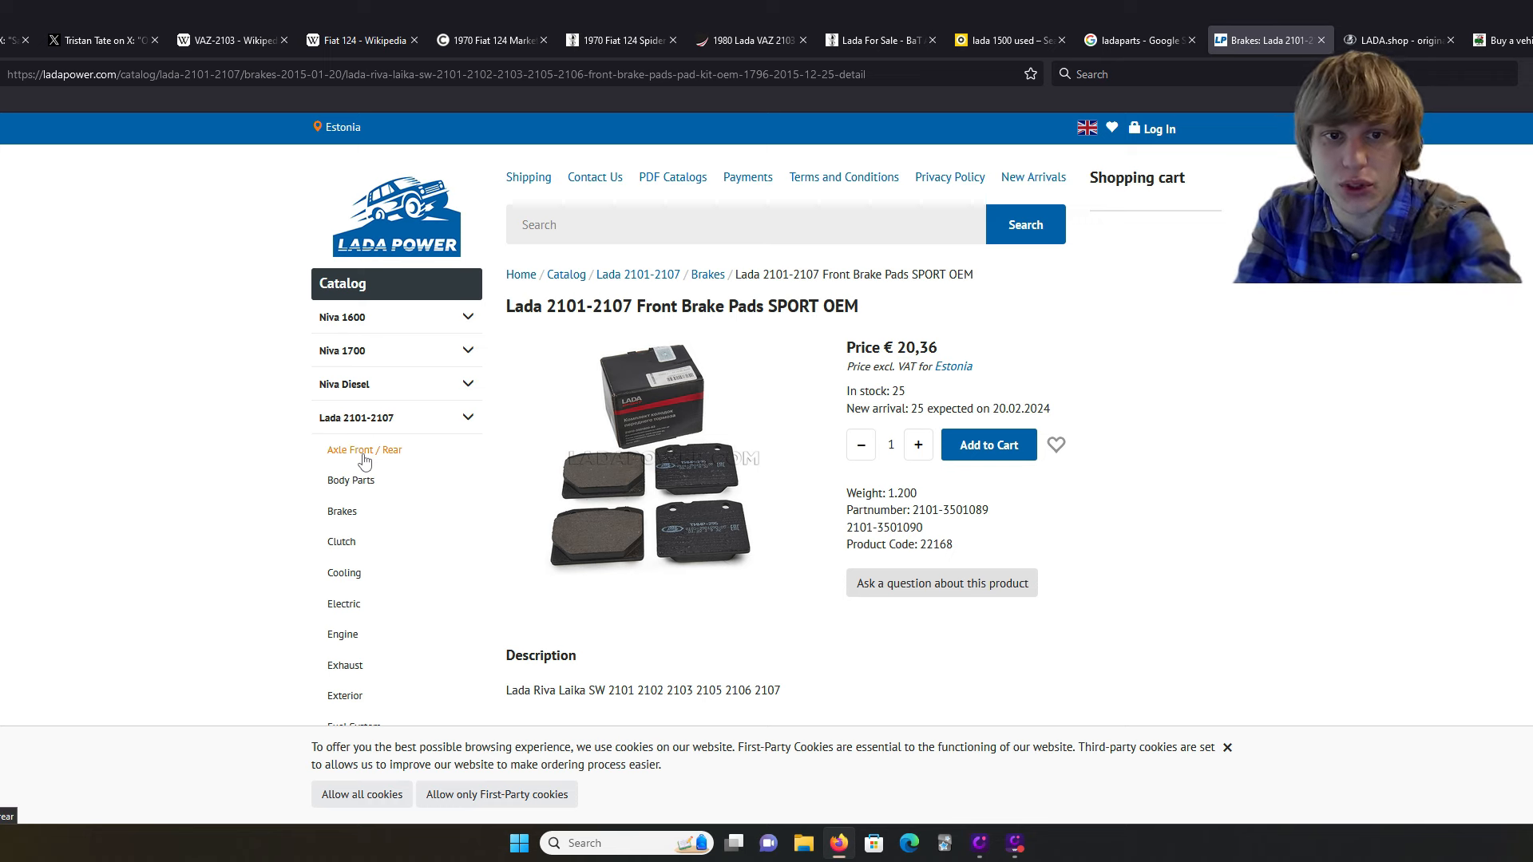
mouse_move(1267, 661)
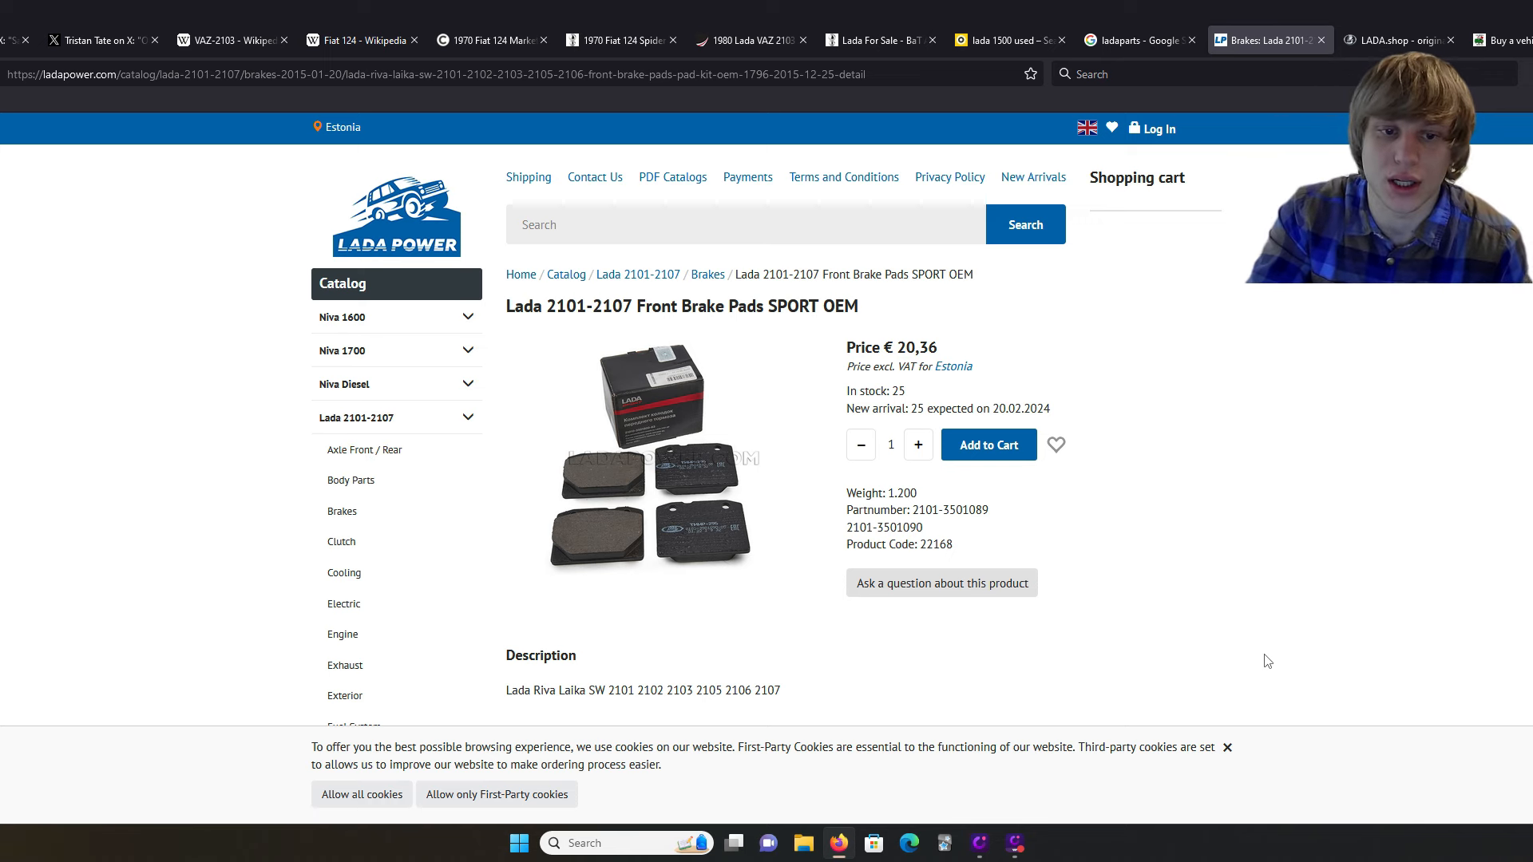
scroll(down, 3)
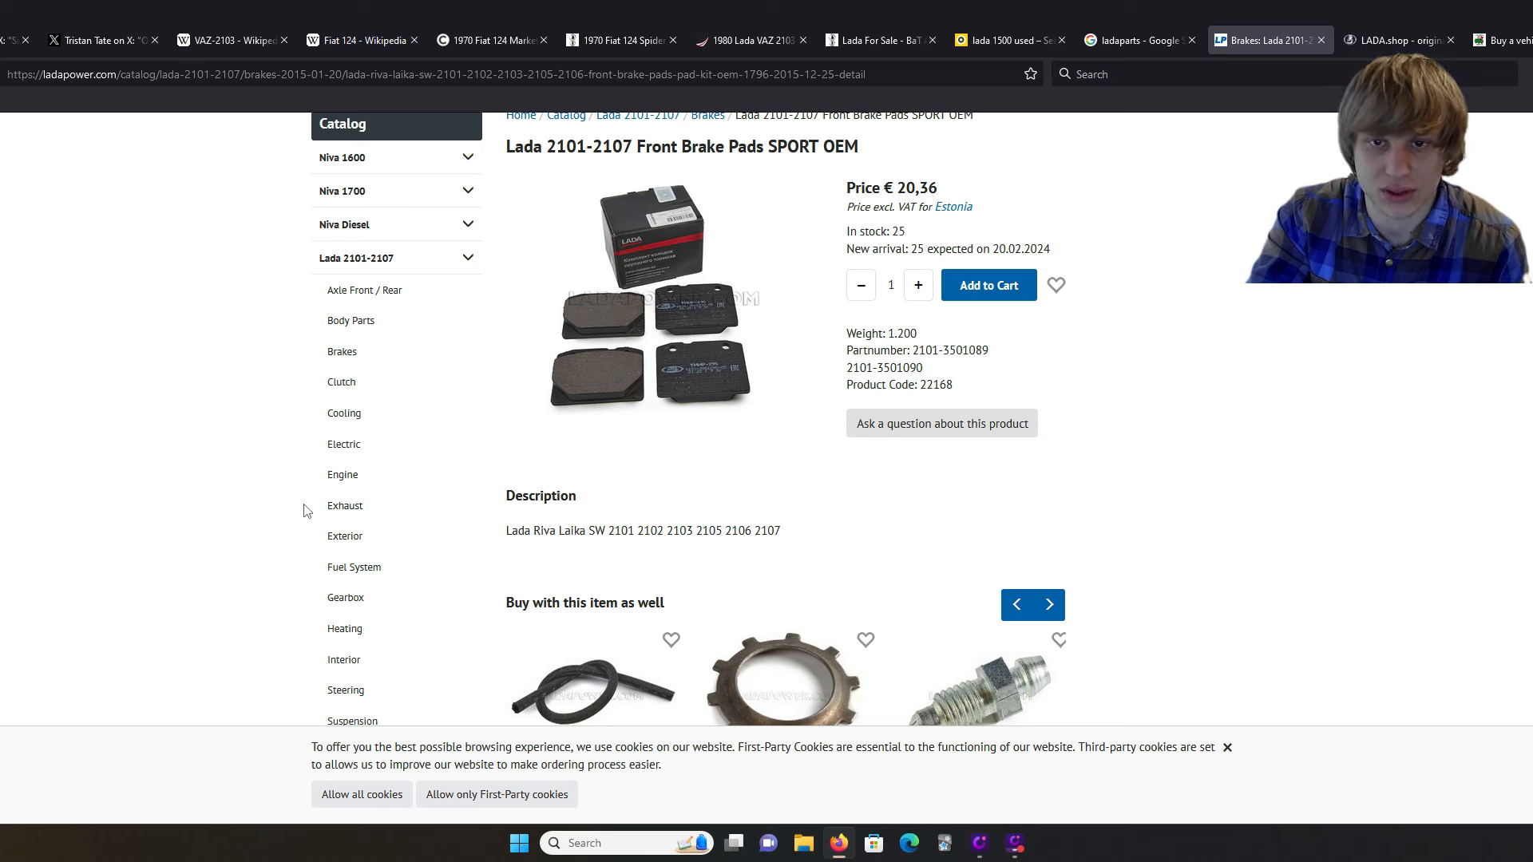
mouse_move(1300, 583)
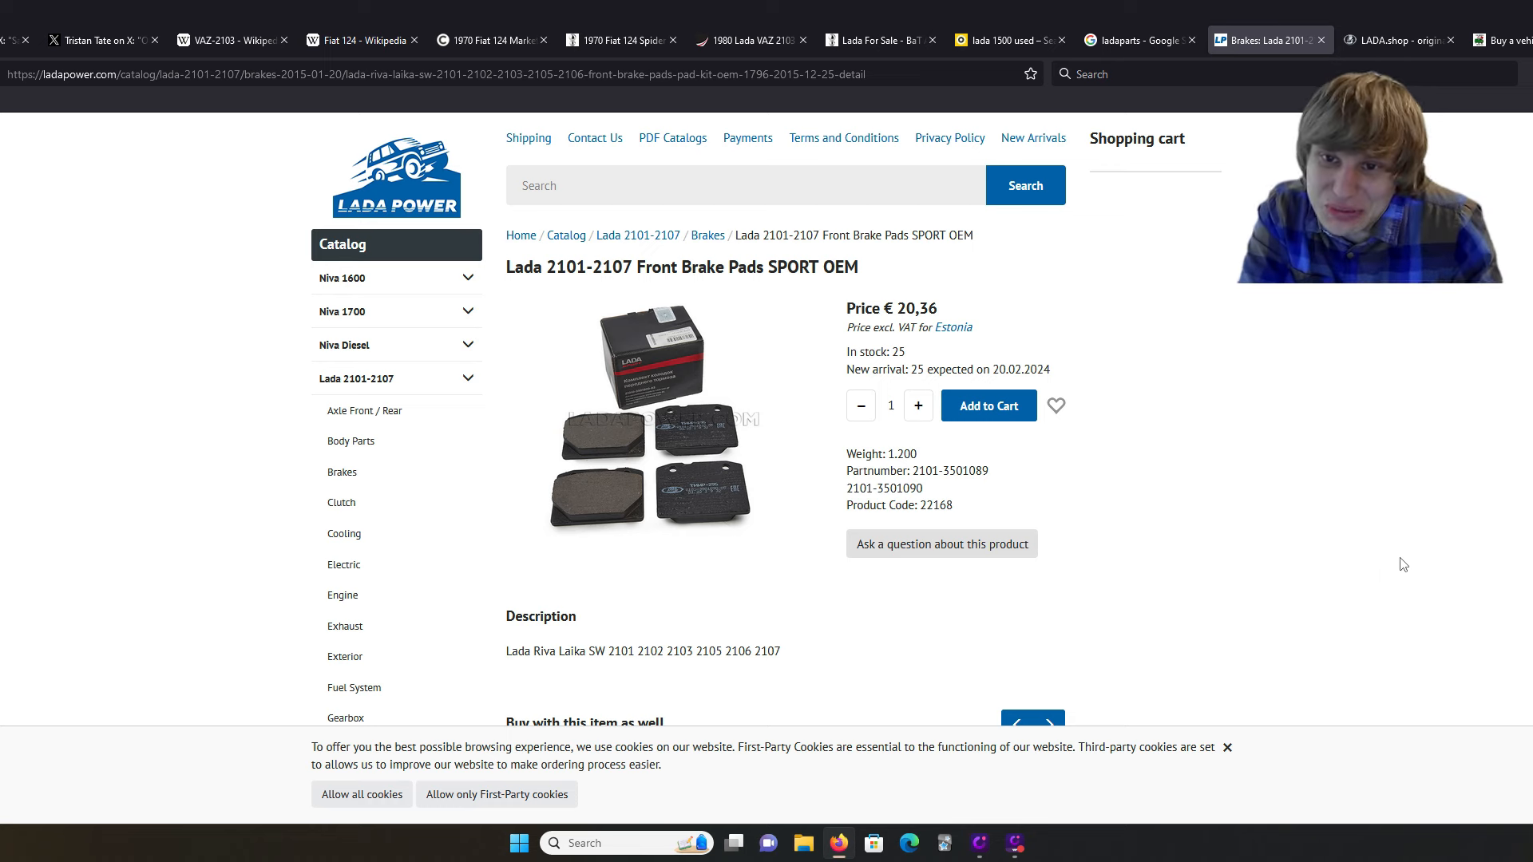
mouse_move(945, 683)
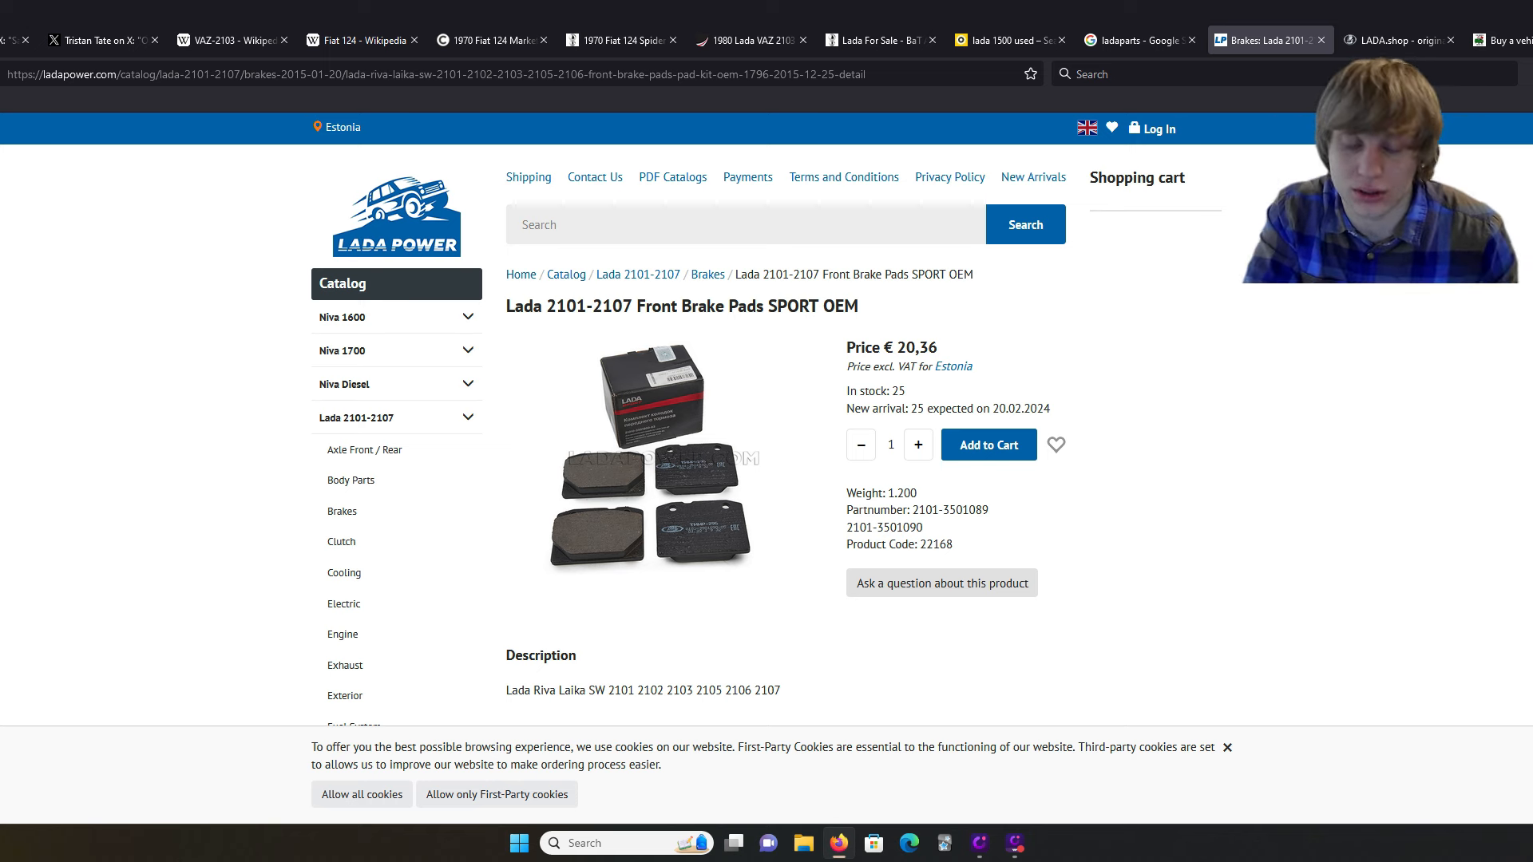
Step: Scroll LADA.shop's home page through featured parts and brake pads, then back to the top
click(1398, 40)
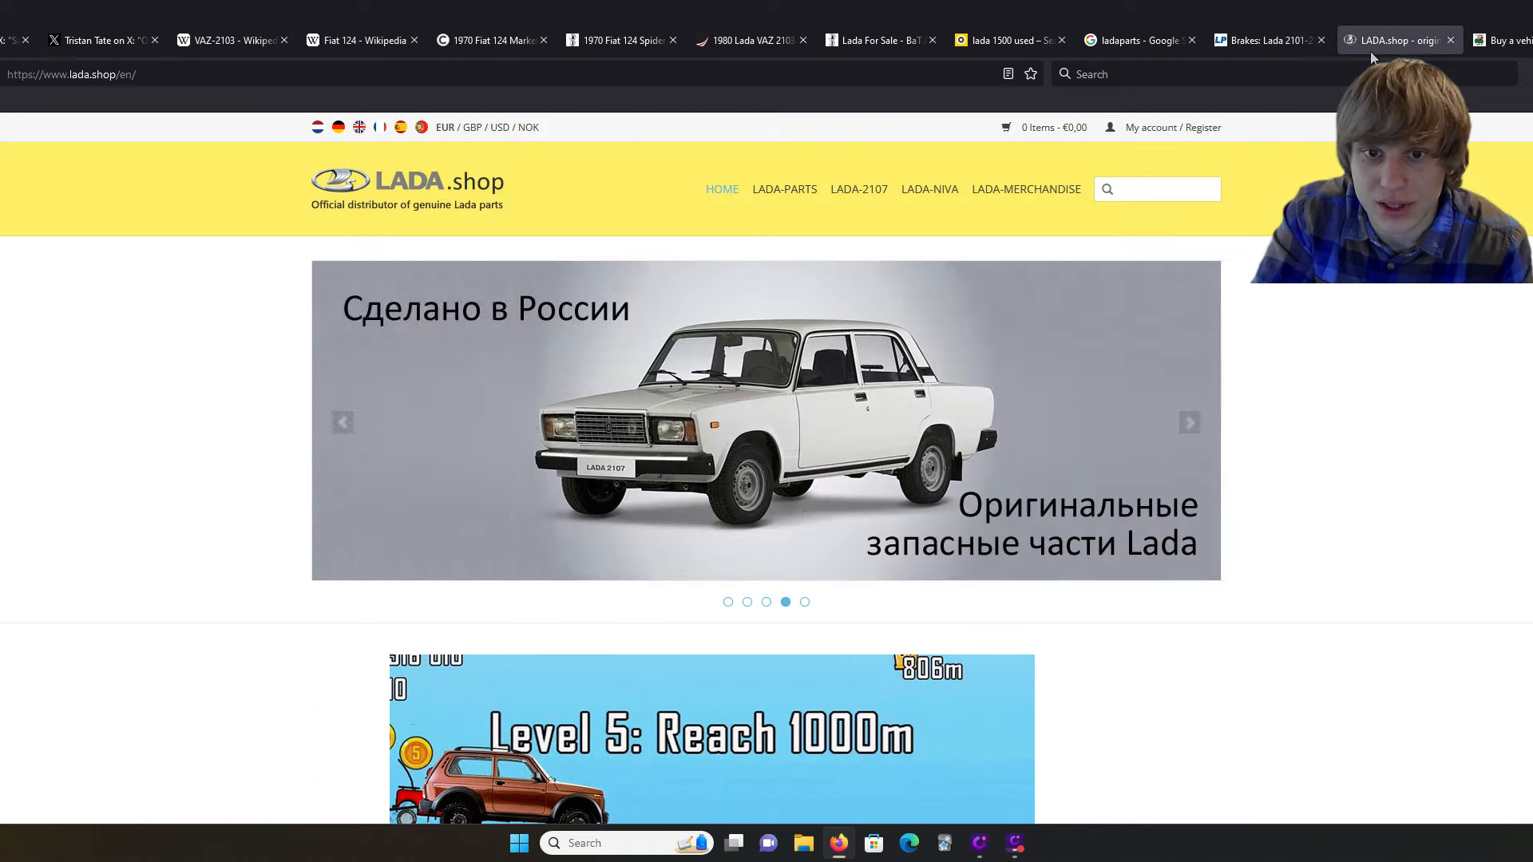
scroll(down, 3)
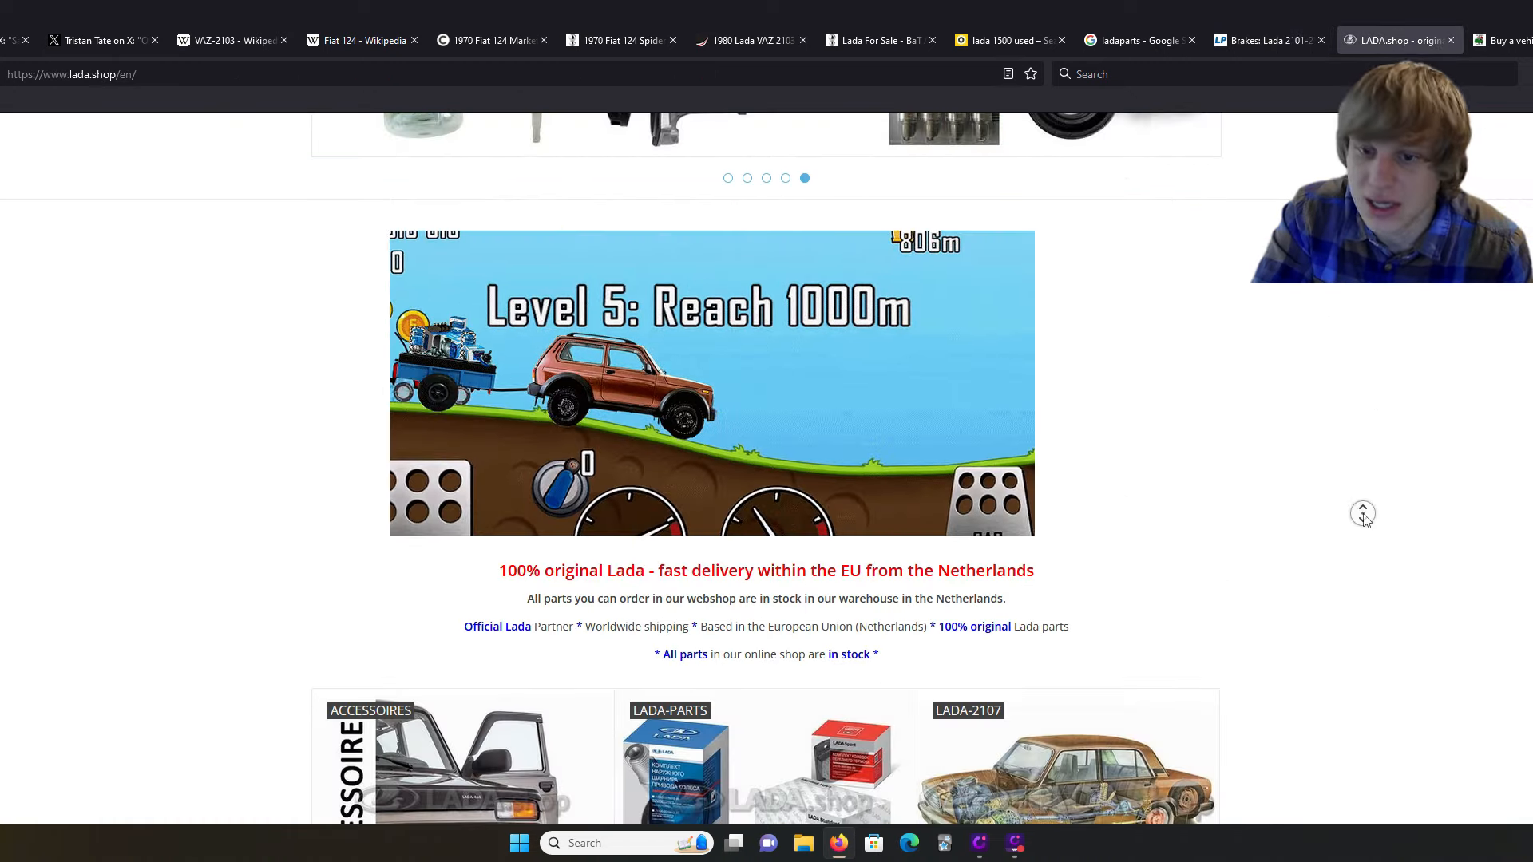
scroll(down, 3)
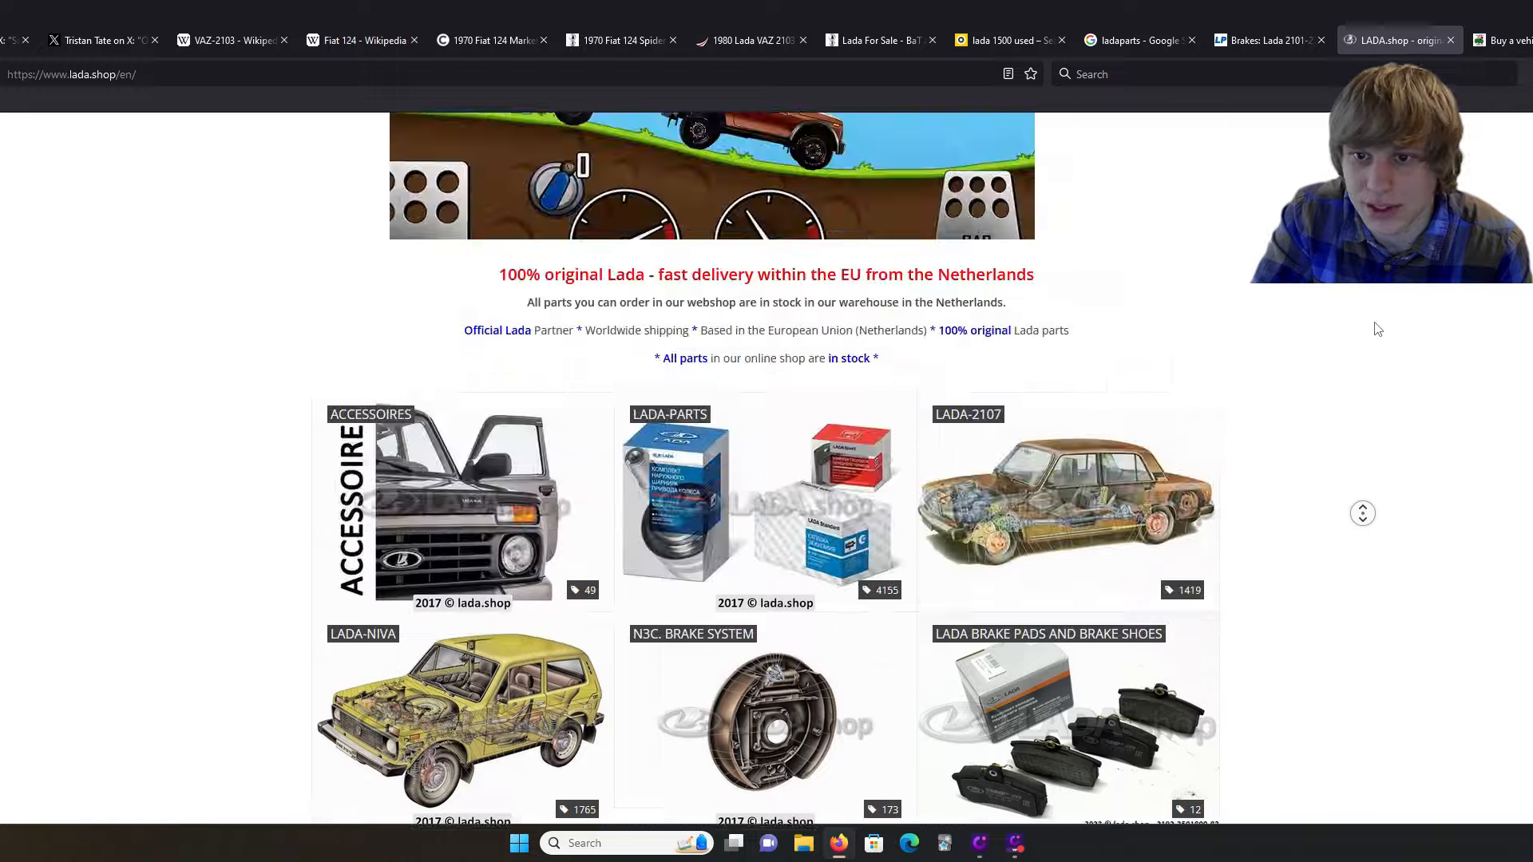
scroll(down, 3)
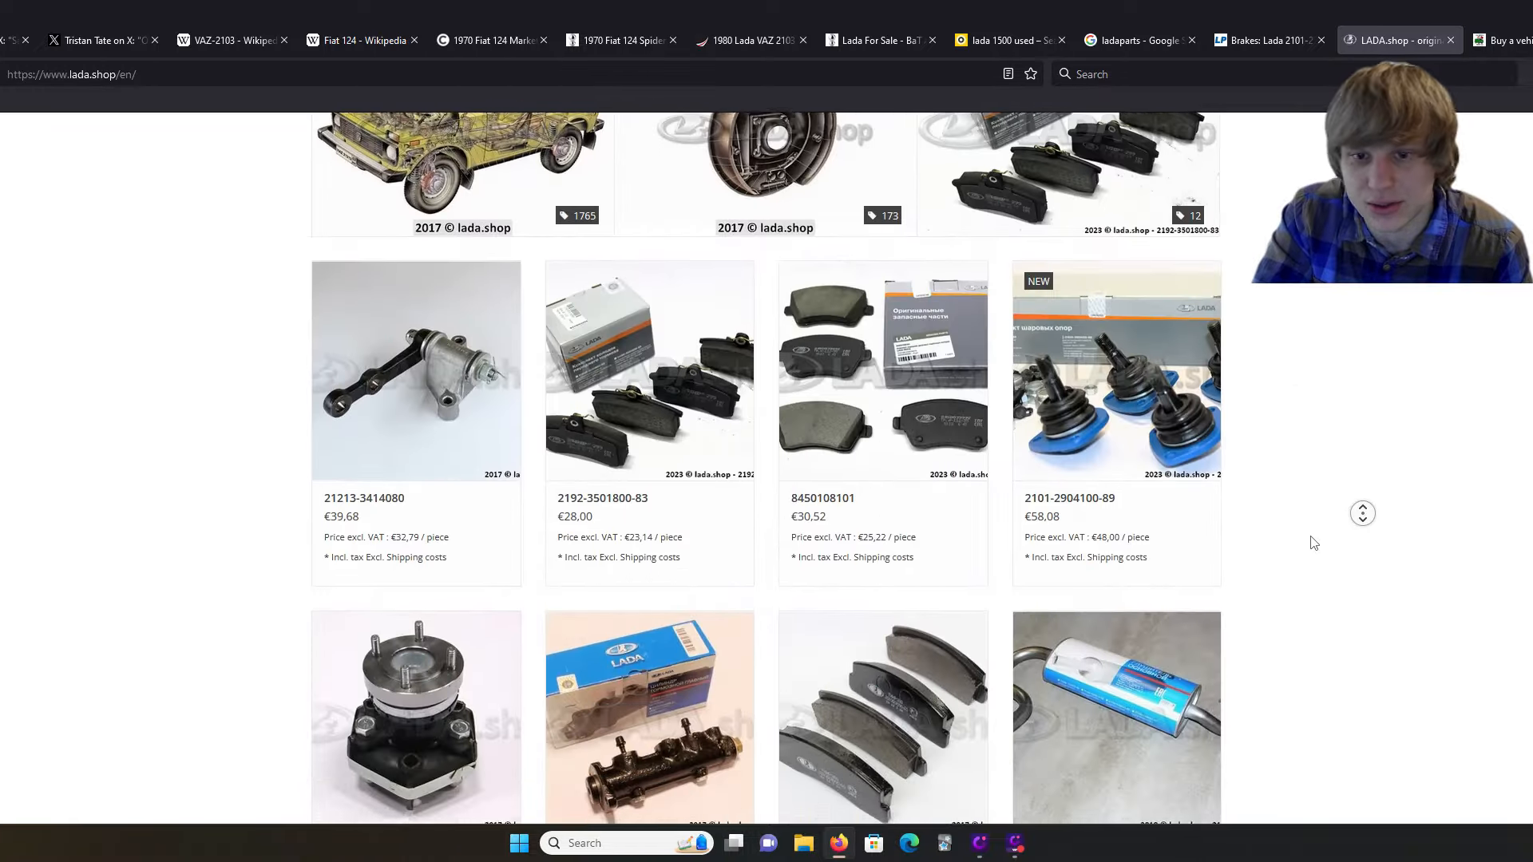
scroll(down, 3)
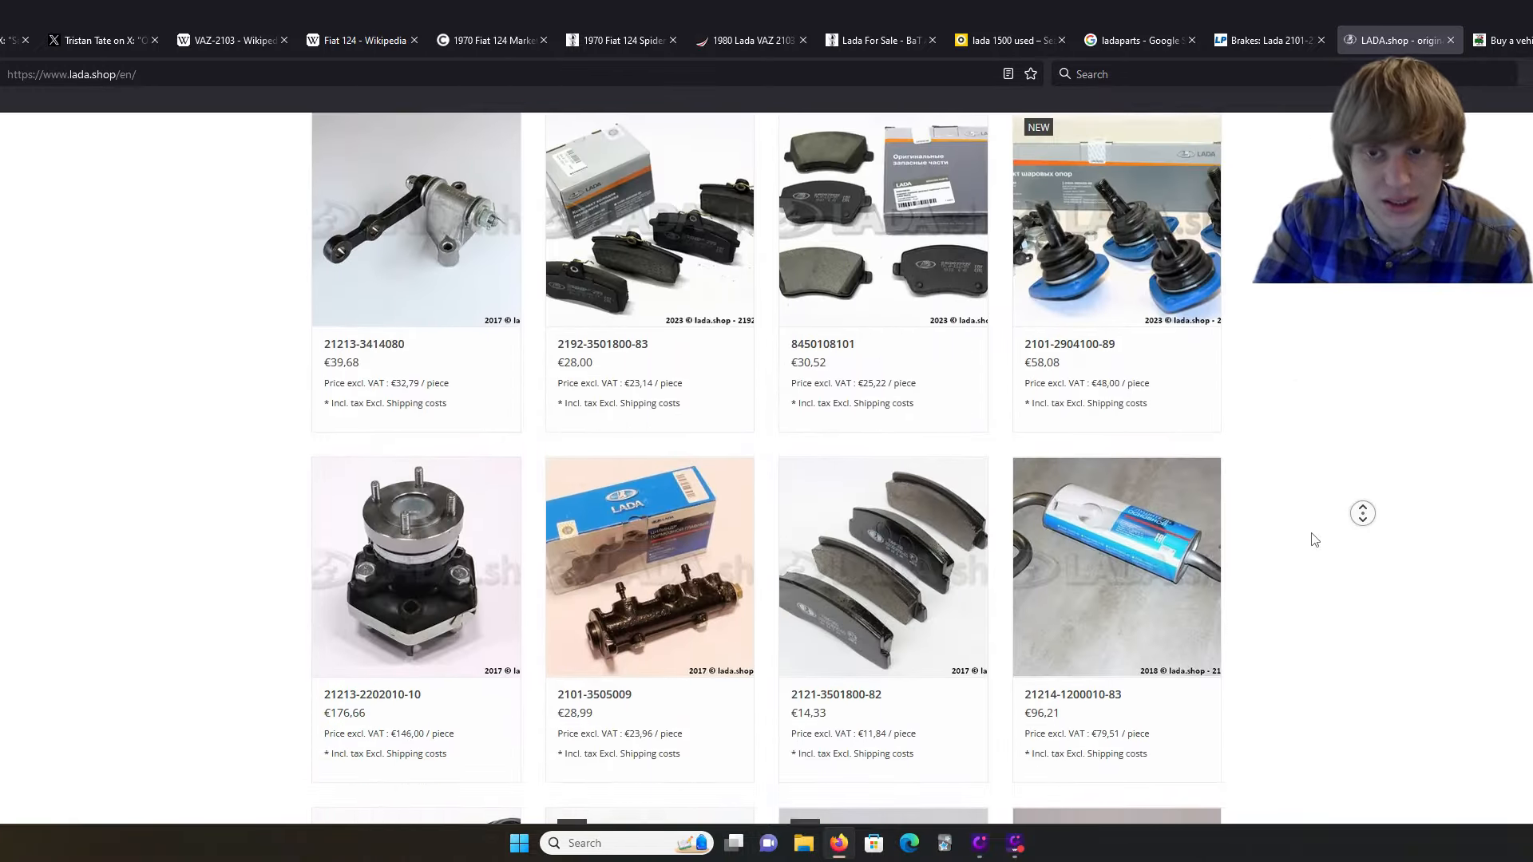
scroll(up, 3)
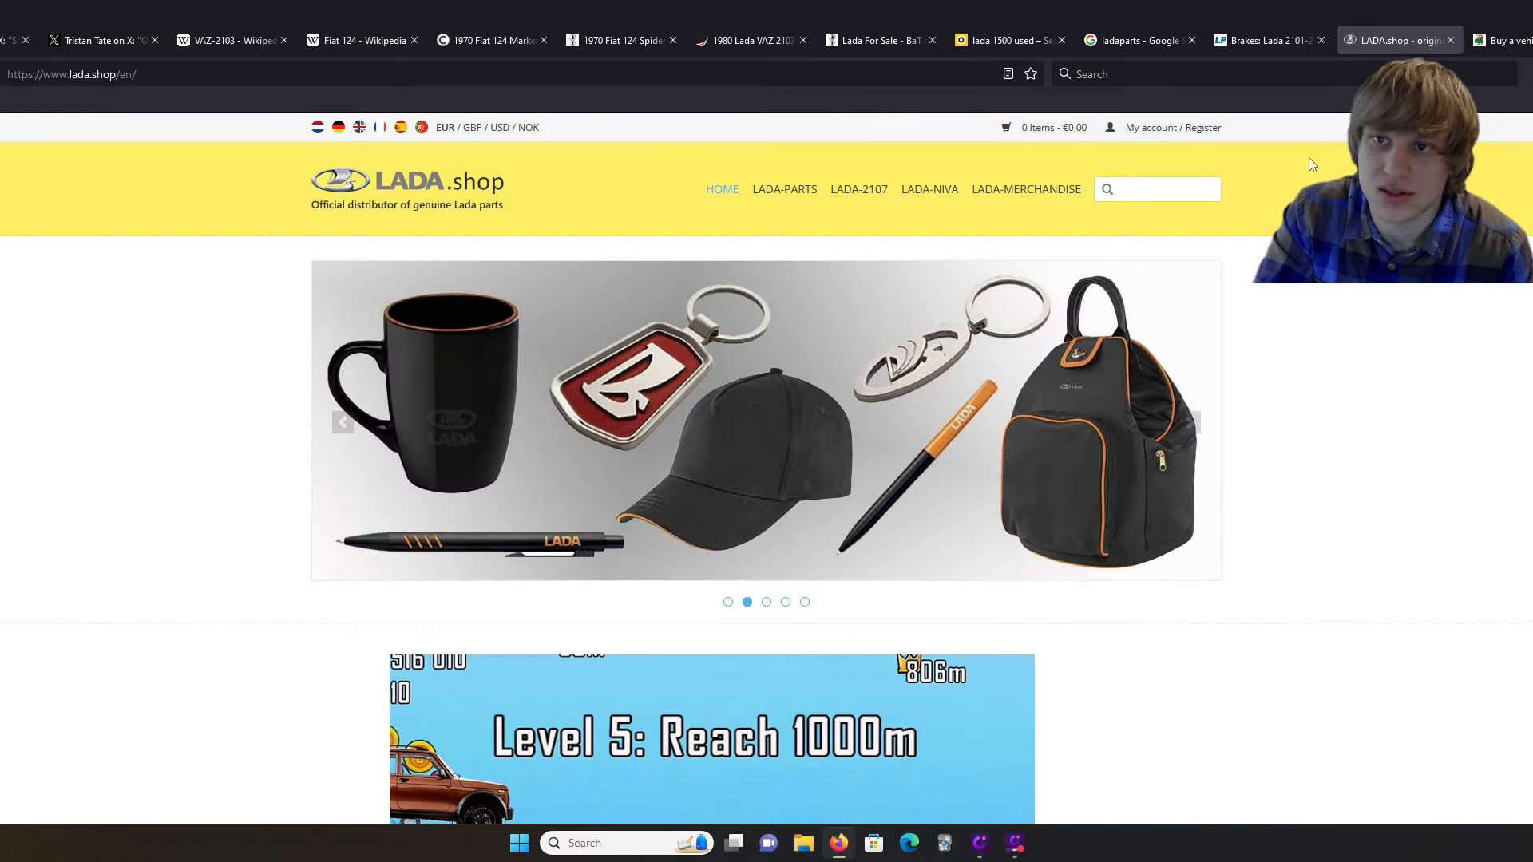
Step: Flip between the Lada Power brake pads, Lada-buying post, and used Lada 1500 listings tabs
click(1266, 40)
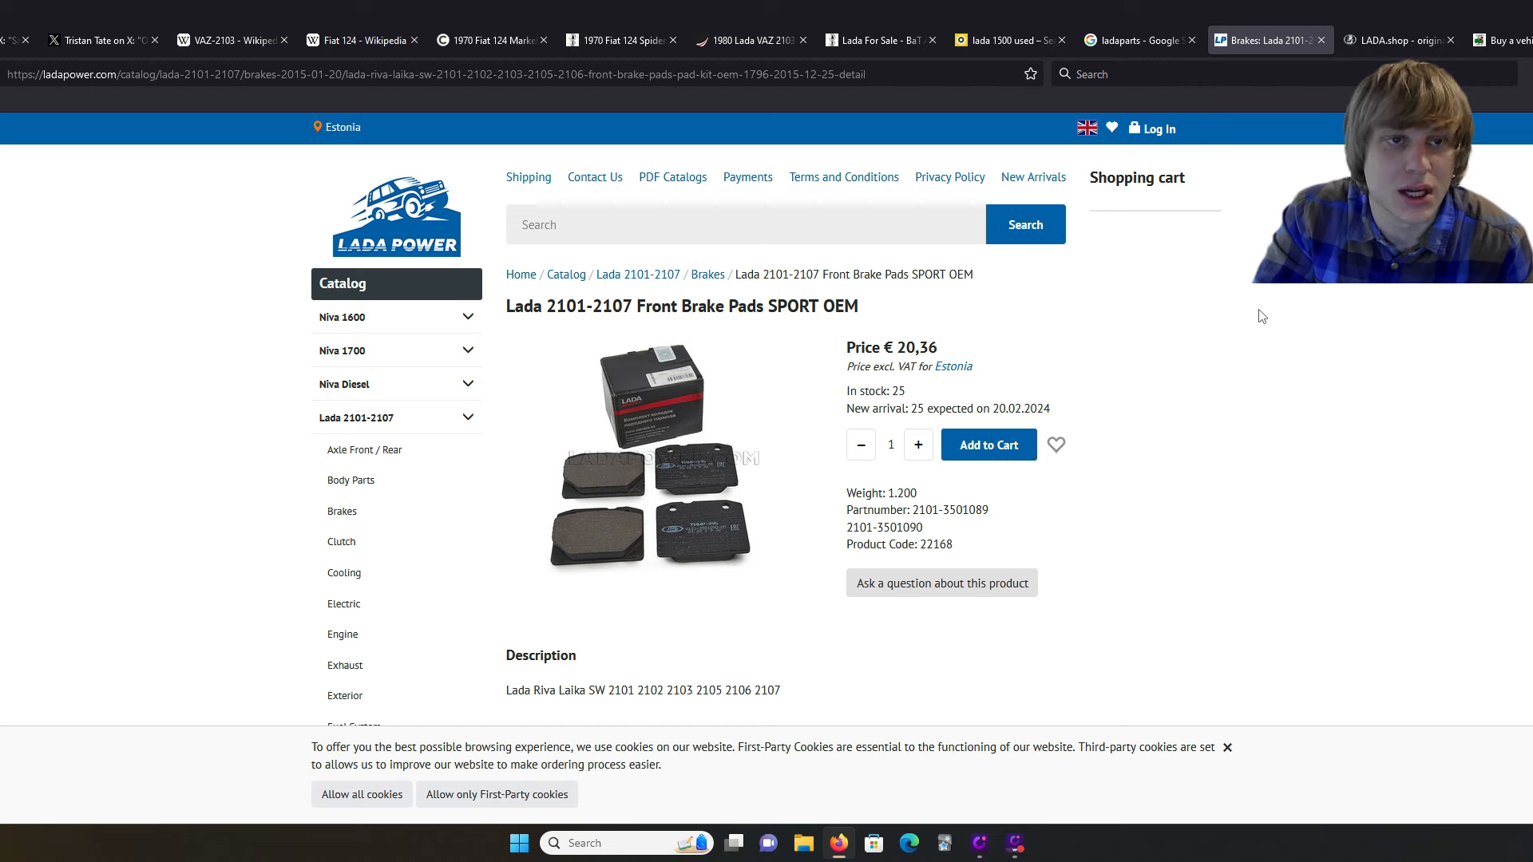
click(621, 40)
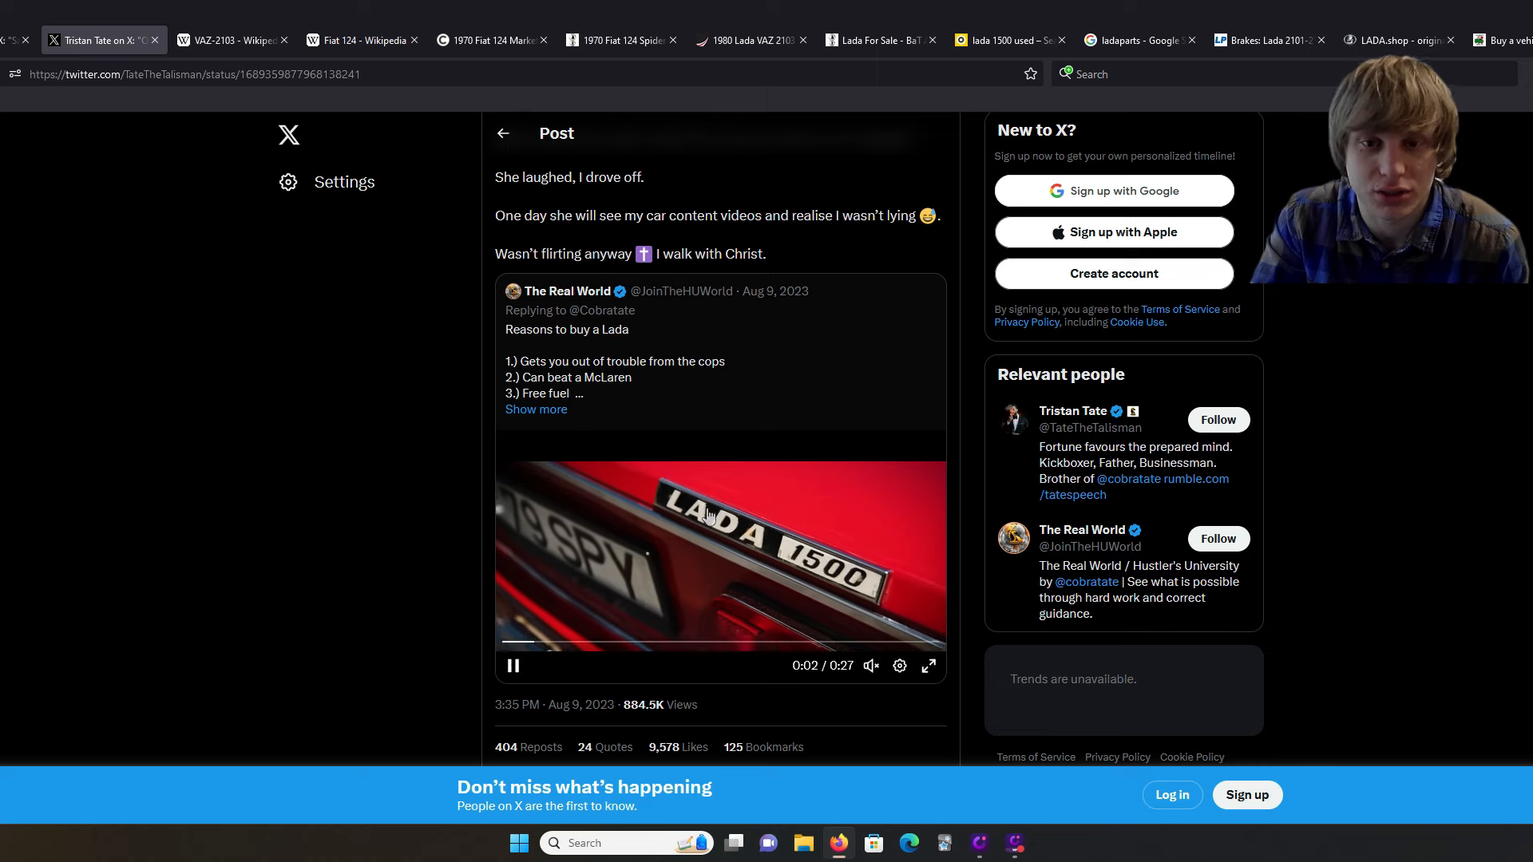
click(1007, 40)
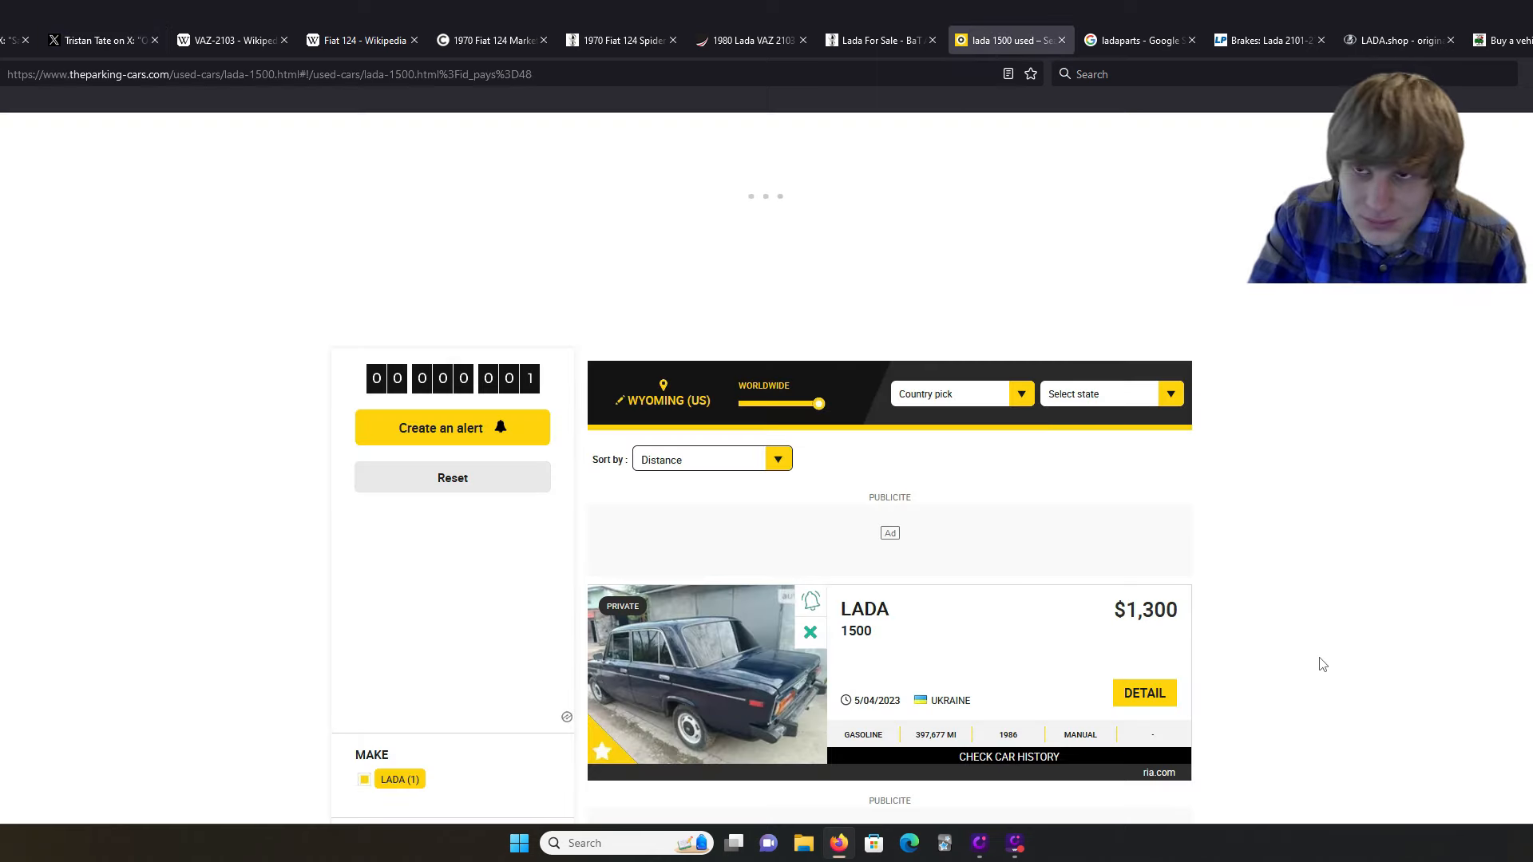
click(1266, 40)
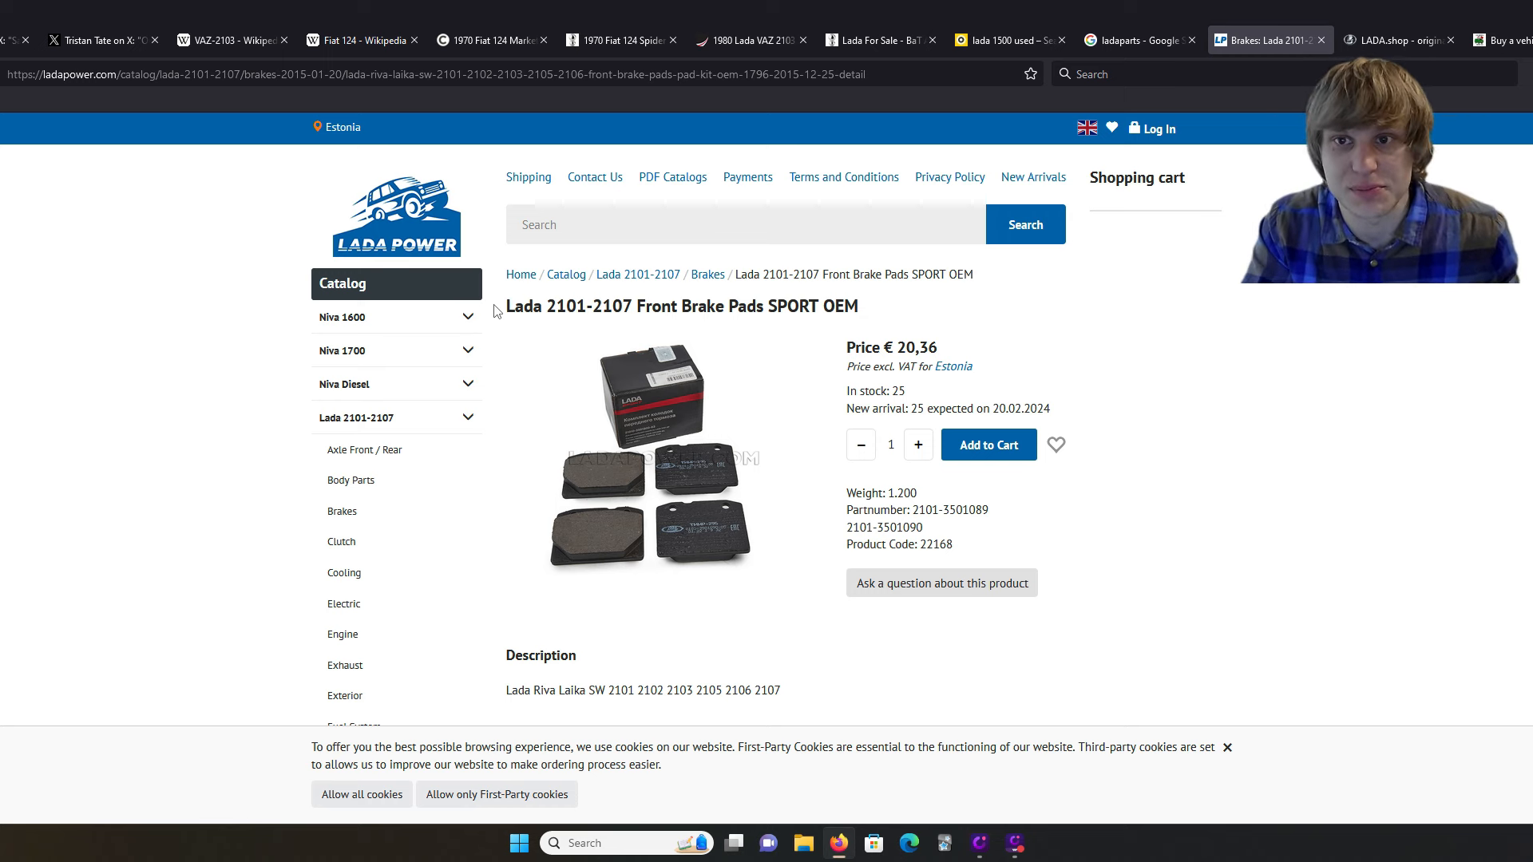
Step: Check the Fiat 124 article and ladaparts search tabs, ending on Zauba's Lada 1500 imports
click(360, 40)
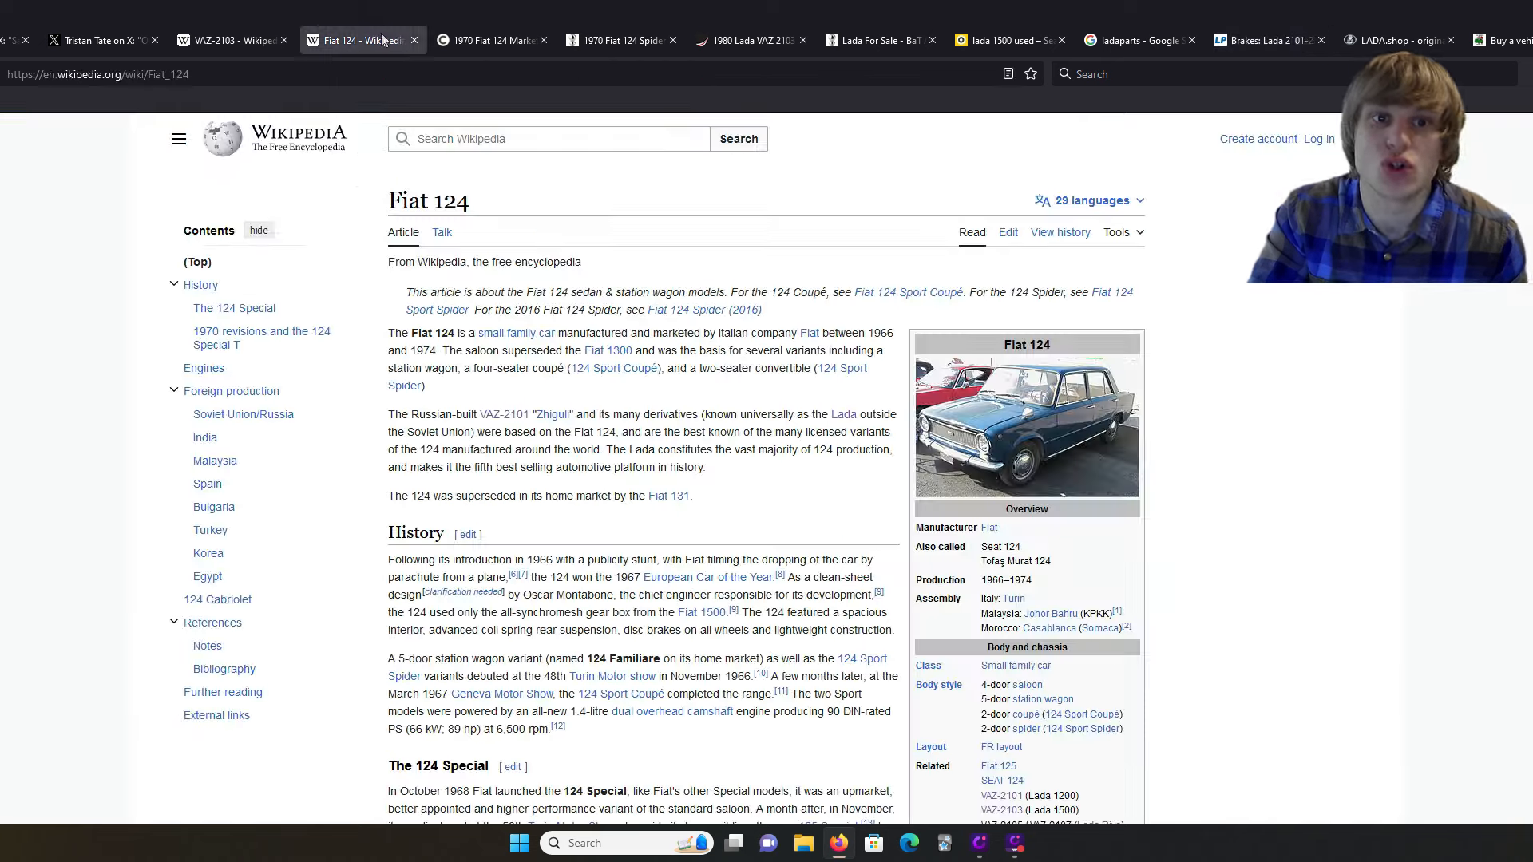
click(1268, 40)
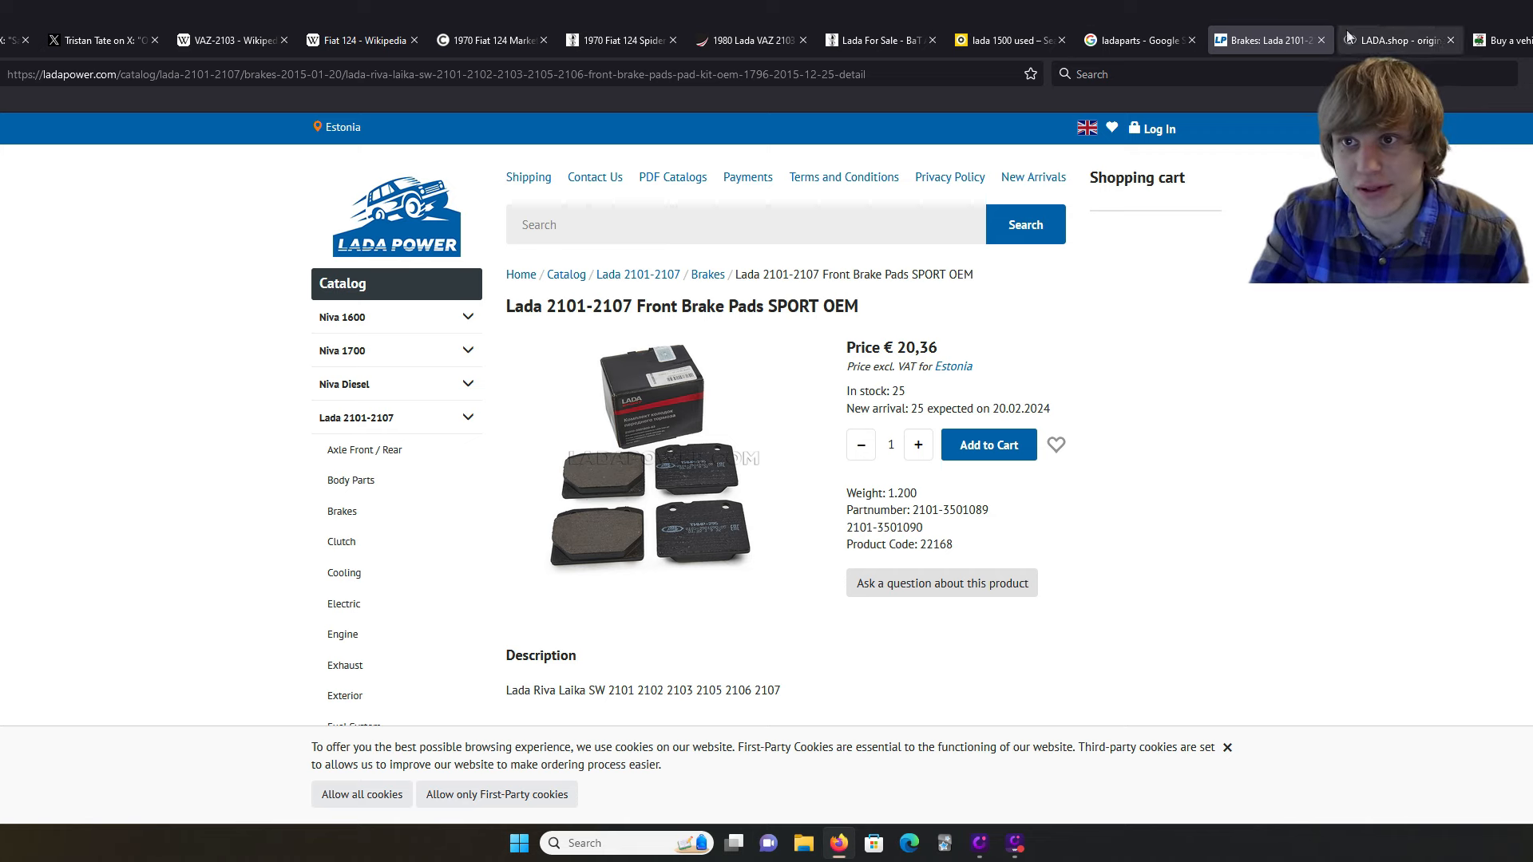
click(1134, 40)
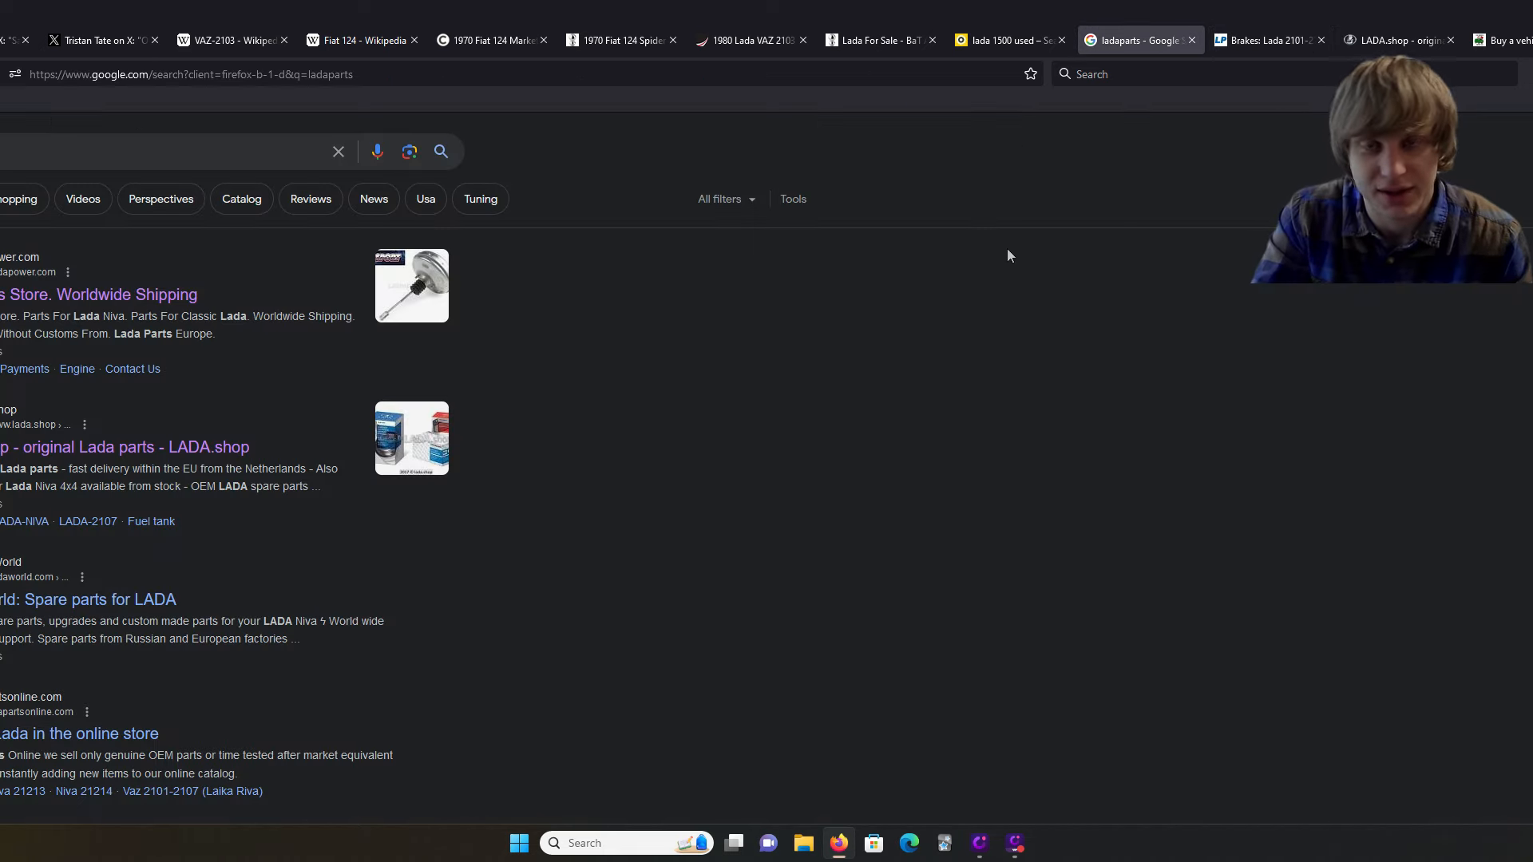
click(1268, 40)
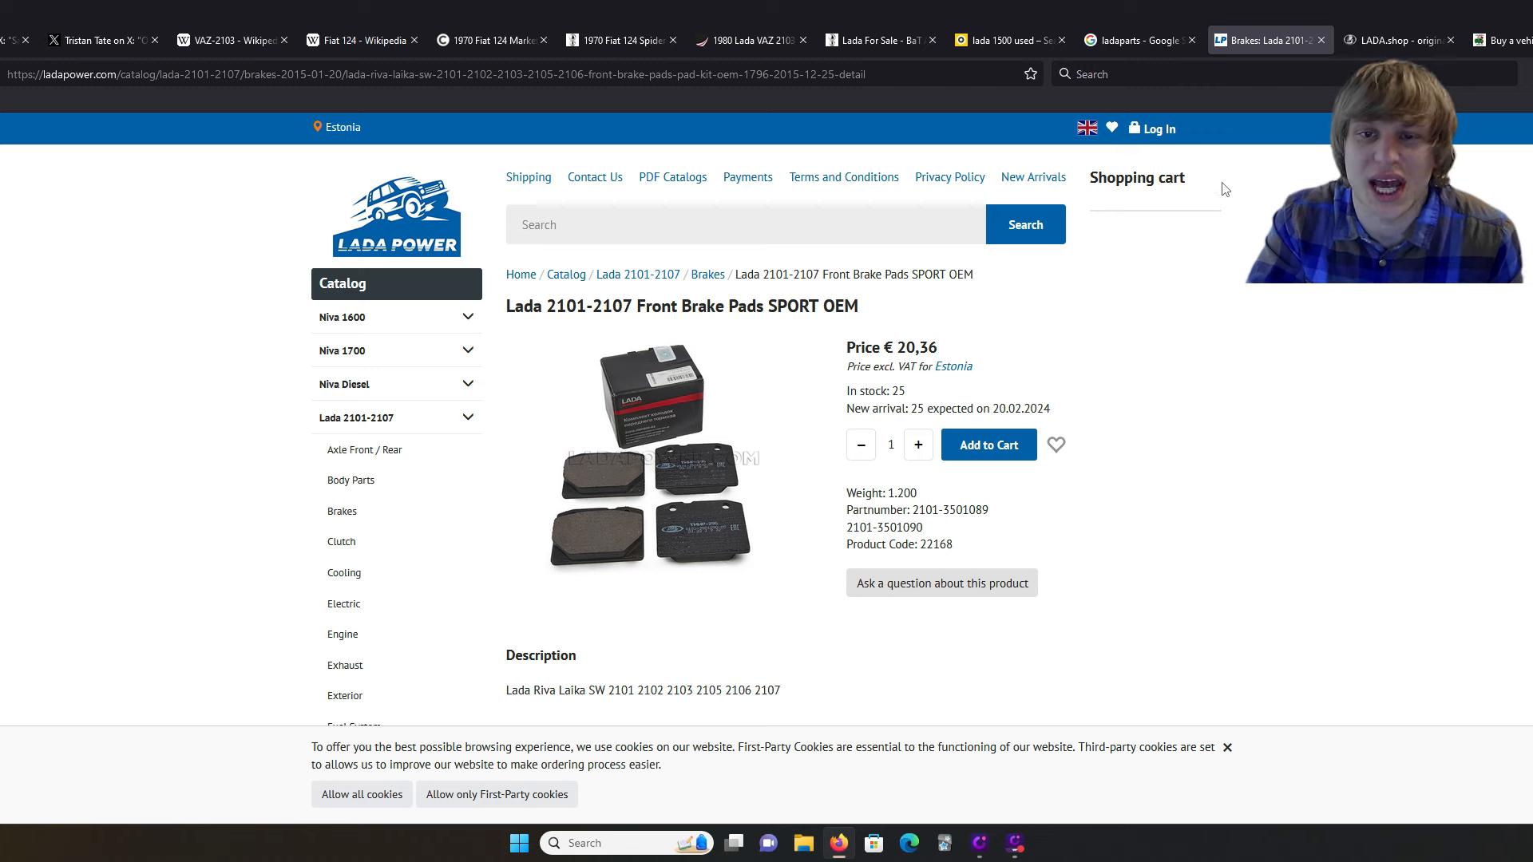
click(1400, 39)
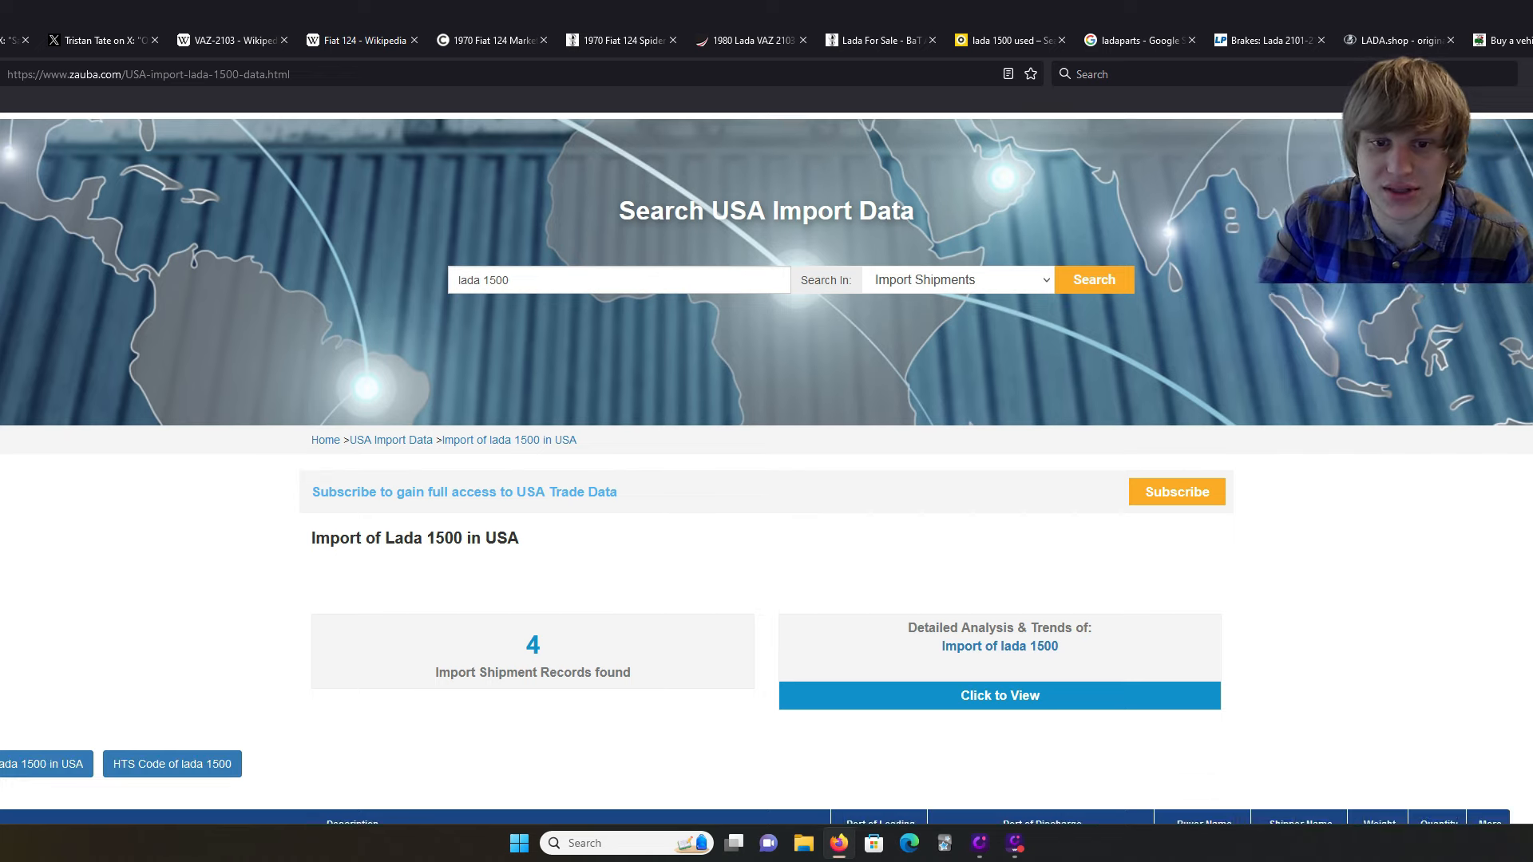
scroll(down, 3)
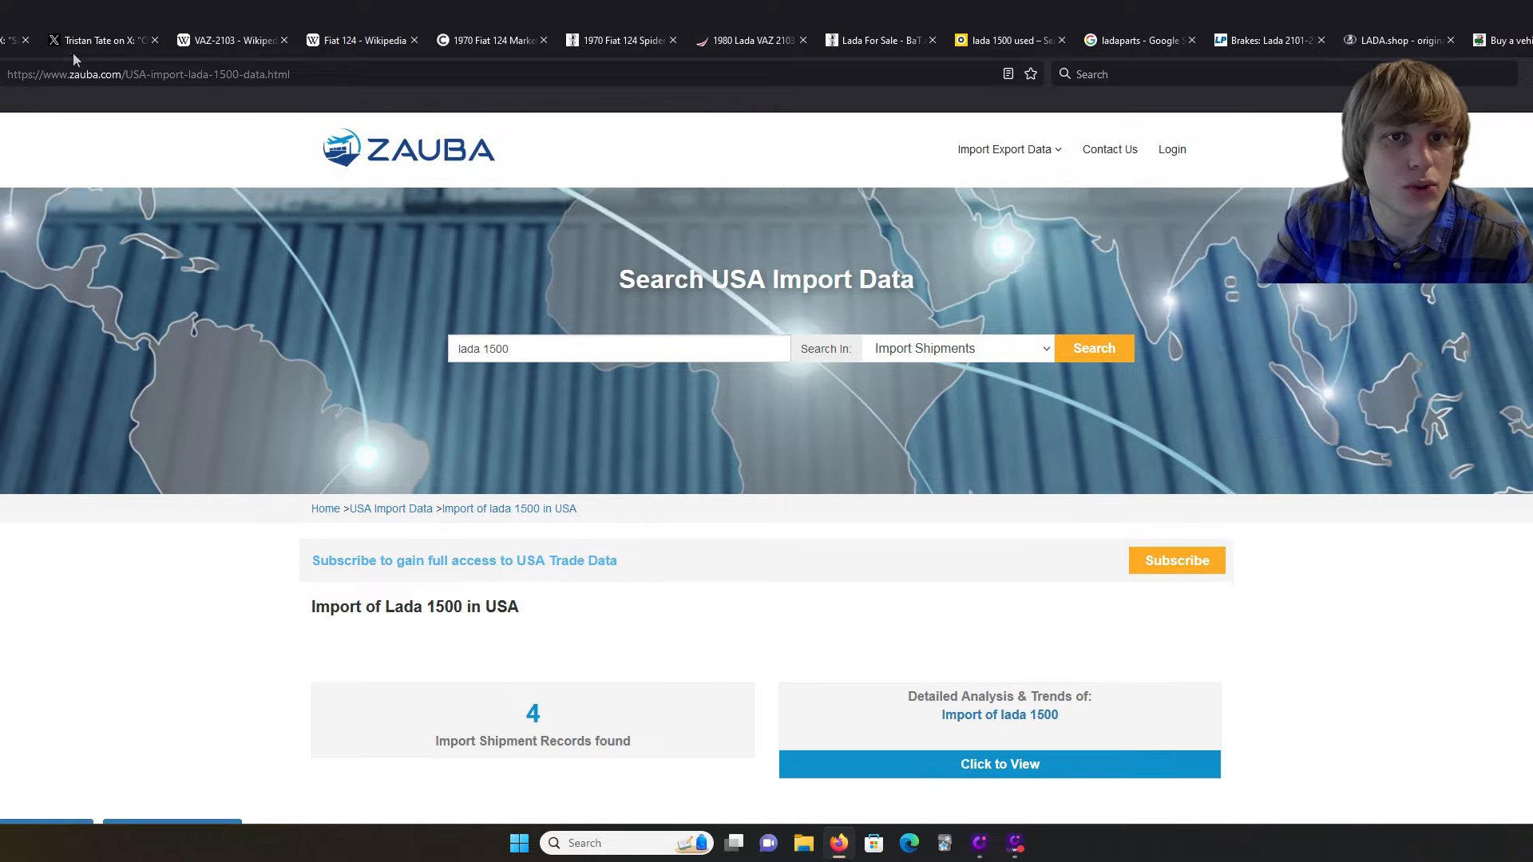
mouse_move(1490, 645)
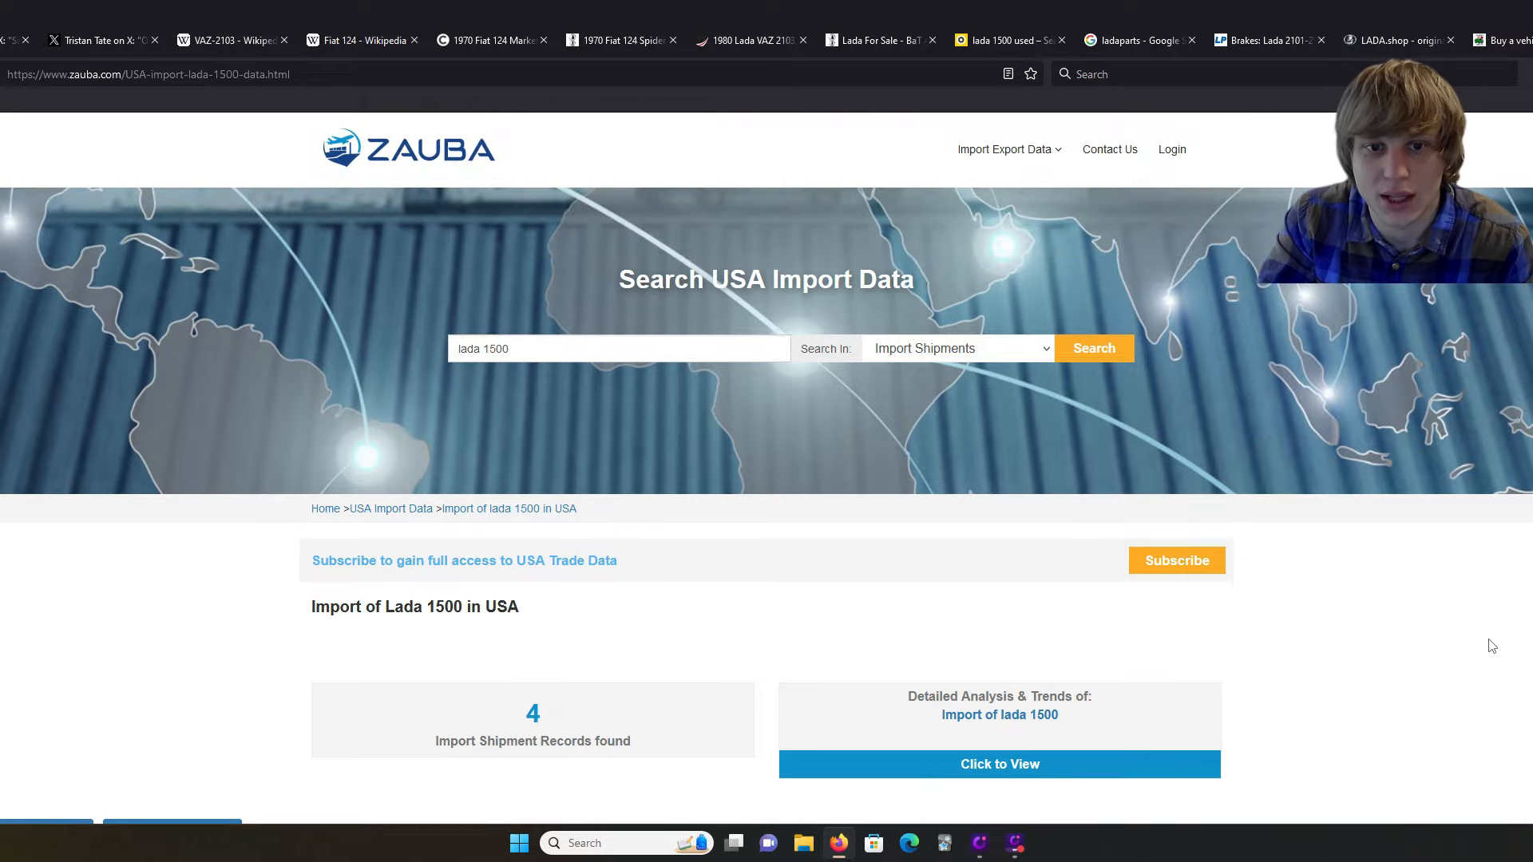
mouse_move(714, 413)
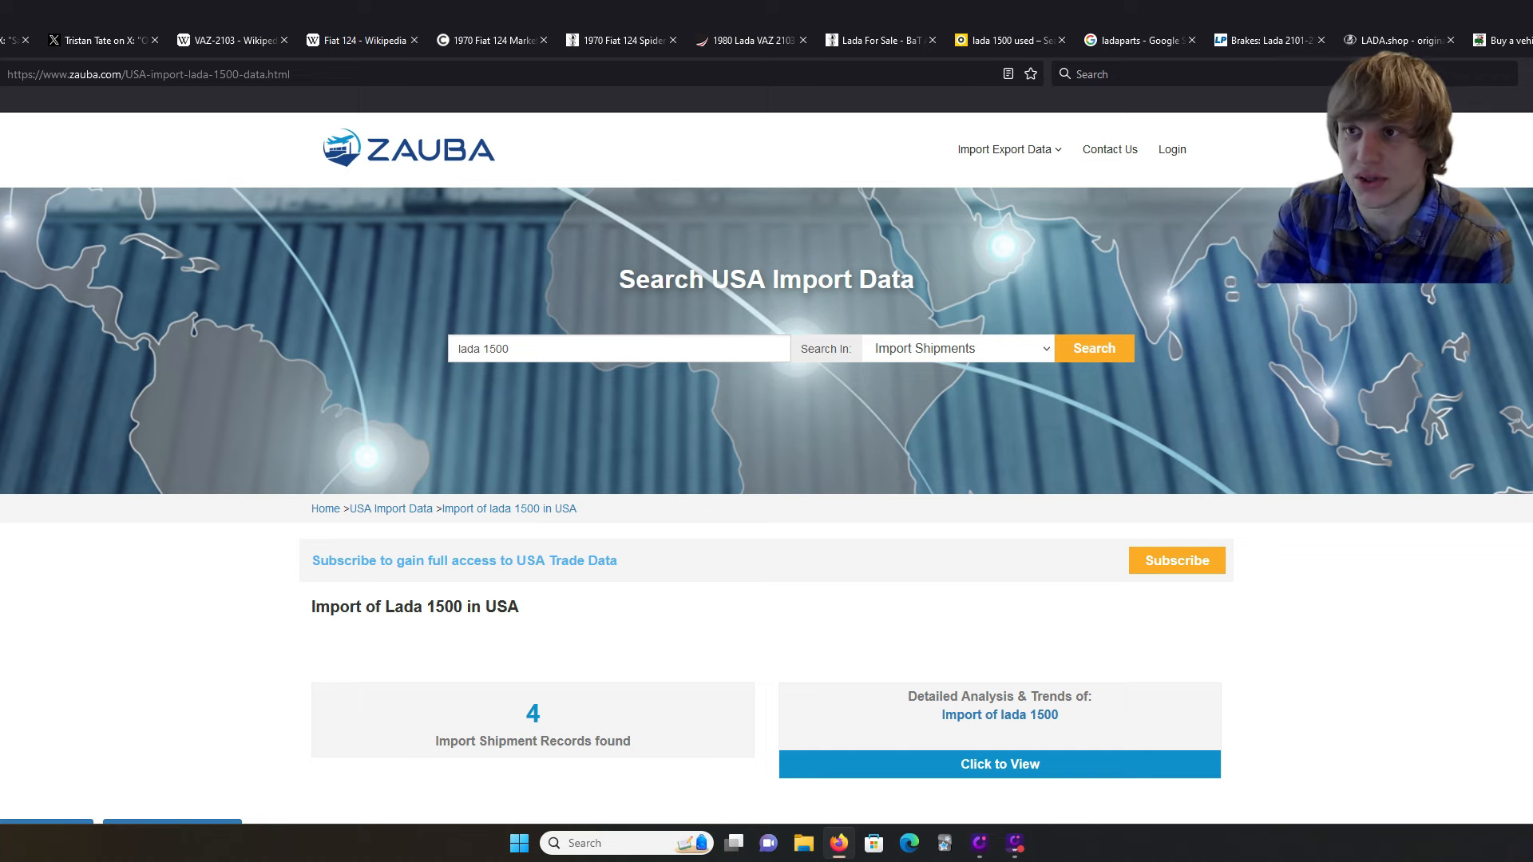
scroll(down, 3)
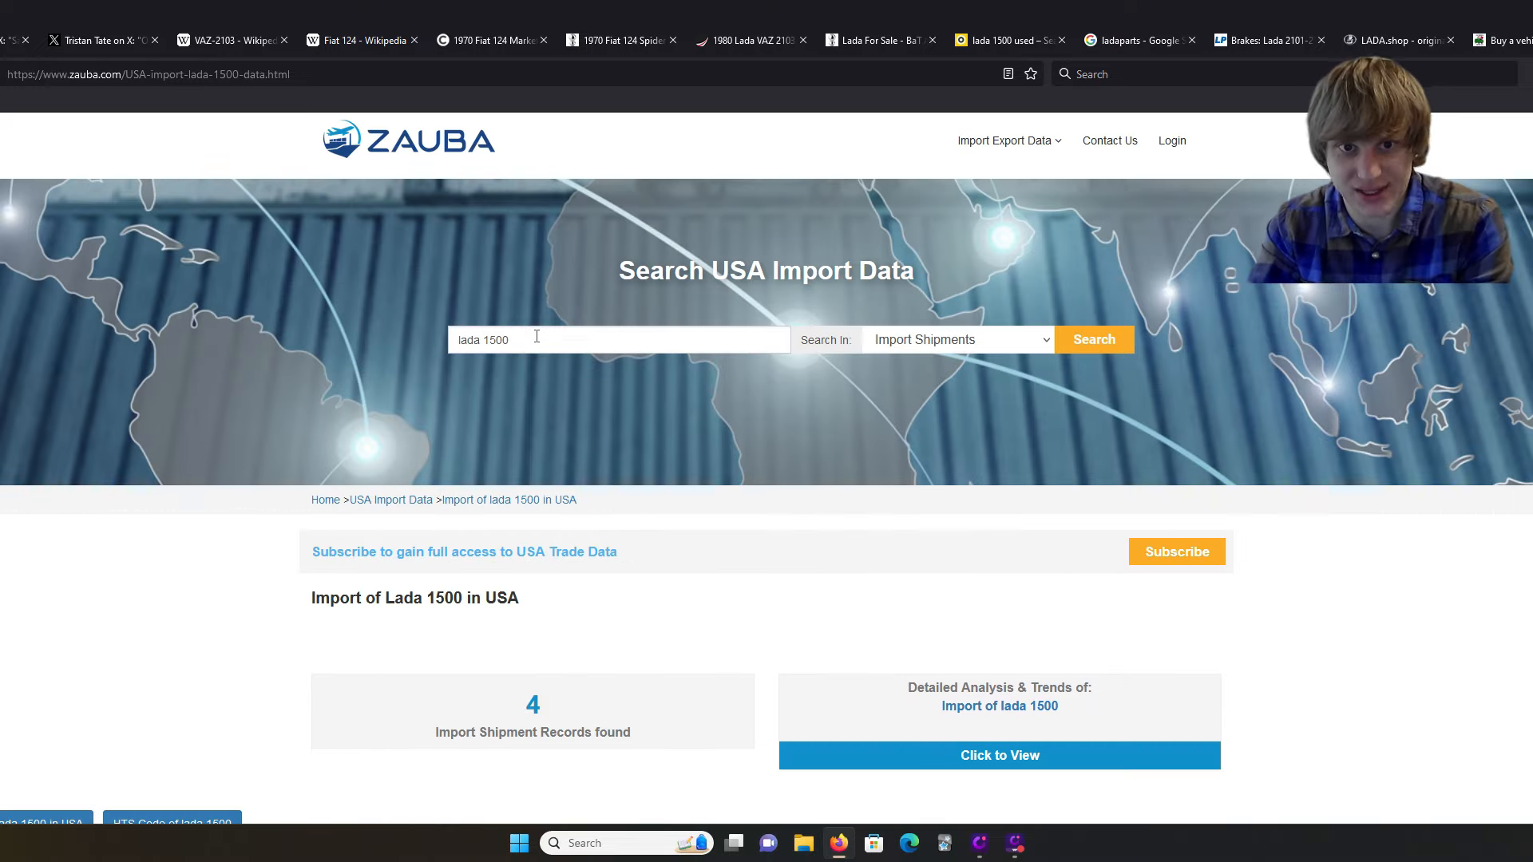
scroll(down, 3)
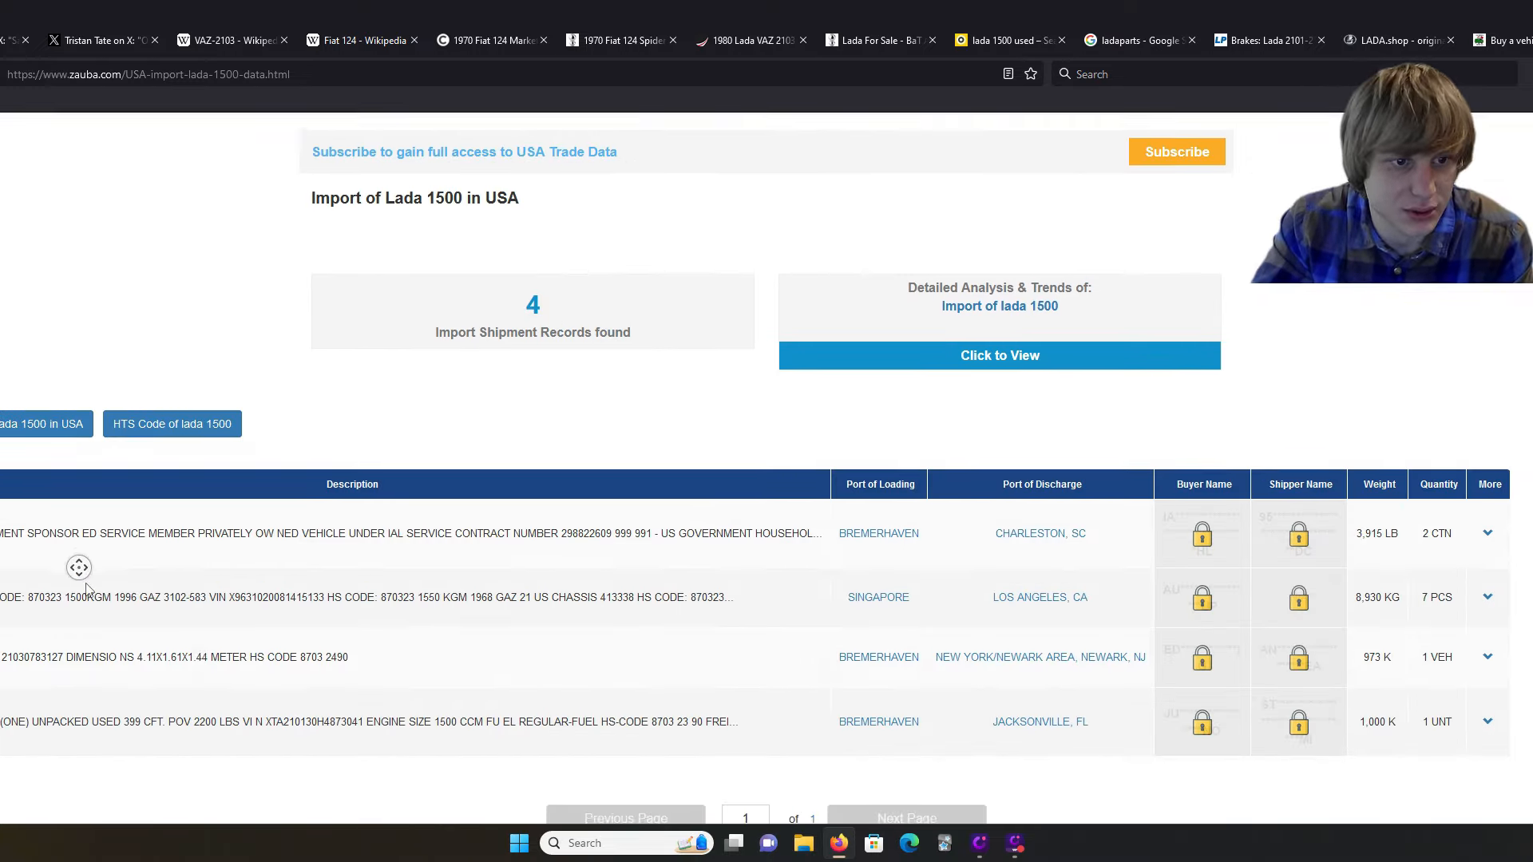
scroll(down, 3)
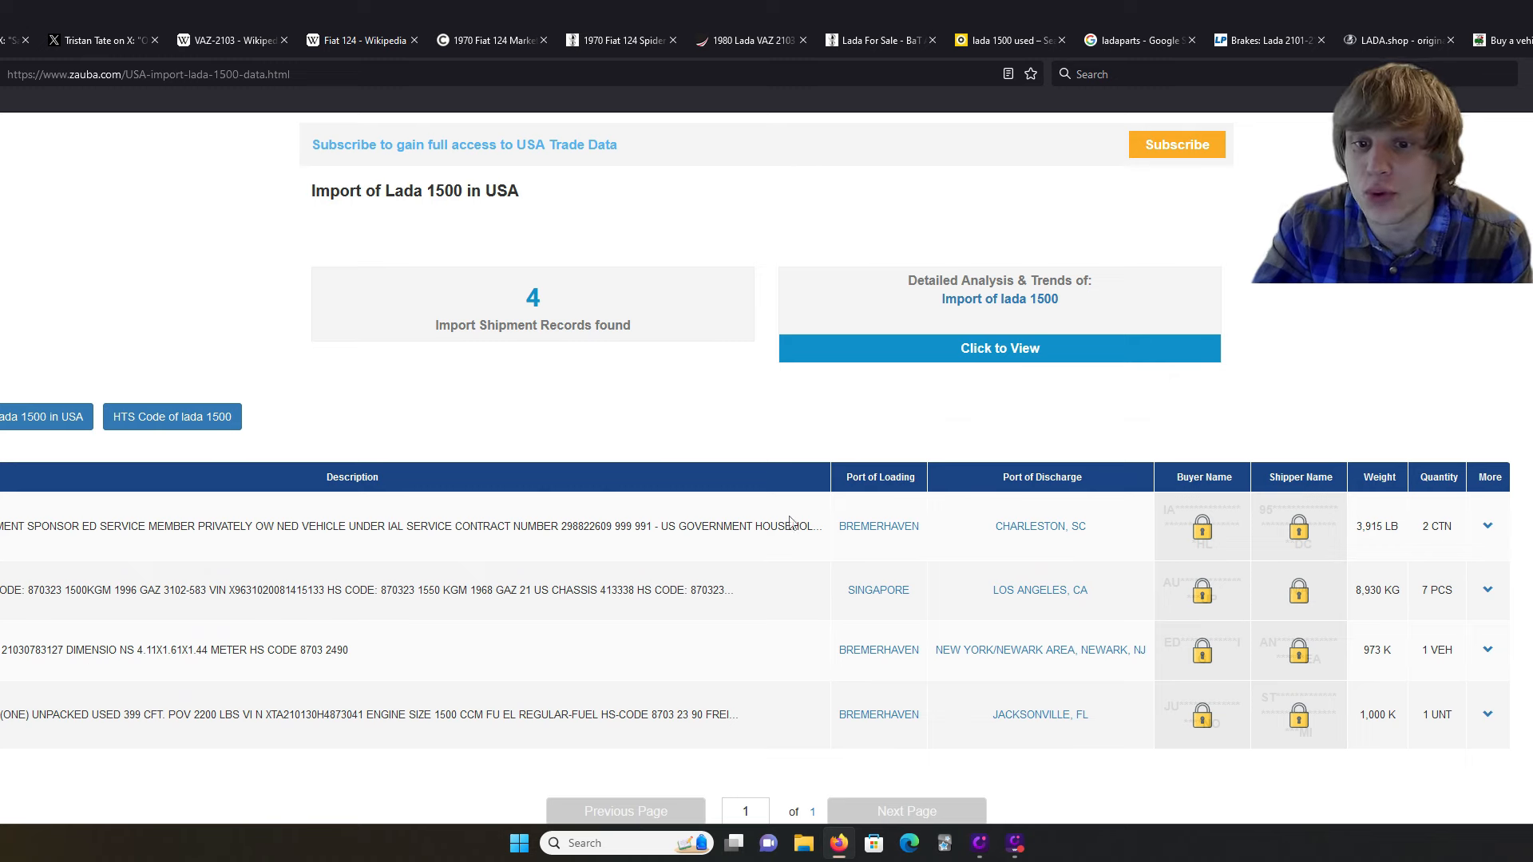
scroll(down, 3)
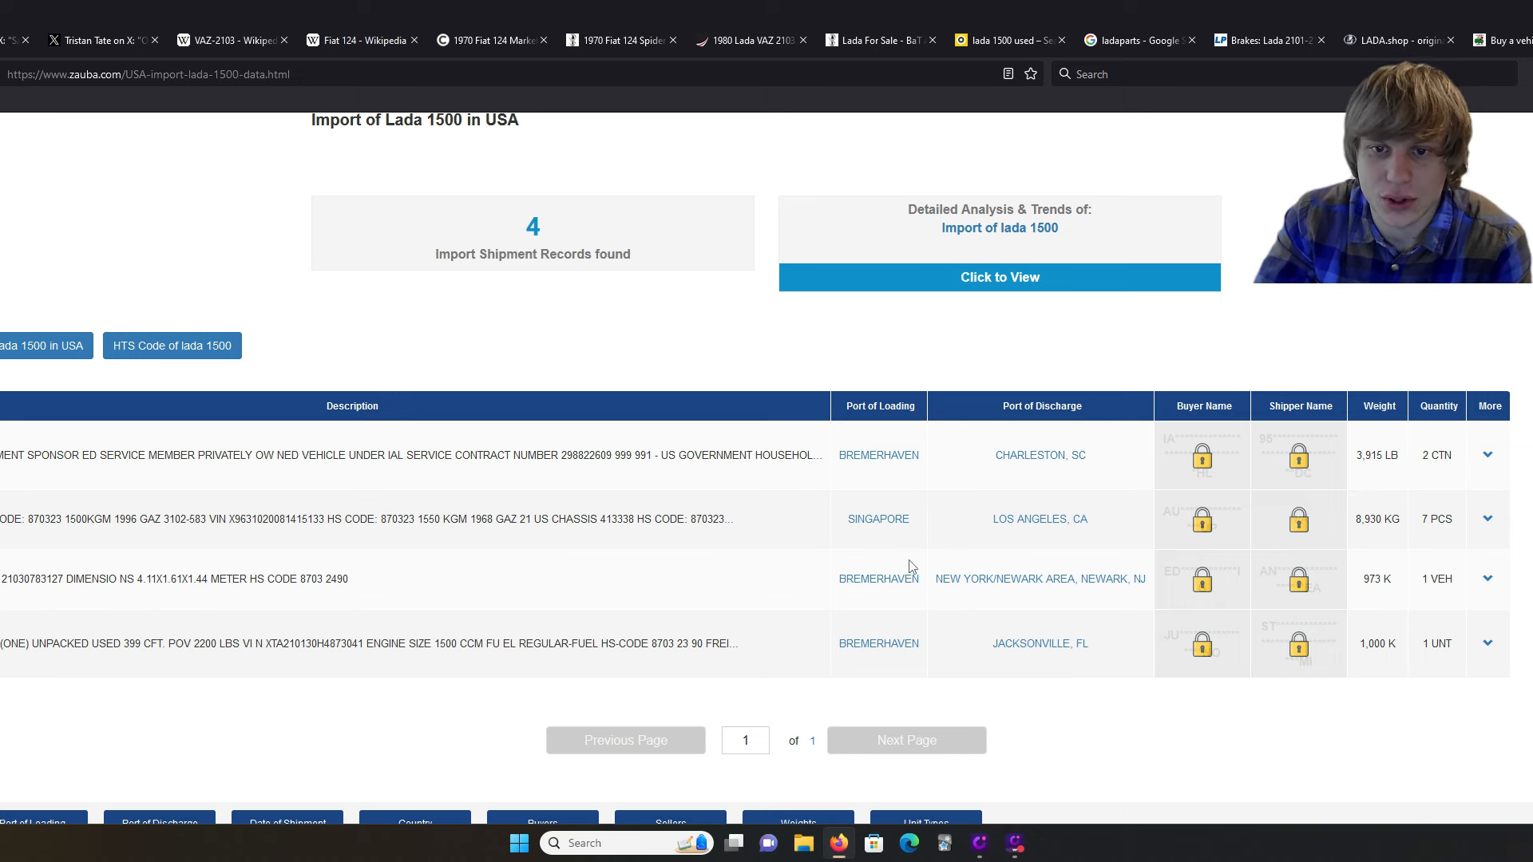
mouse_move(891, 665)
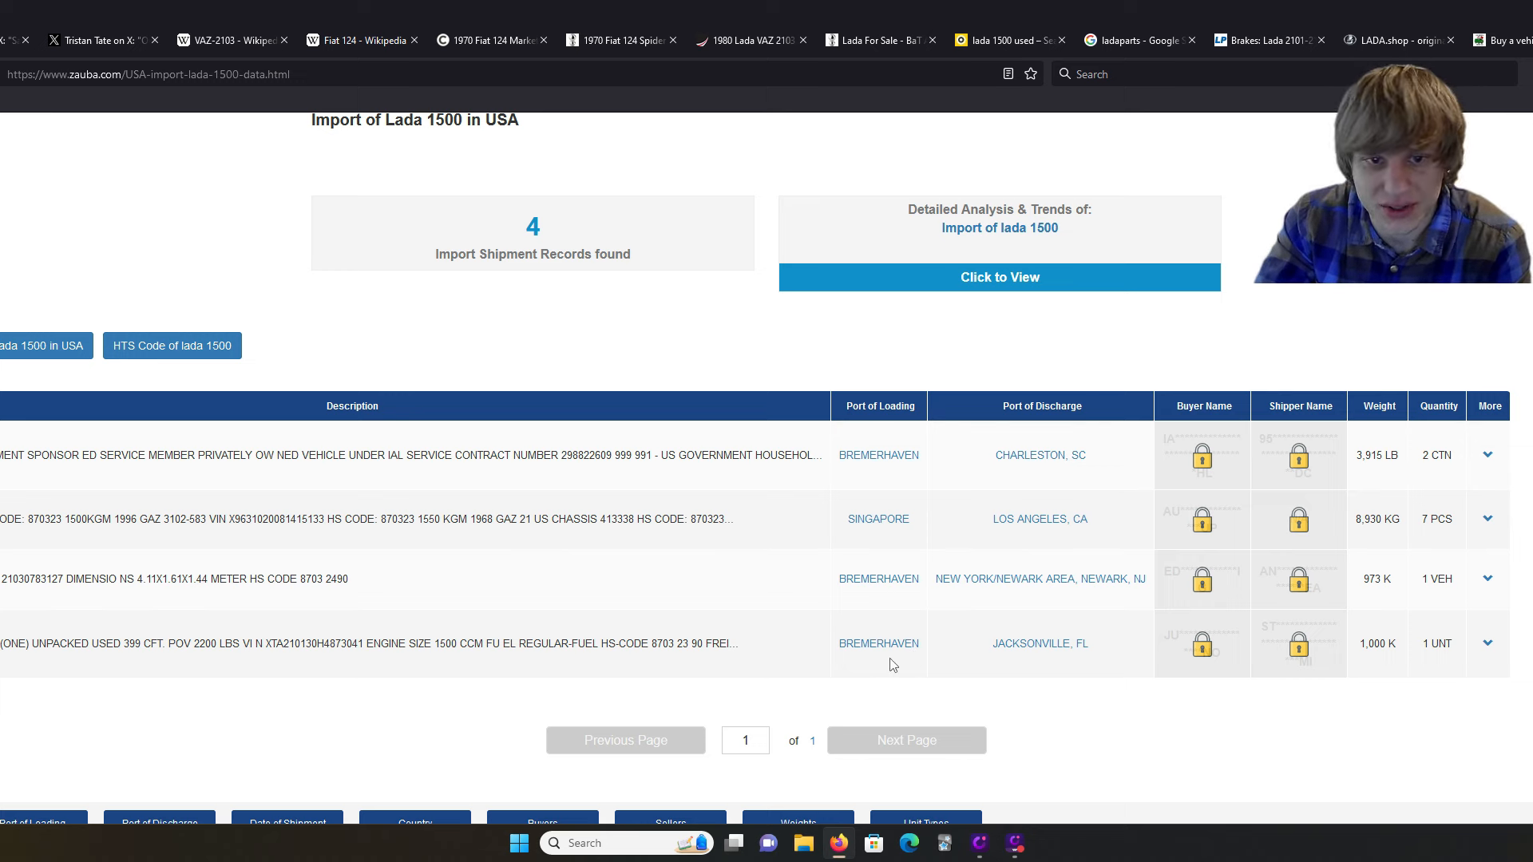
mouse_move(878, 518)
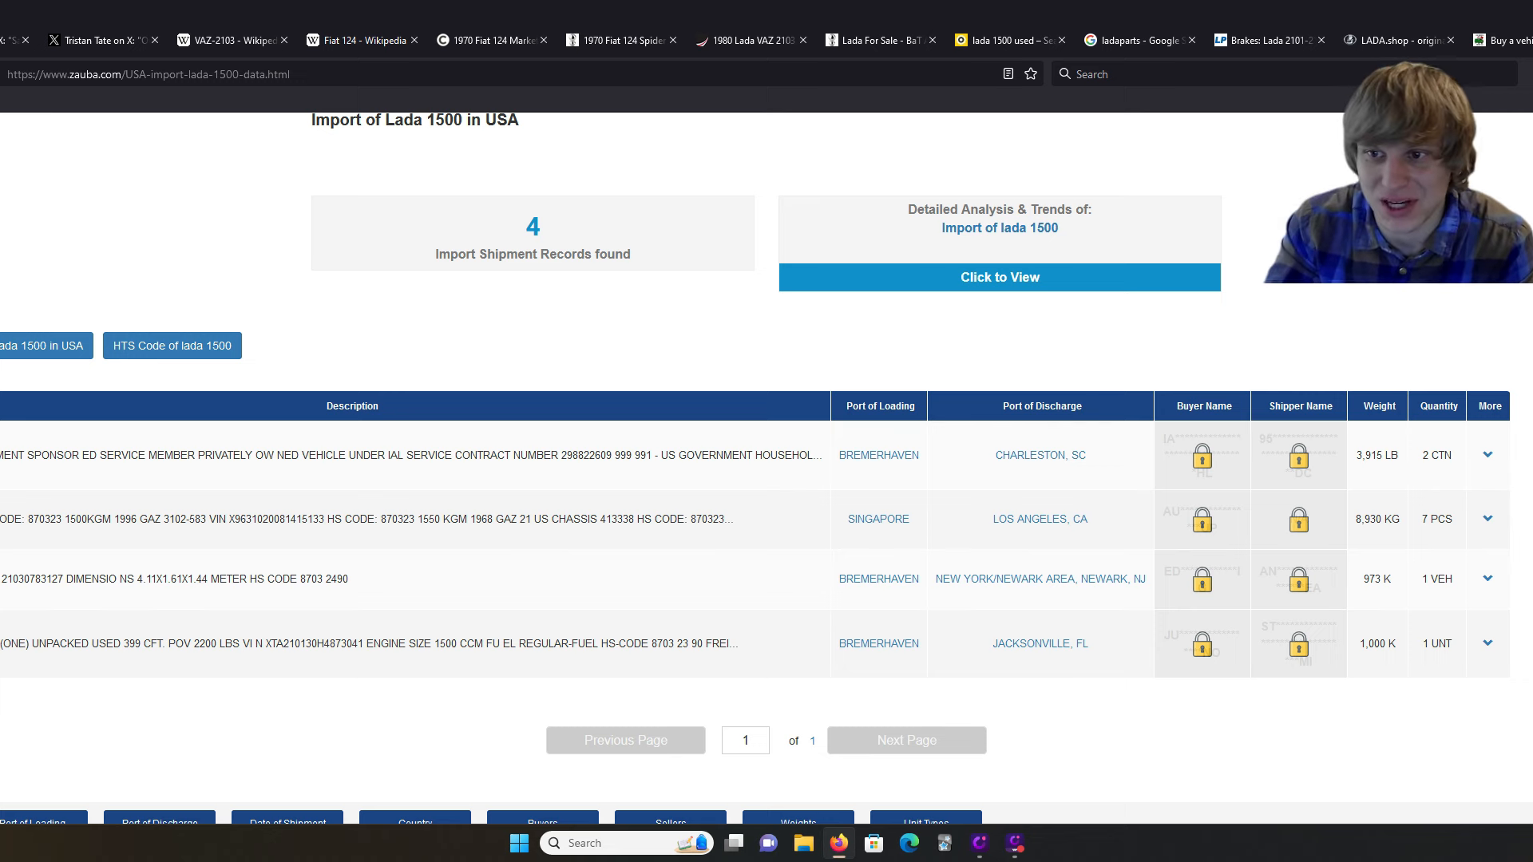
mouse_move(76, 633)
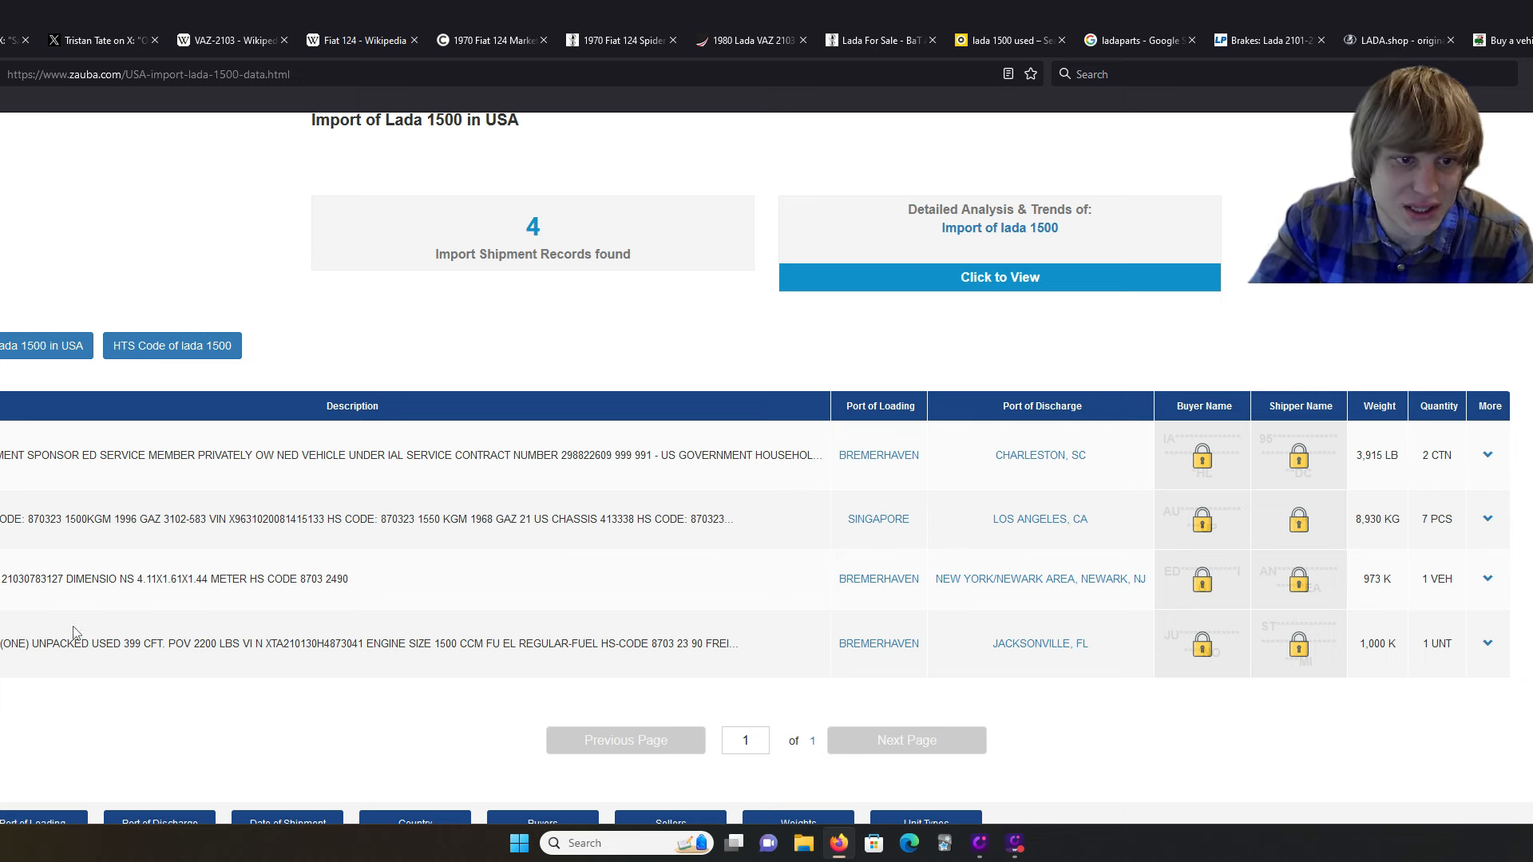
scroll(up, 3)
text(lada)
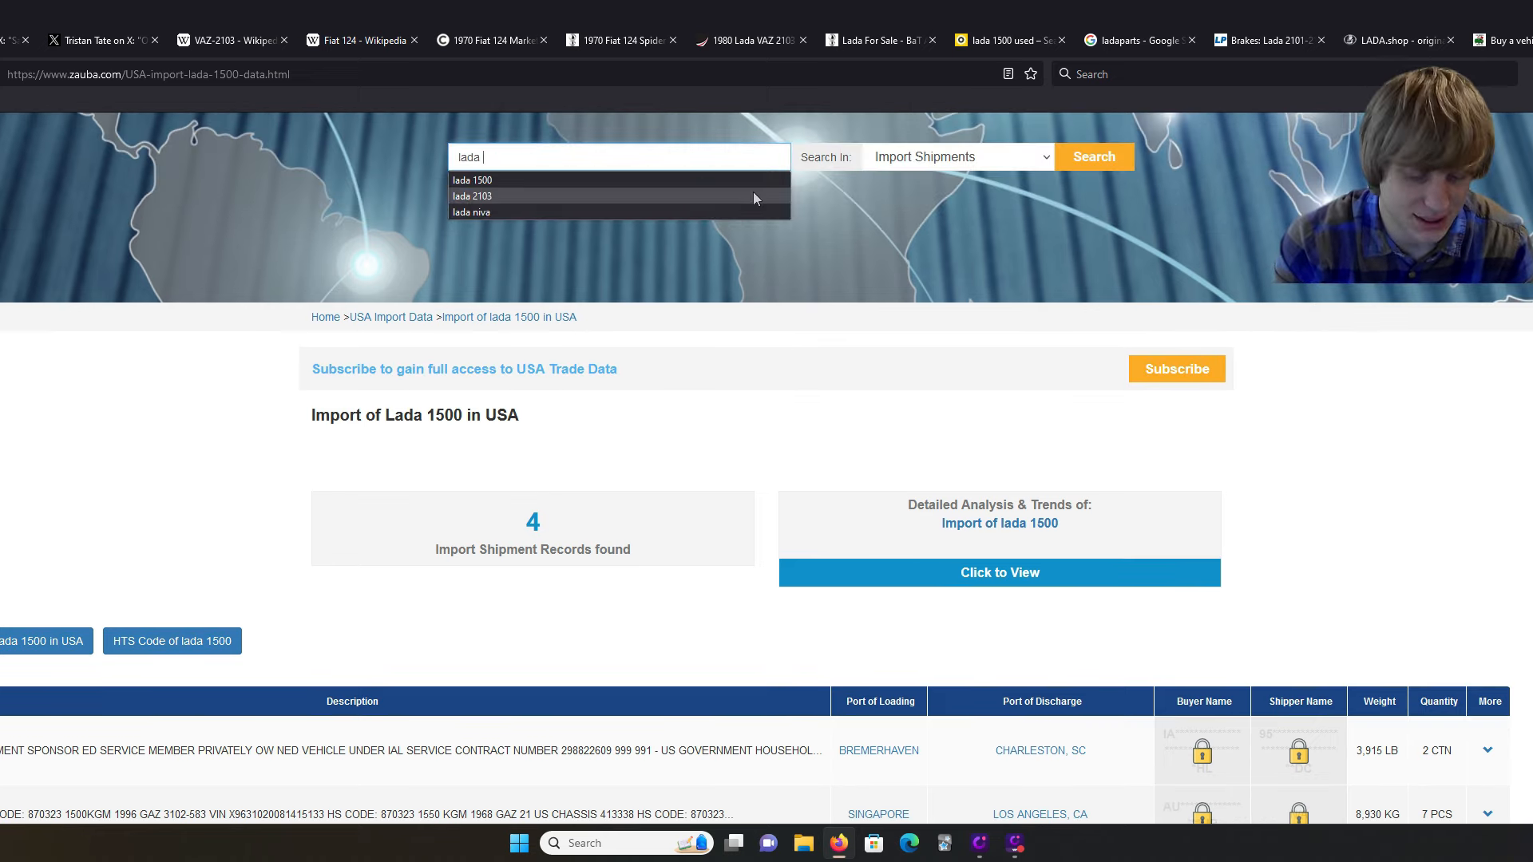
Step: Search Zauba for 'lada 2103' and scroll its 7 import records
click(472, 196)
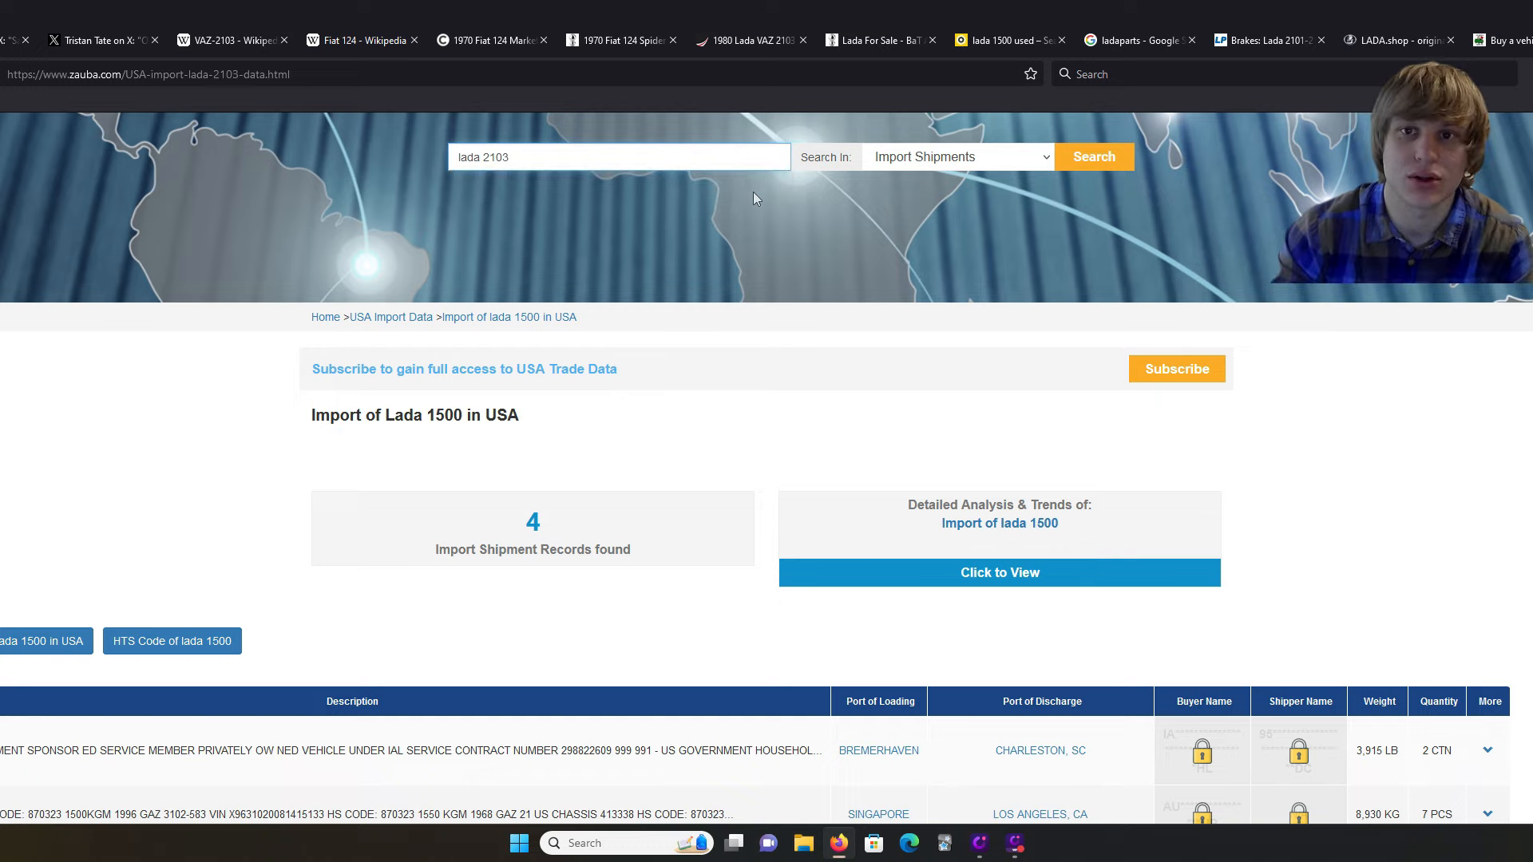
click(1092, 157)
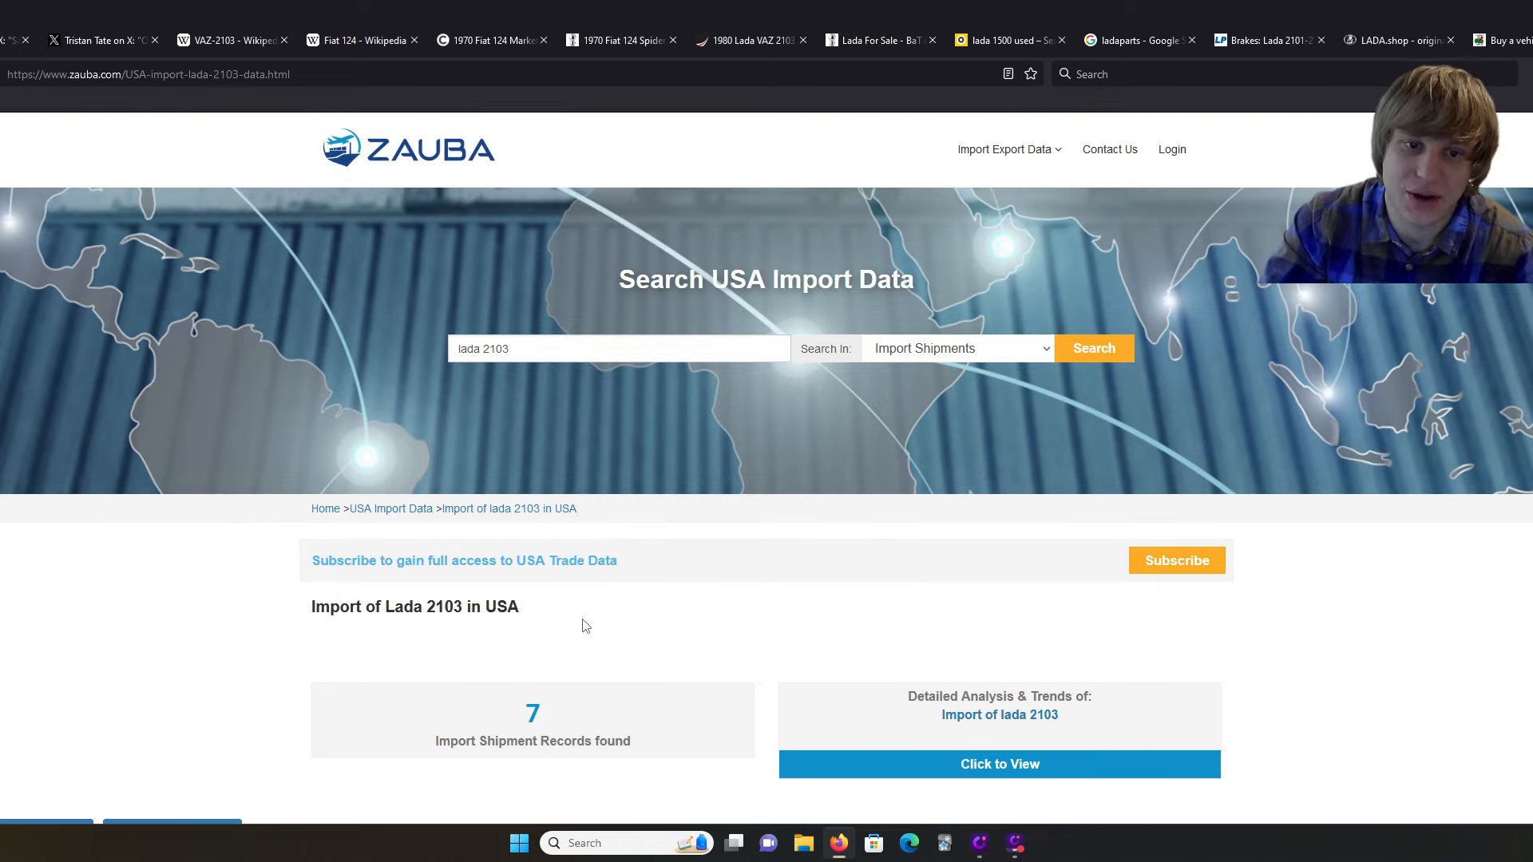
scroll(down, 3)
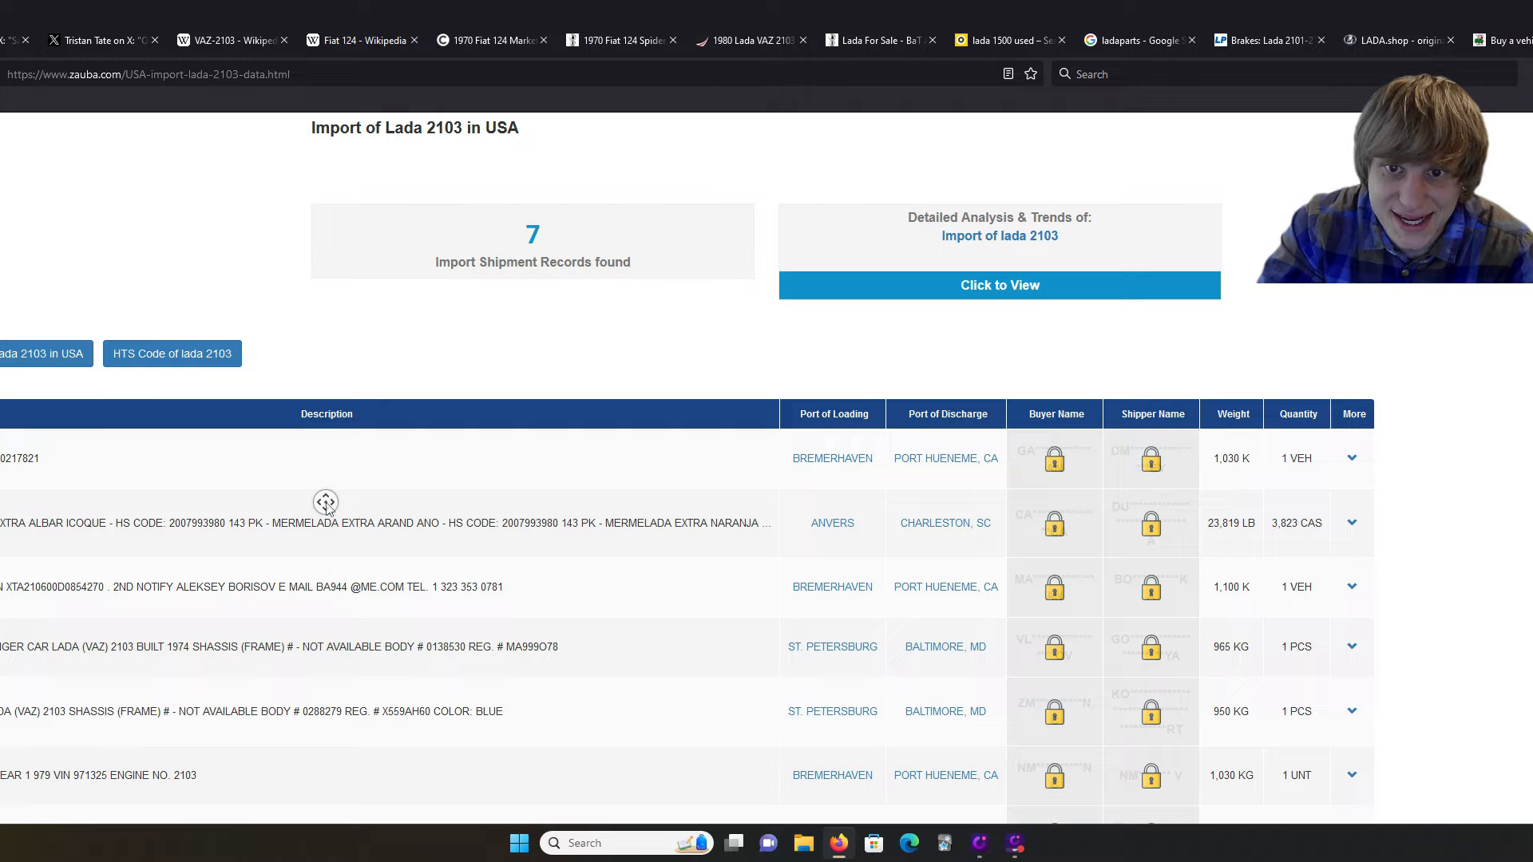
scroll(down, 3)
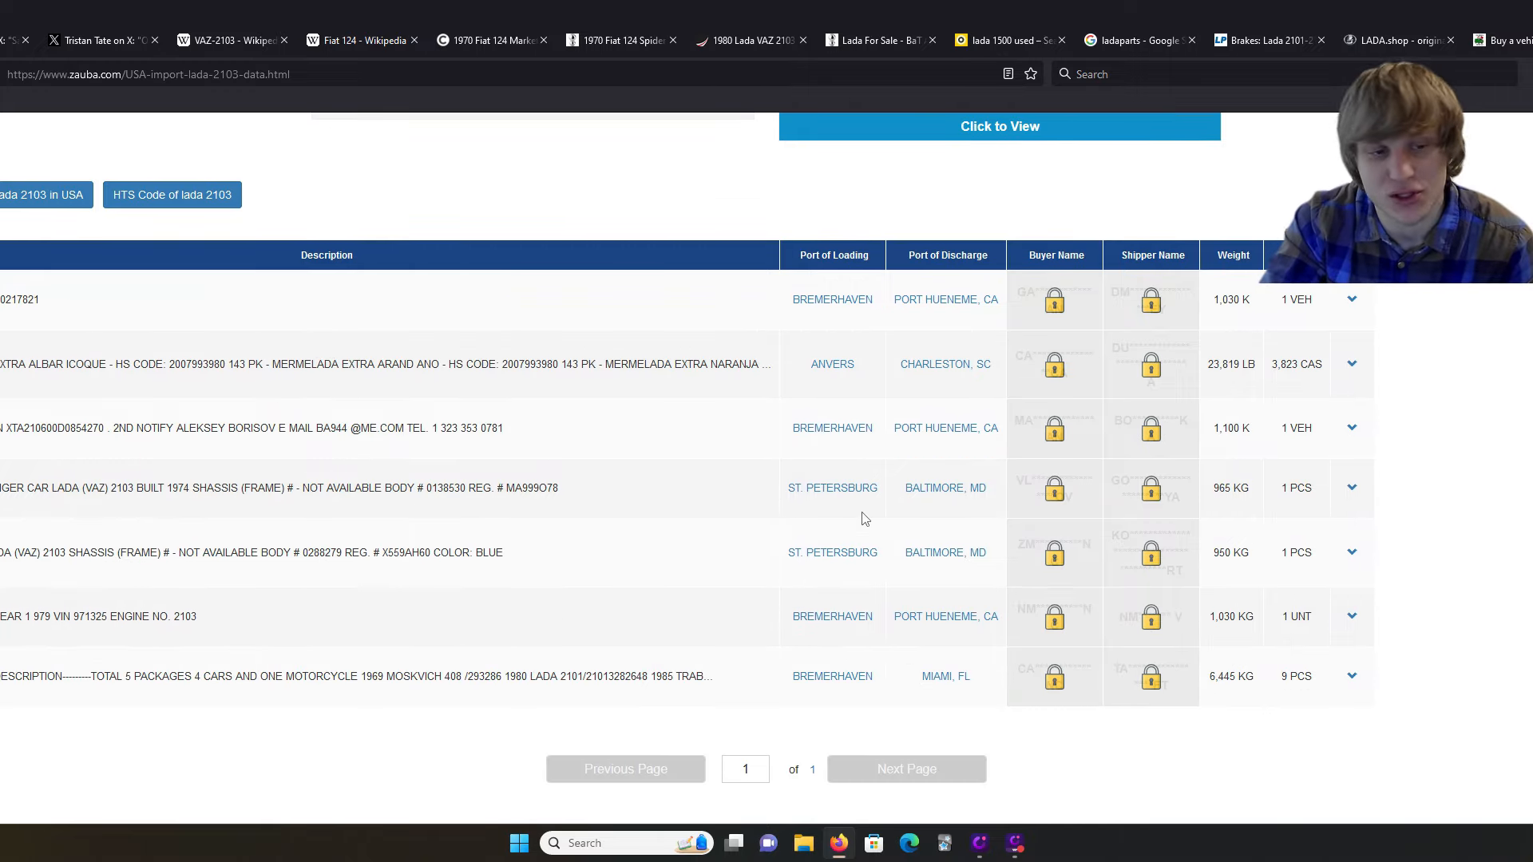
mouse_move(17, 528)
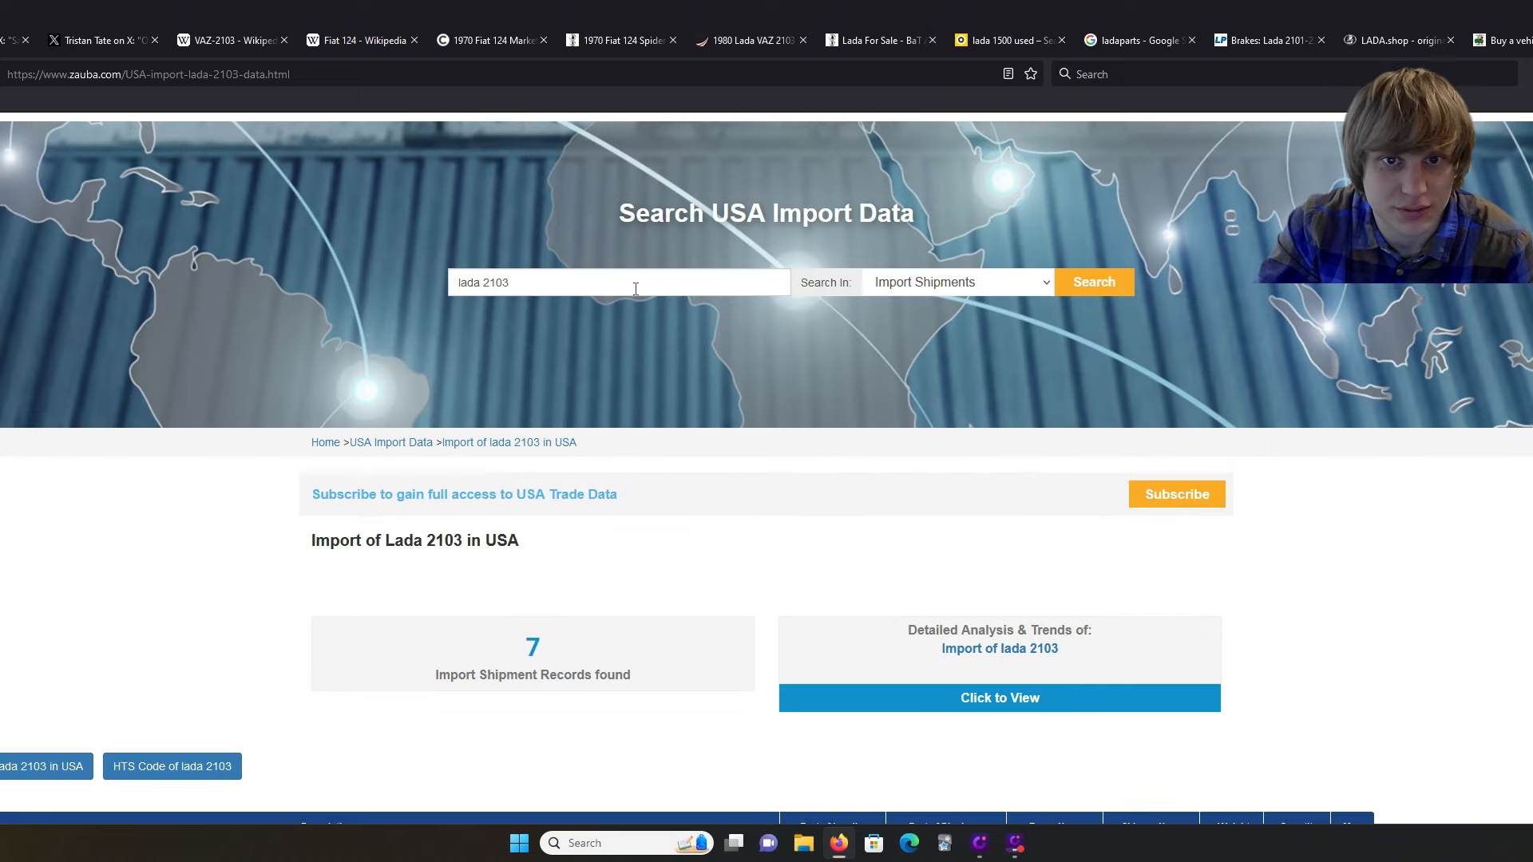
Step: Search Zauba for 'uaz 452' to view its 3 import records
text(uaz)
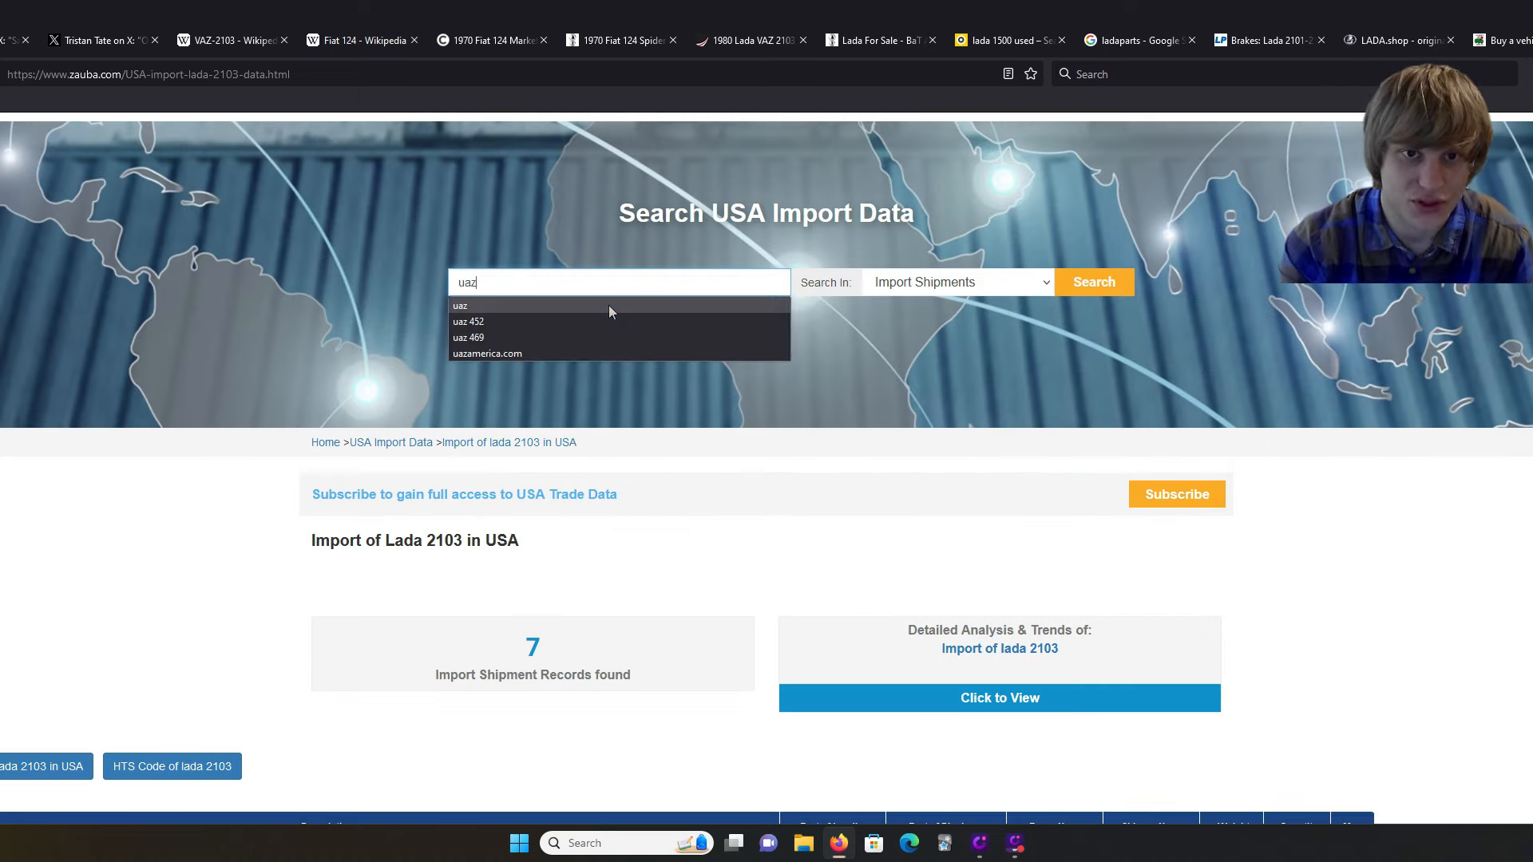
click(467, 322)
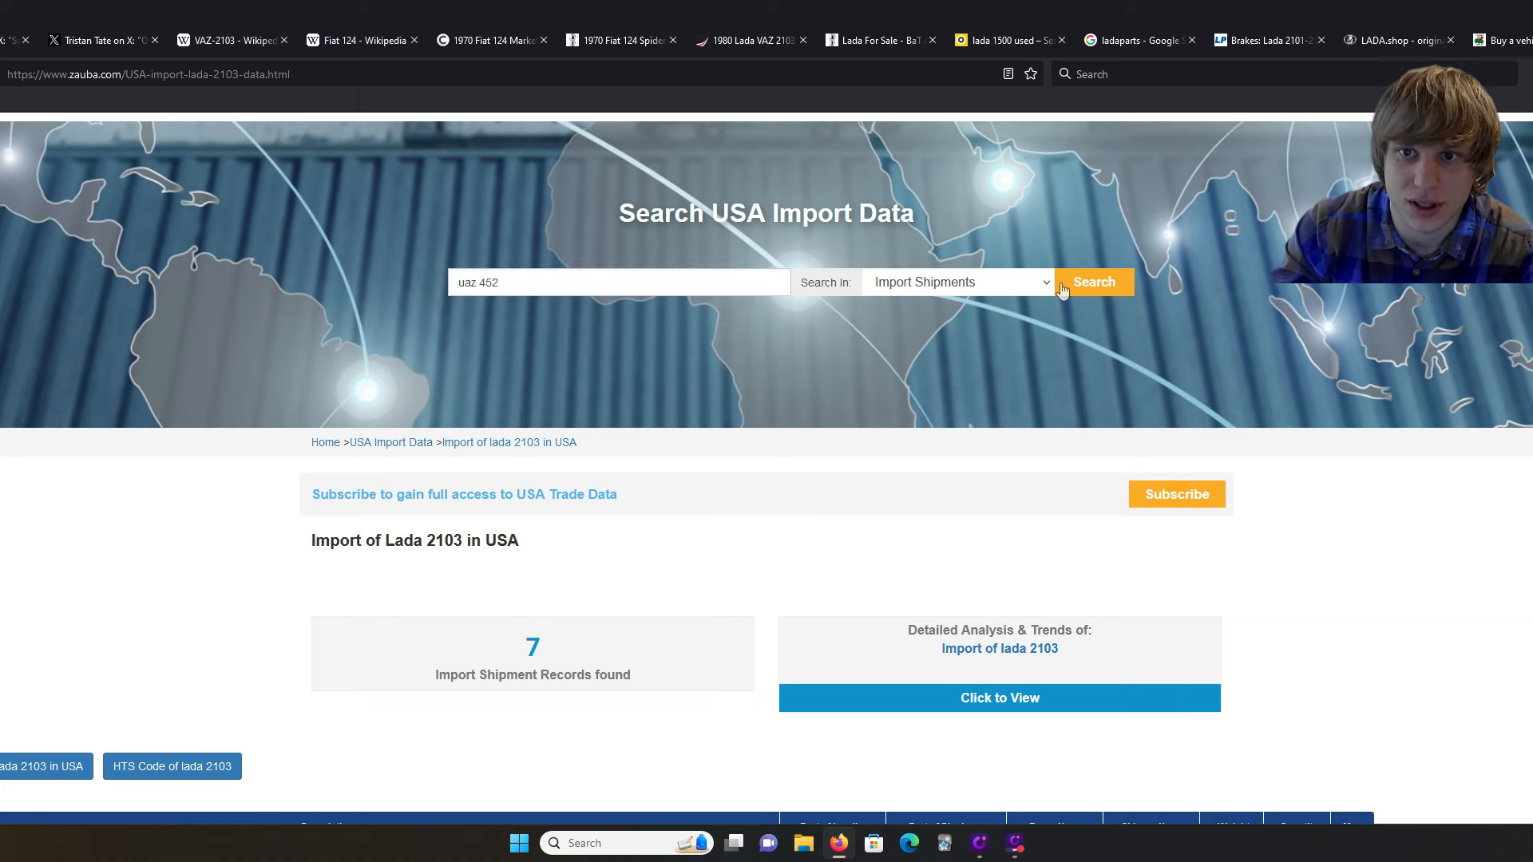
click(1092, 282)
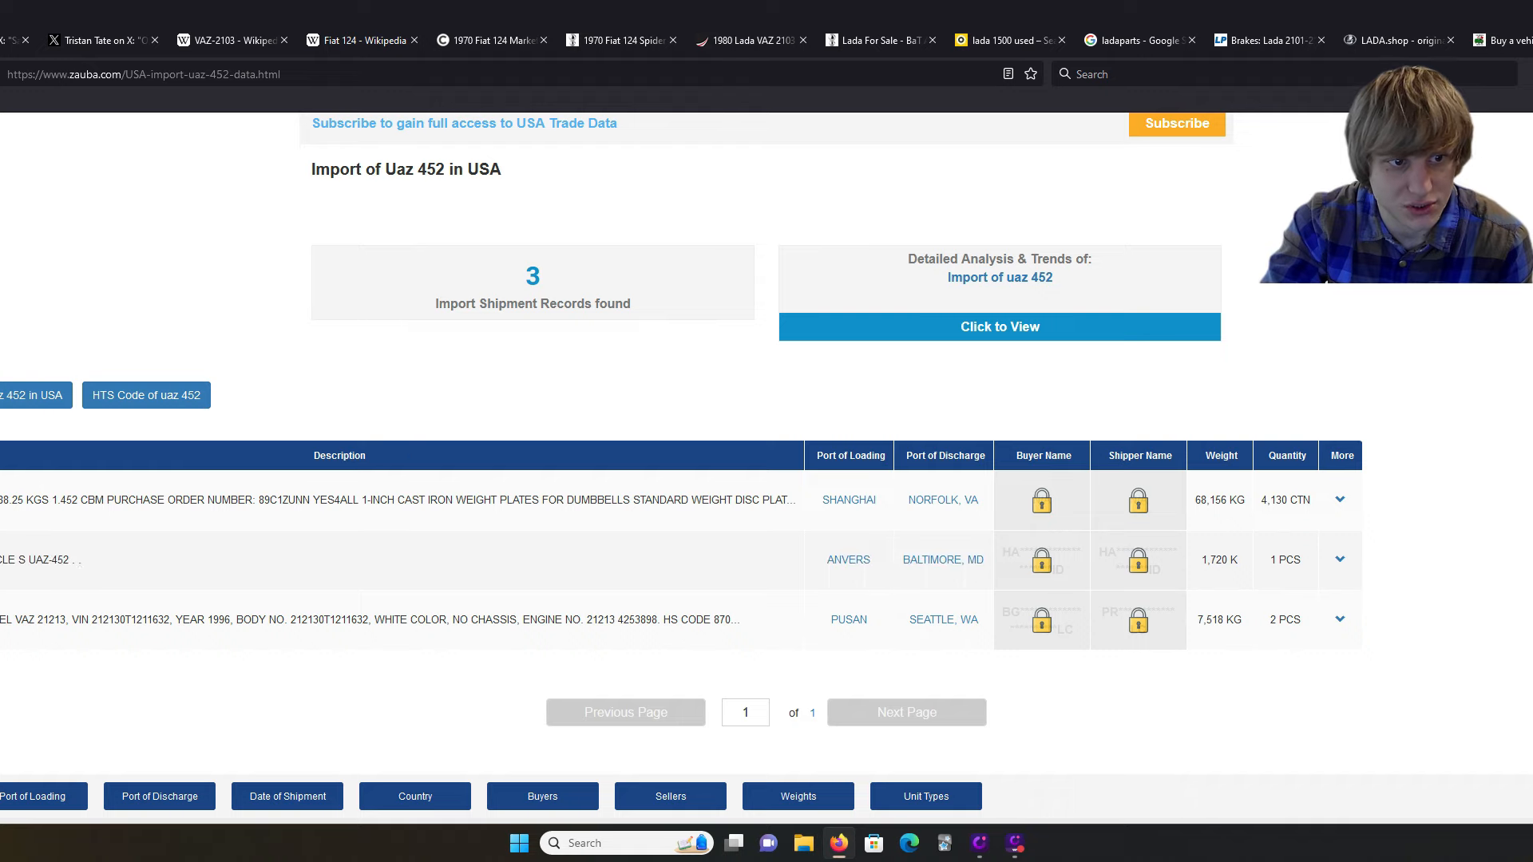
mouse_move(378, 613)
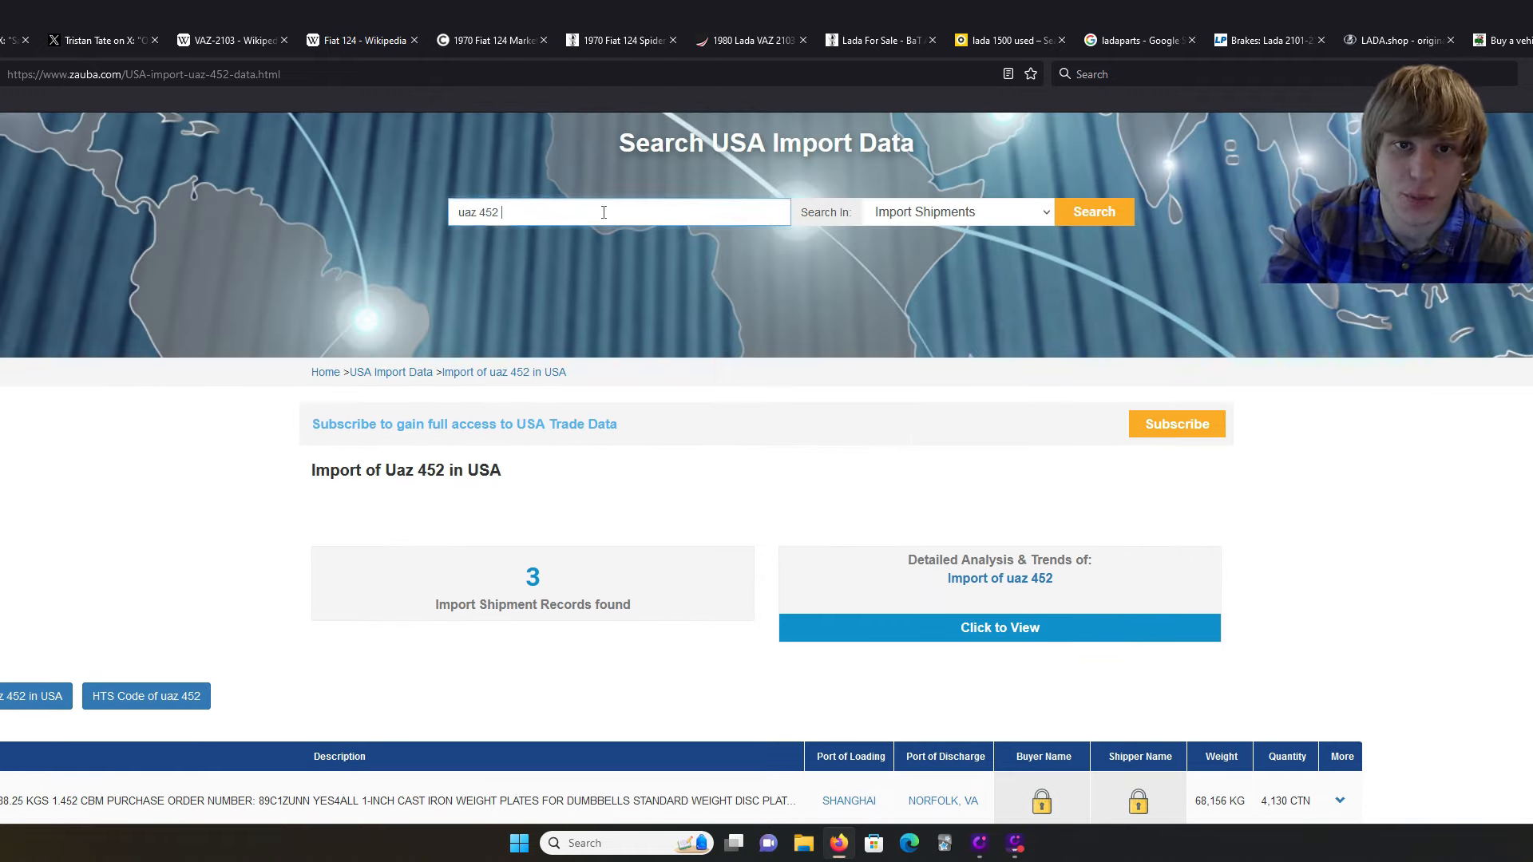
text(fiat panda)
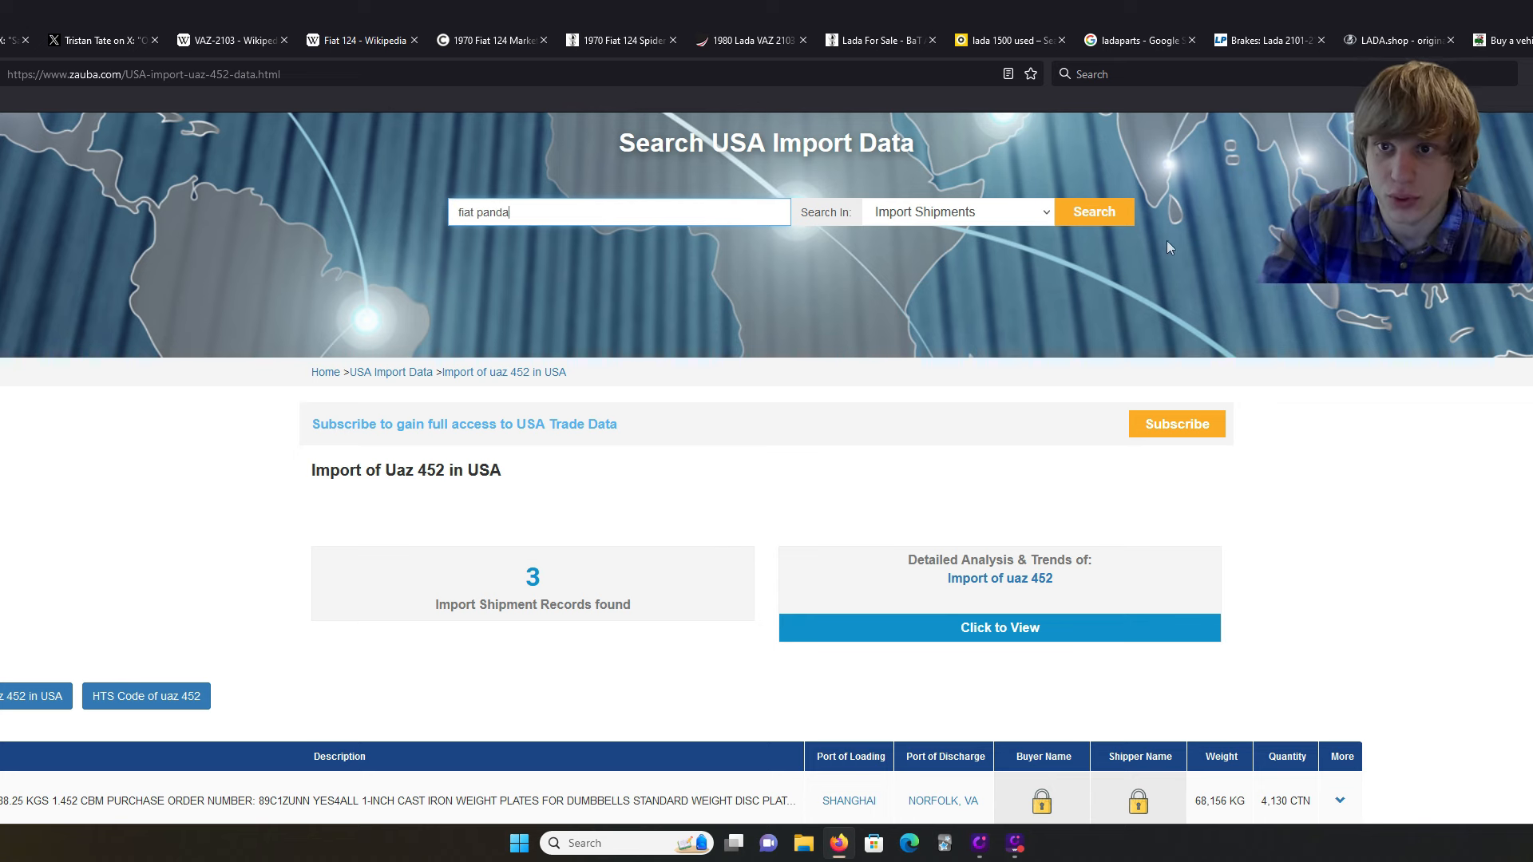
Step: Run the 'fiat panda' search and scroll through its 112 import records
click(1092, 212)
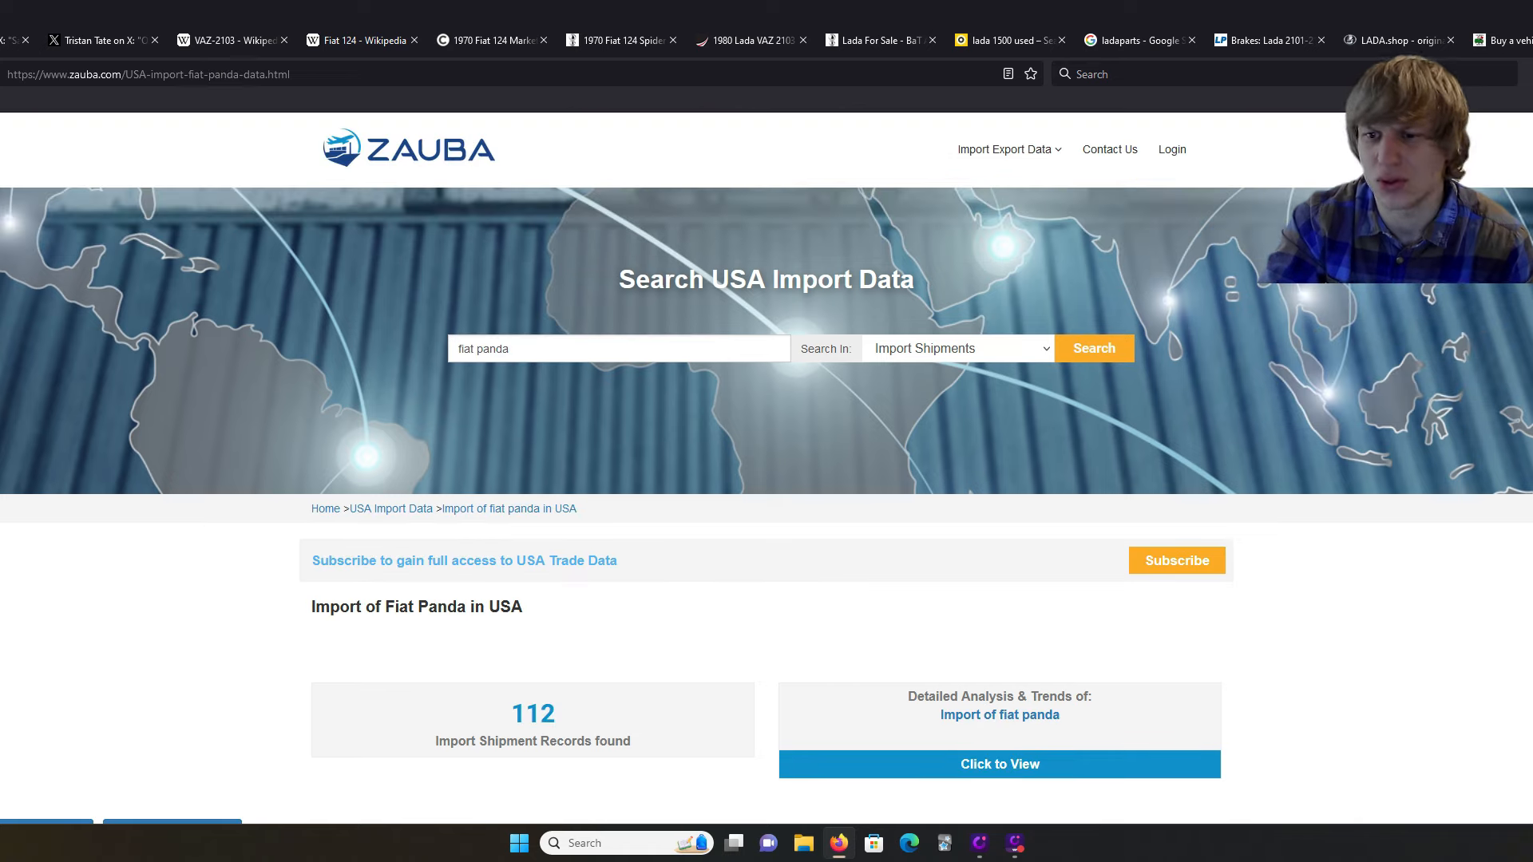
scroll(down, 3)
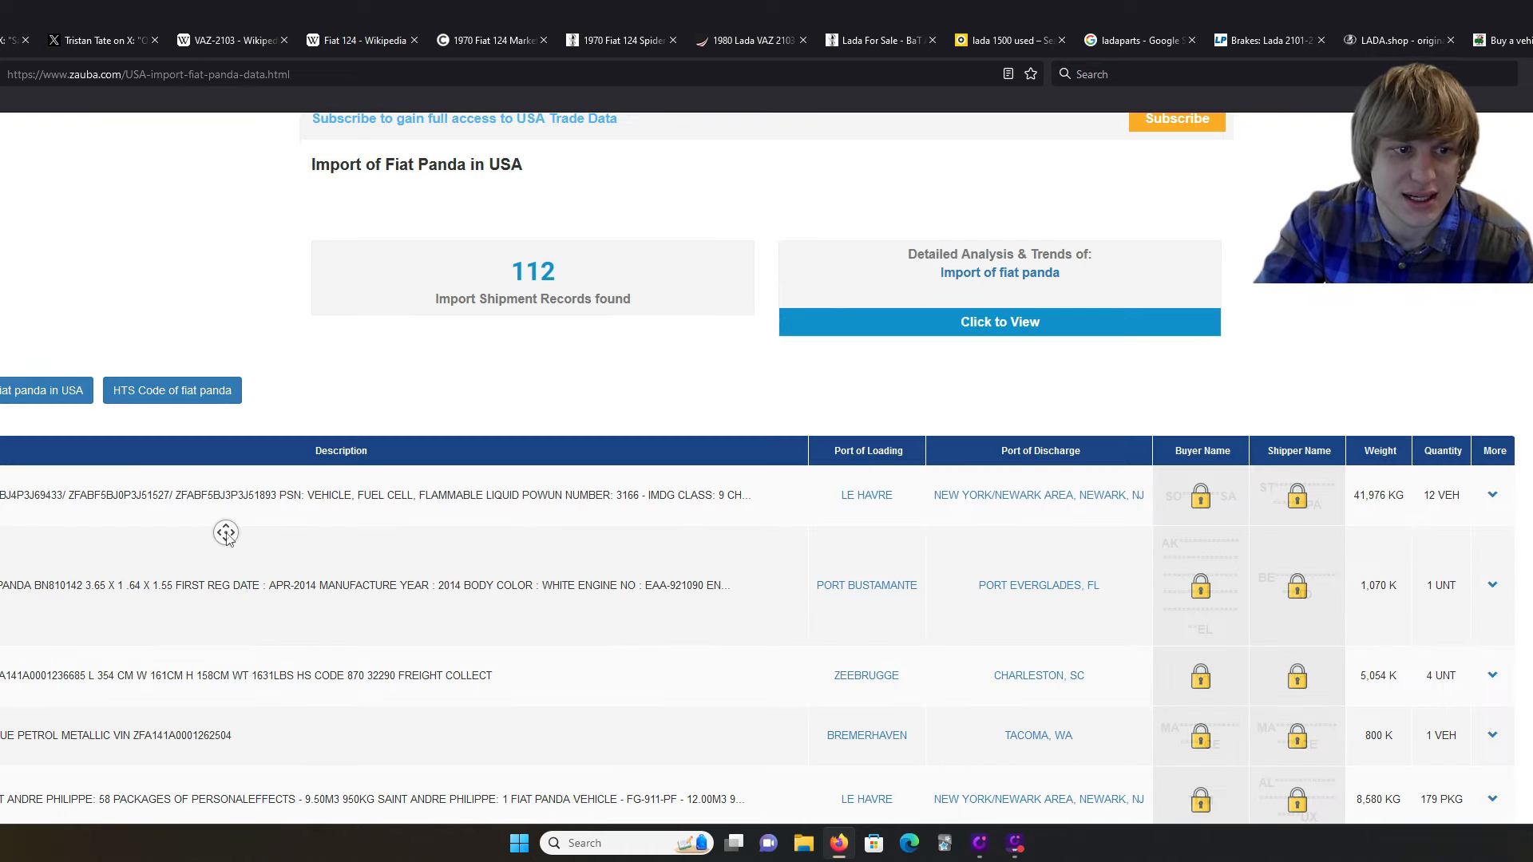
scroll(down, 3)
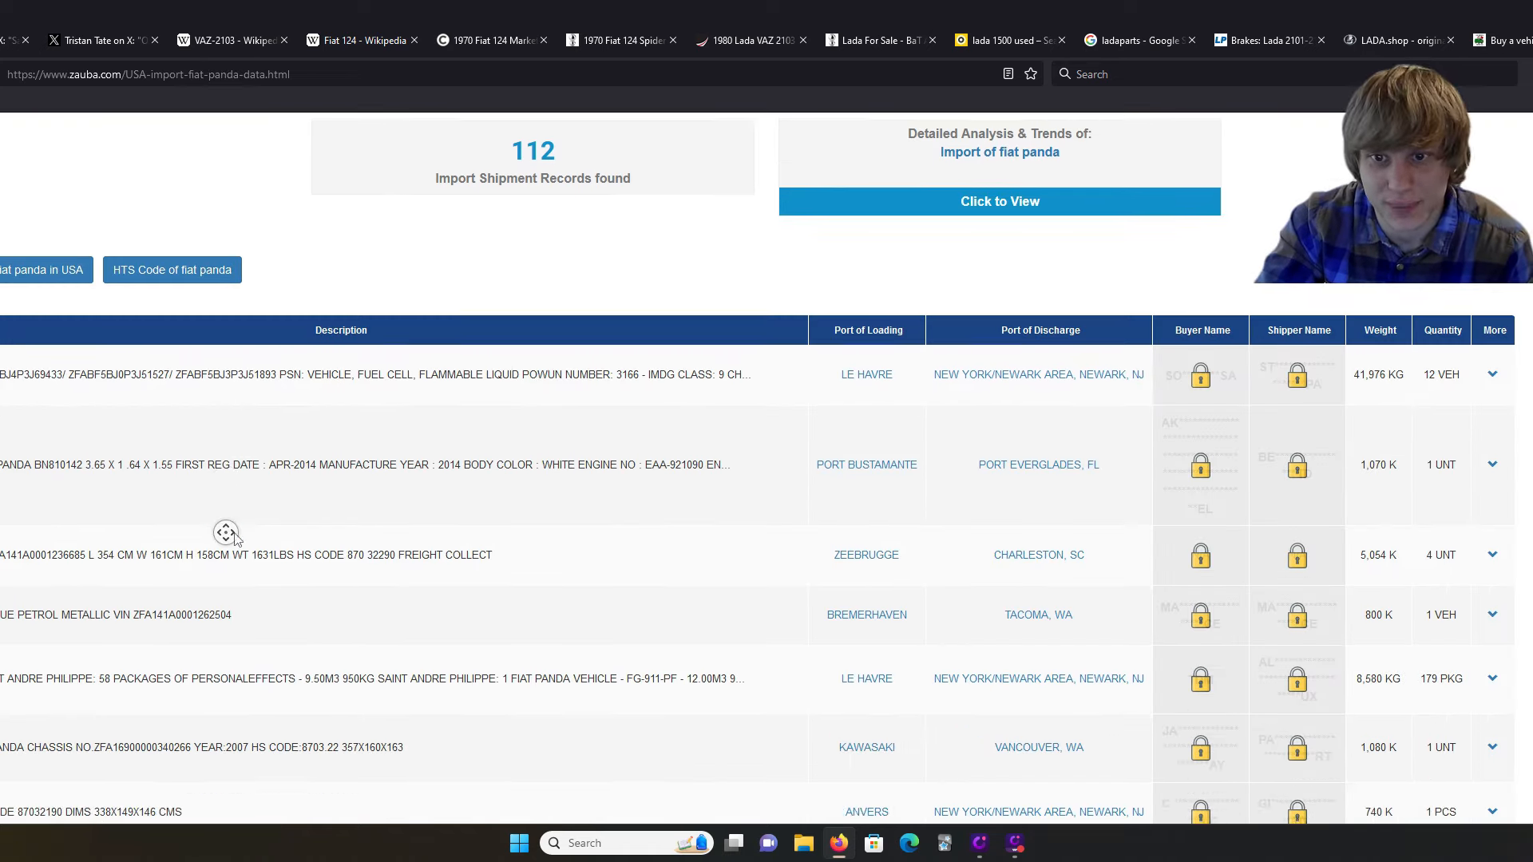
scroll(down, 3)
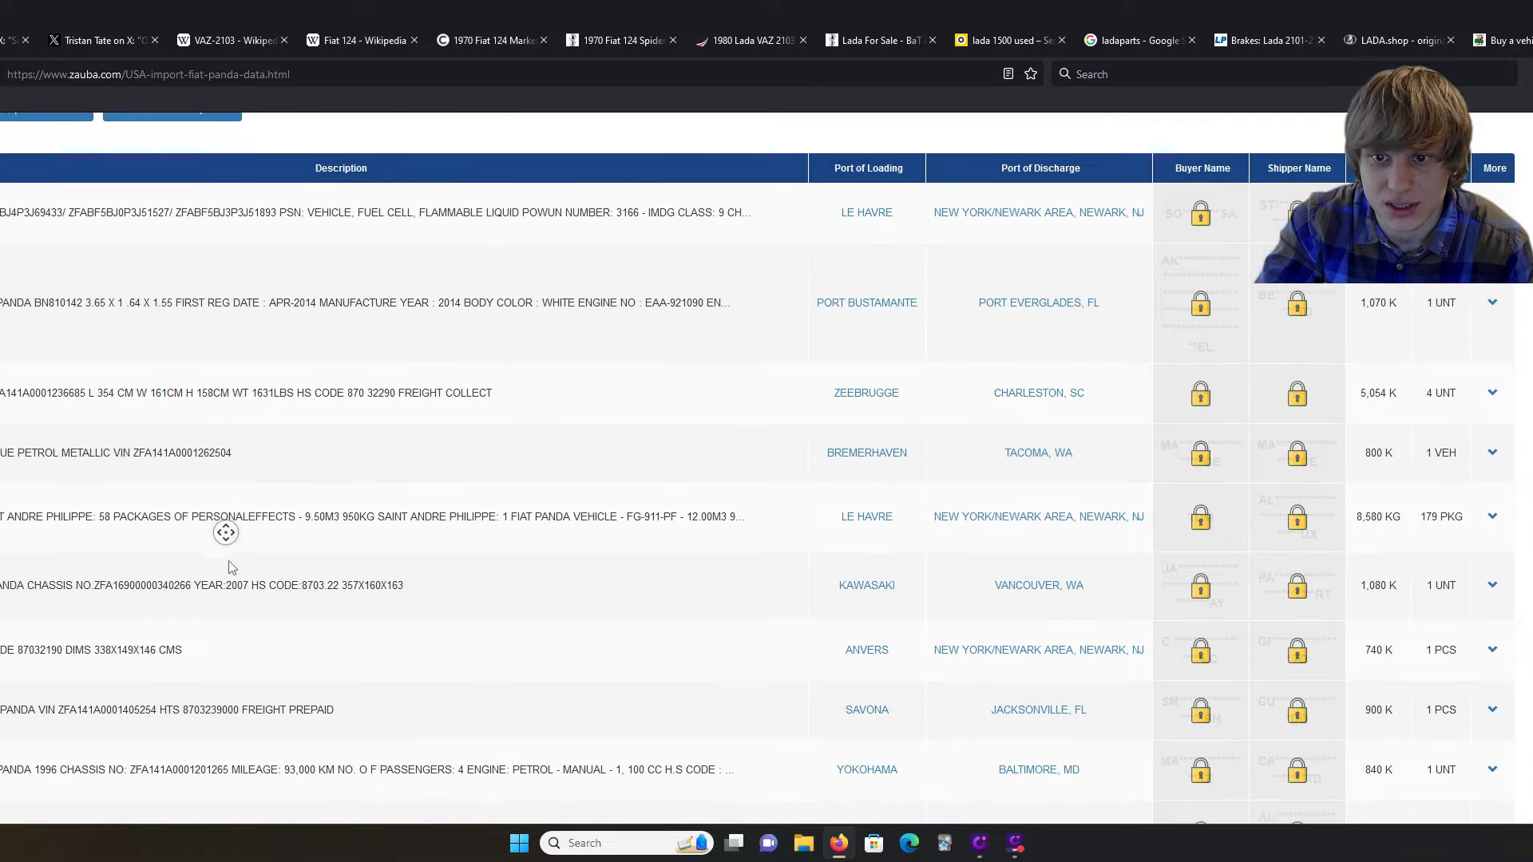
scroll(down, 3)
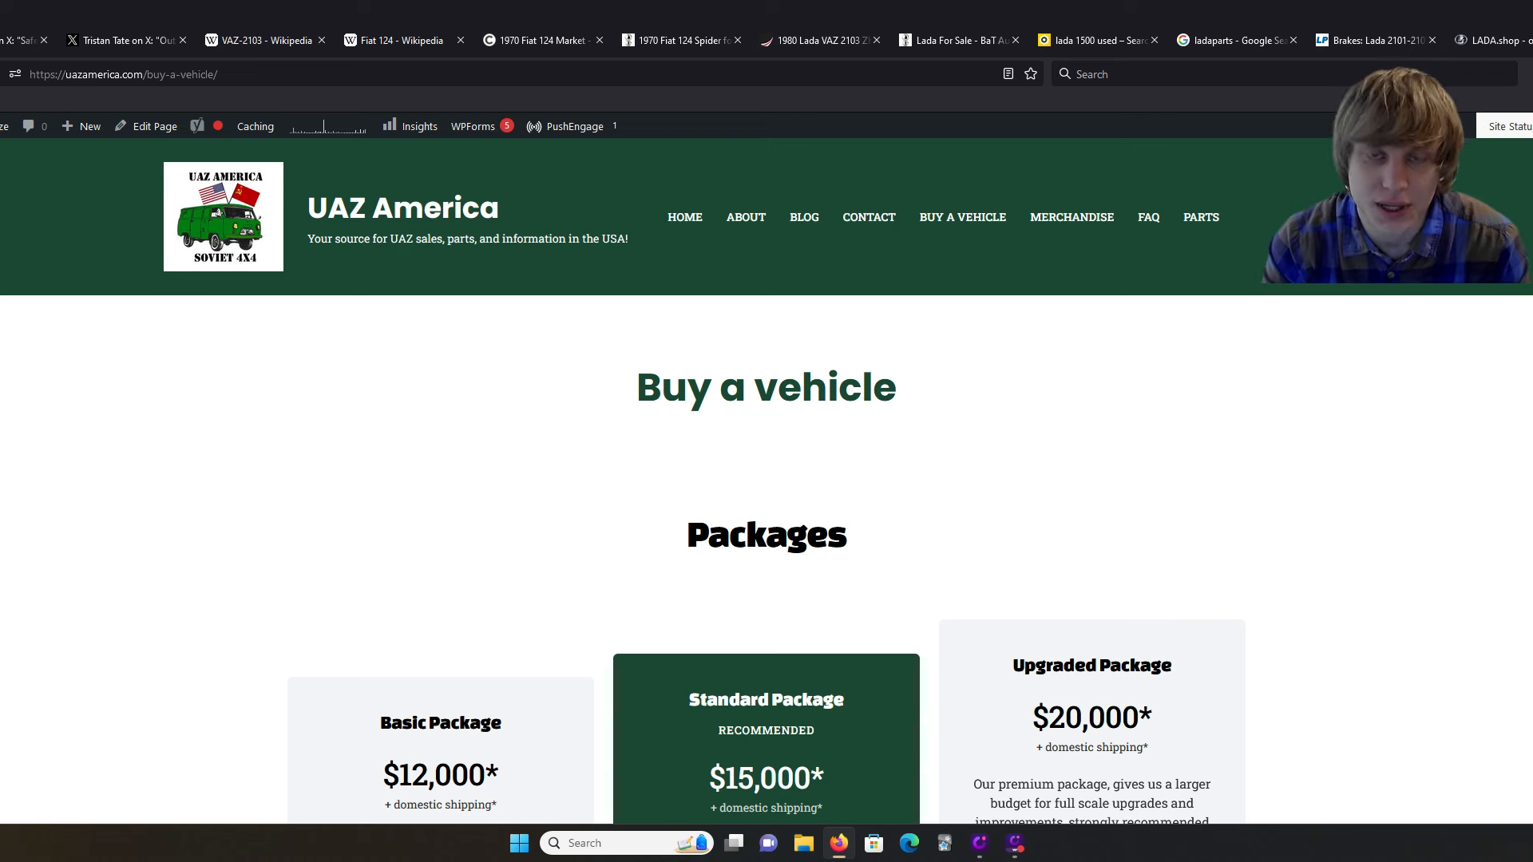
mouse_move(909, 297)
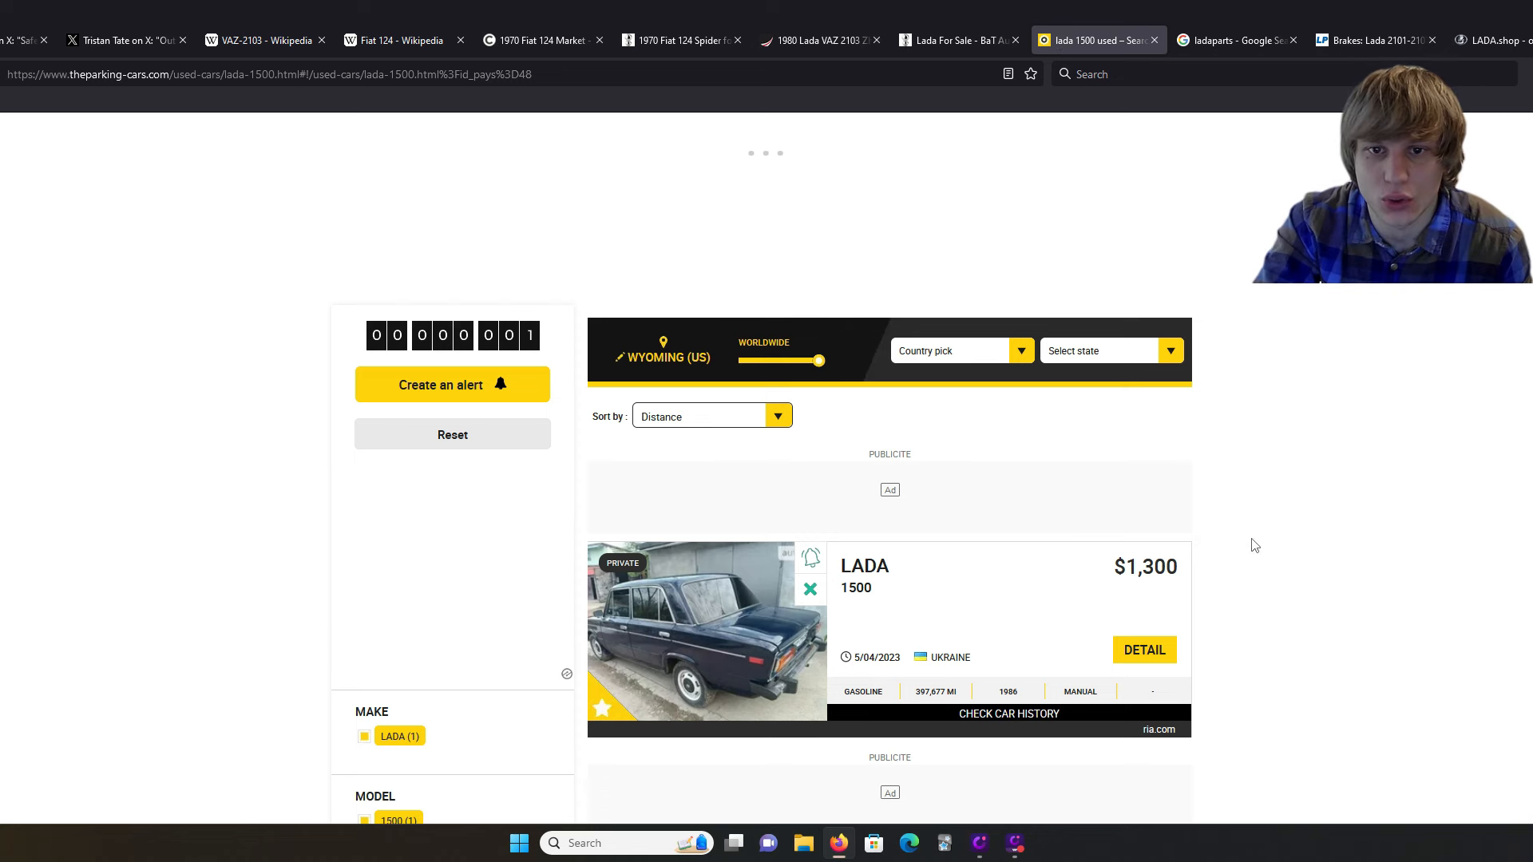
Step: Clear the Ukraine country filter to show all 33 Lada 1500 listings and scroll them
click(958, 349)
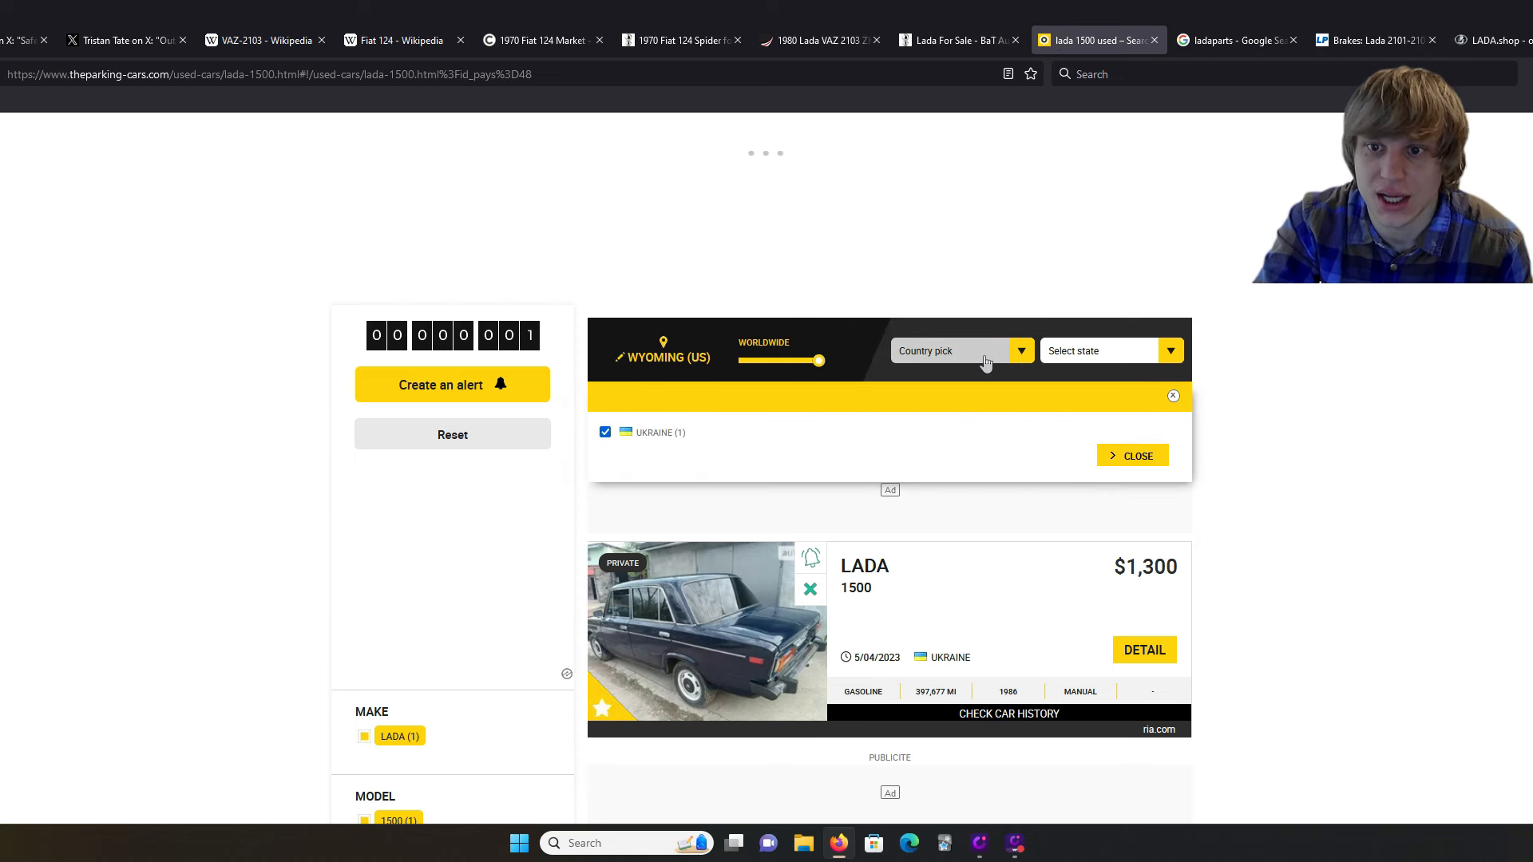
click(1110, 350)
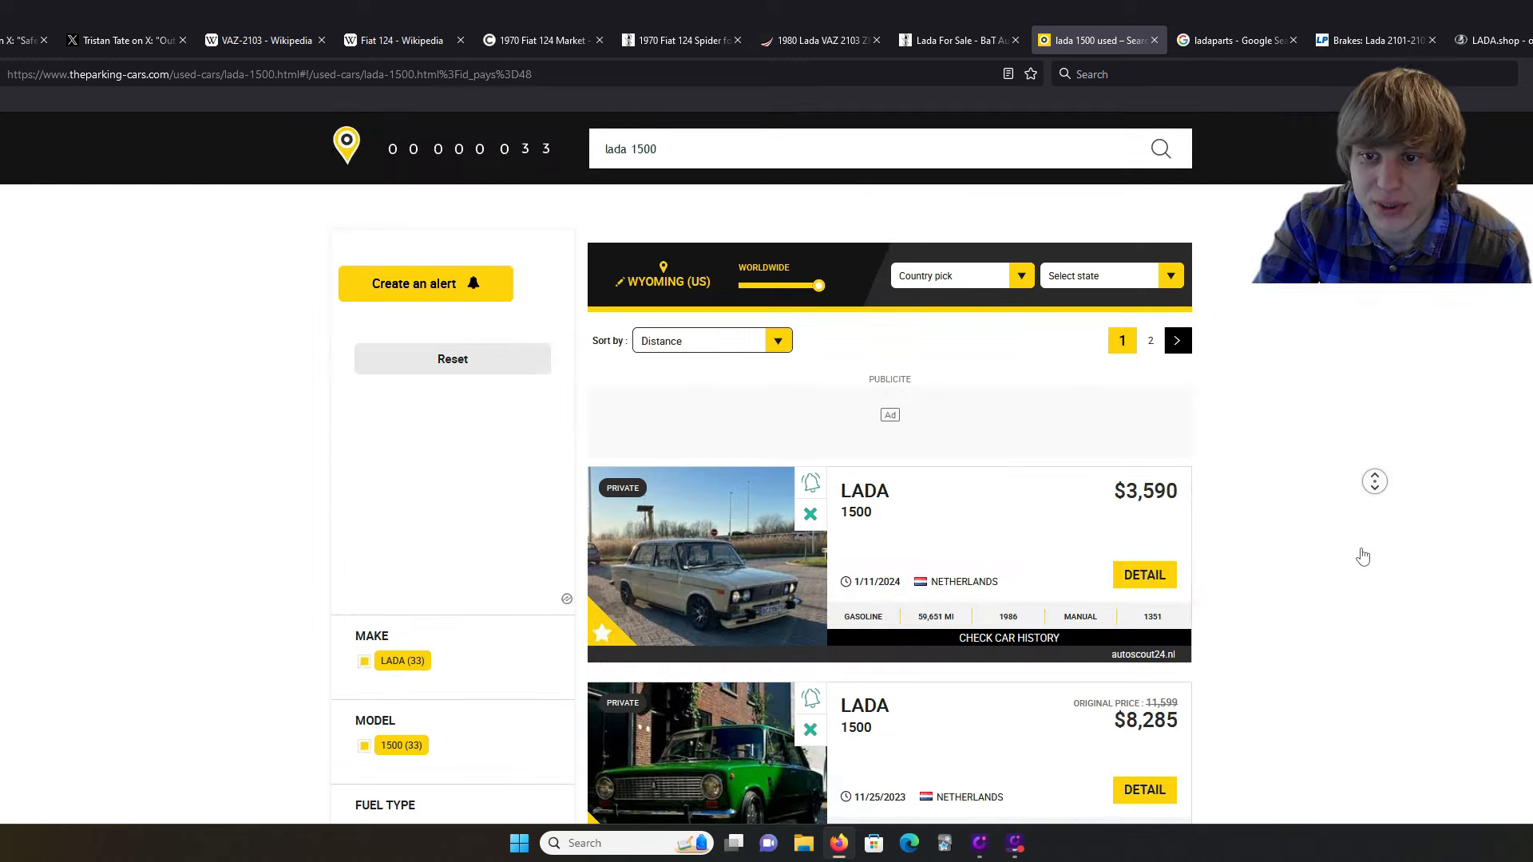
scroll(down, 3)
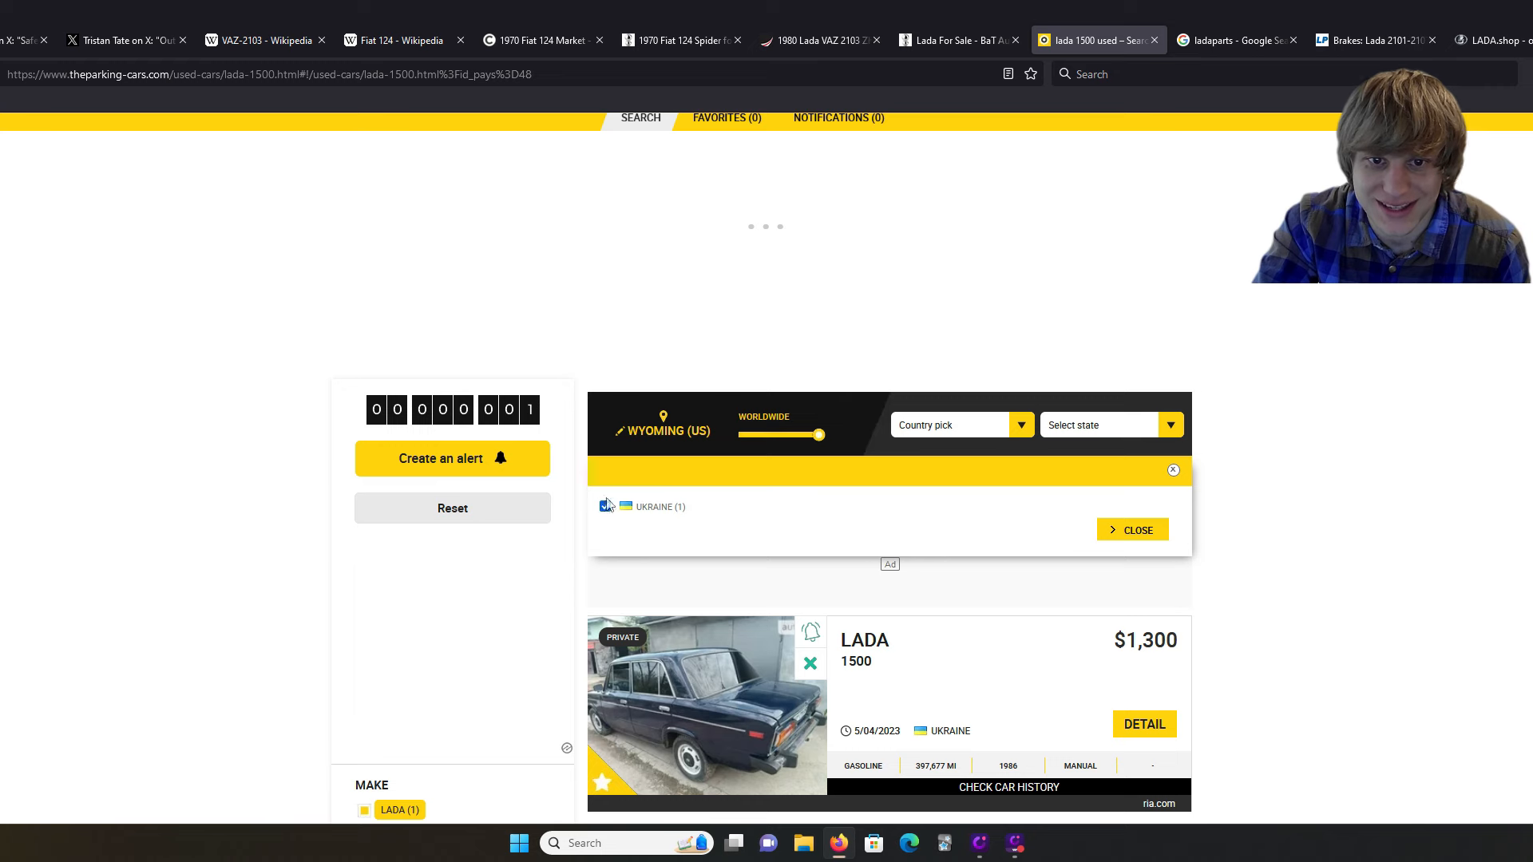
click(1131, 530)
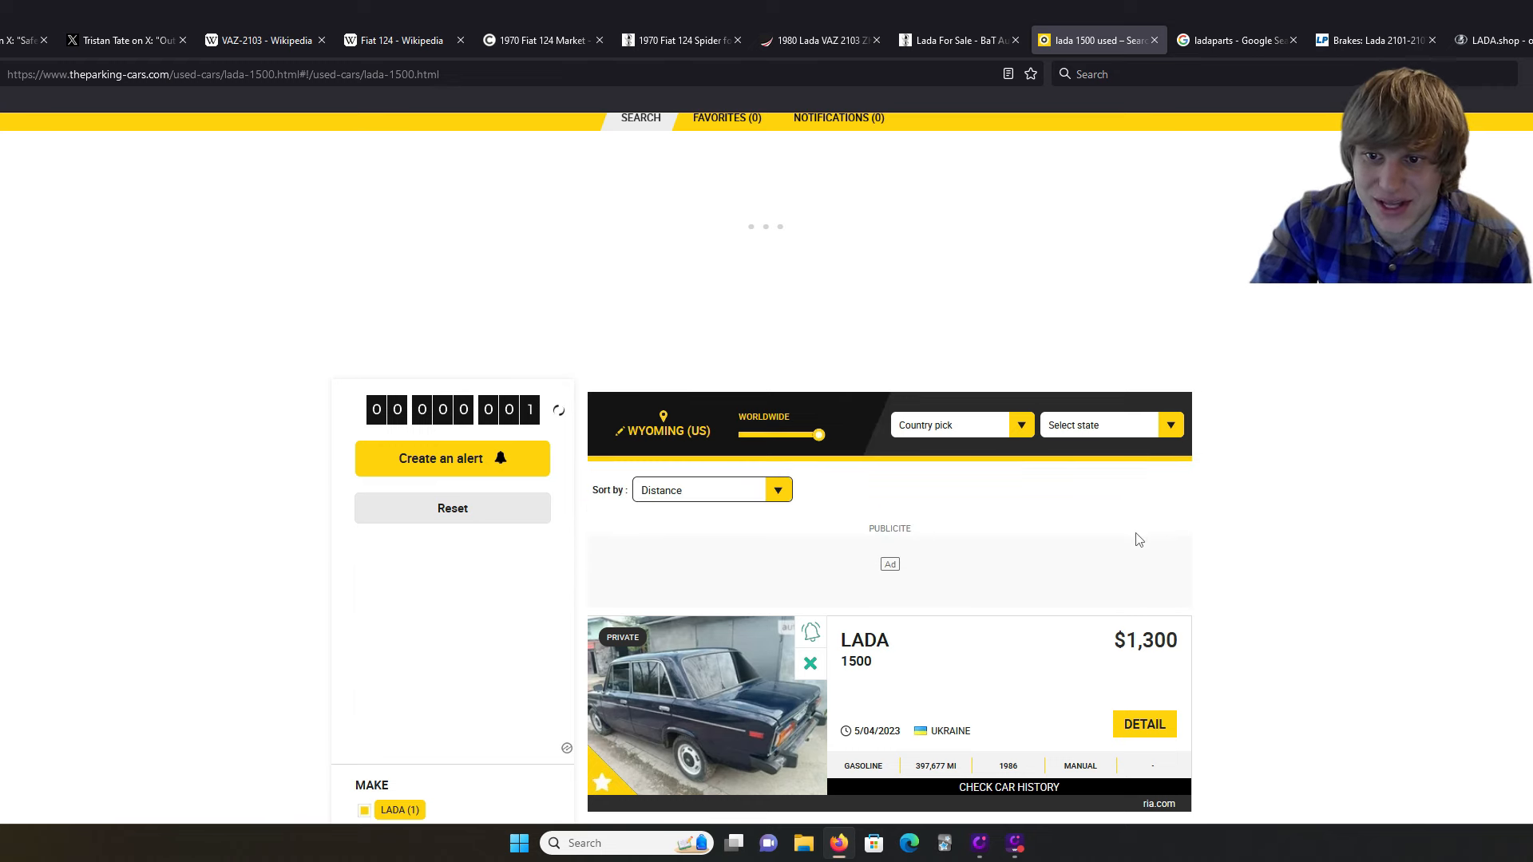
mouse_move(1201, 587)
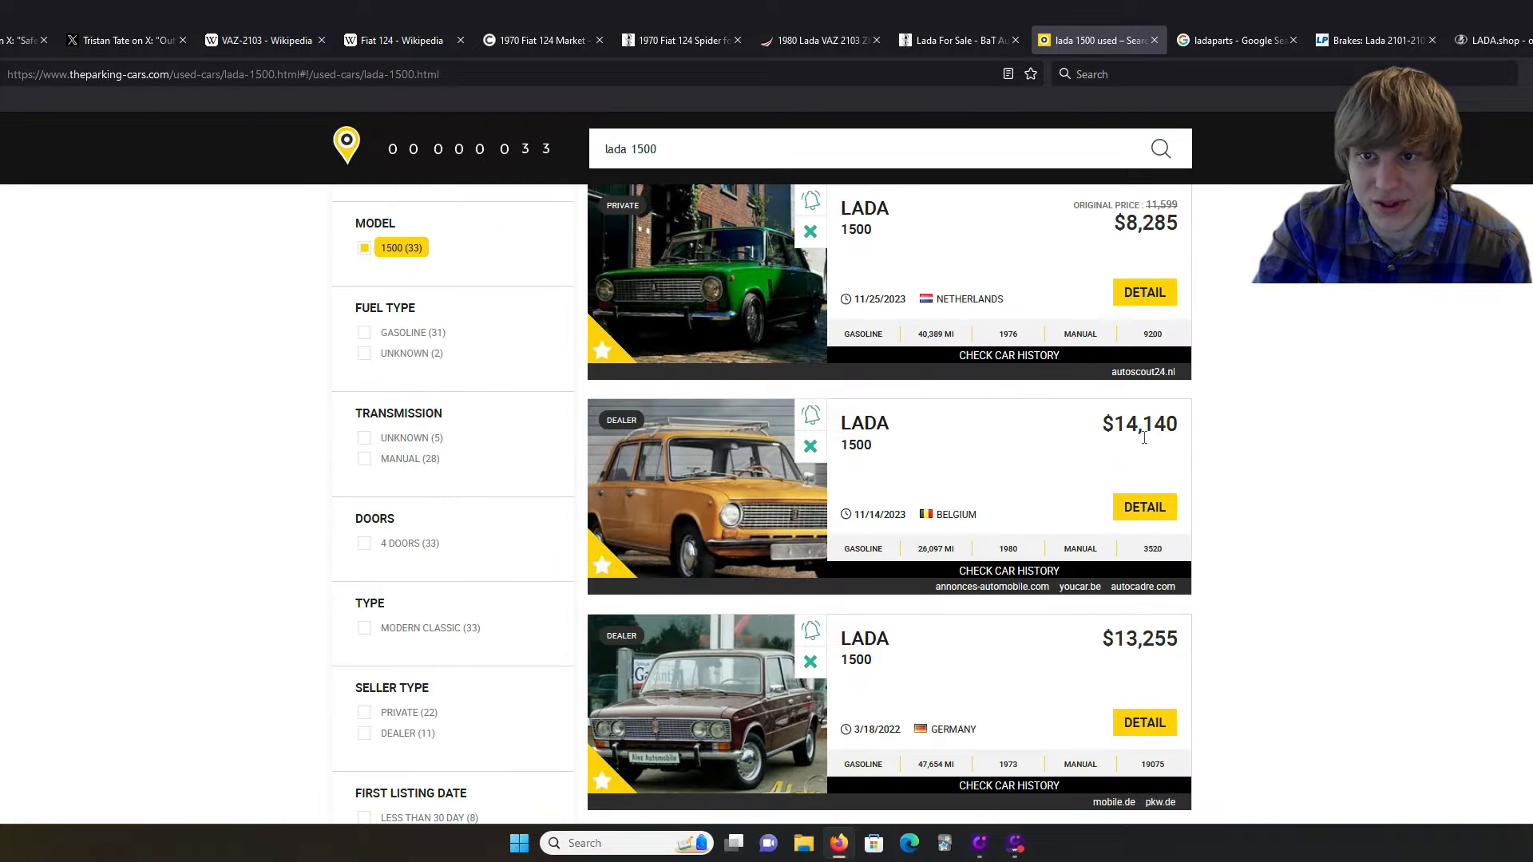
mouse_move(1295, 508)
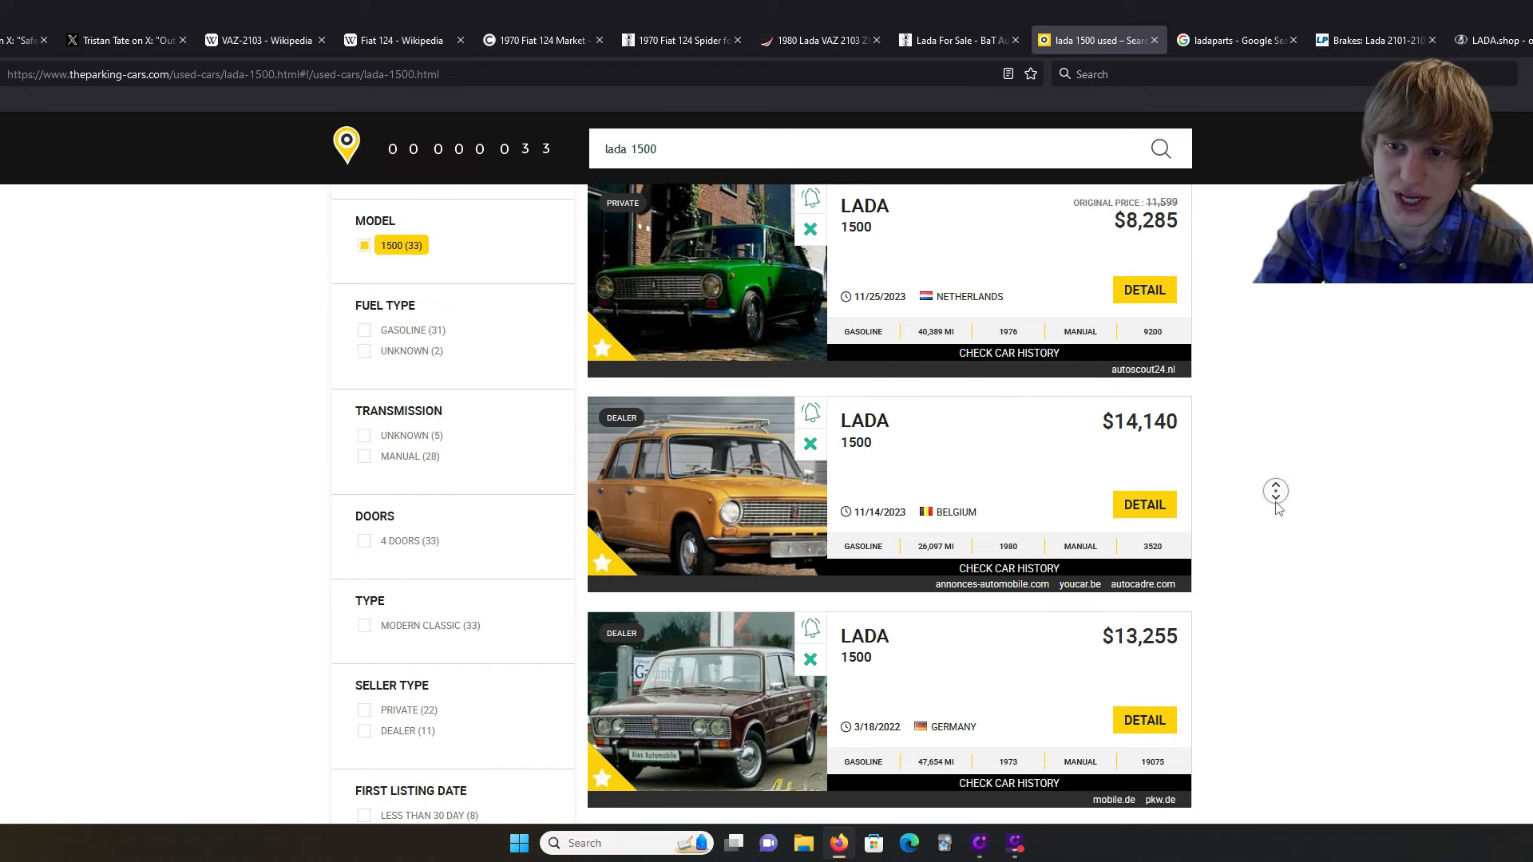
scroll(down, 3)
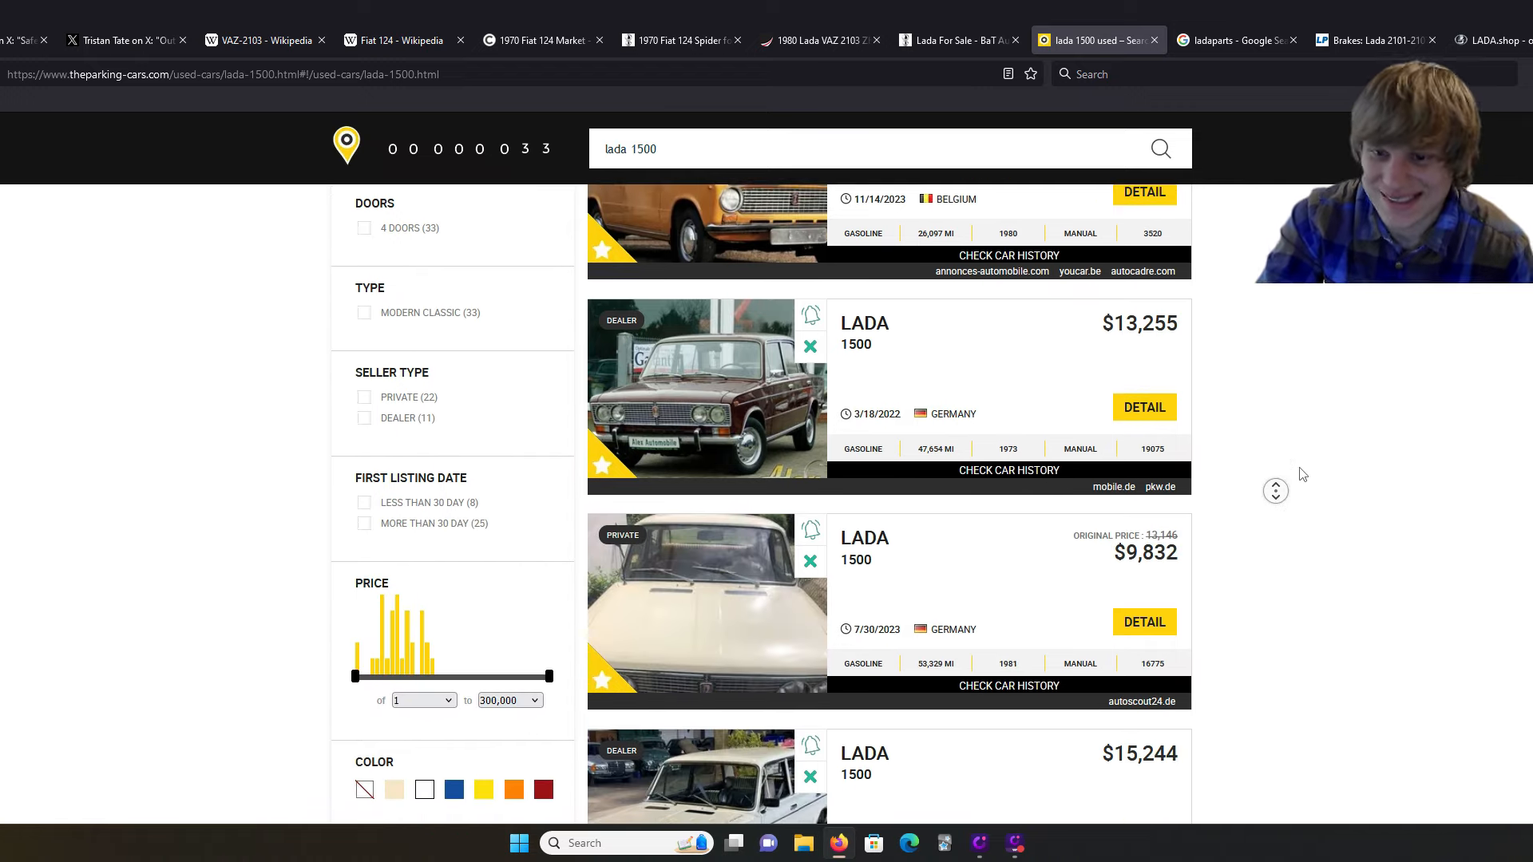
scroll(down, 3)
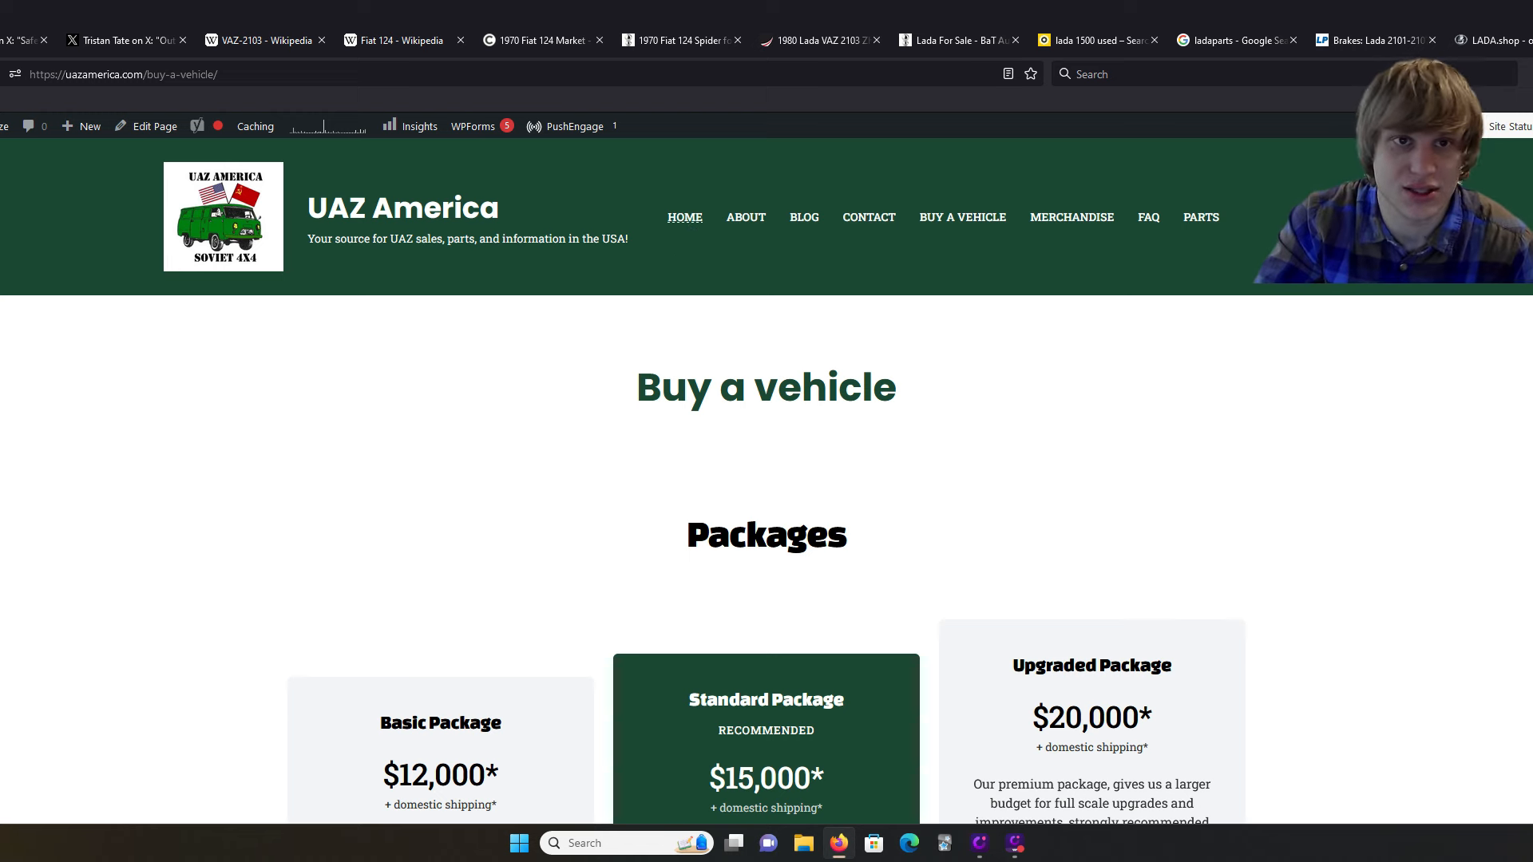
click(264, 40)
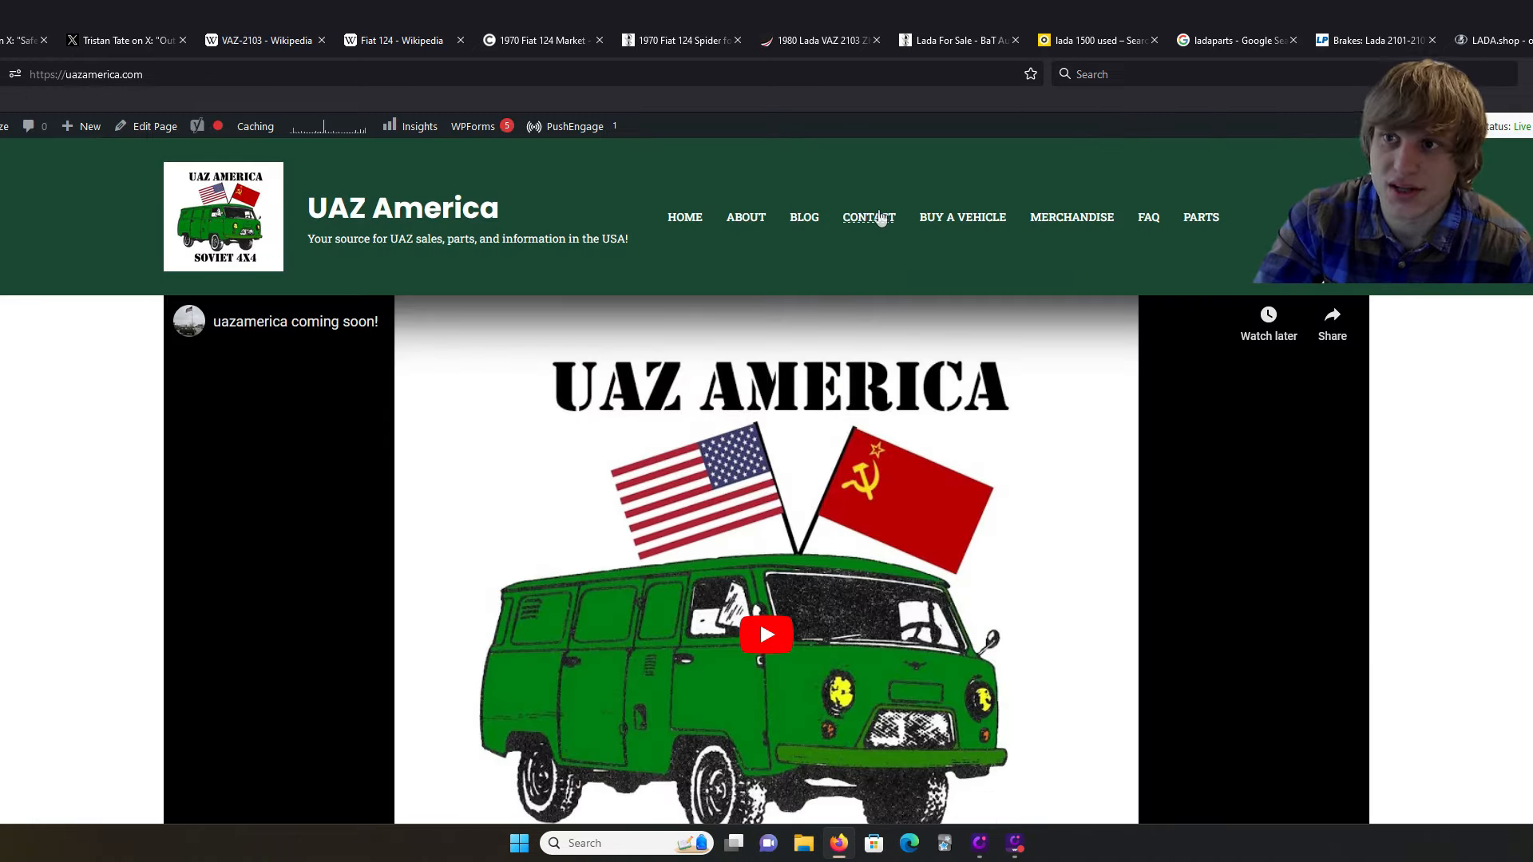
click(867, 216)
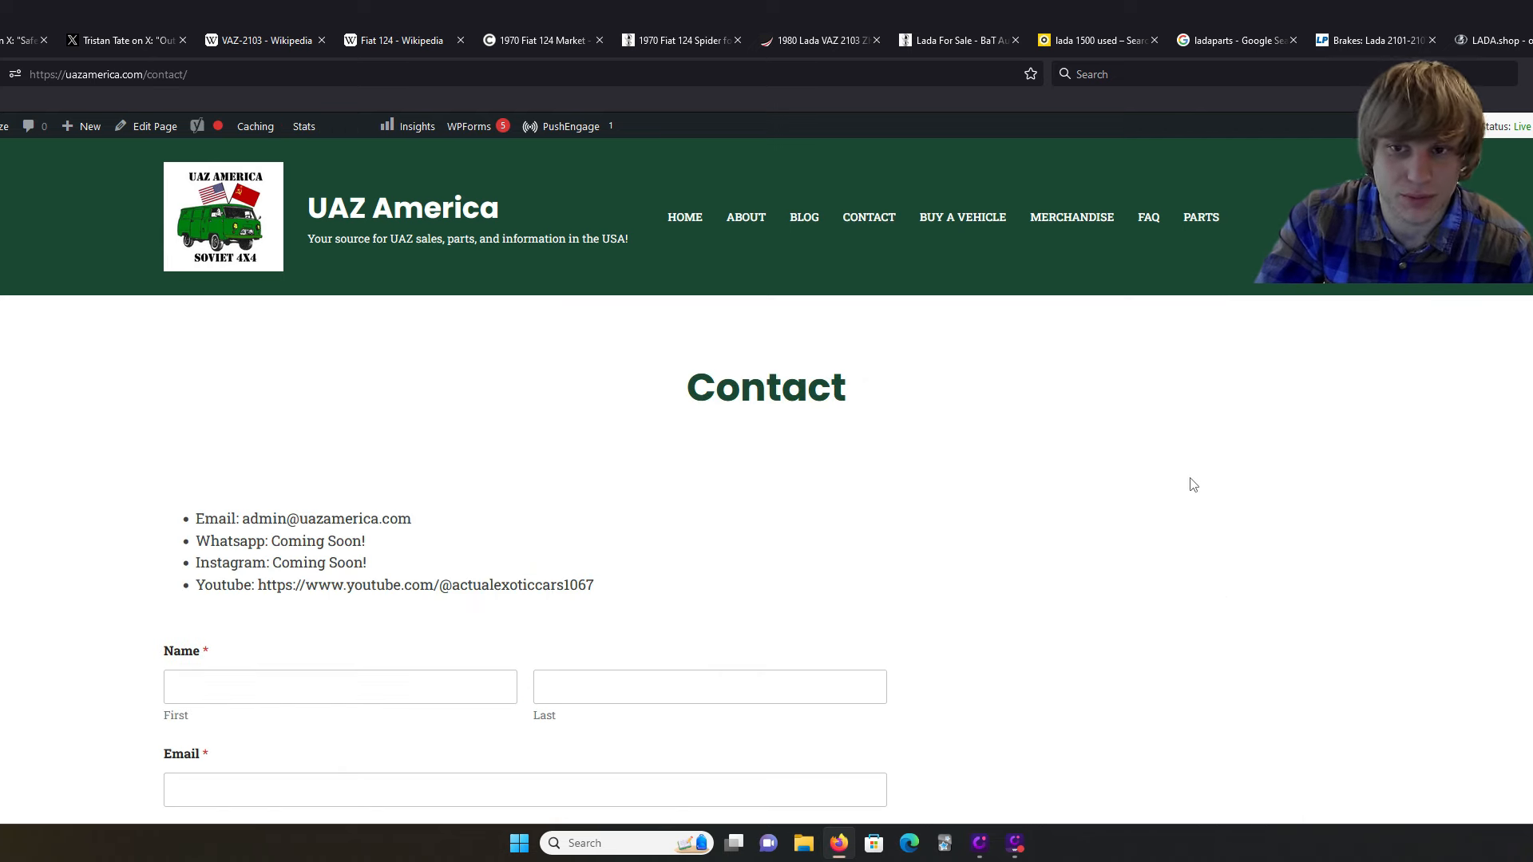
scroll(down, 3)
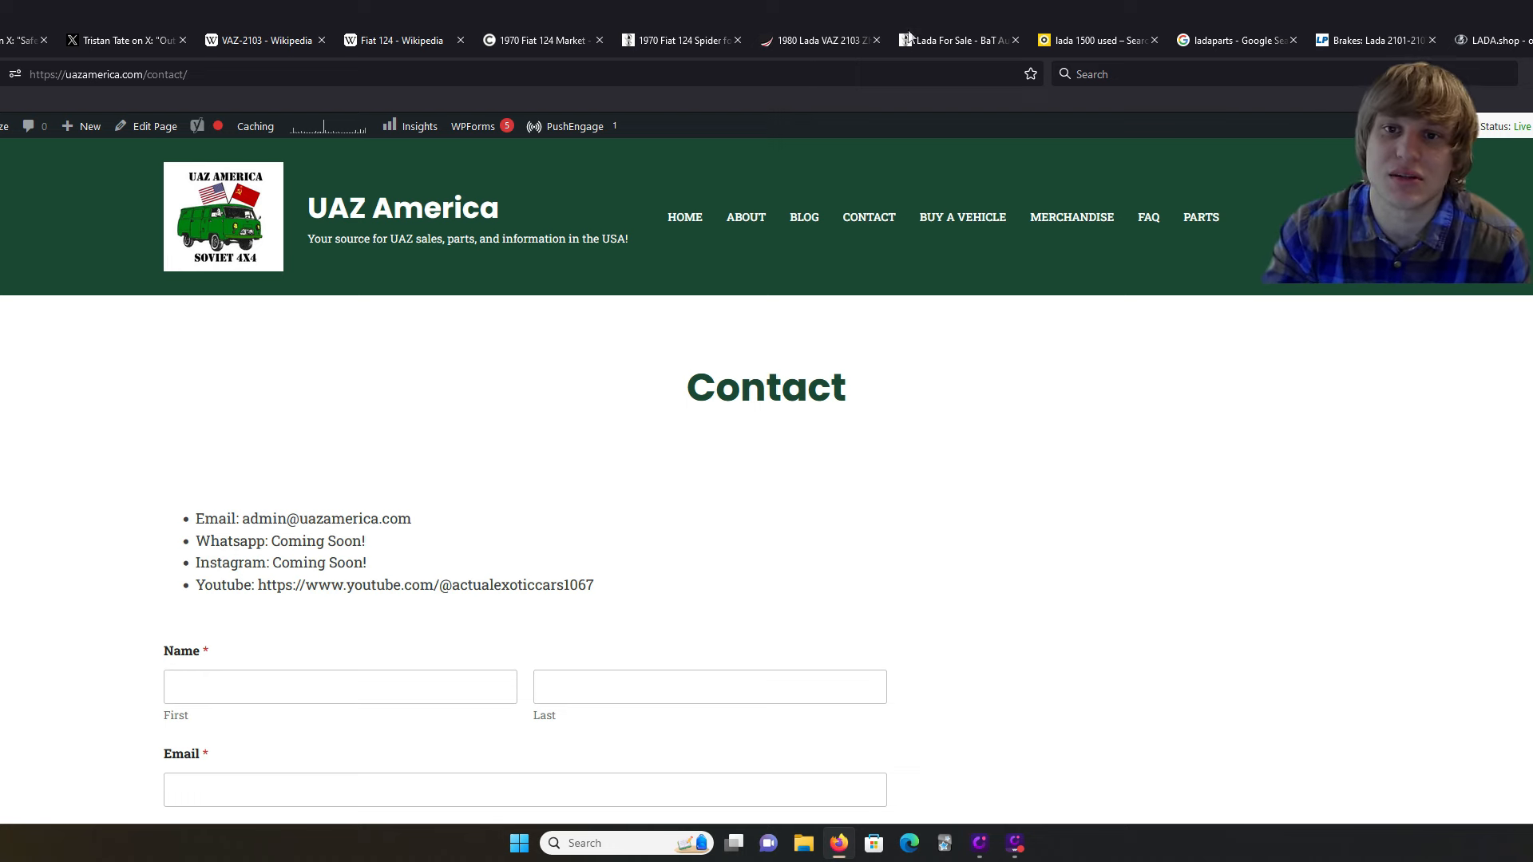
click(961, 217)
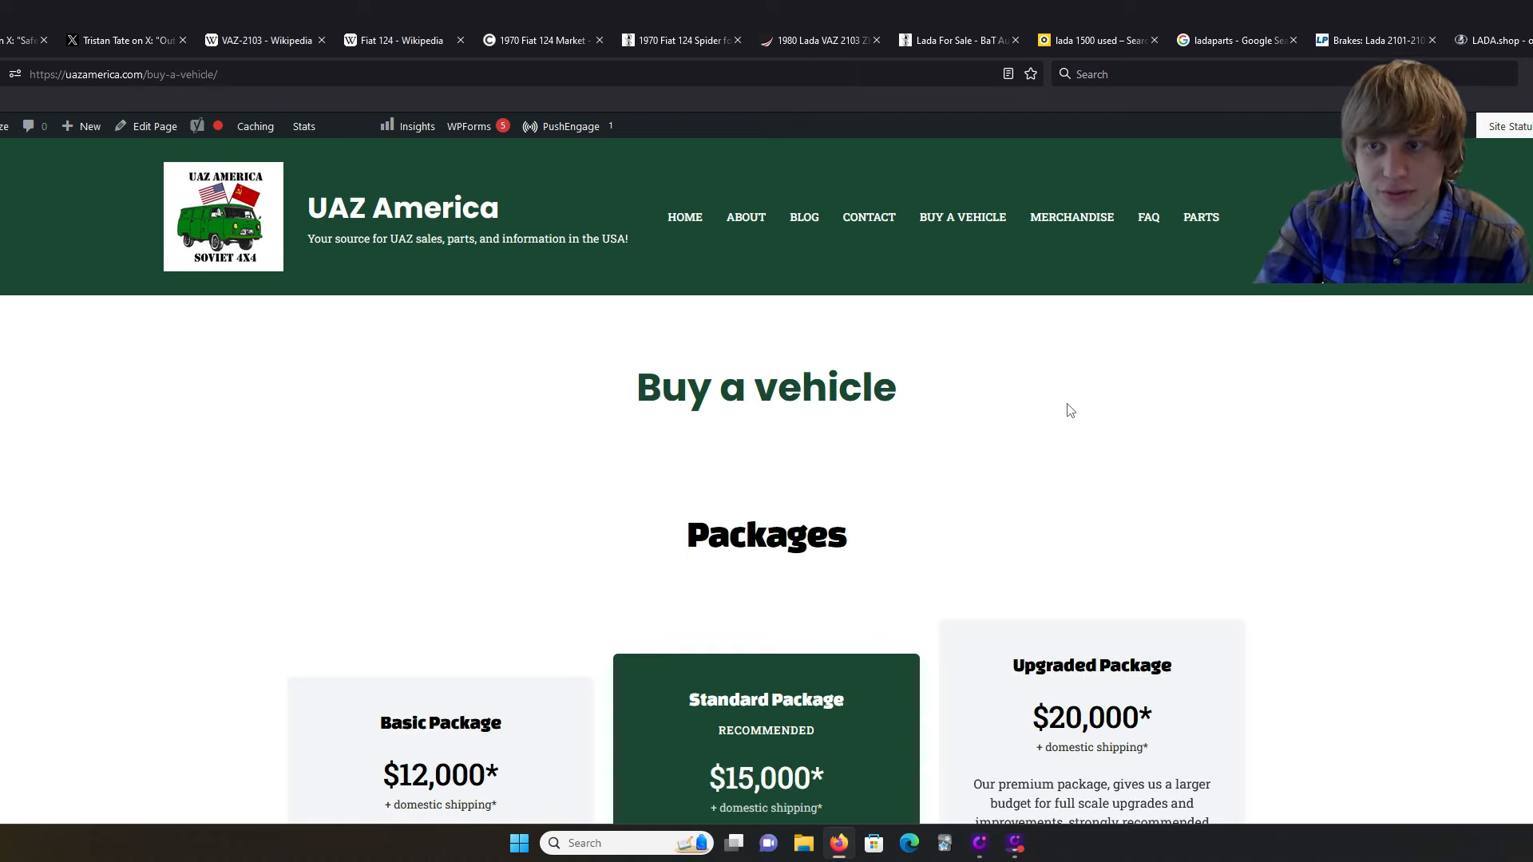
scroll(down, 3)
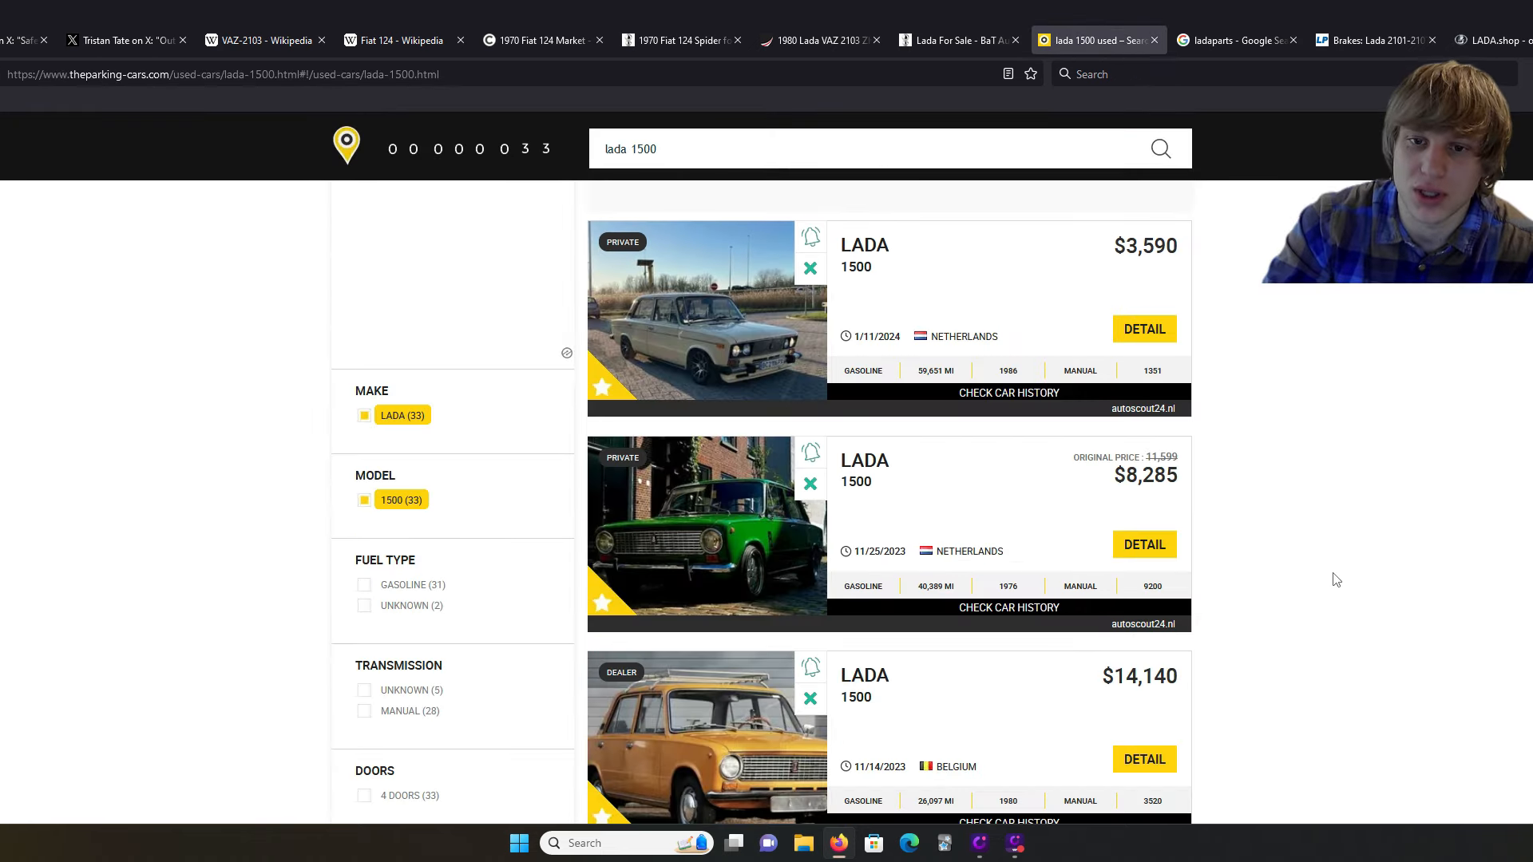
scroll(down, 3)
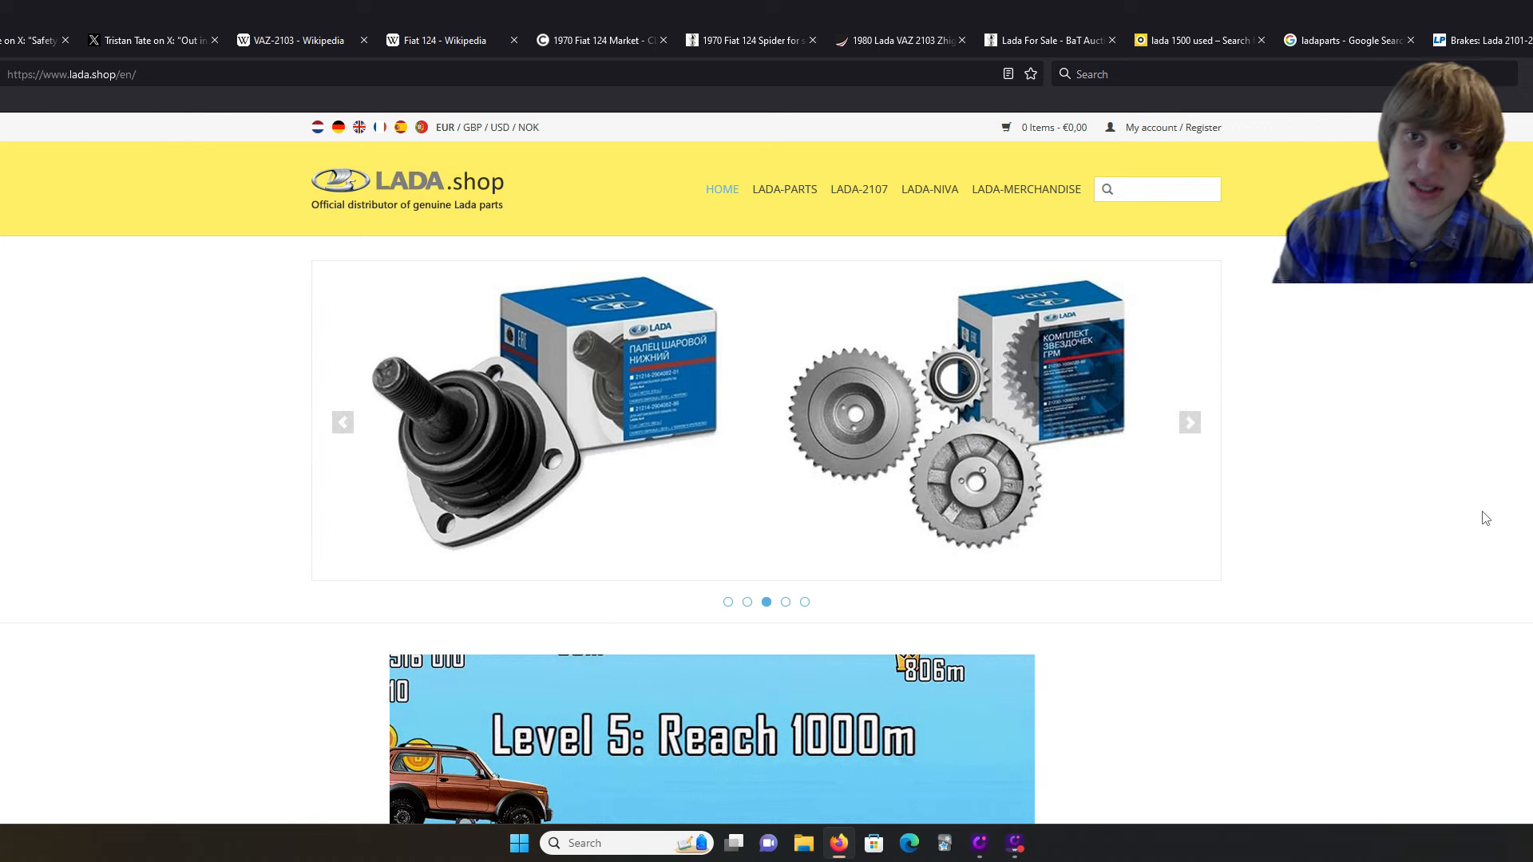
Step: Glance at the Lada Power brake pads tab, then scroll Google's ladaparts results
click(1486, 40)
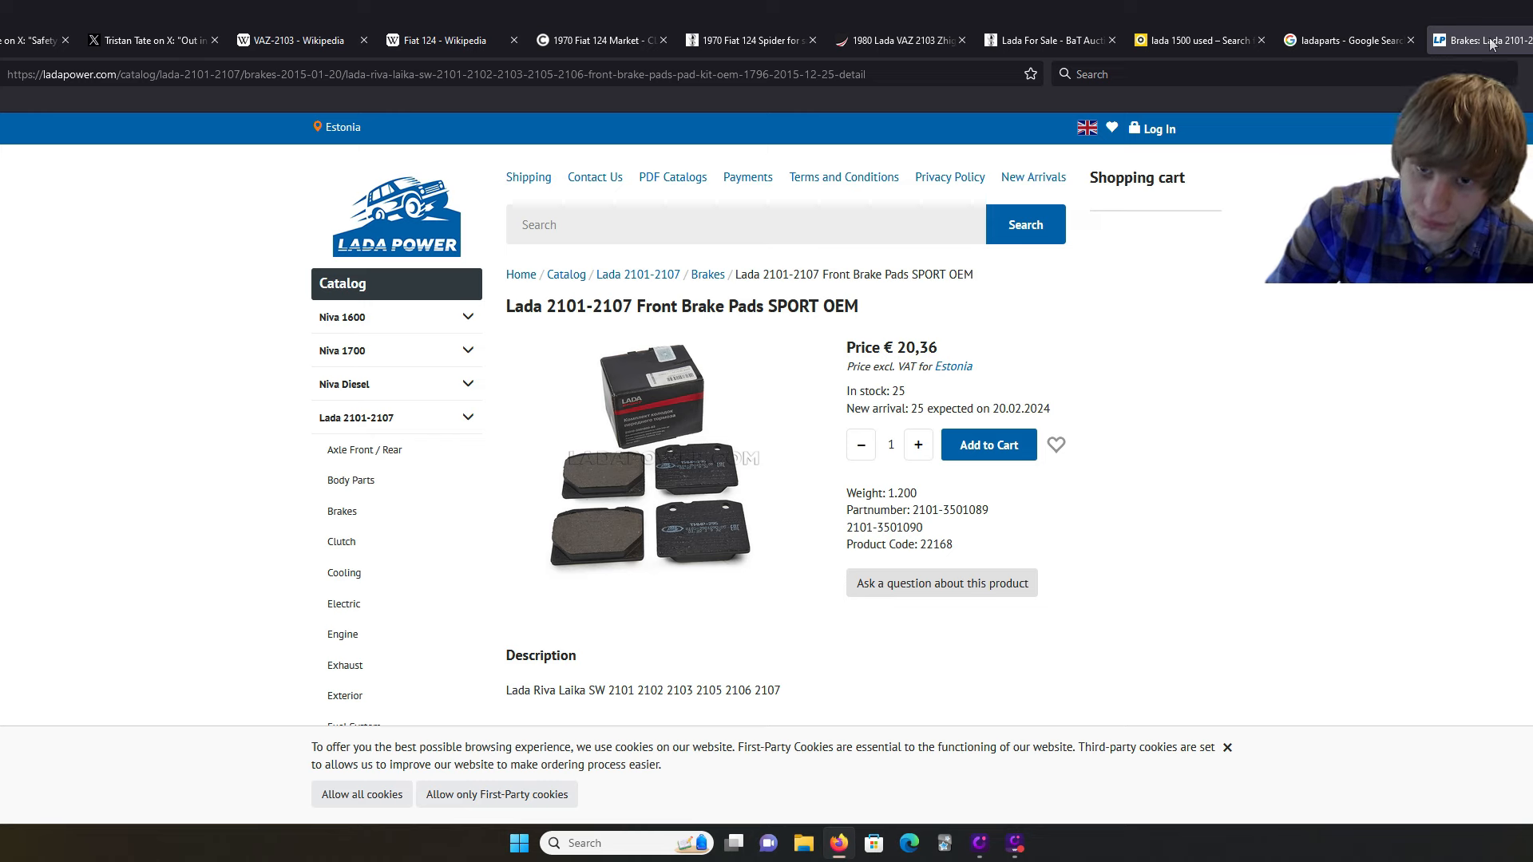
click(1349, 40)
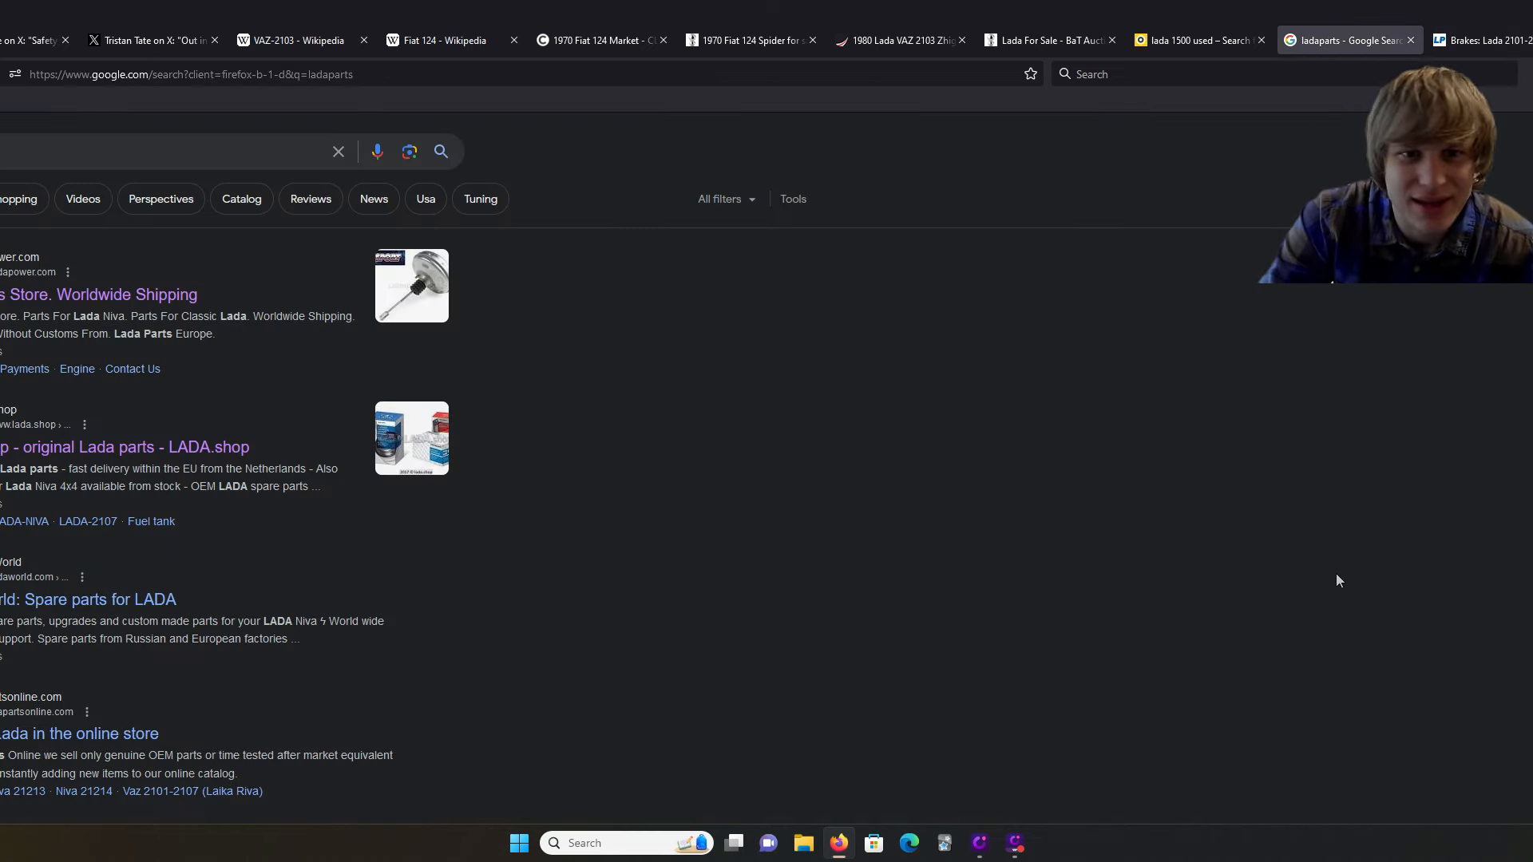
scroll(down, 3)
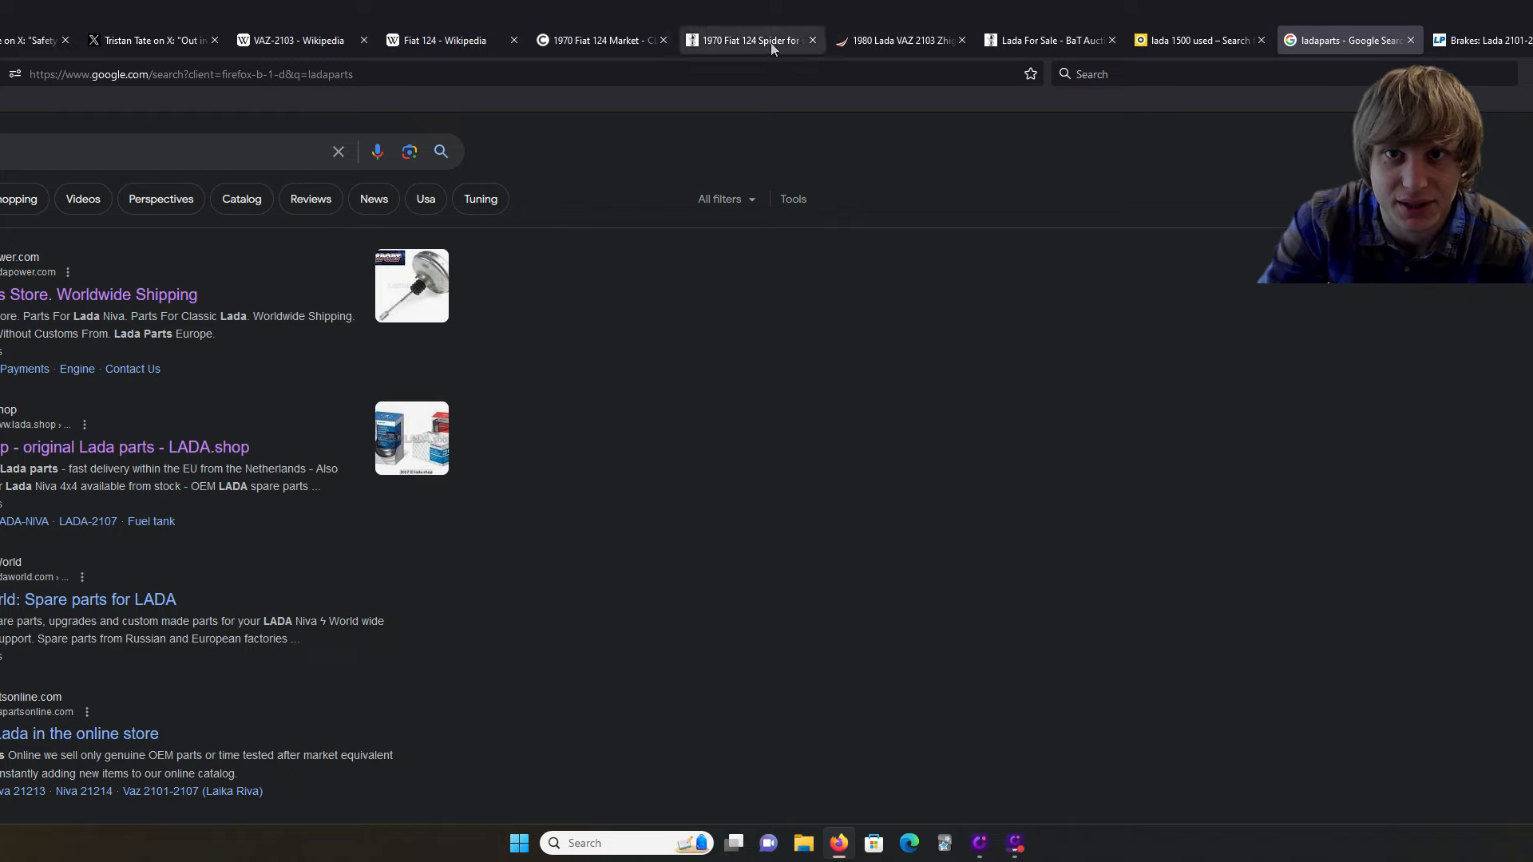
Step: Revisit the Fiat 124 article, then the VAZ-2103 article
click(449, 40)
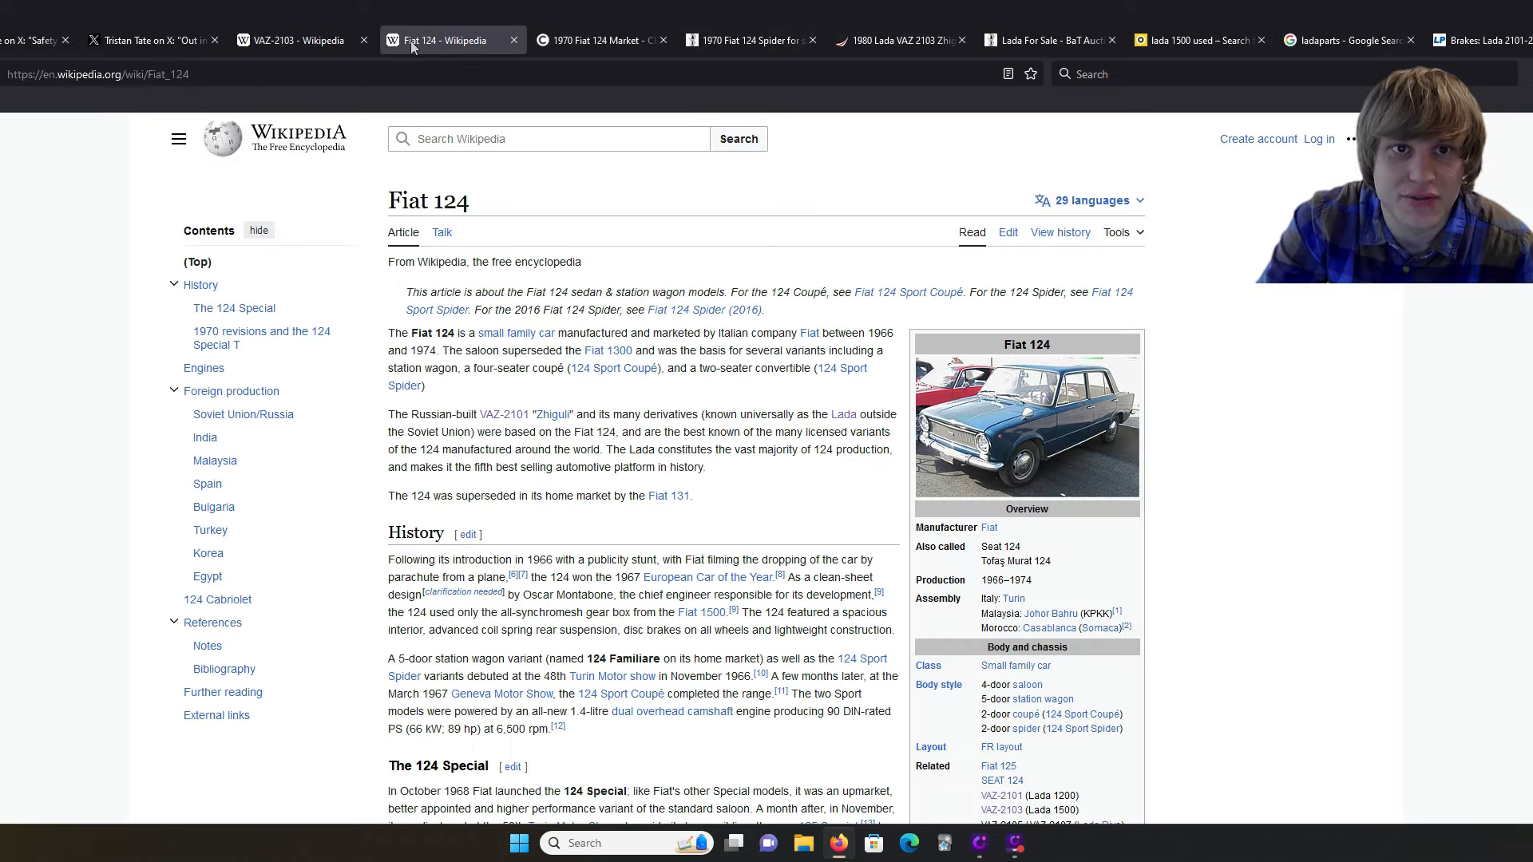
click(297, 40)
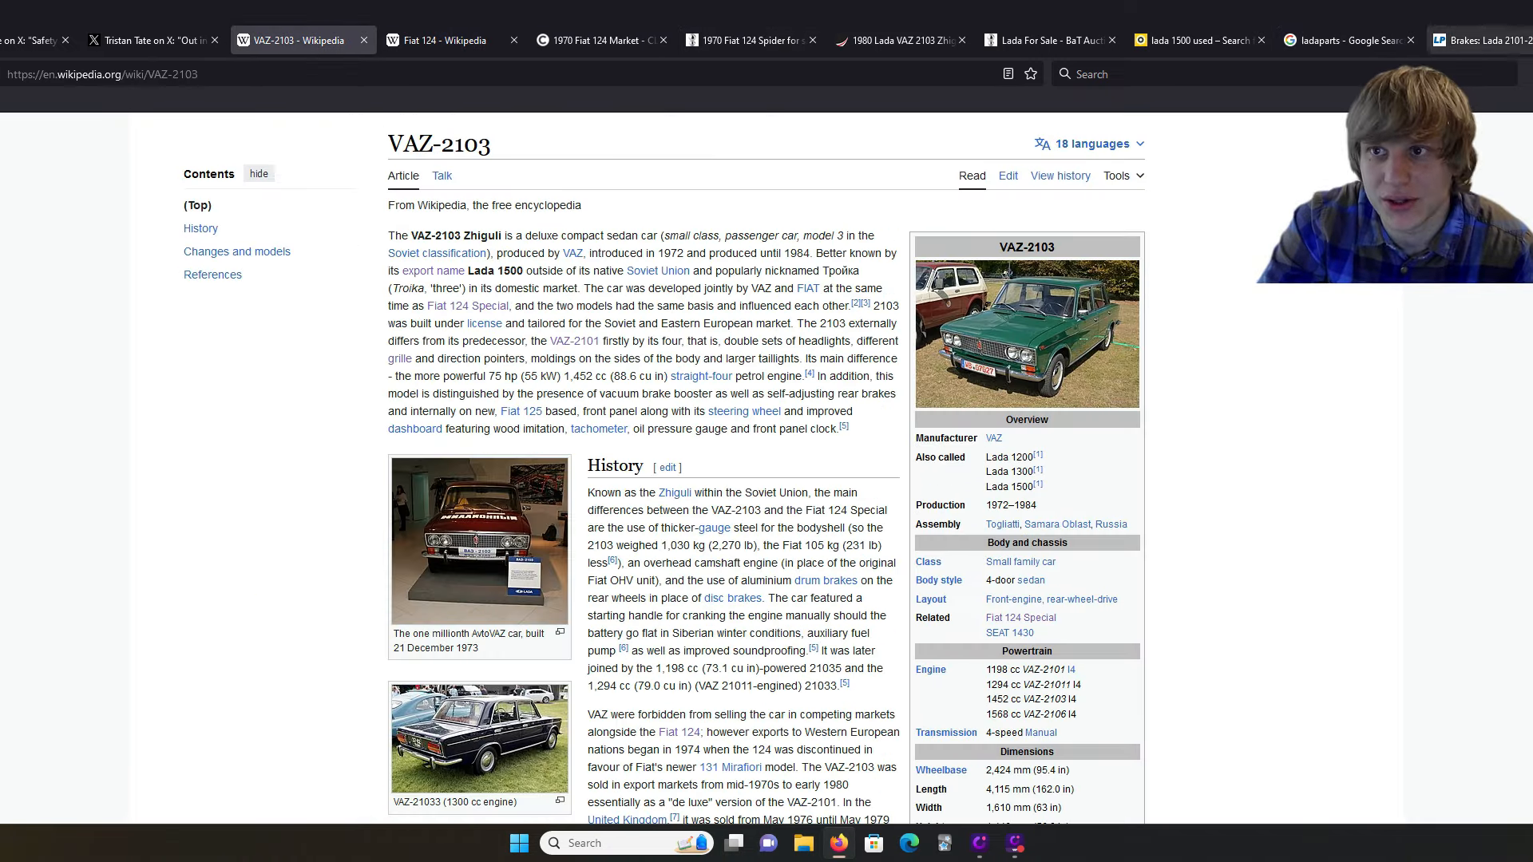
click(1049, 40)
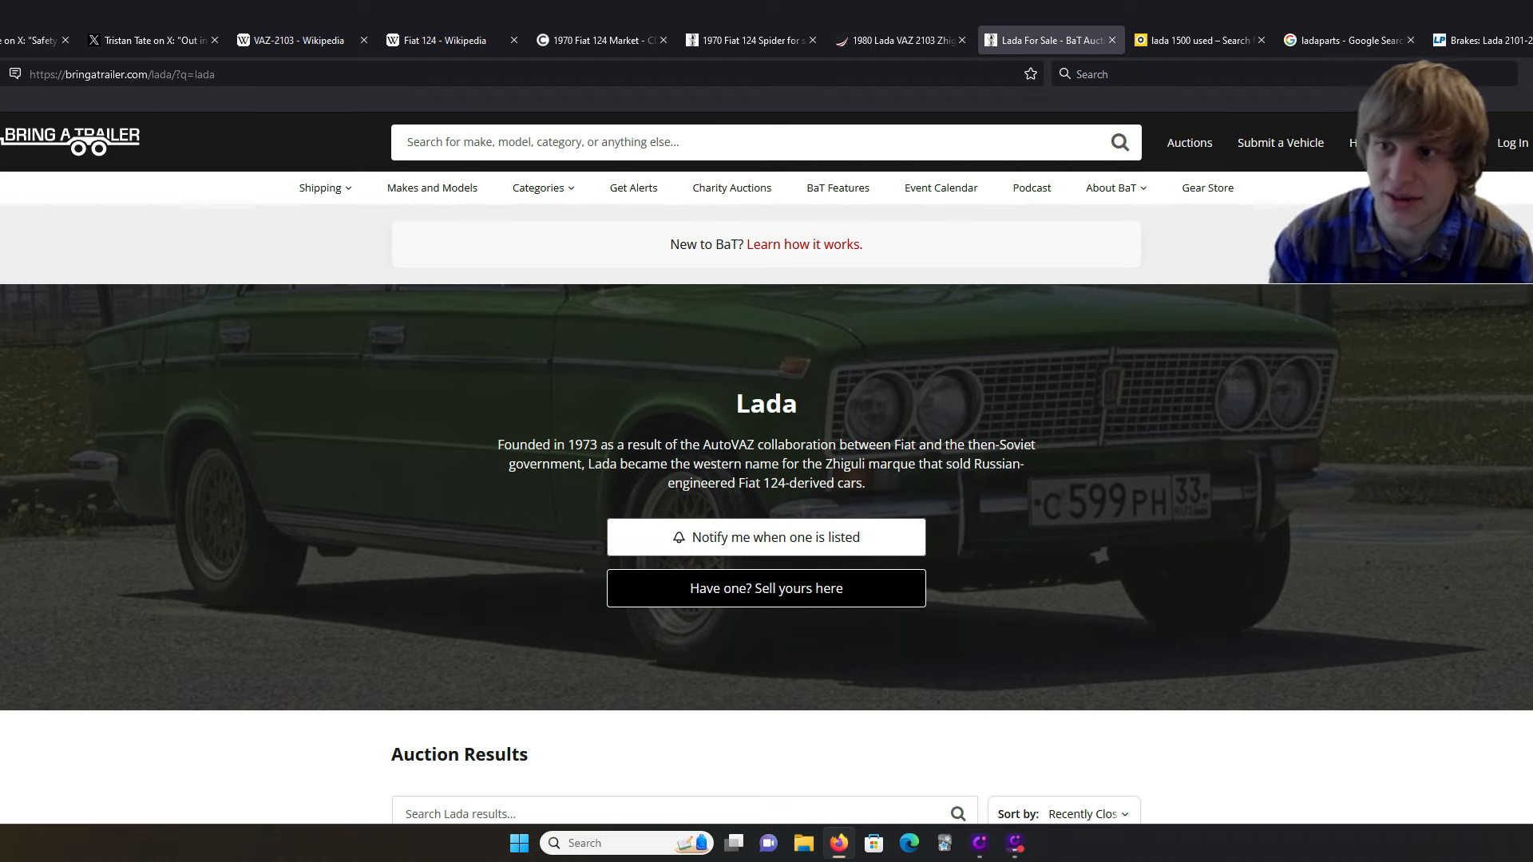
Step: Scroll the Bring a Trailer Lada page to its five auction results, including the $40,000 2JZ Lada 2105
scroll(down, 3)
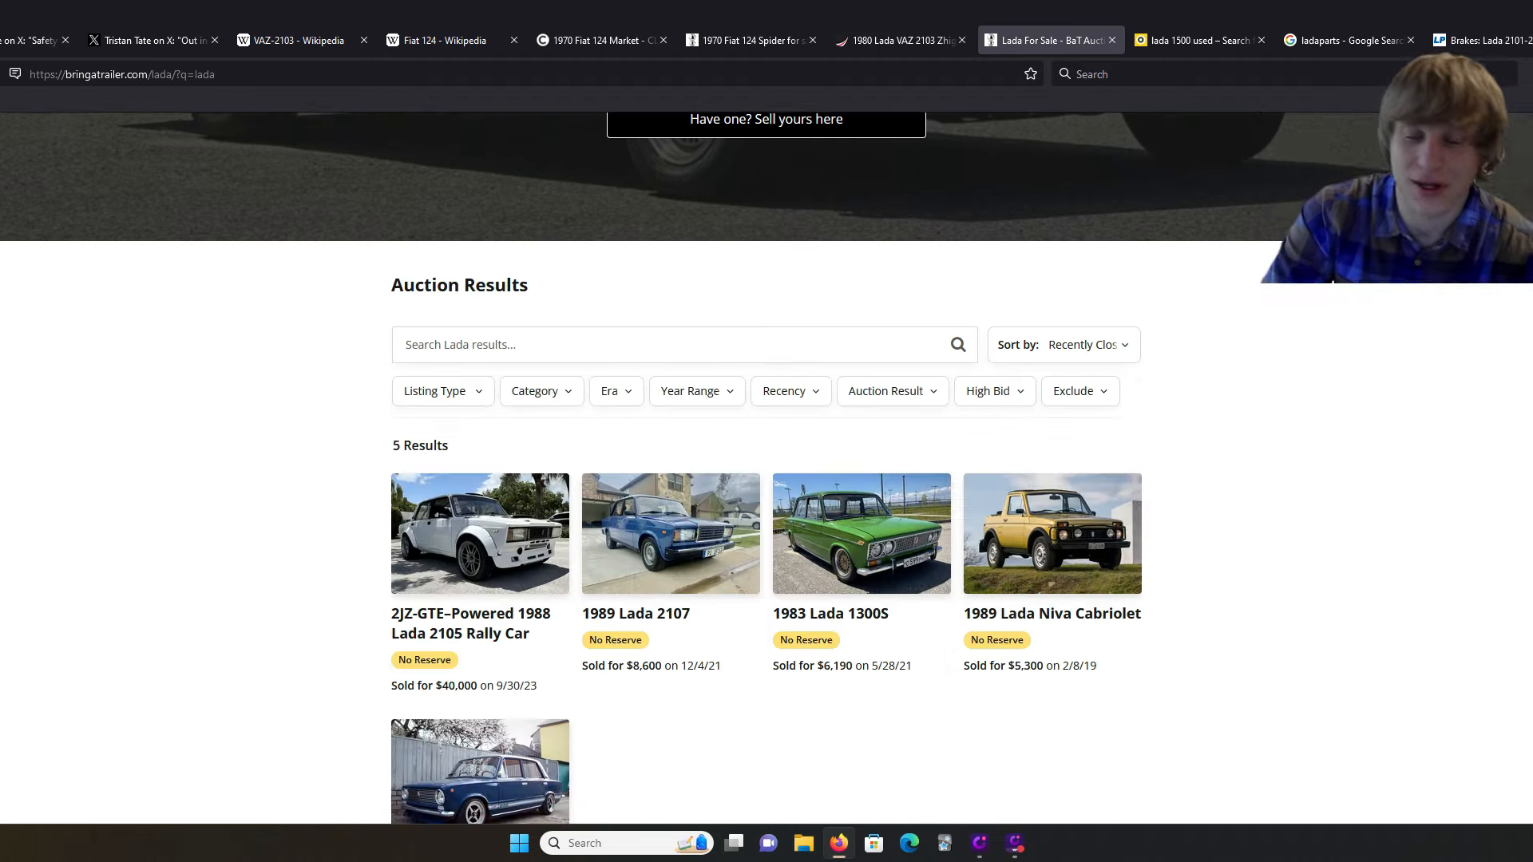
scroll(down, 3)
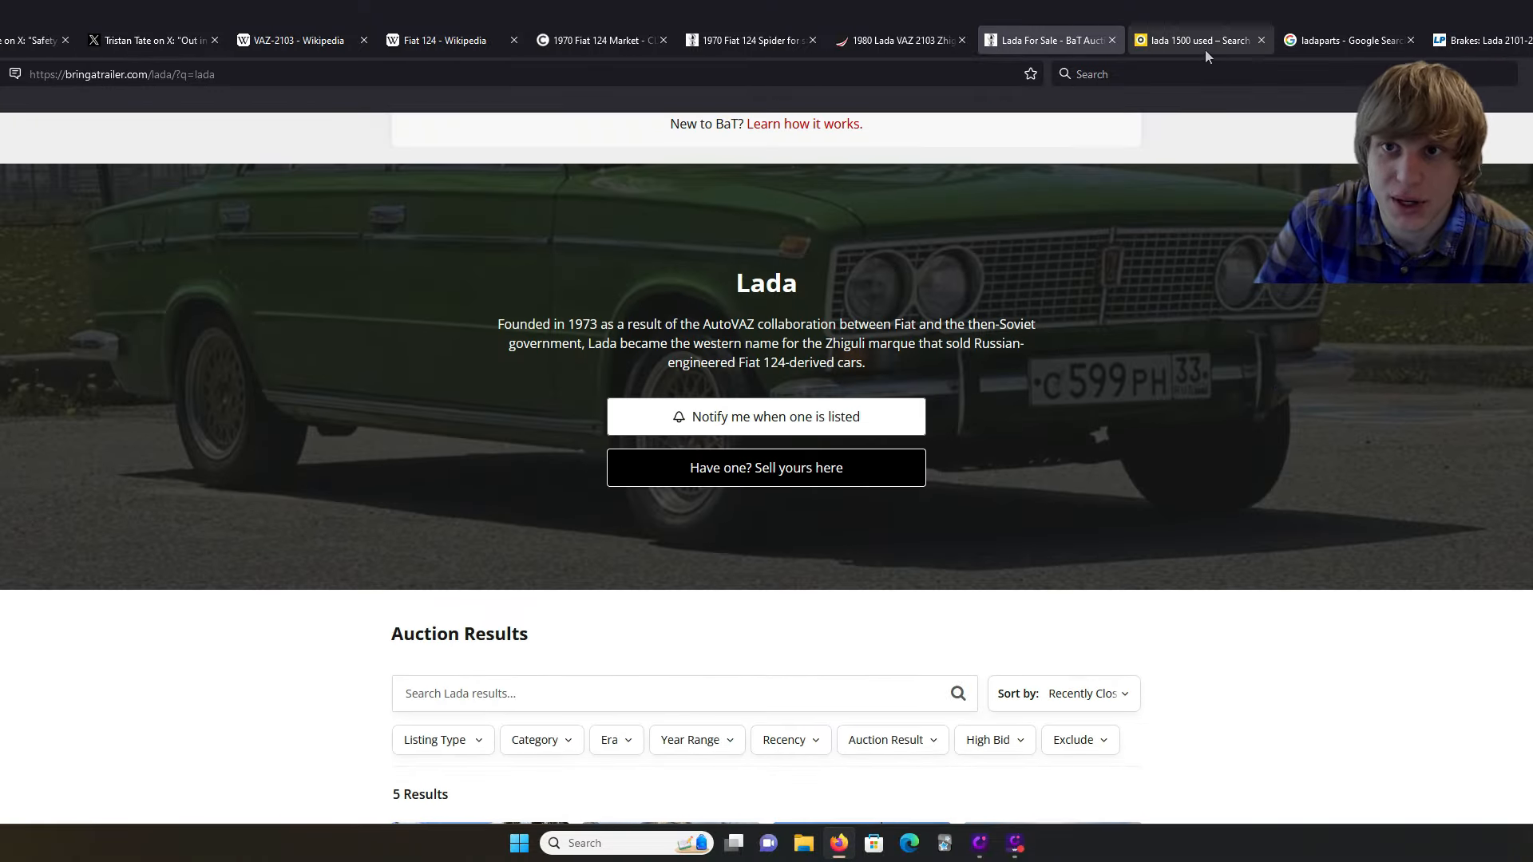
mouse_move(1120, 229)
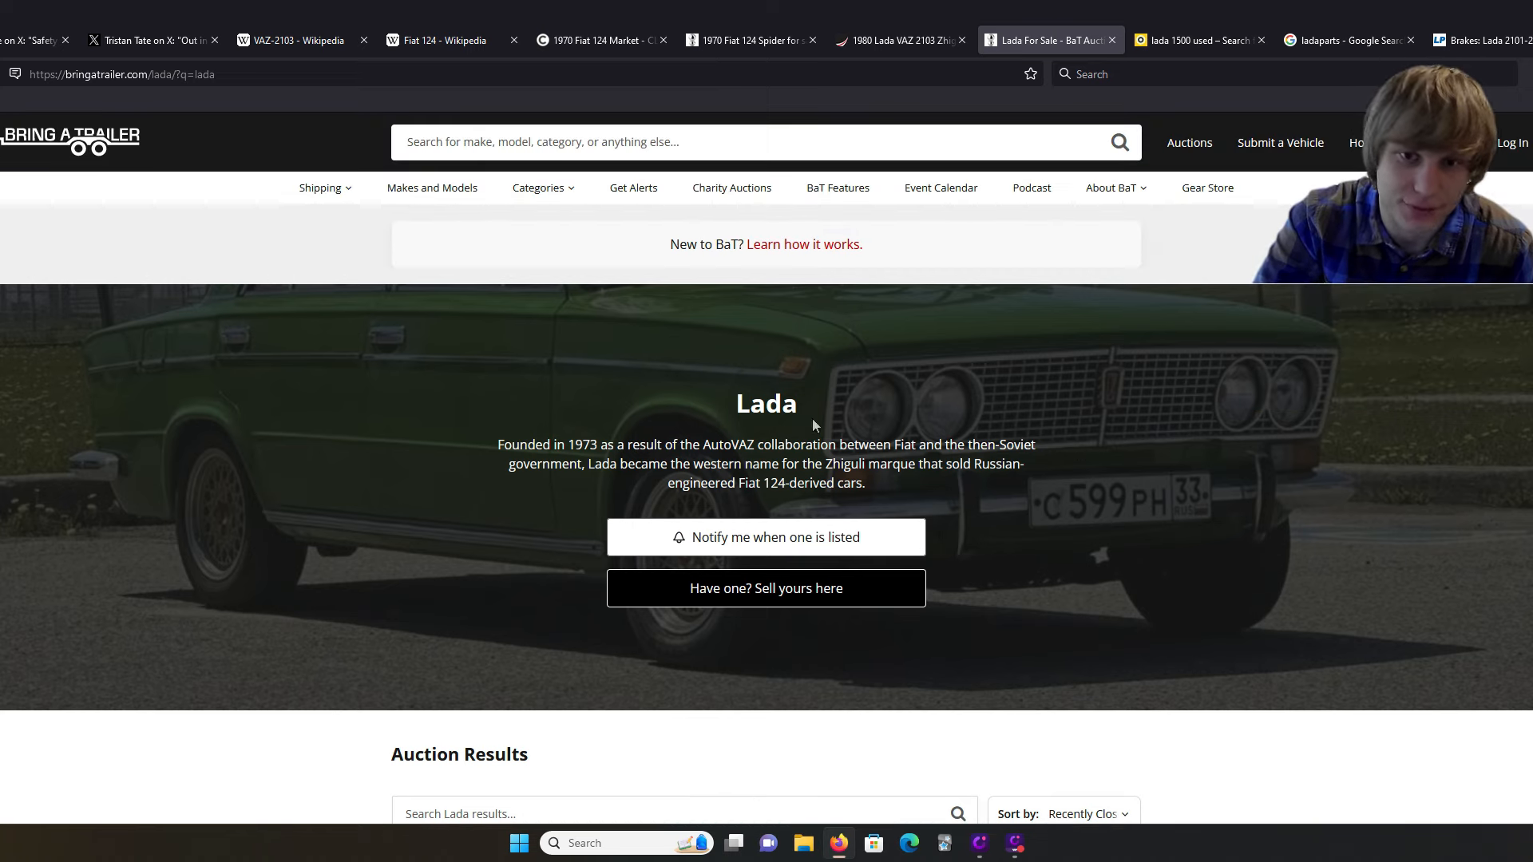
mouse_move(931, 498)
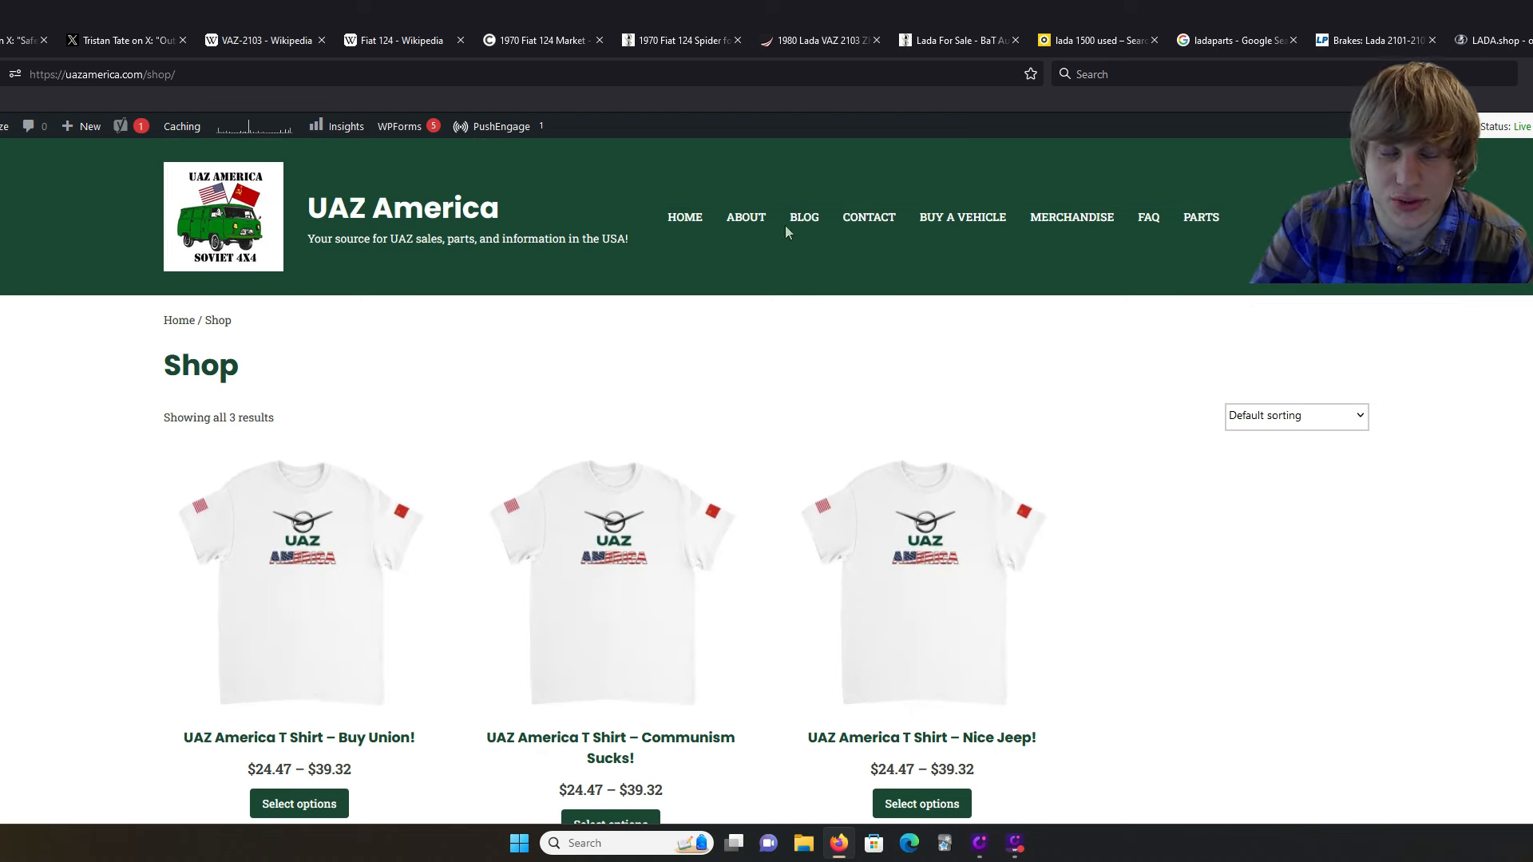
Step: Browse the UAZ America blog, then return to the homepage with the coming-soon video
click(804, 217)
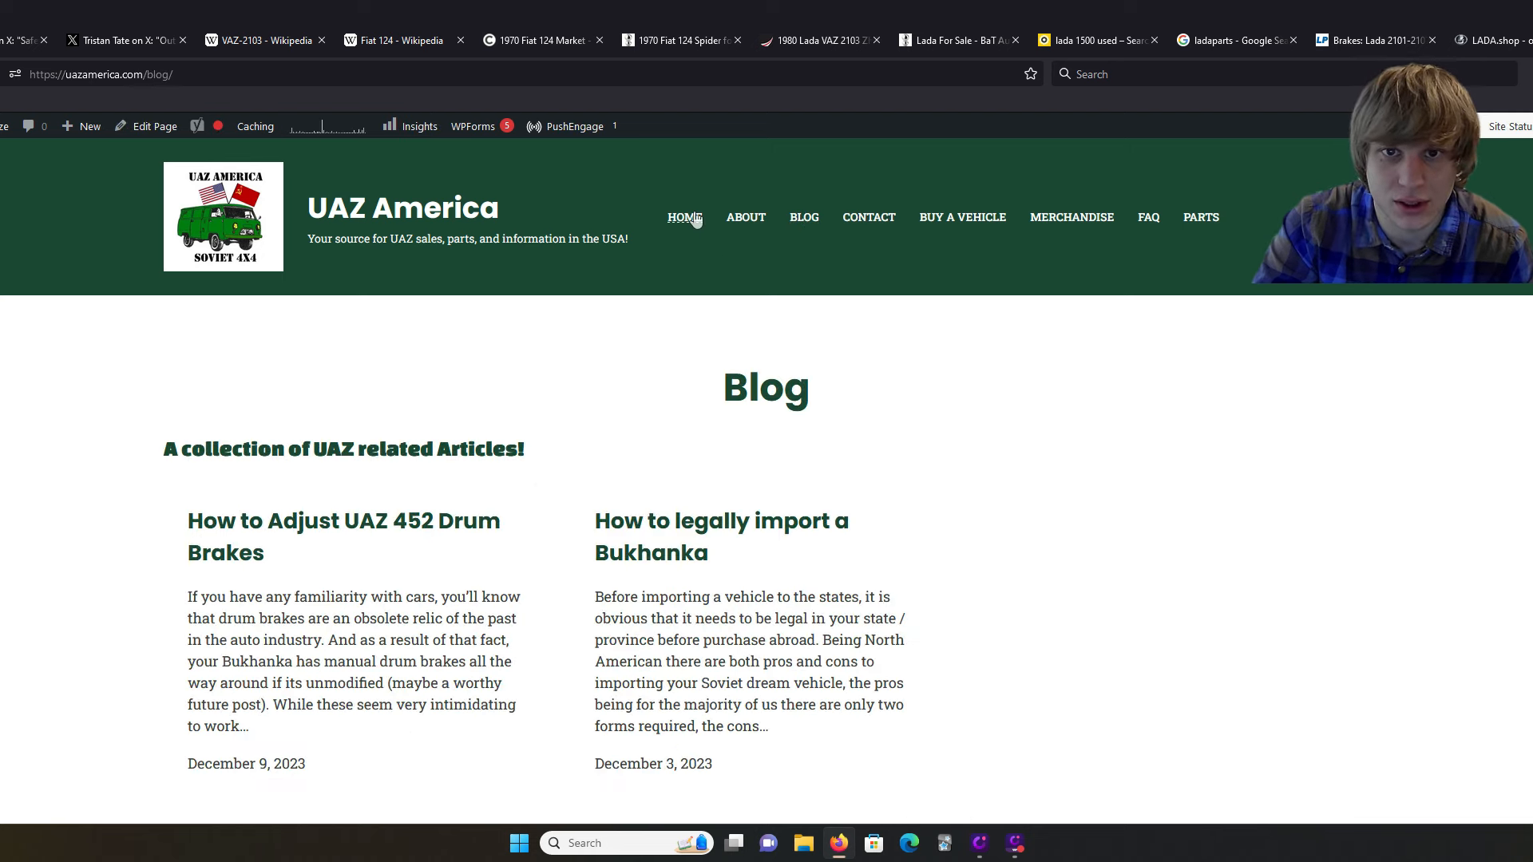
click(684, 217)
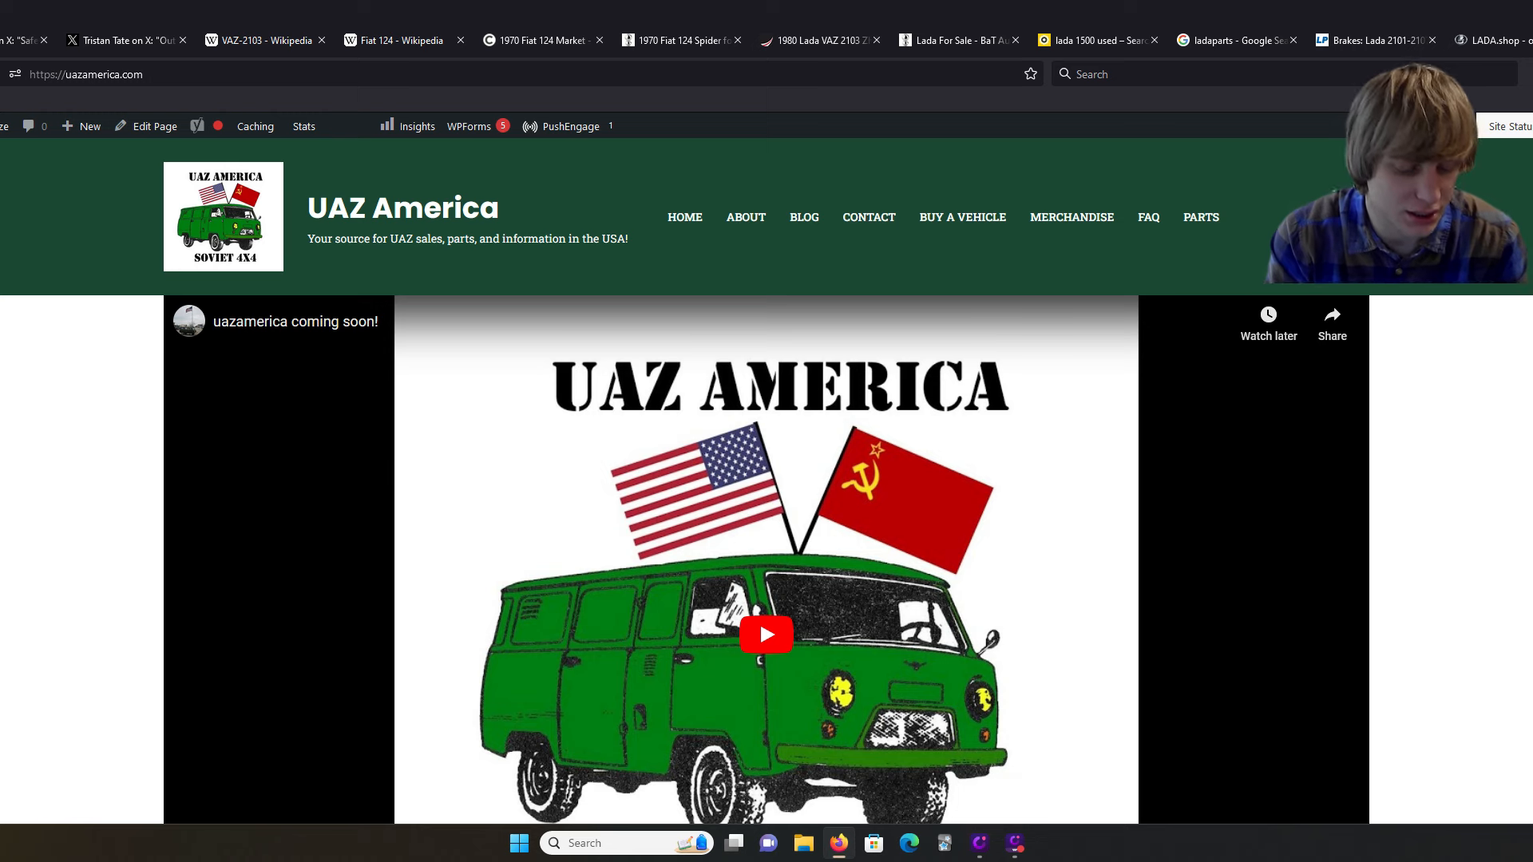